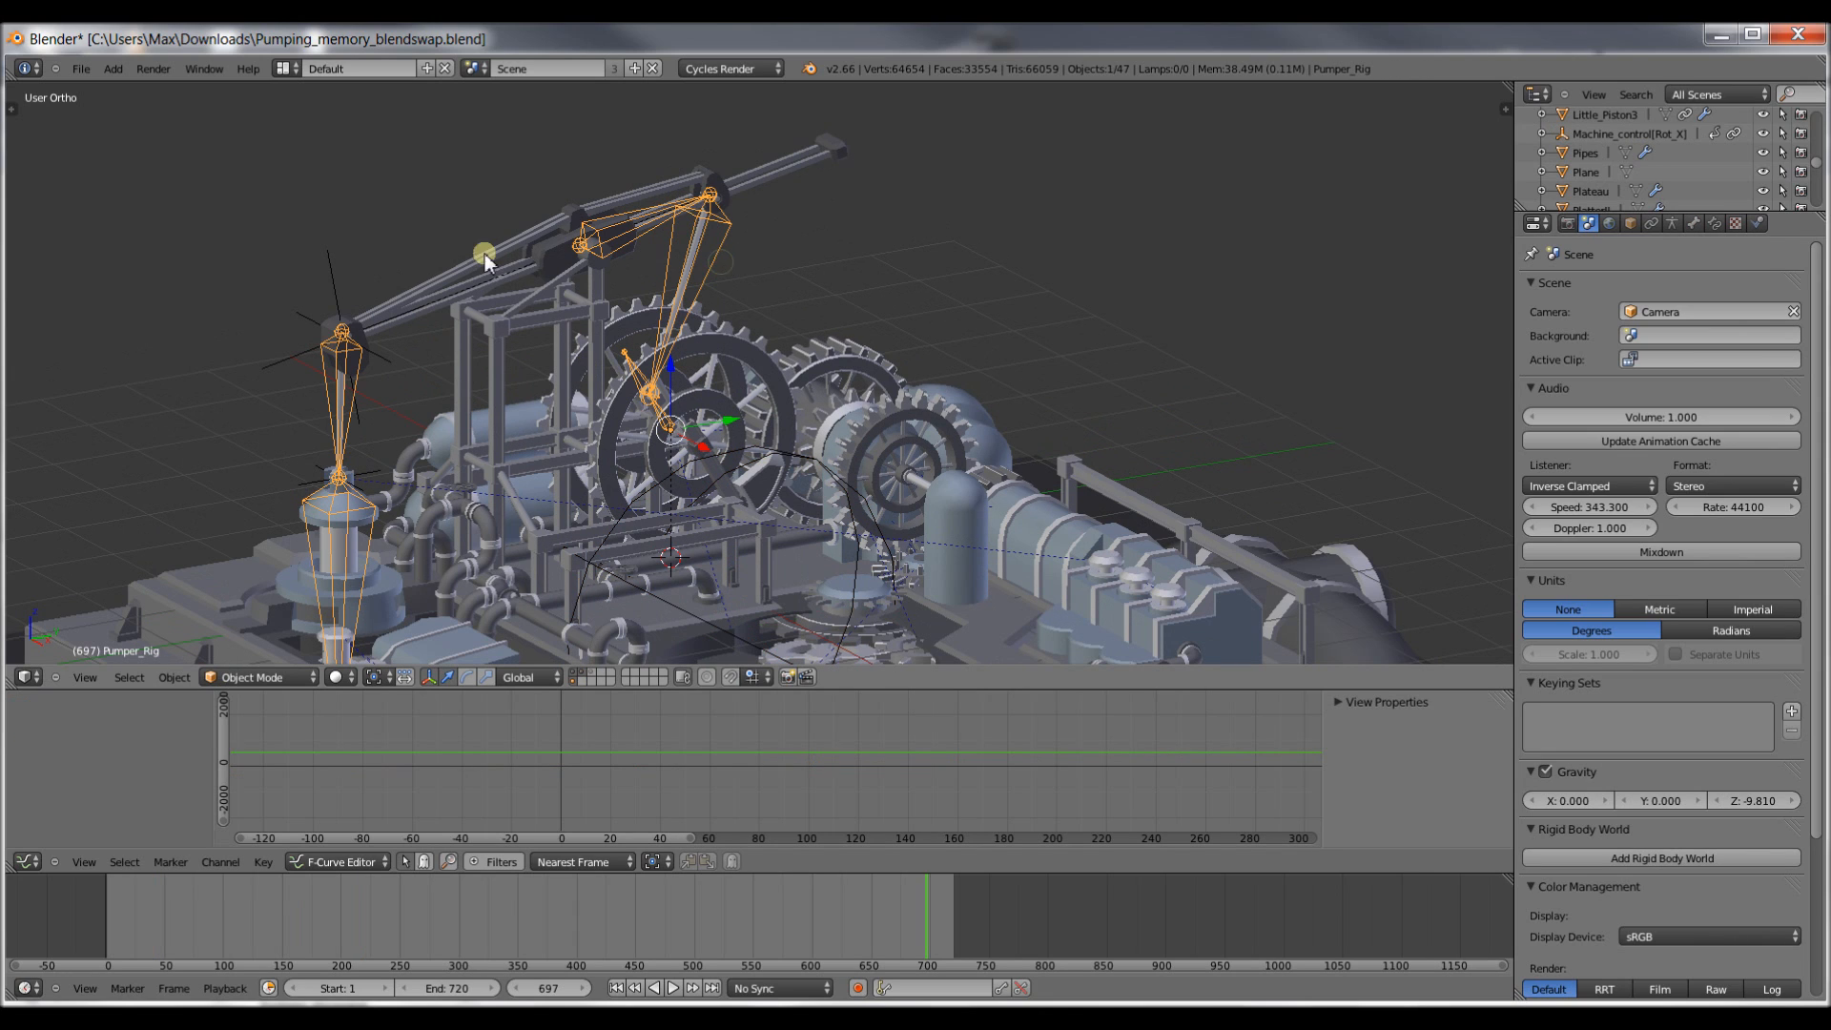
{"action": "mouse_move", "coordinate": [793, 154]}
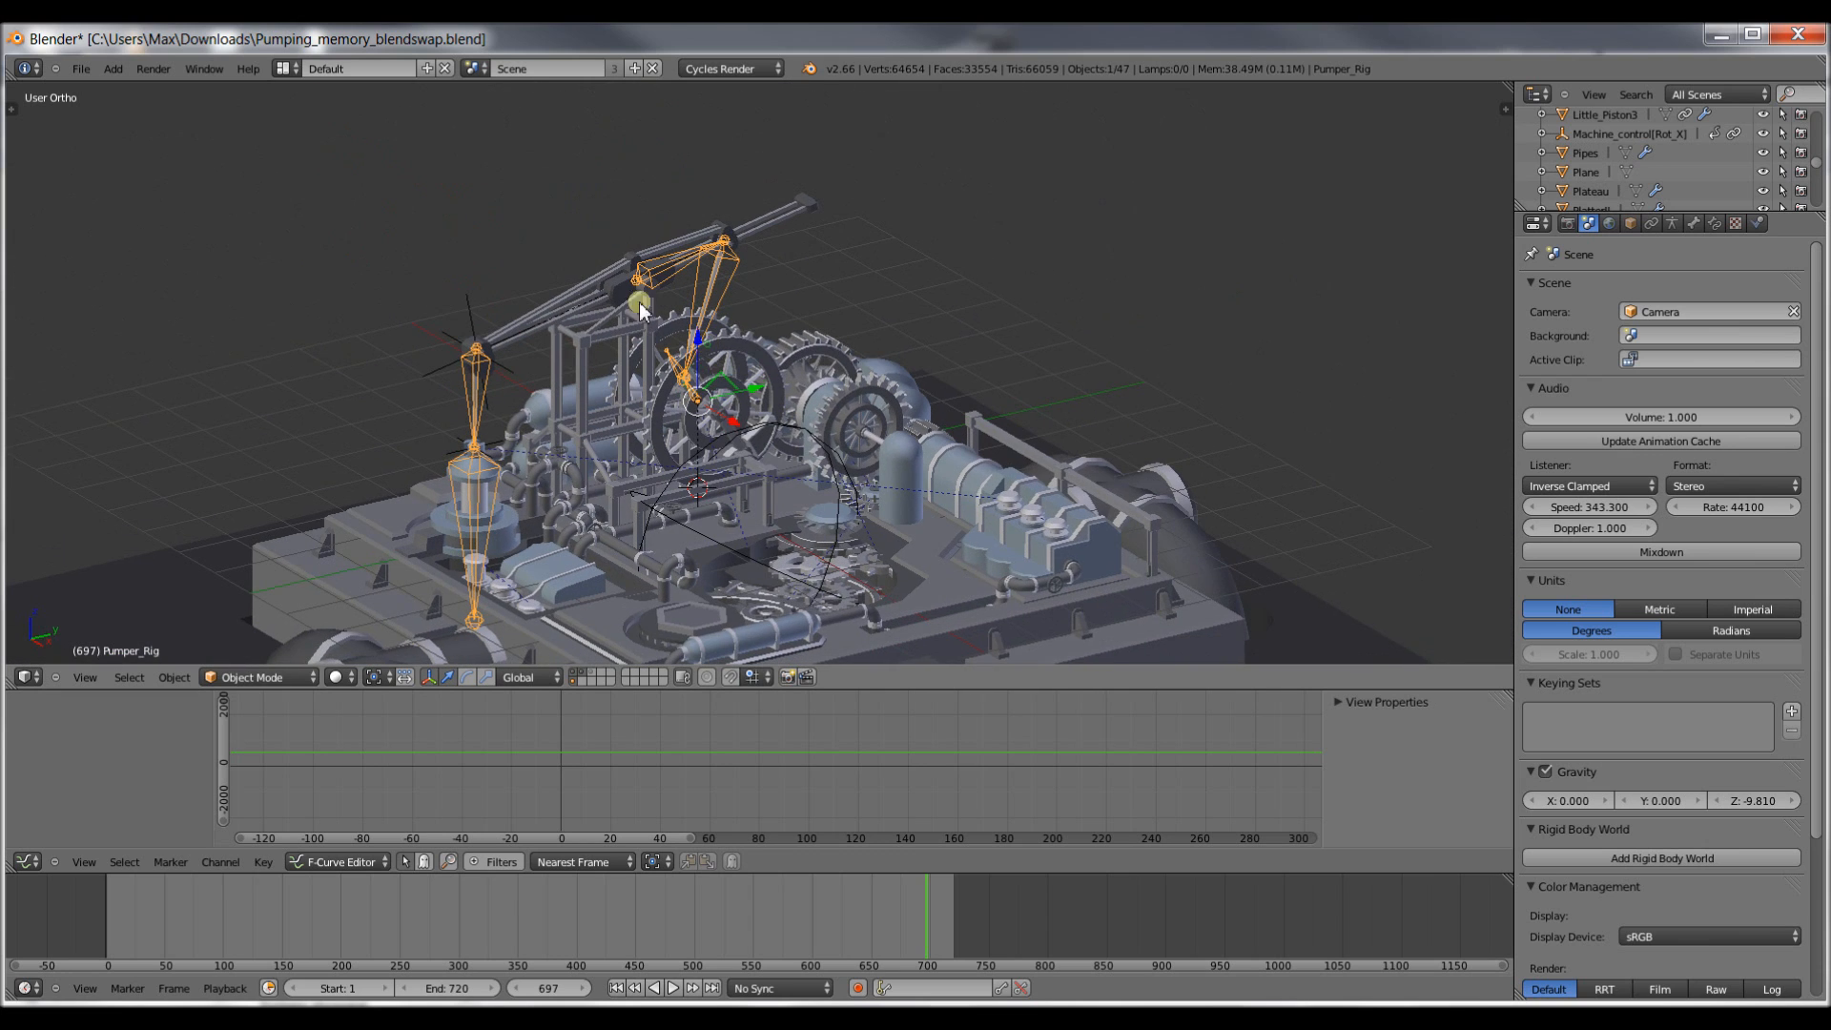
Open Pump_tutorial.blend from the recent files list.
{"action": "left_click", "coordinate": [80, 69]}
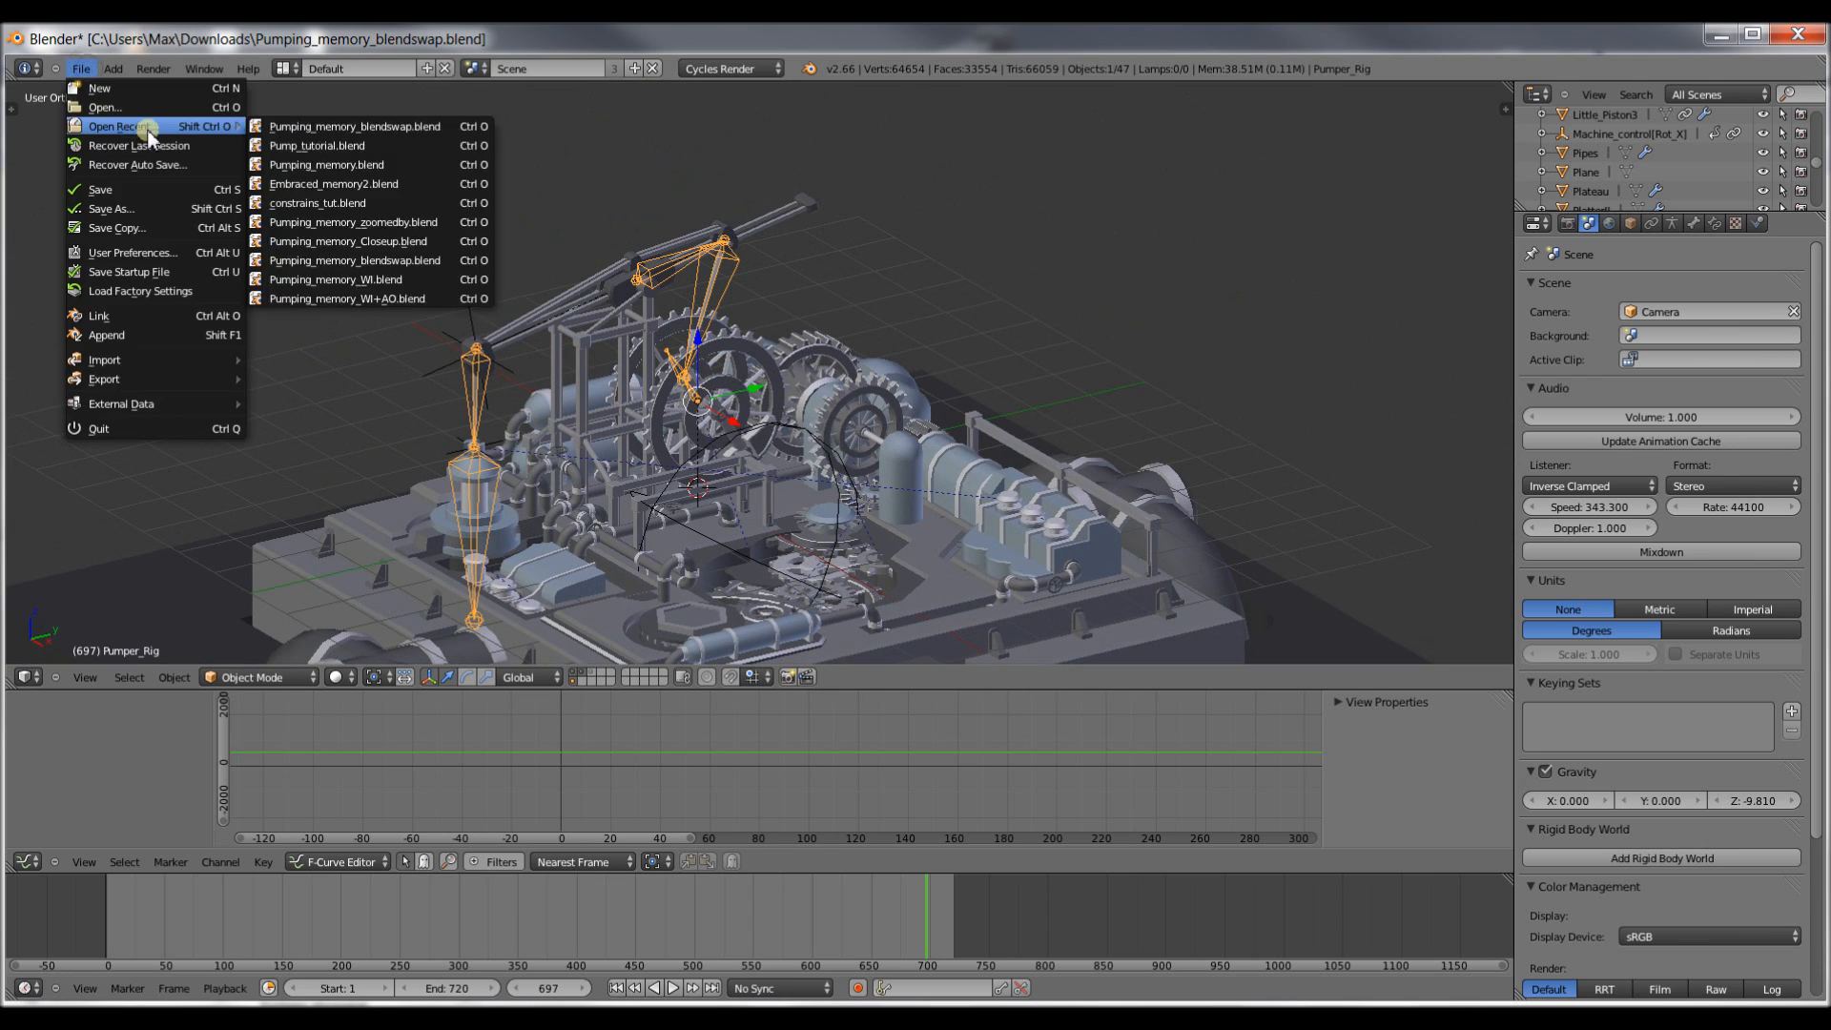
{"action": "left_click", "coordinate": [314, 145]}
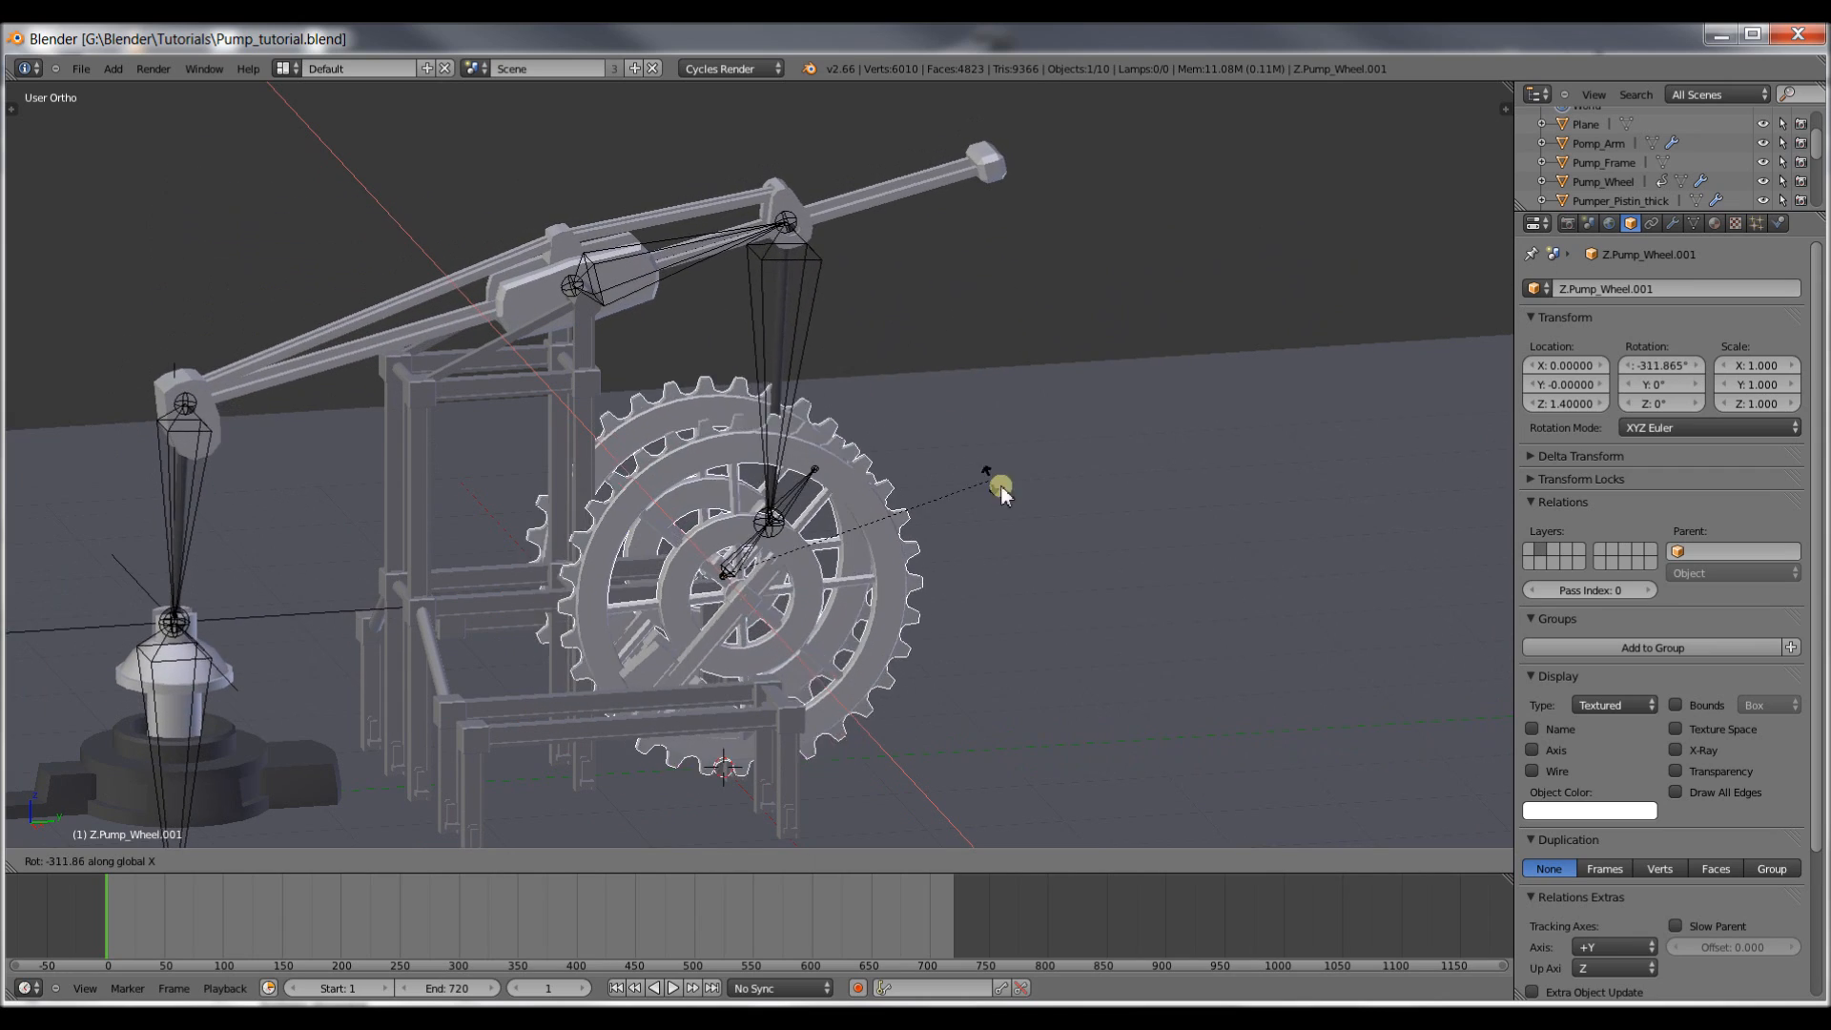
{"action": "mouse_move", "coordinate": [593, 492]}
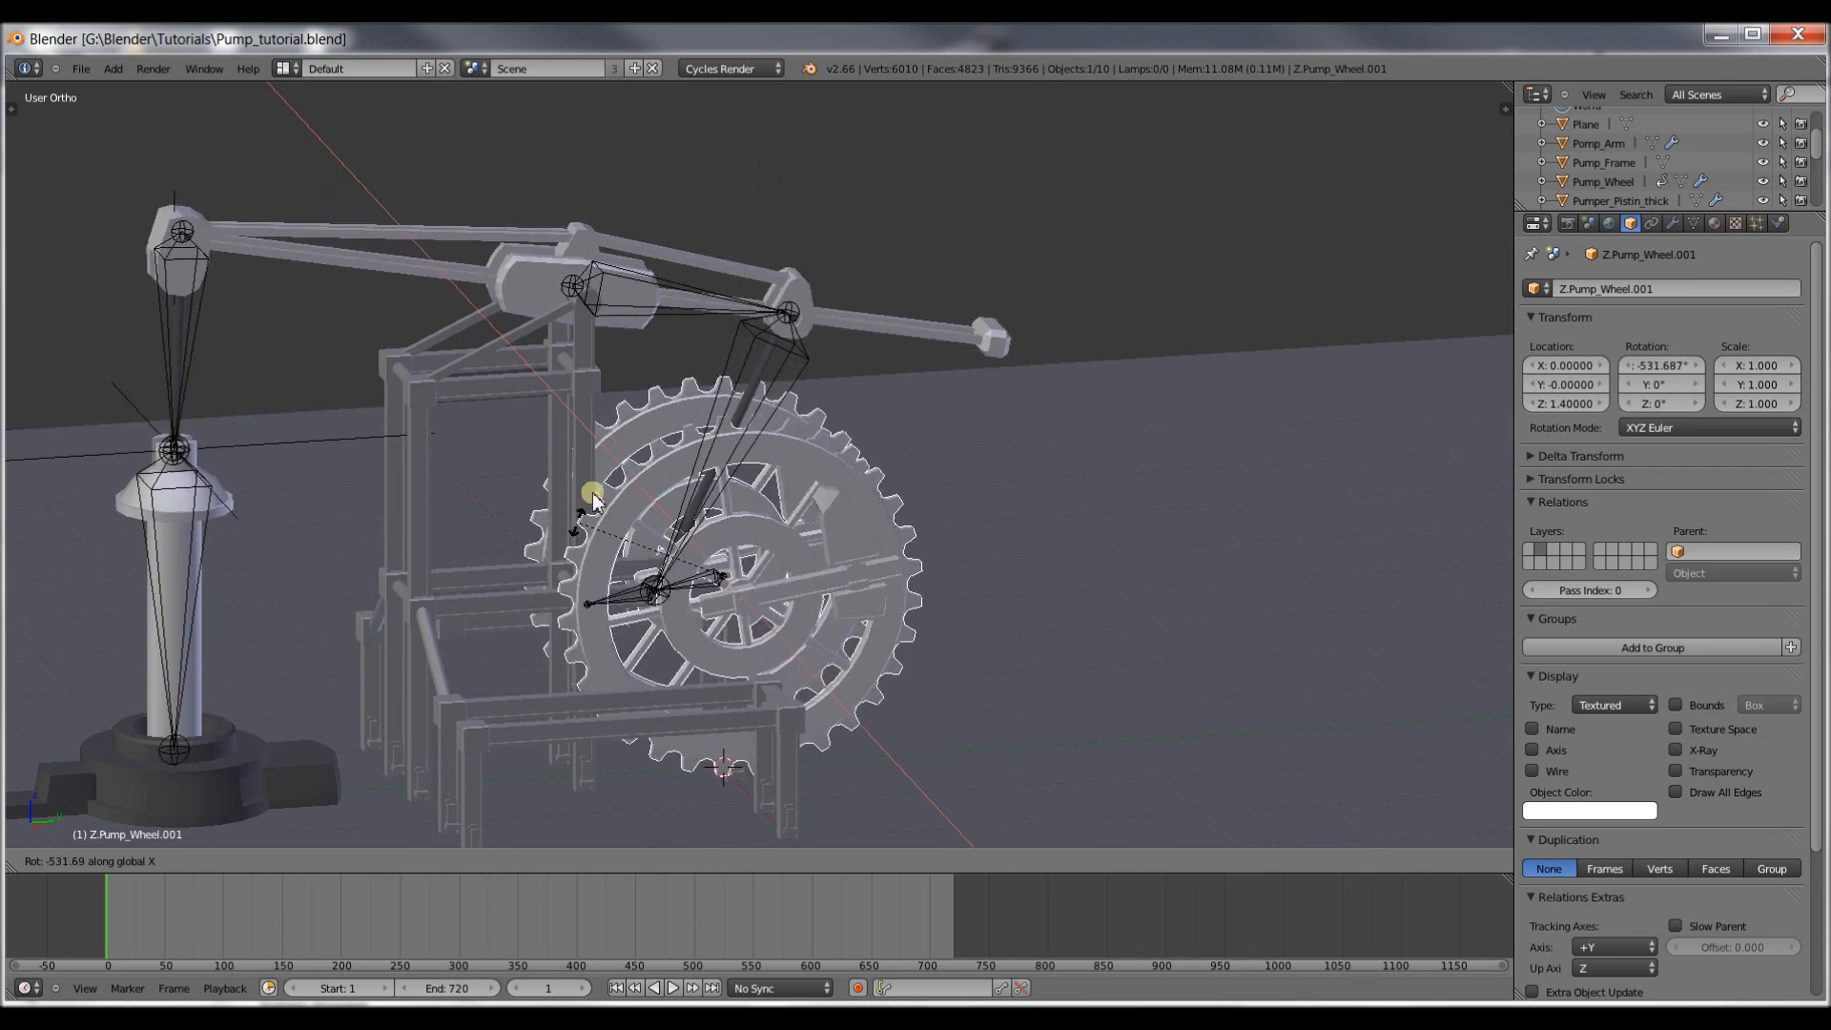
{"action": "mouse_move", "coordinate": [977, 704]}
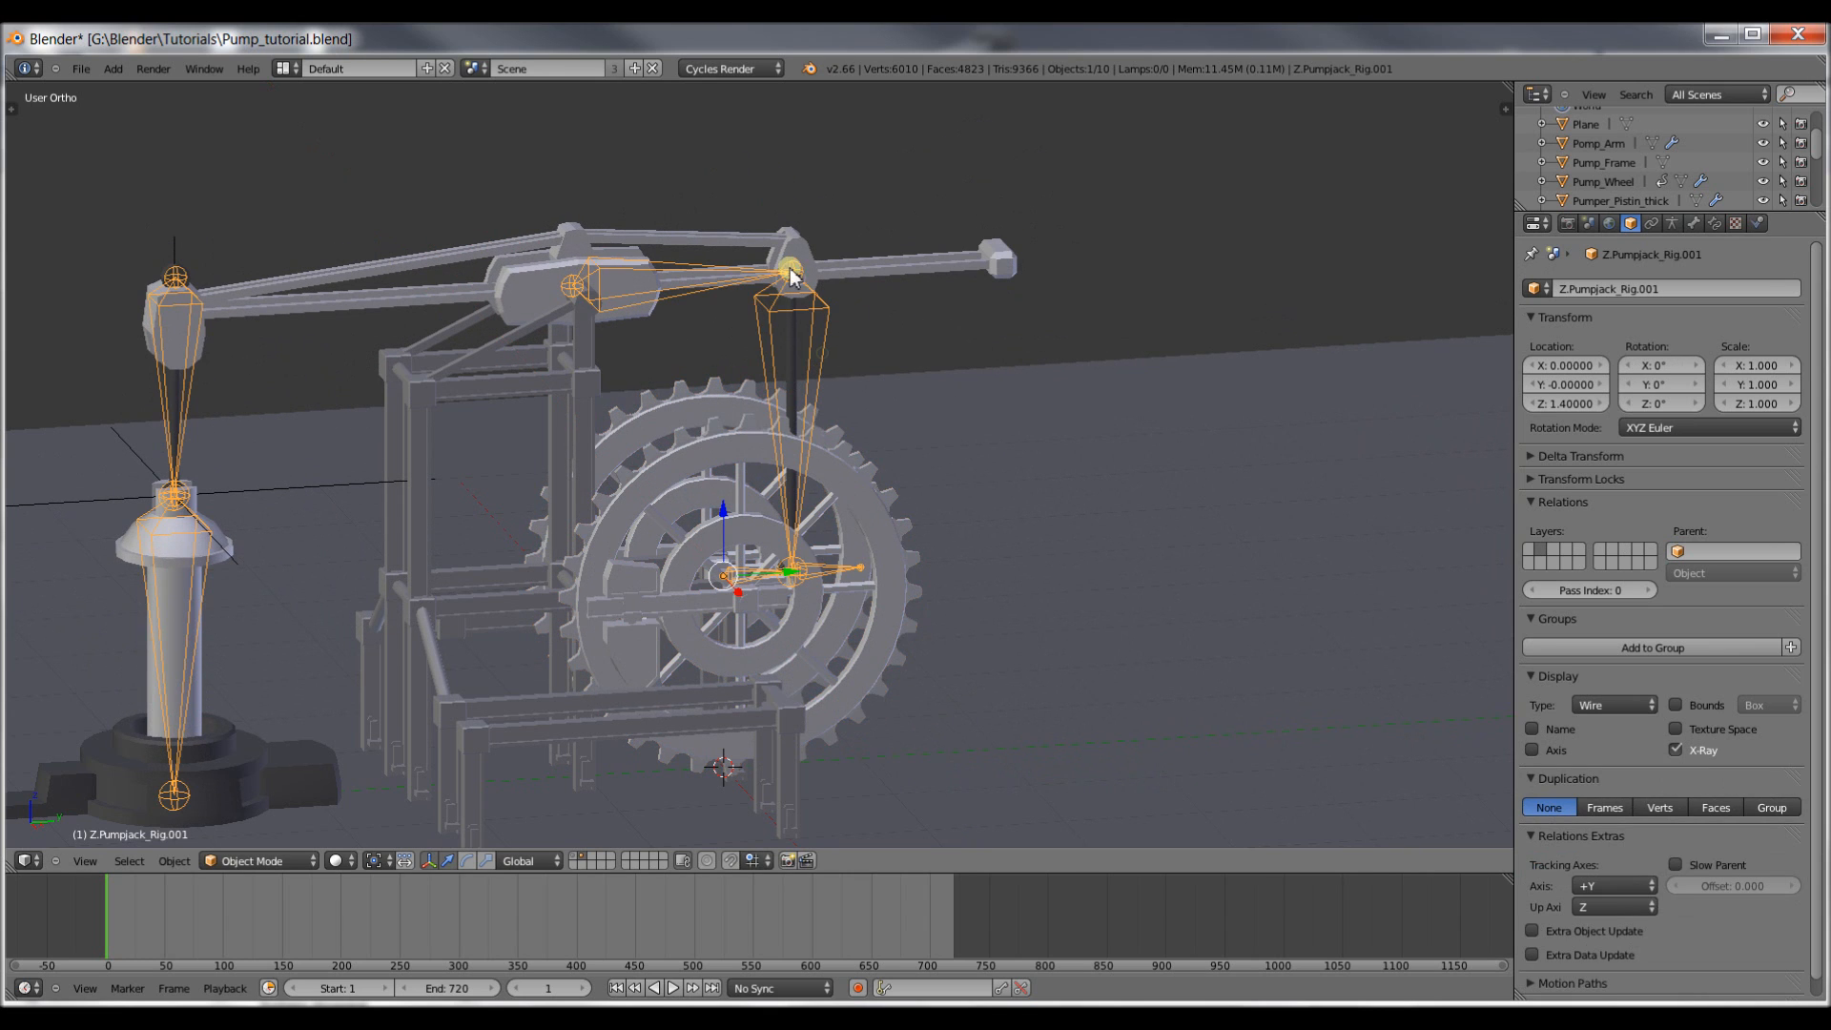
{"action": "mouse_move", "coordinate": [246, 187]}
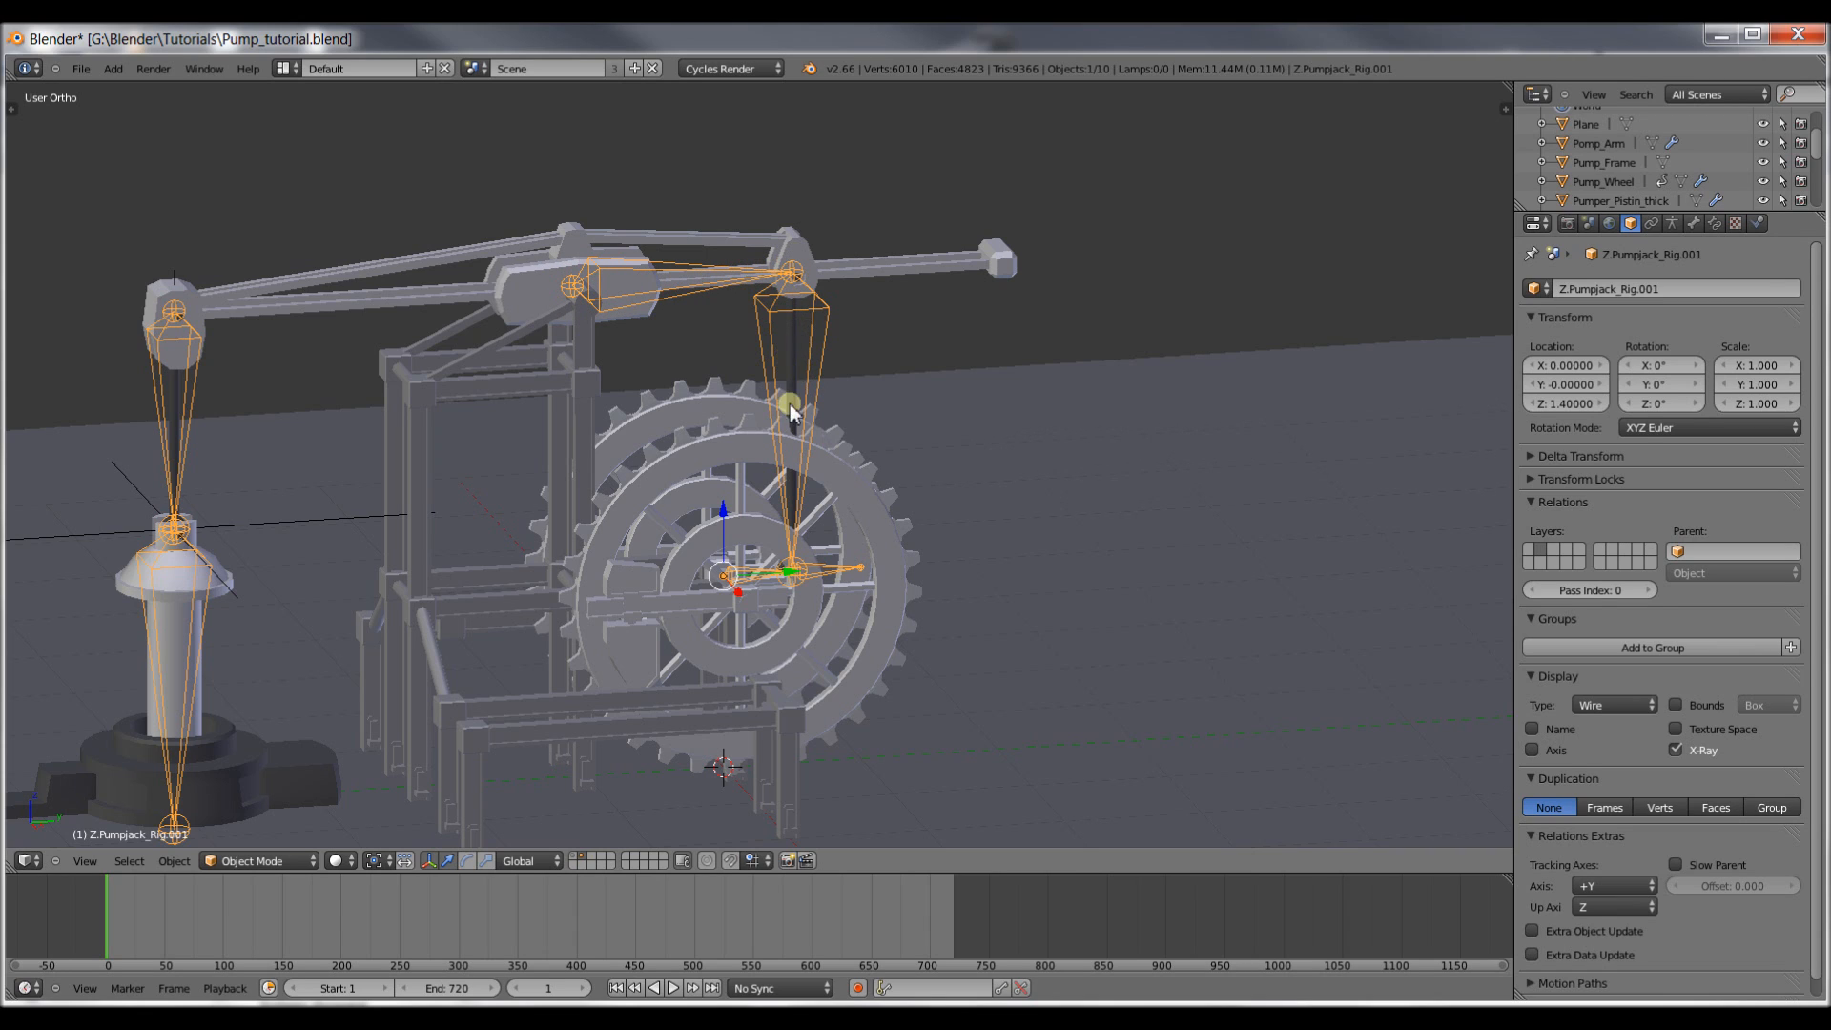
{"action": "mouse_move", "coordinate": [502, 281]}
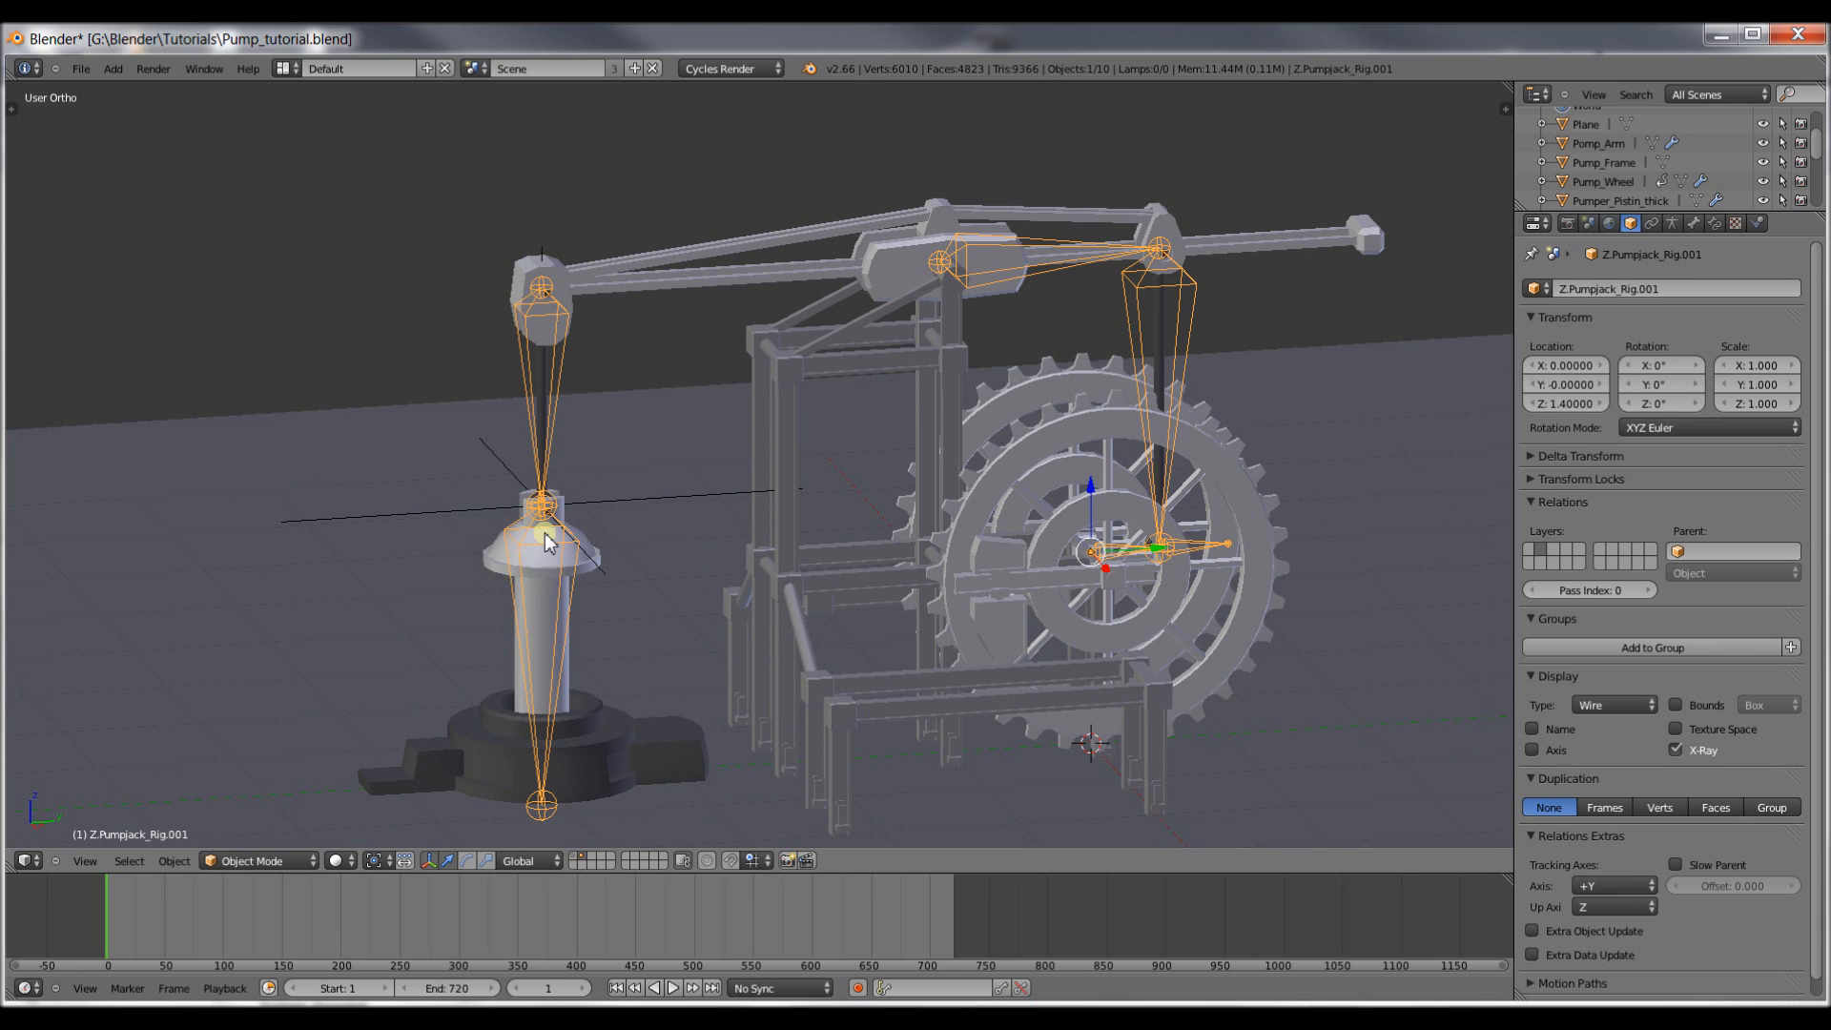
{"action": "mouse_move", "coordinate": [612, 290]}
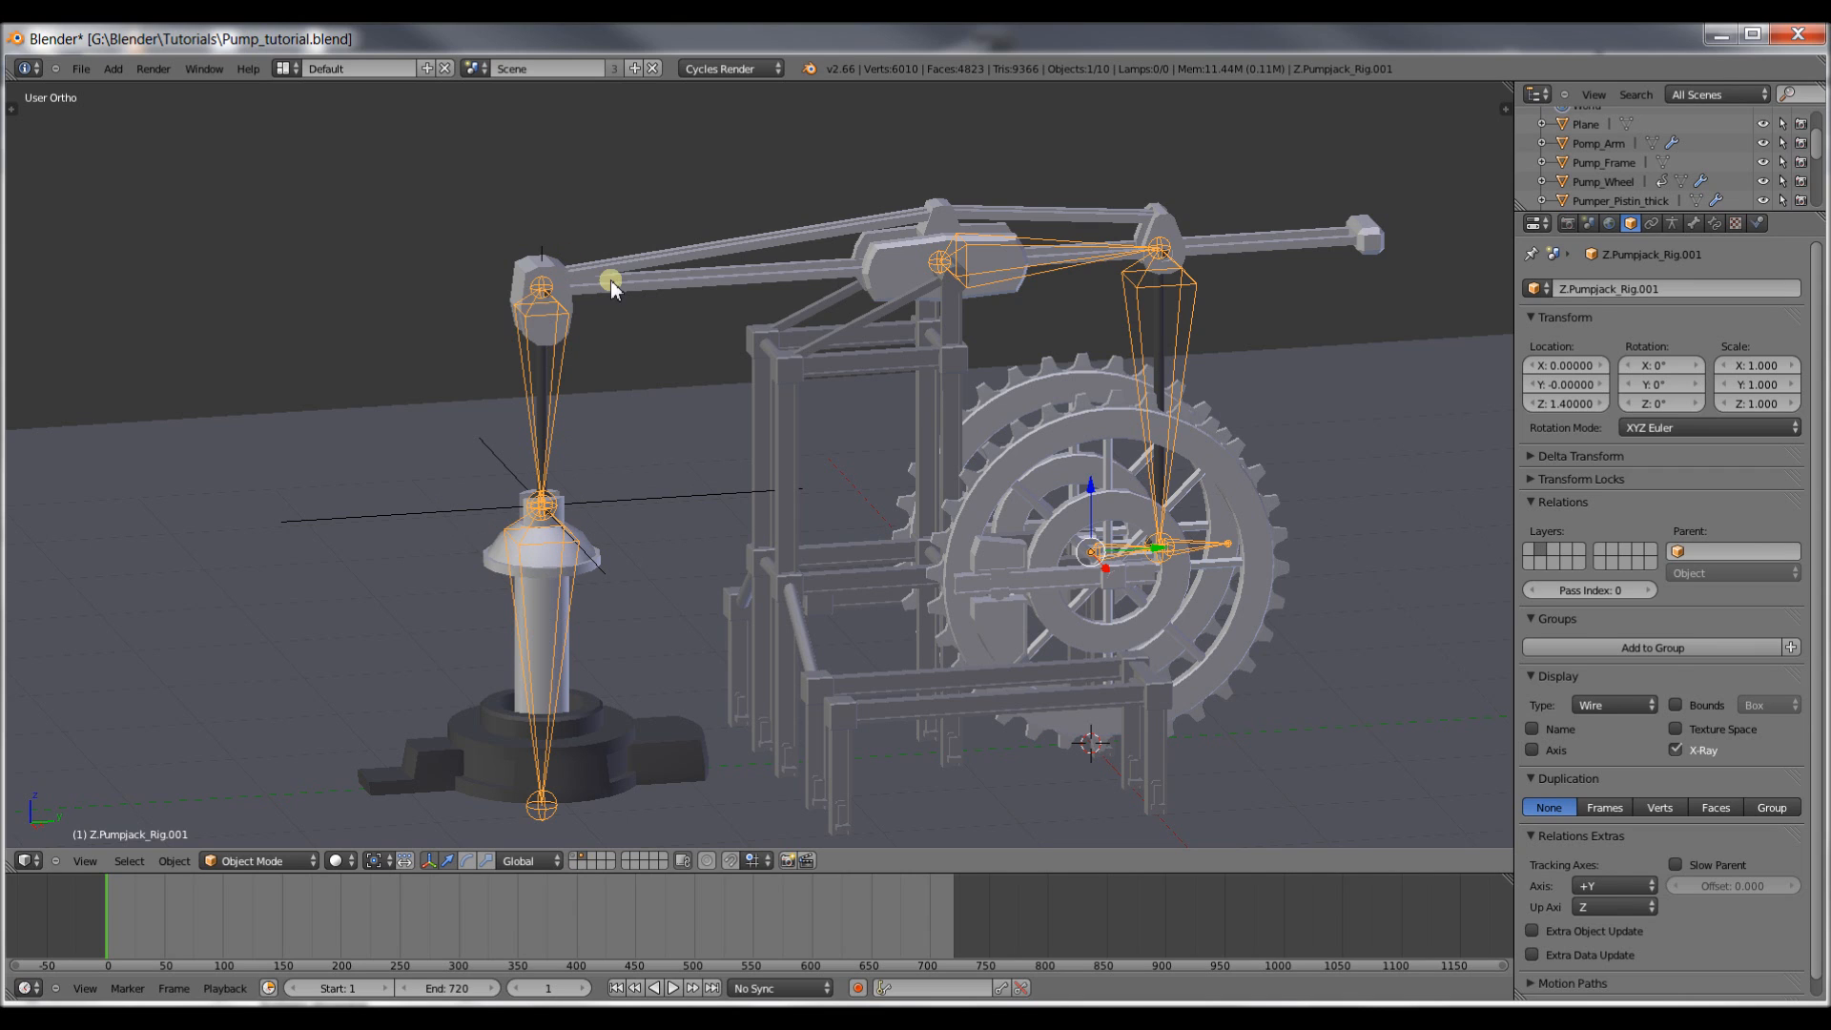
Remove the example rig's piston piece and make Pump_Wheel the active object.
{"action": "left_click", "coordinate": [544, 573]}
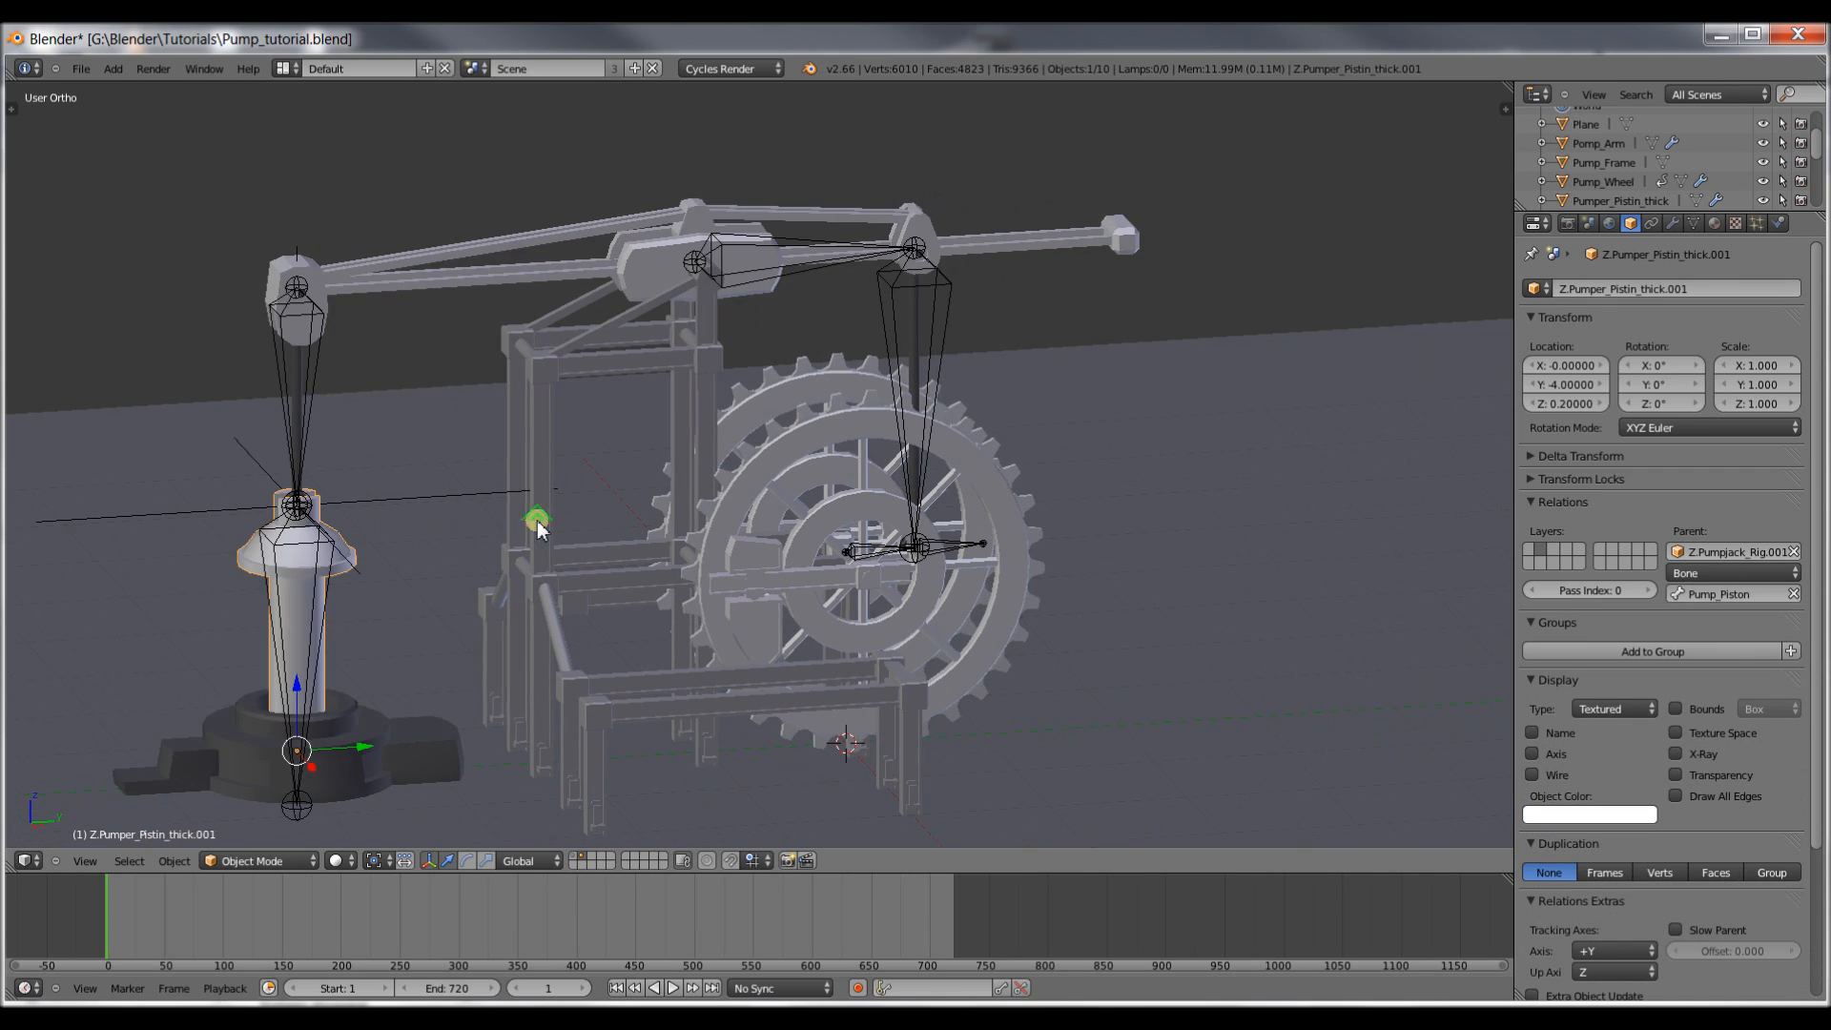
{"action": "left_click", "coordinate": [676, 557]}
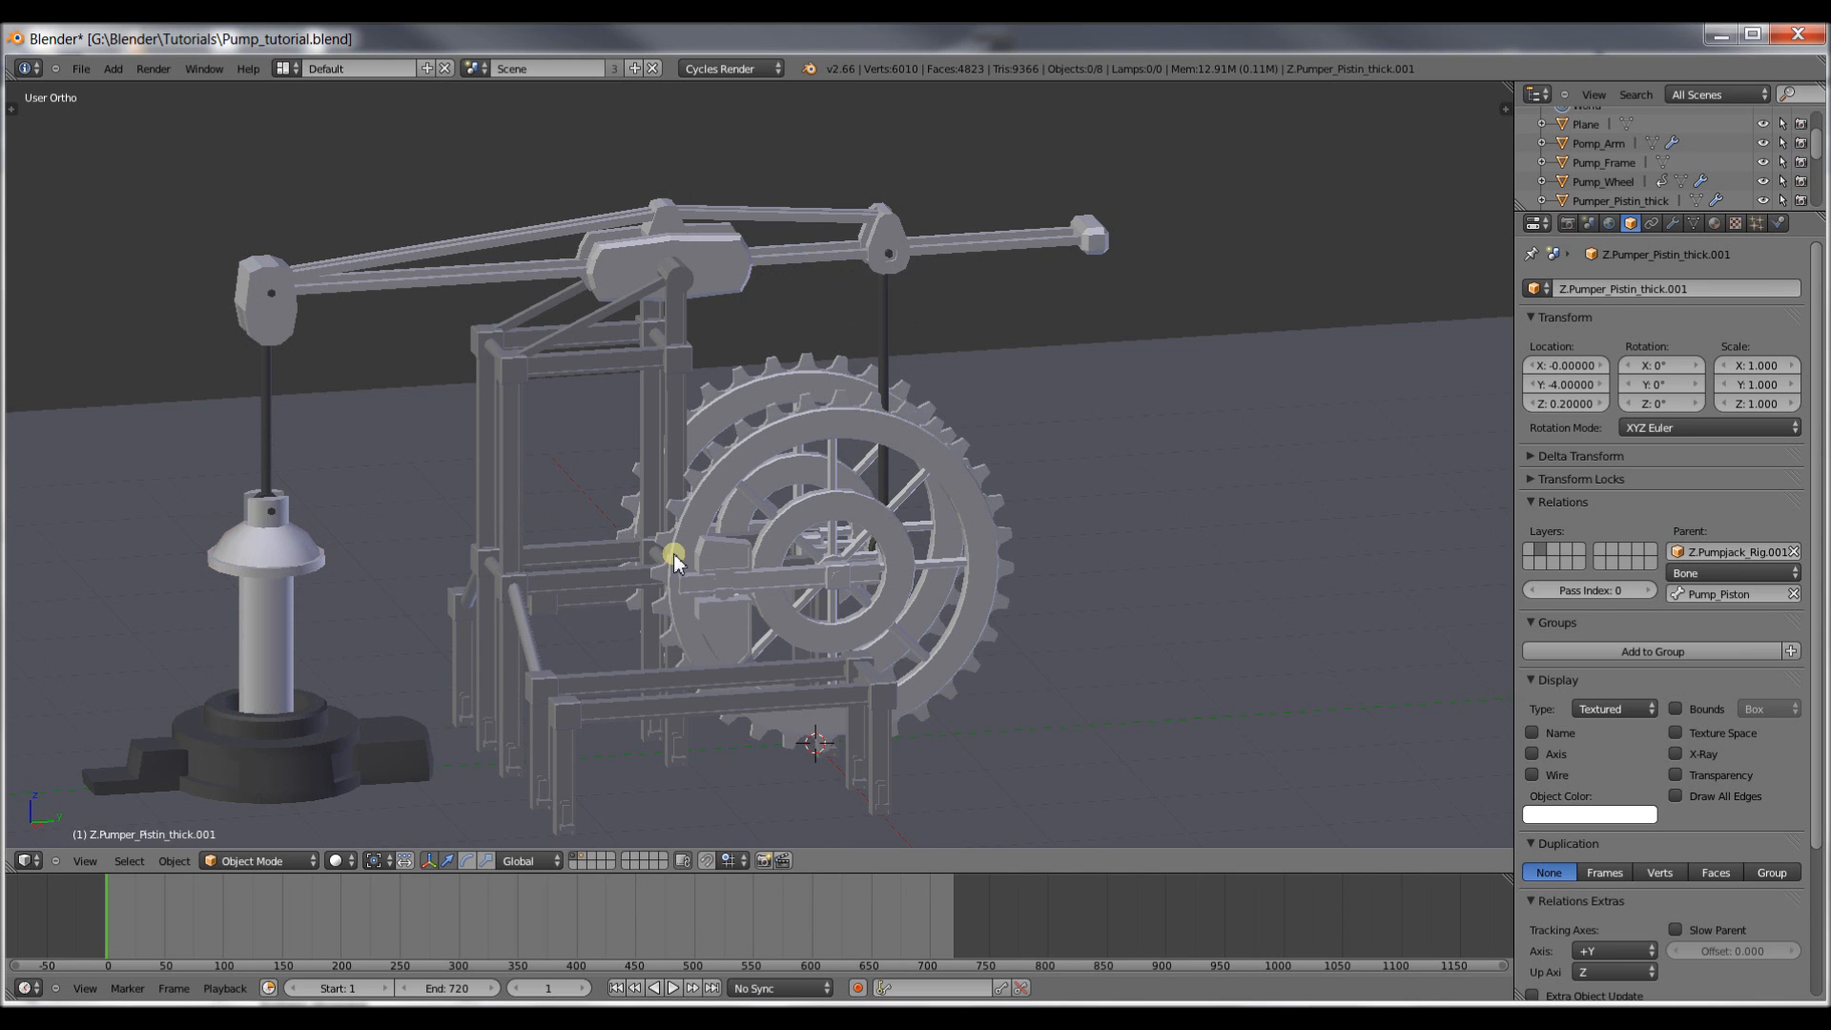
{"action": "left_click", "coordinate": [765, 385]}
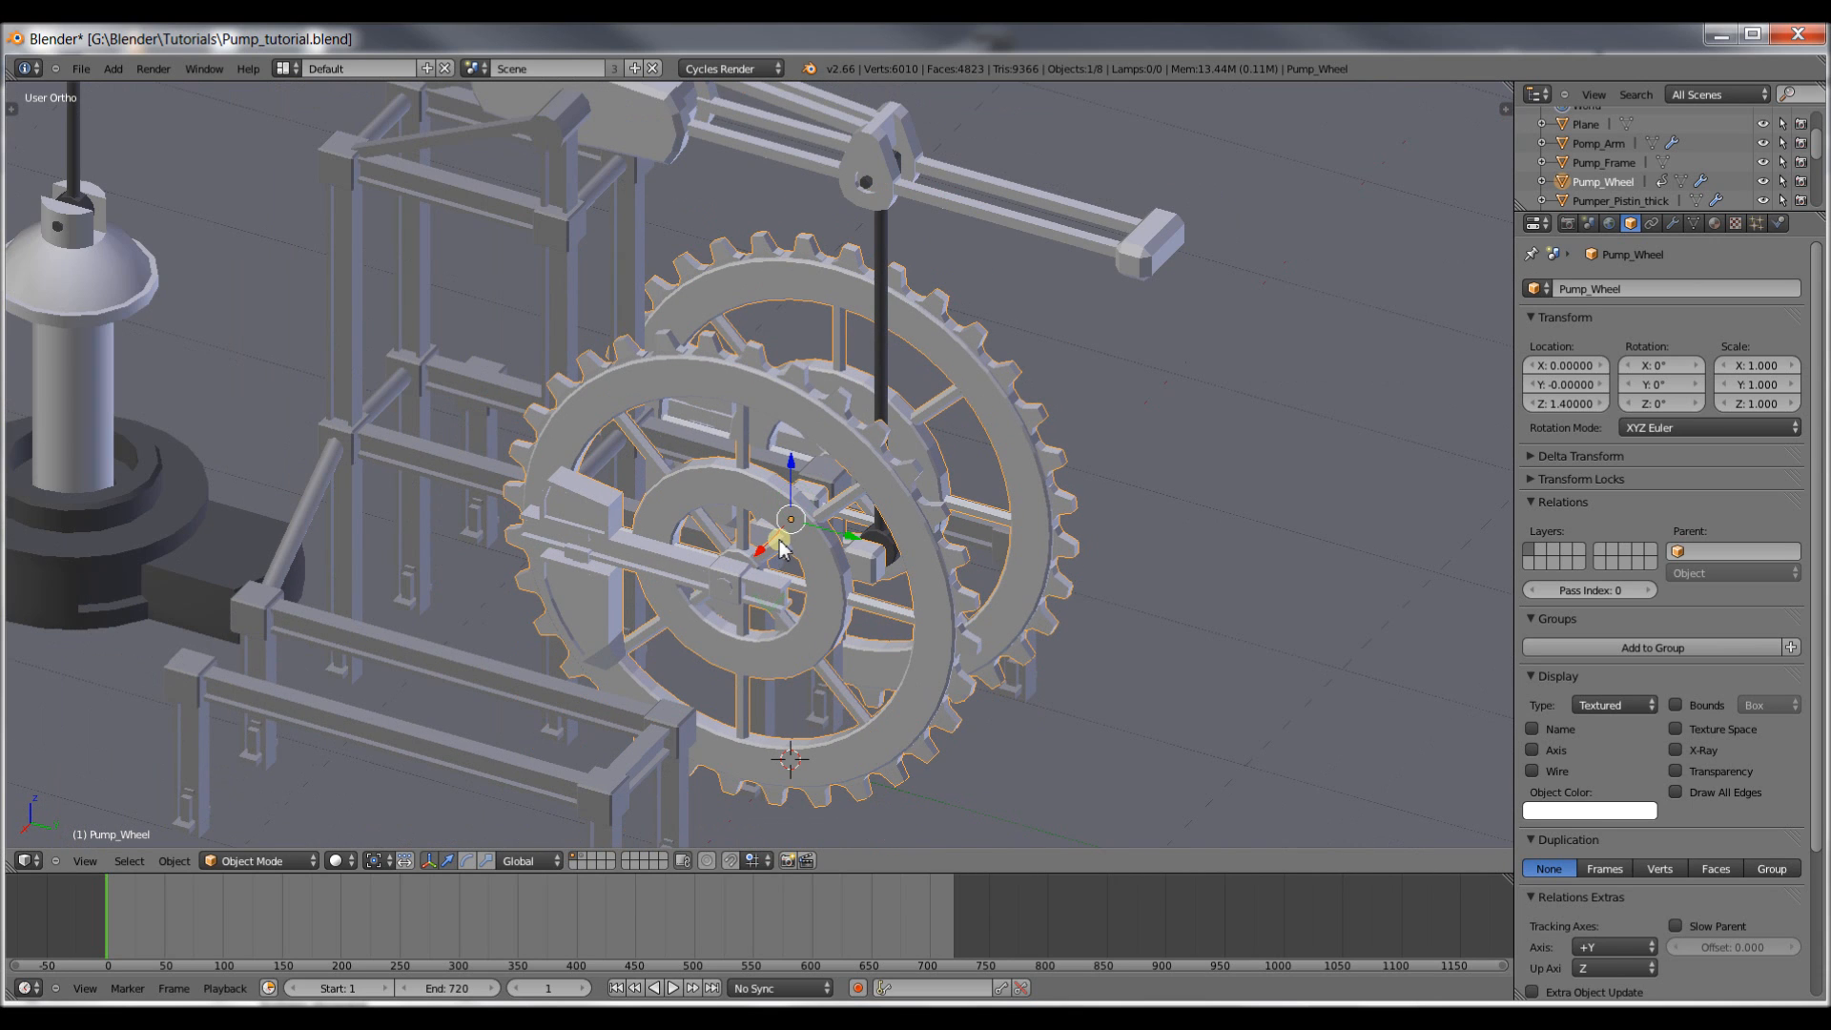
Snap the 3D cursor to the wheel's centre and add a single-bone armature there.
{"action": "key", "text": "shift+s"}
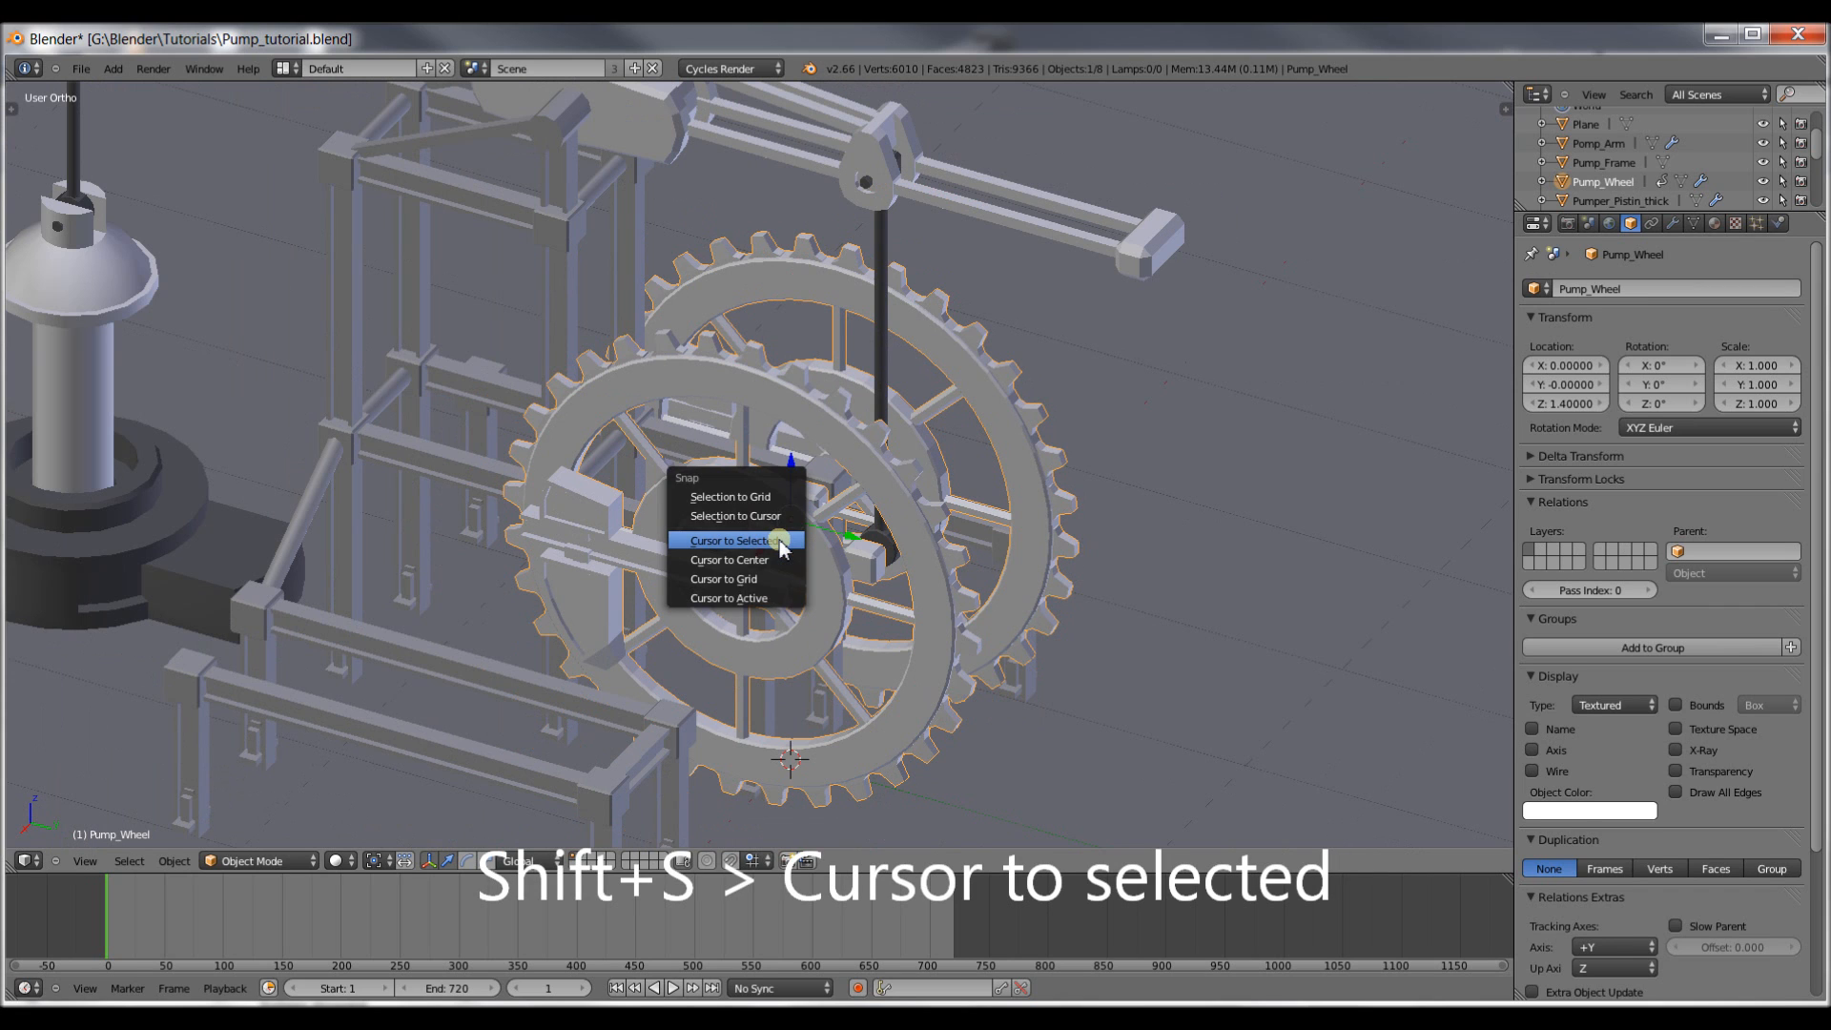
{"action": "left_click", "coordinate": [732, 540]}
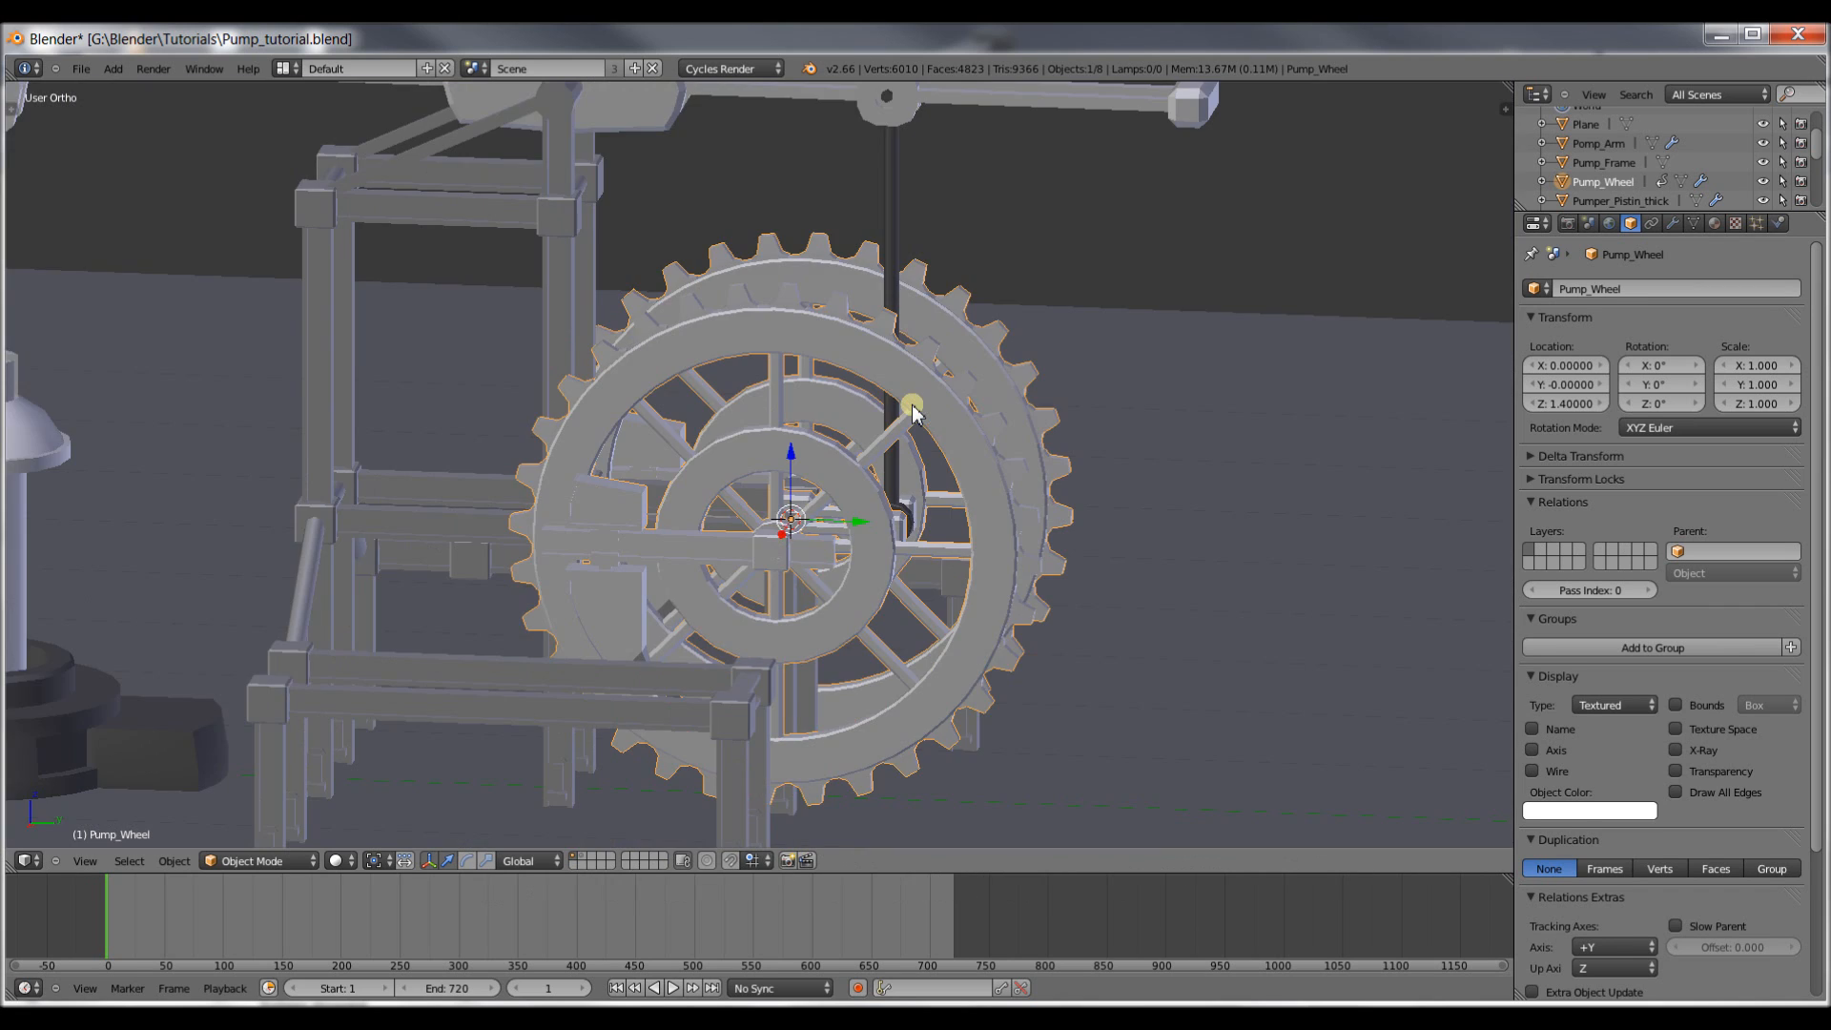
{"action": "key", "text": "shift+a"}
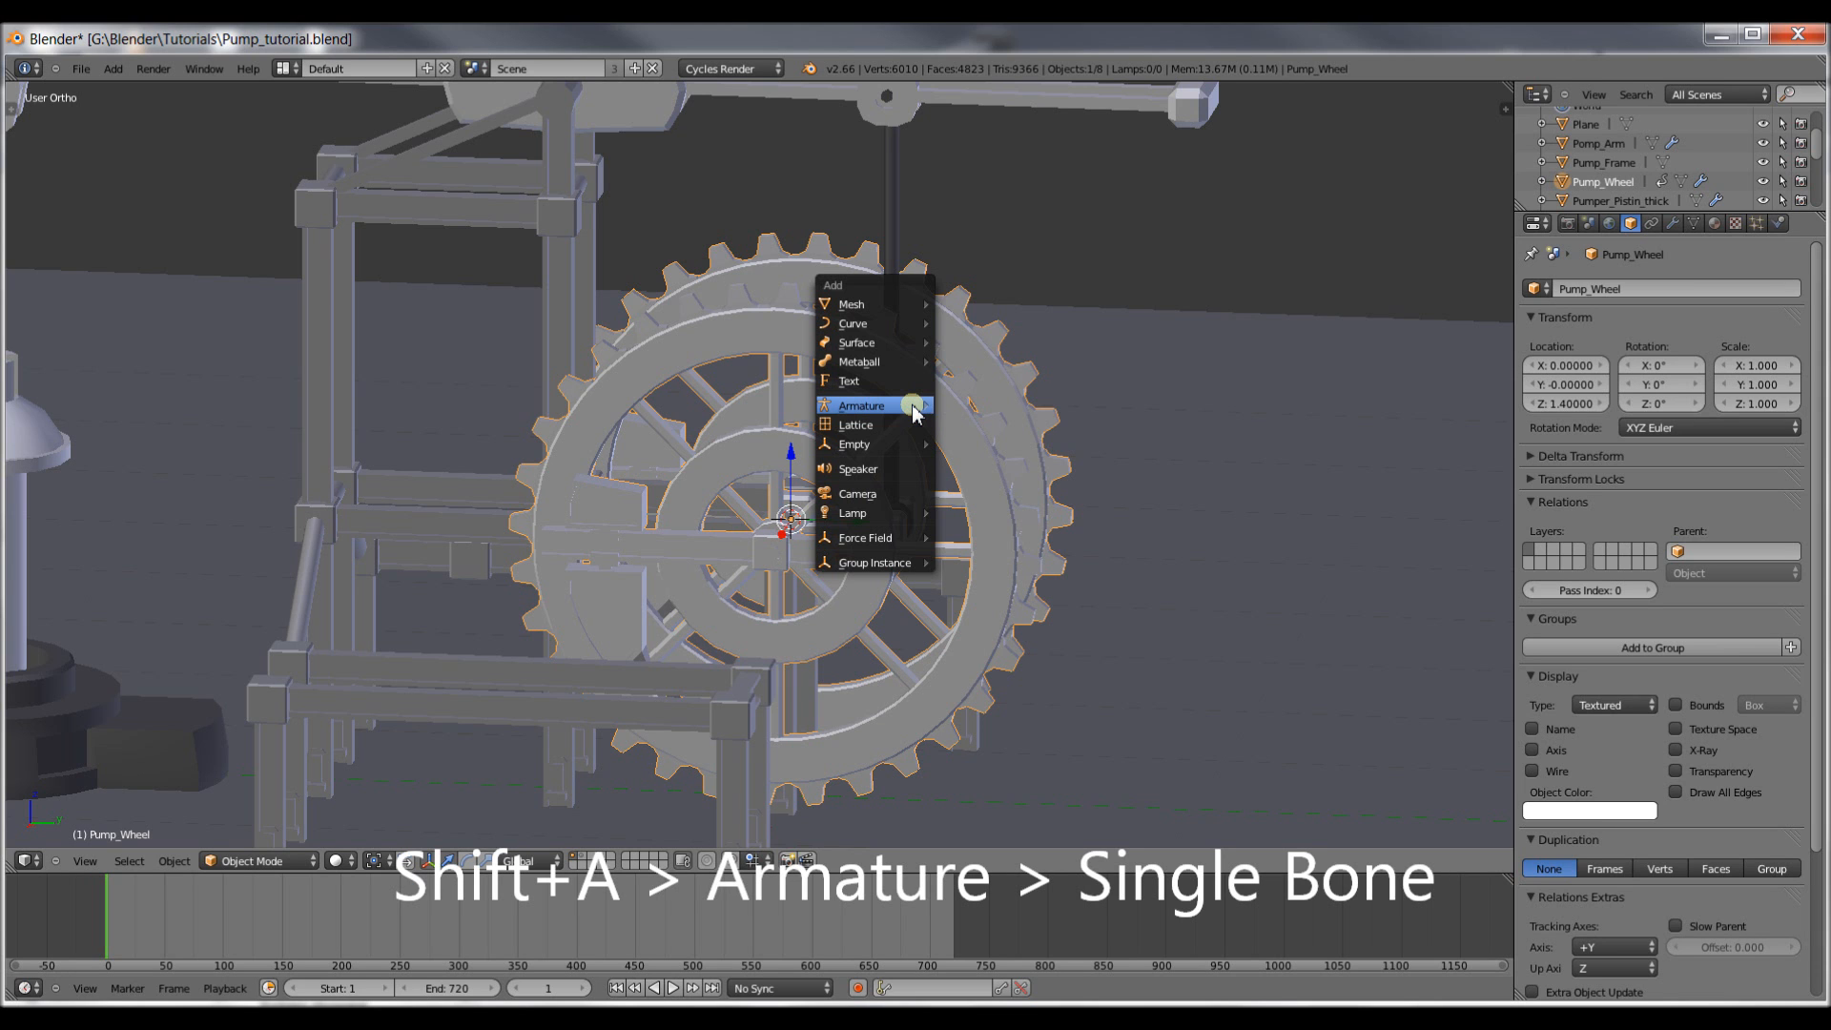
{"action": "left_click", "coordinate": [862, 404]}
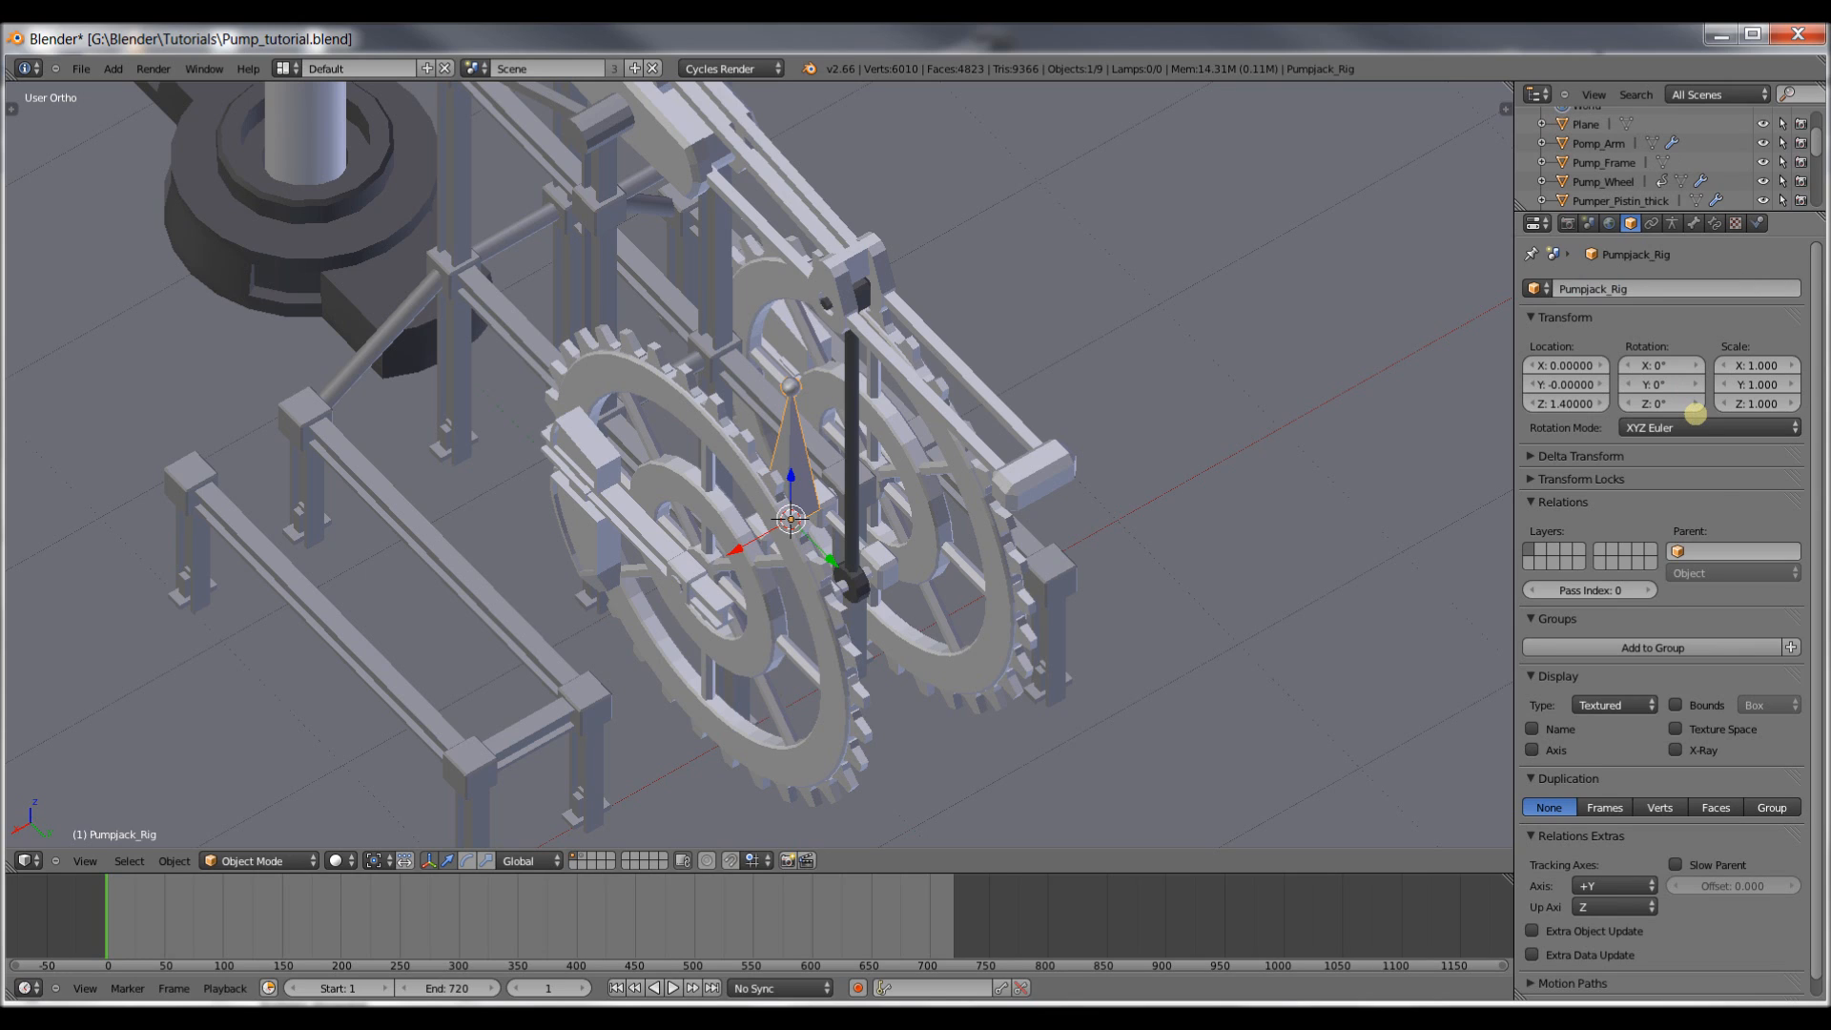
Show the armature in X-Ray and draw it as Wire.
{"action": "left_click", "coordinate": [1677, 750]}
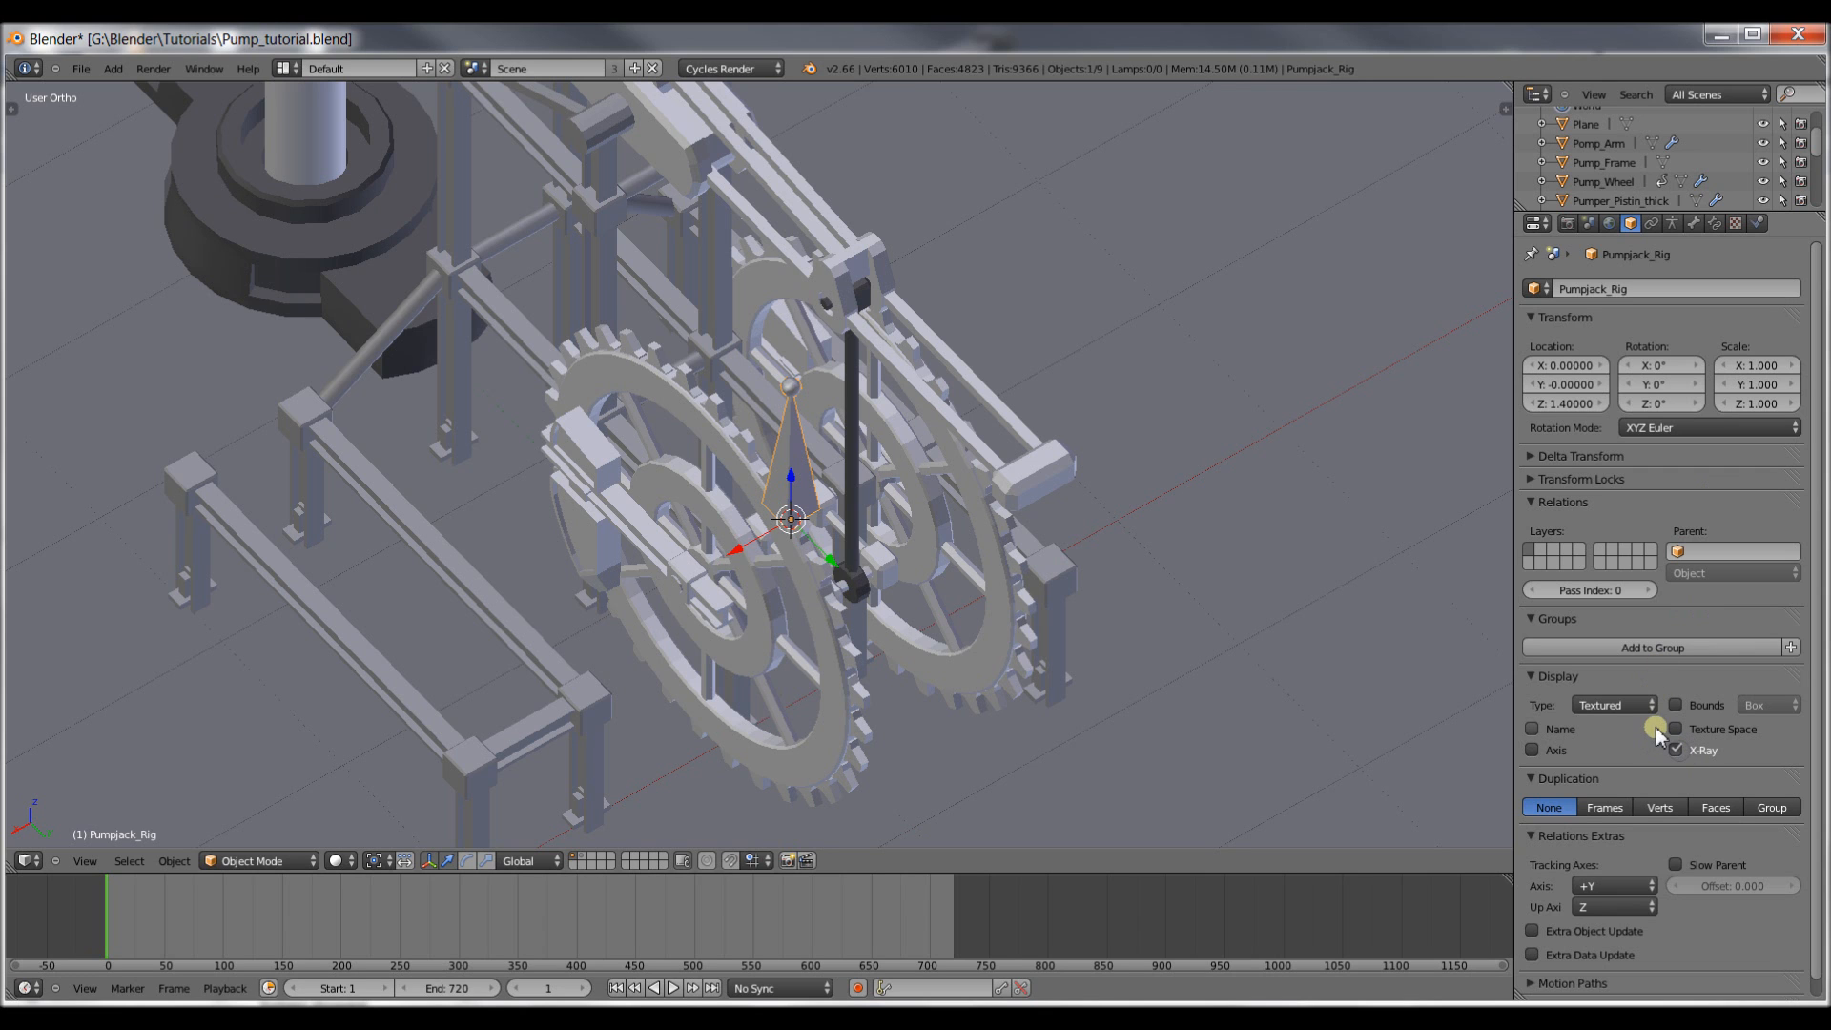
{"action": "left_click", "coordinate": [1616, 704]}
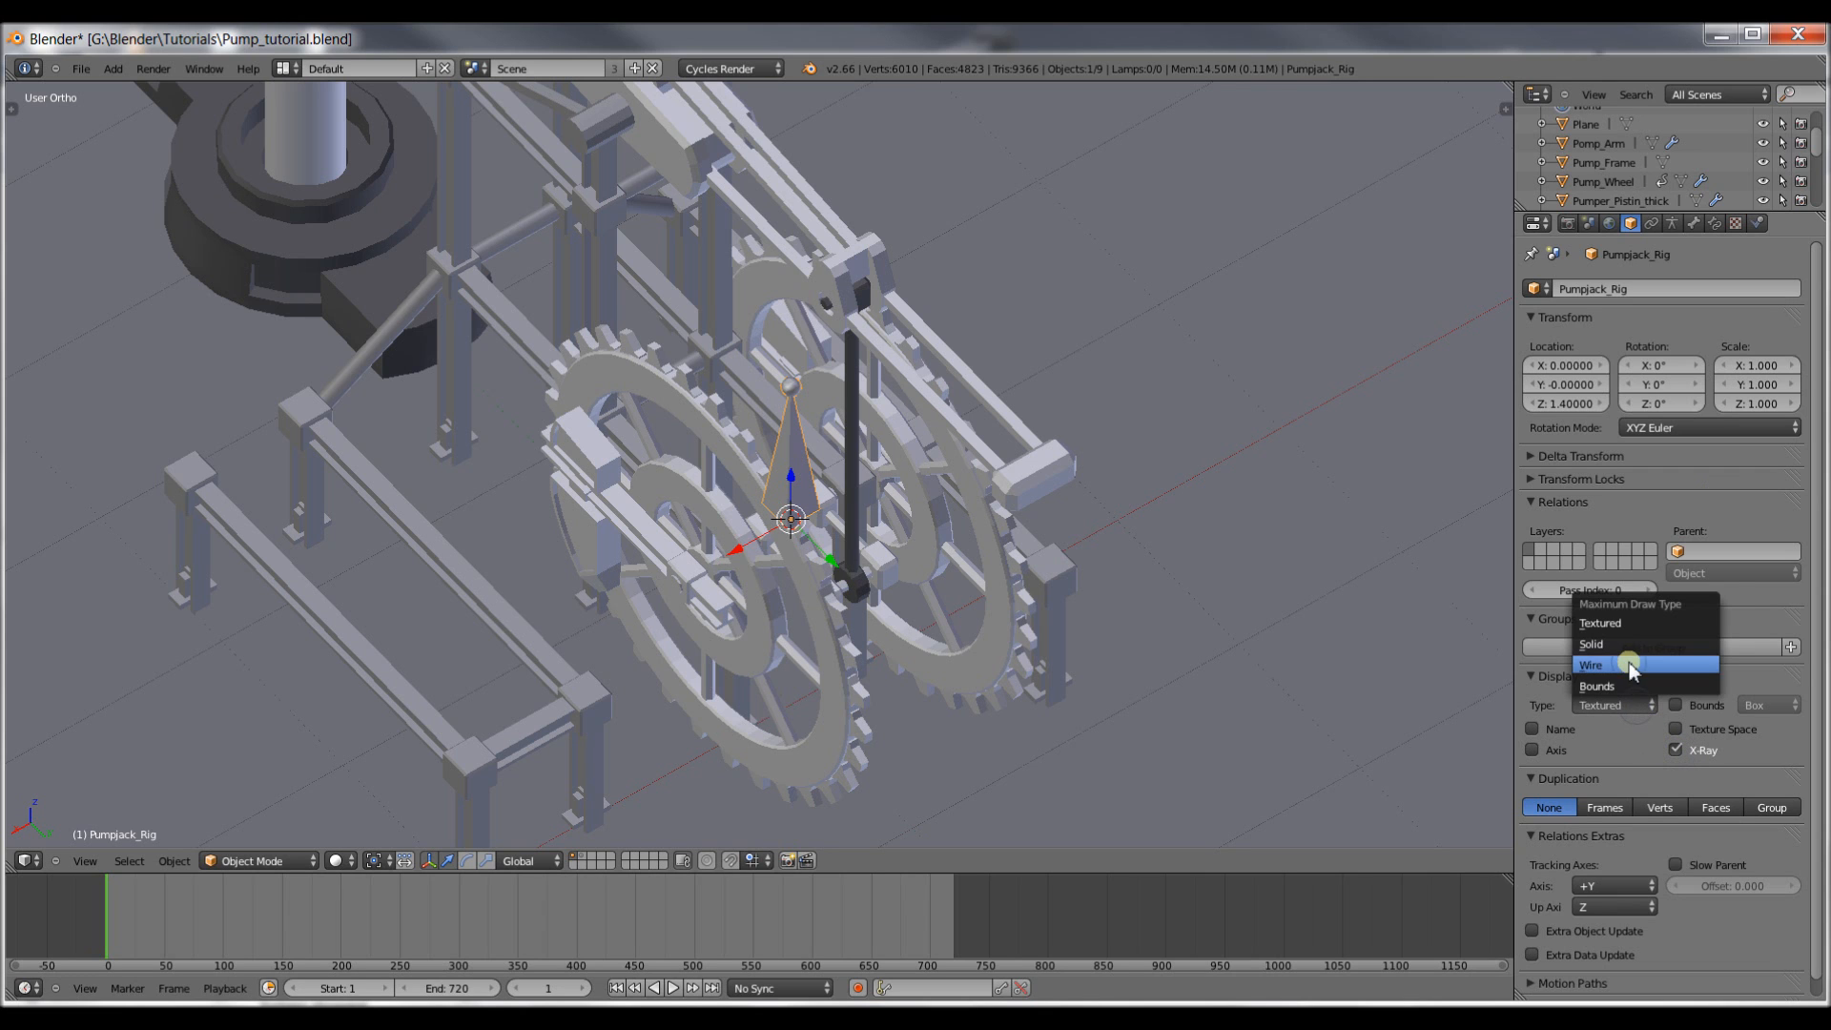
{"action": "left_click", "coordinate": [1591, 664]}
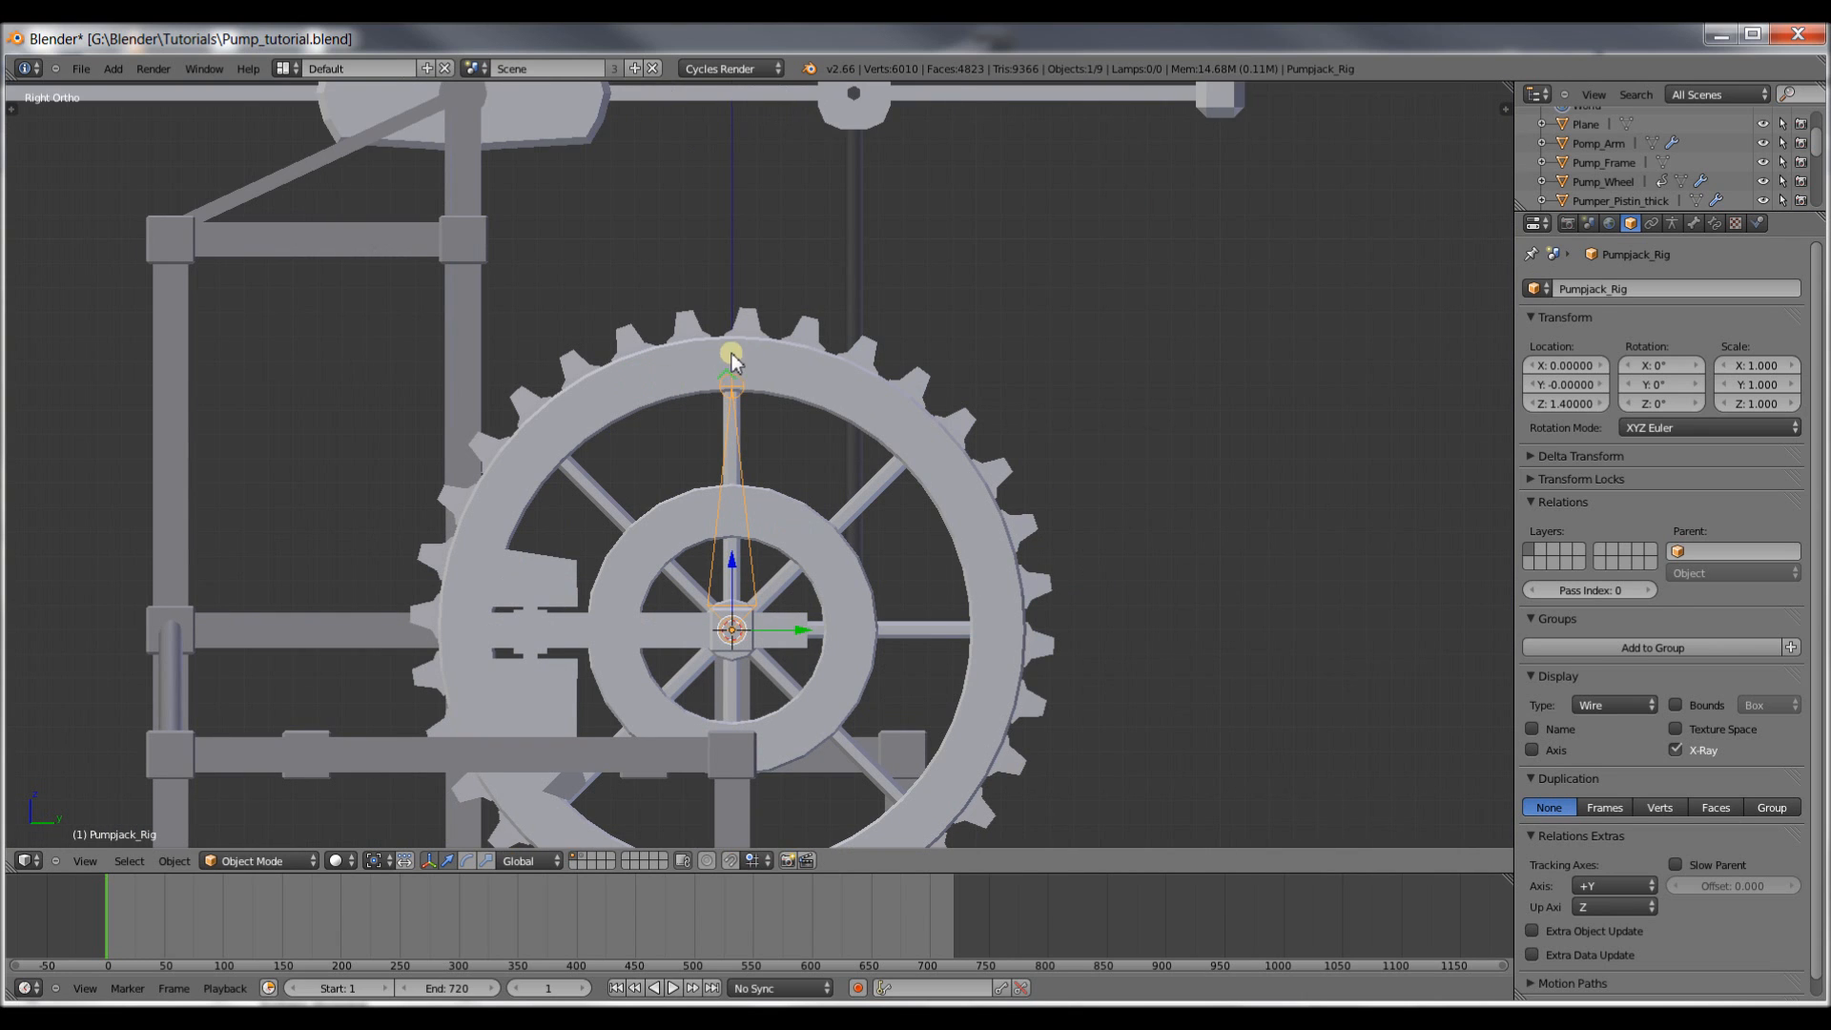
Shape a short crank bone at the hub, then extrude bones up to the arm's end and along the arm.
{"action": "key", "text": "Tab"}
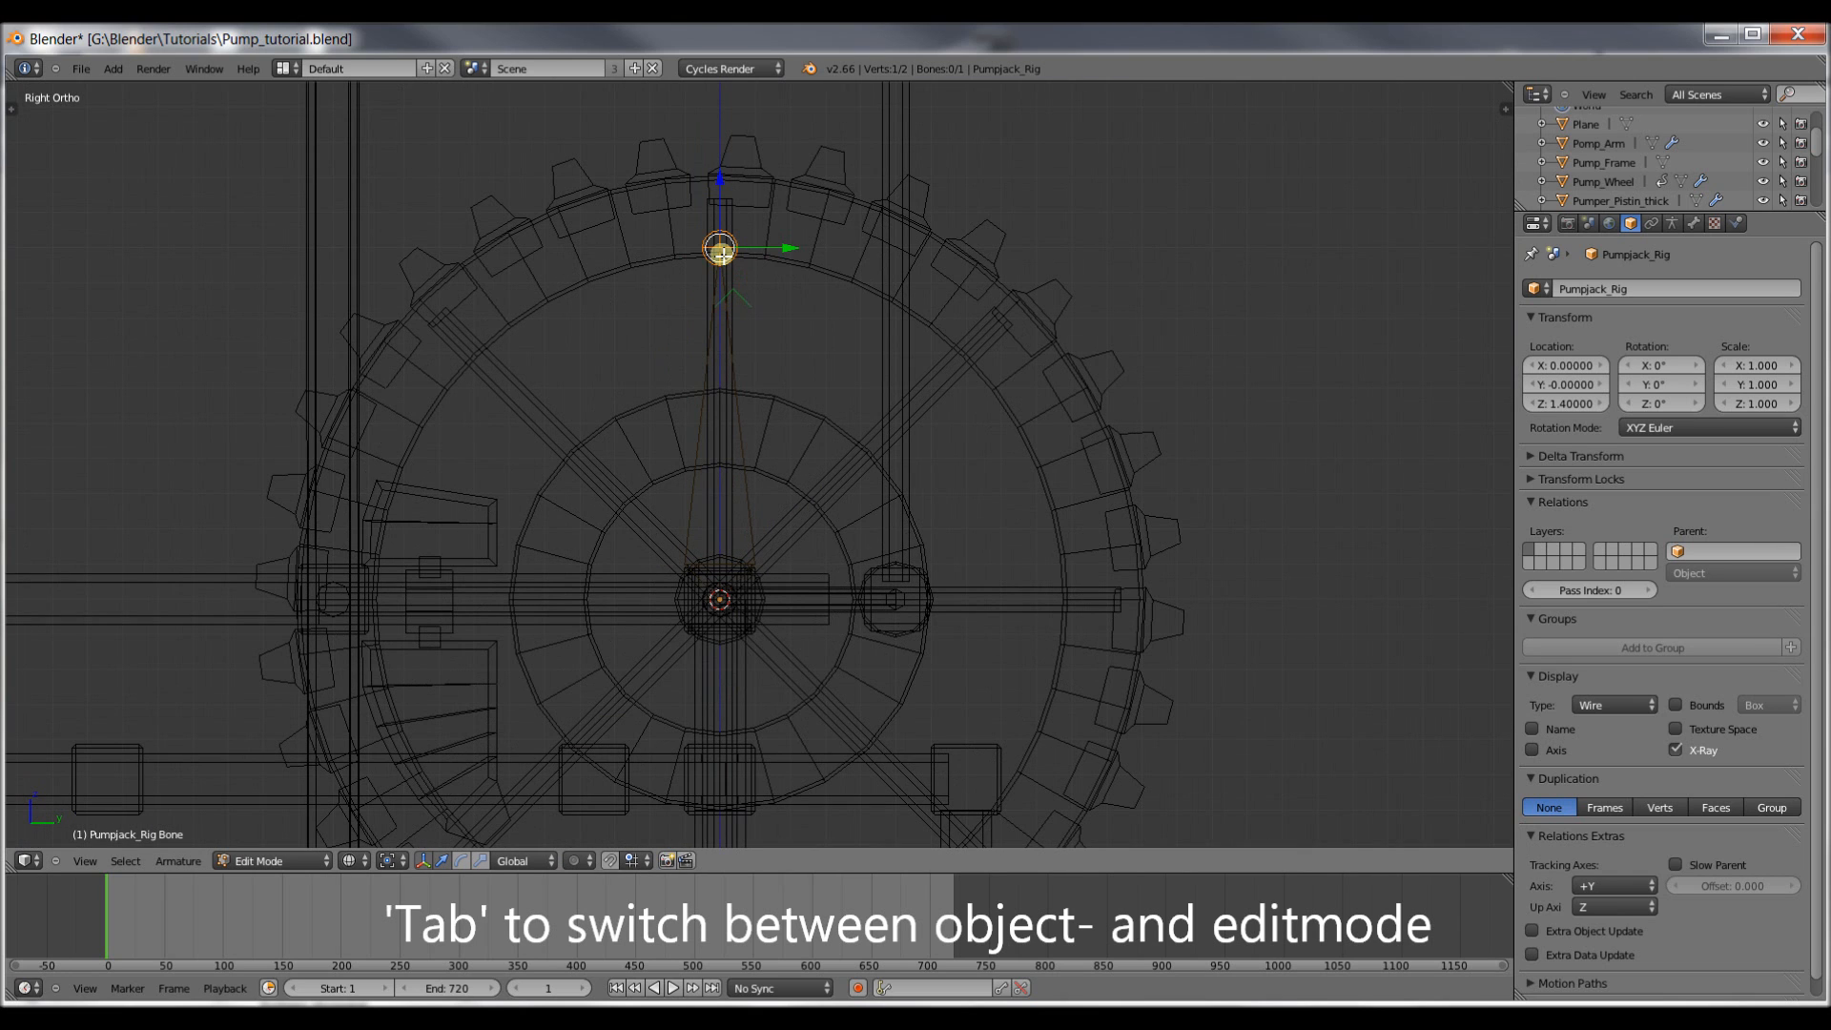
{"action": "left_click_drag", "start_coordinate": [719, 248], "coordinate": [818, 257]}
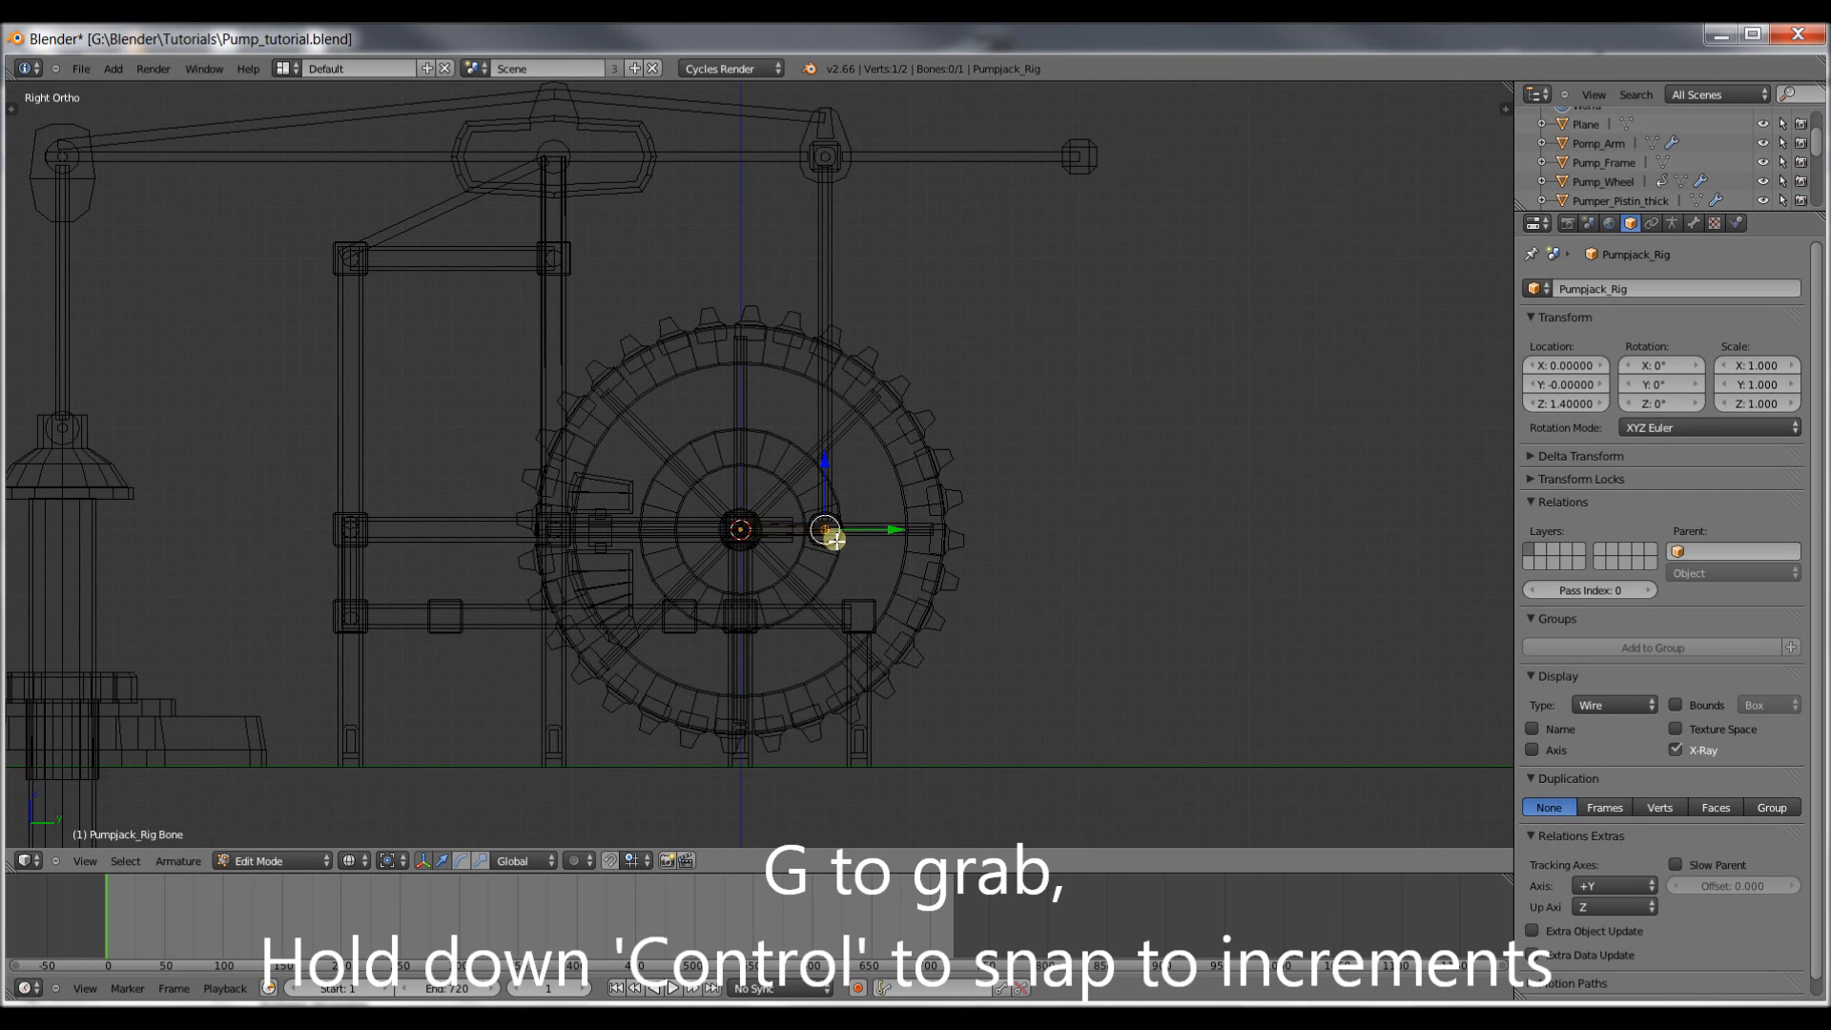
{"action": "key", "text": "e"}
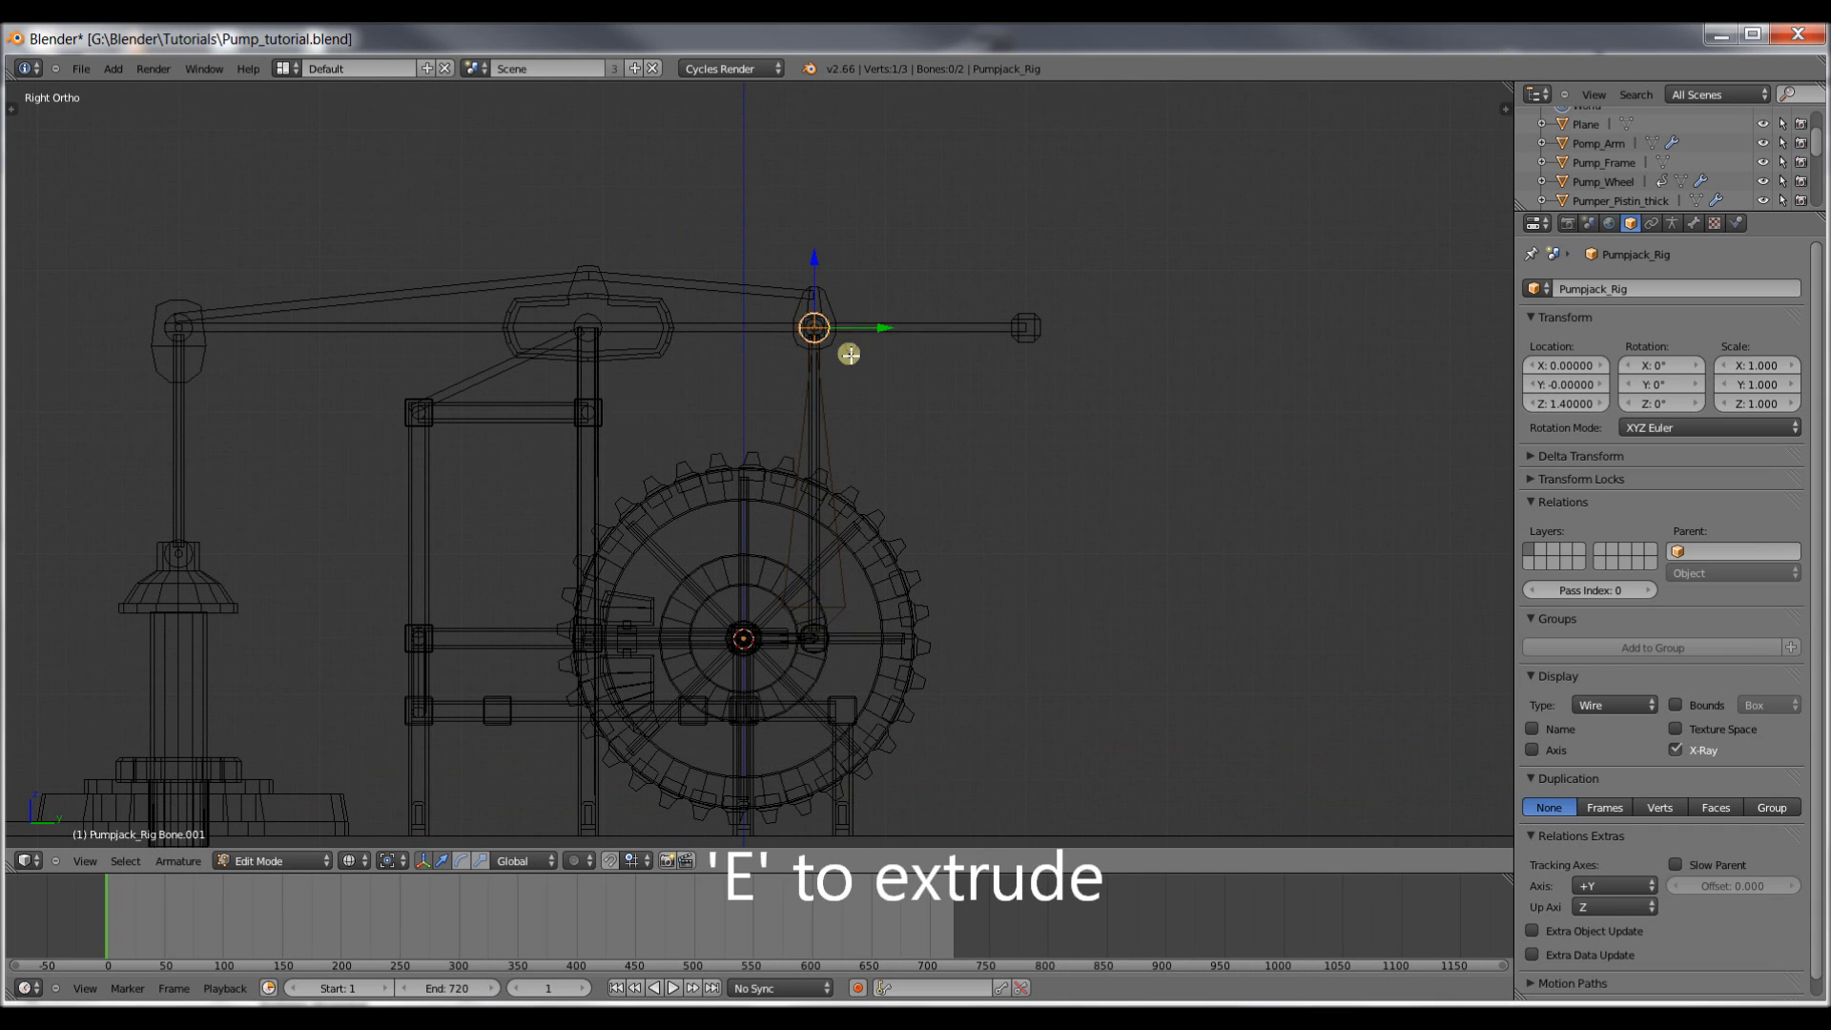
{"action": "key", "text": "e"}
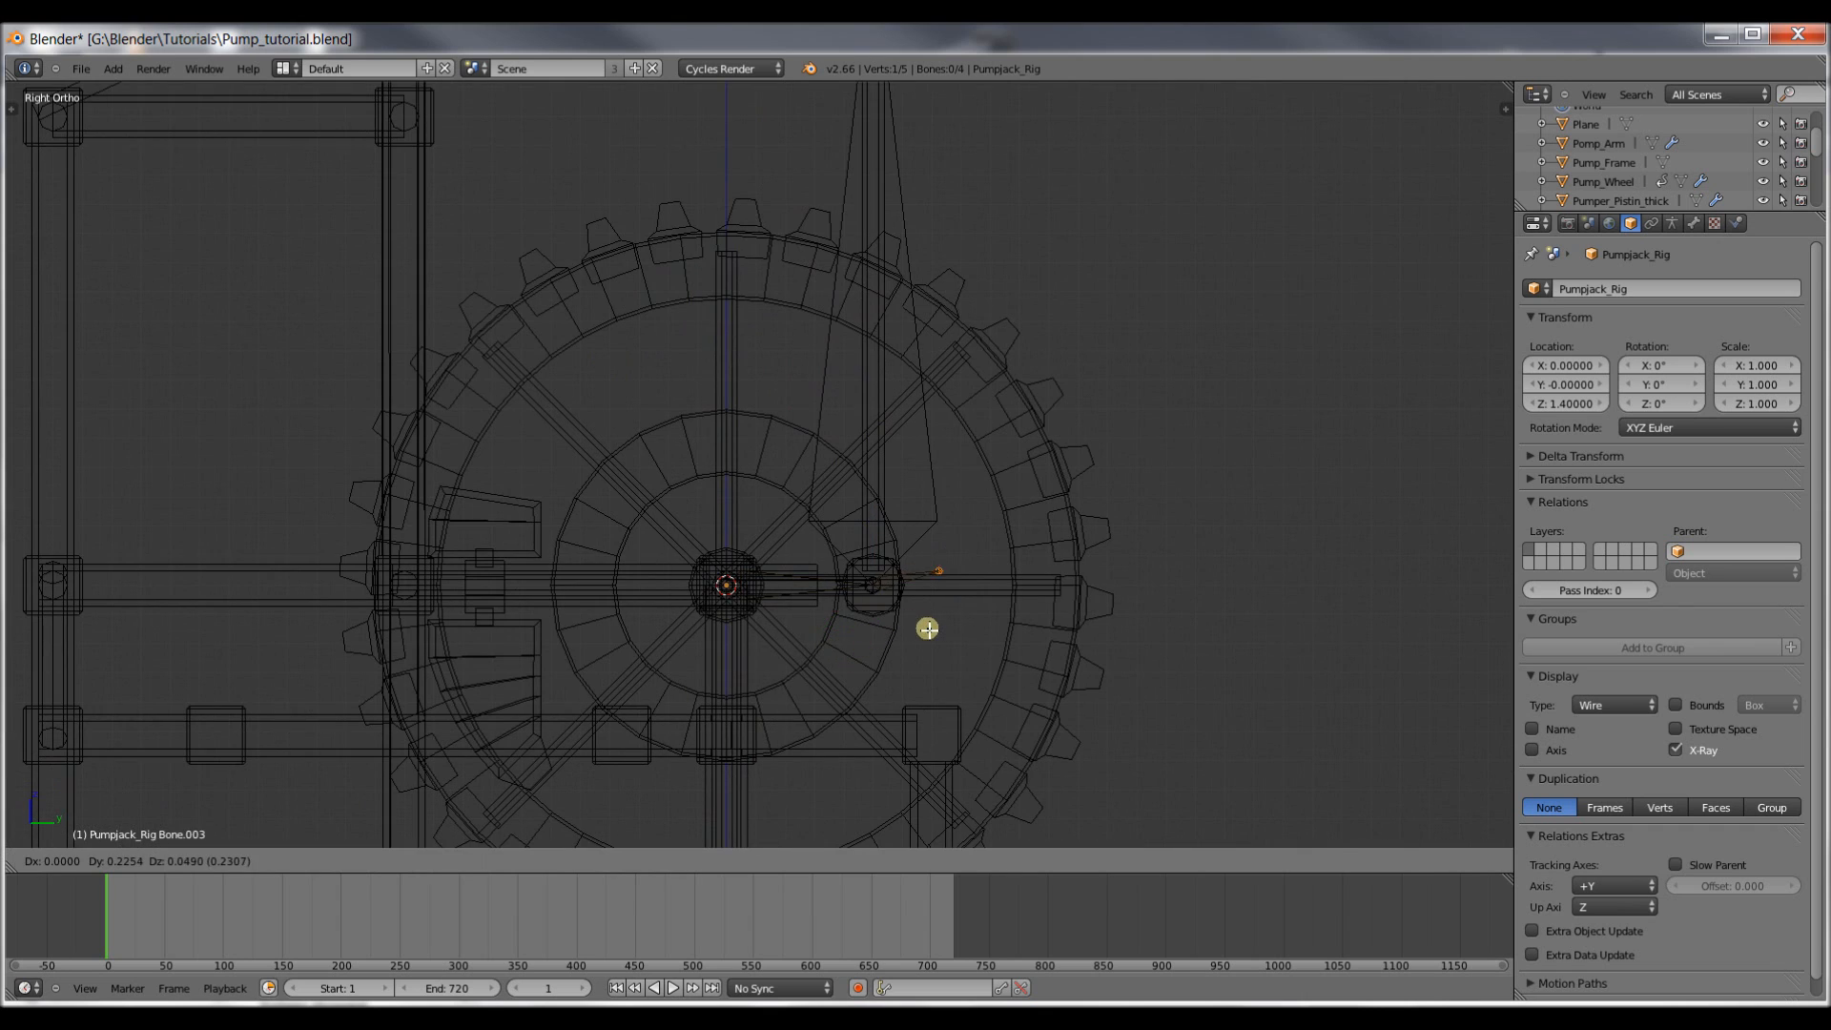
Leave Edit Mode and select the connecting-rod bone.
{"action": "key", "text": "Tab"}
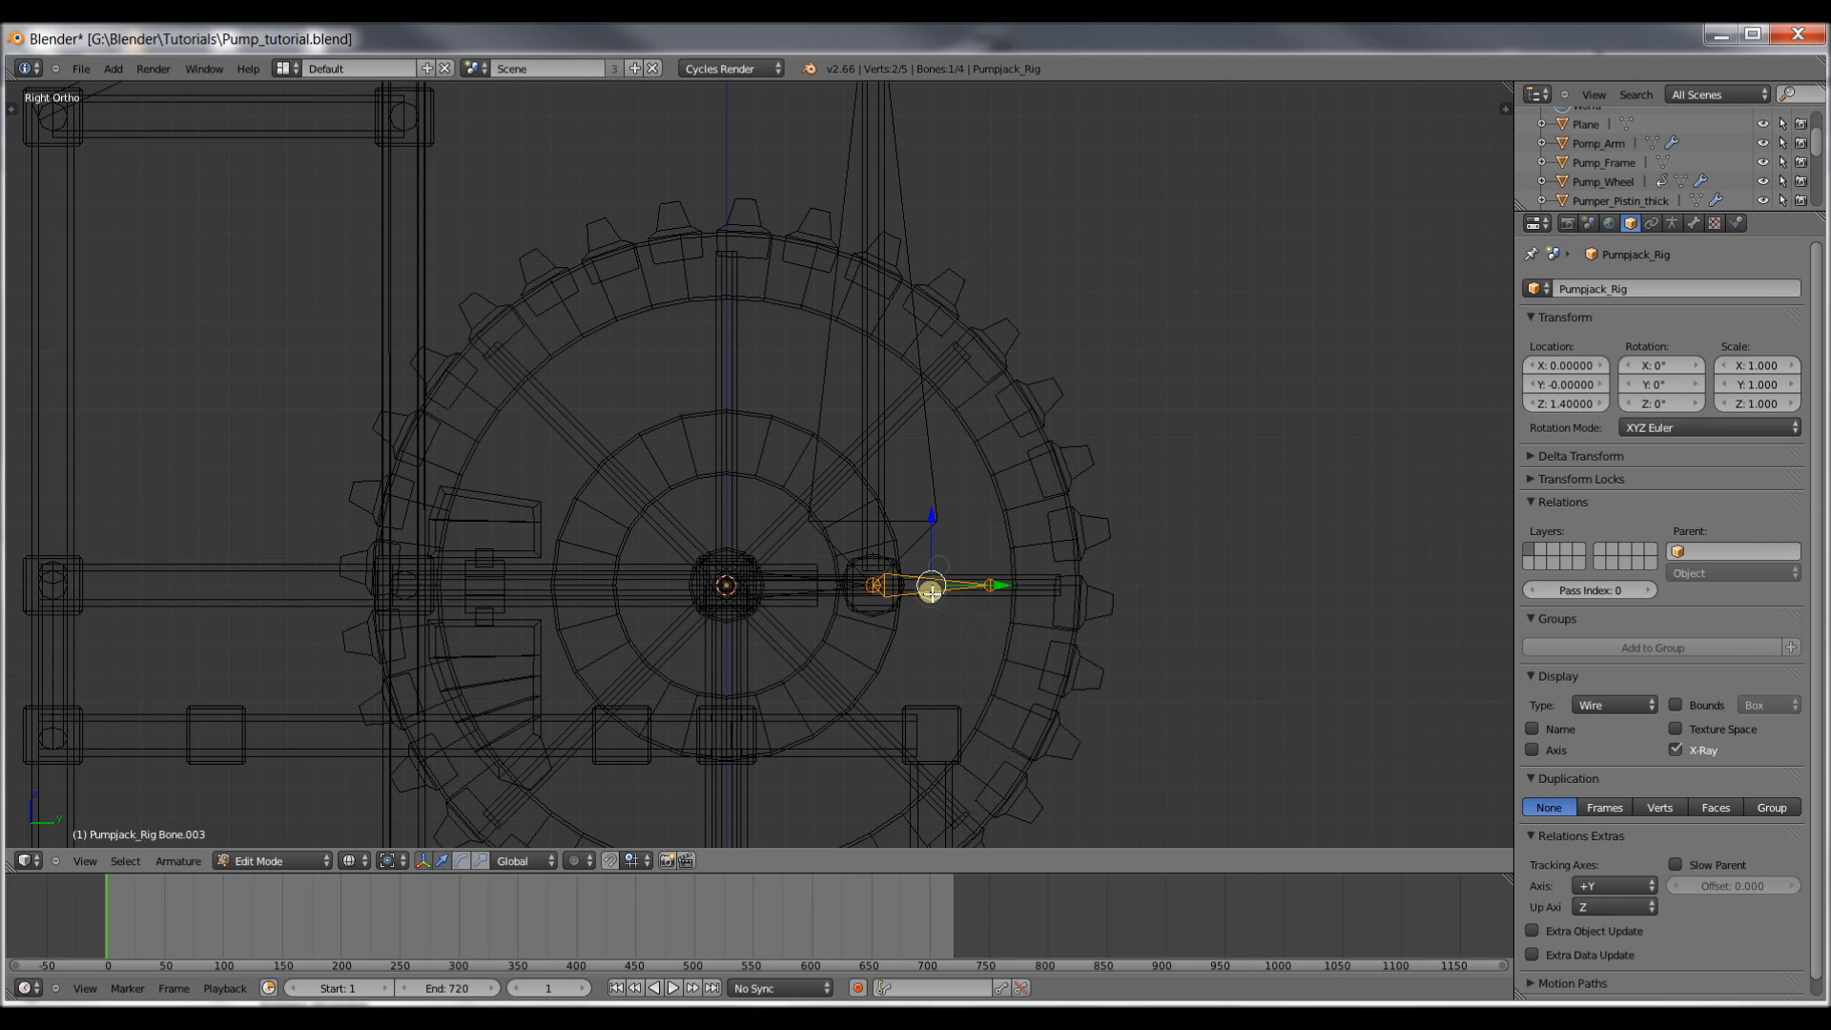
{"action": "scroll", "scroll_direction": "down", "scroll_amount": 3}
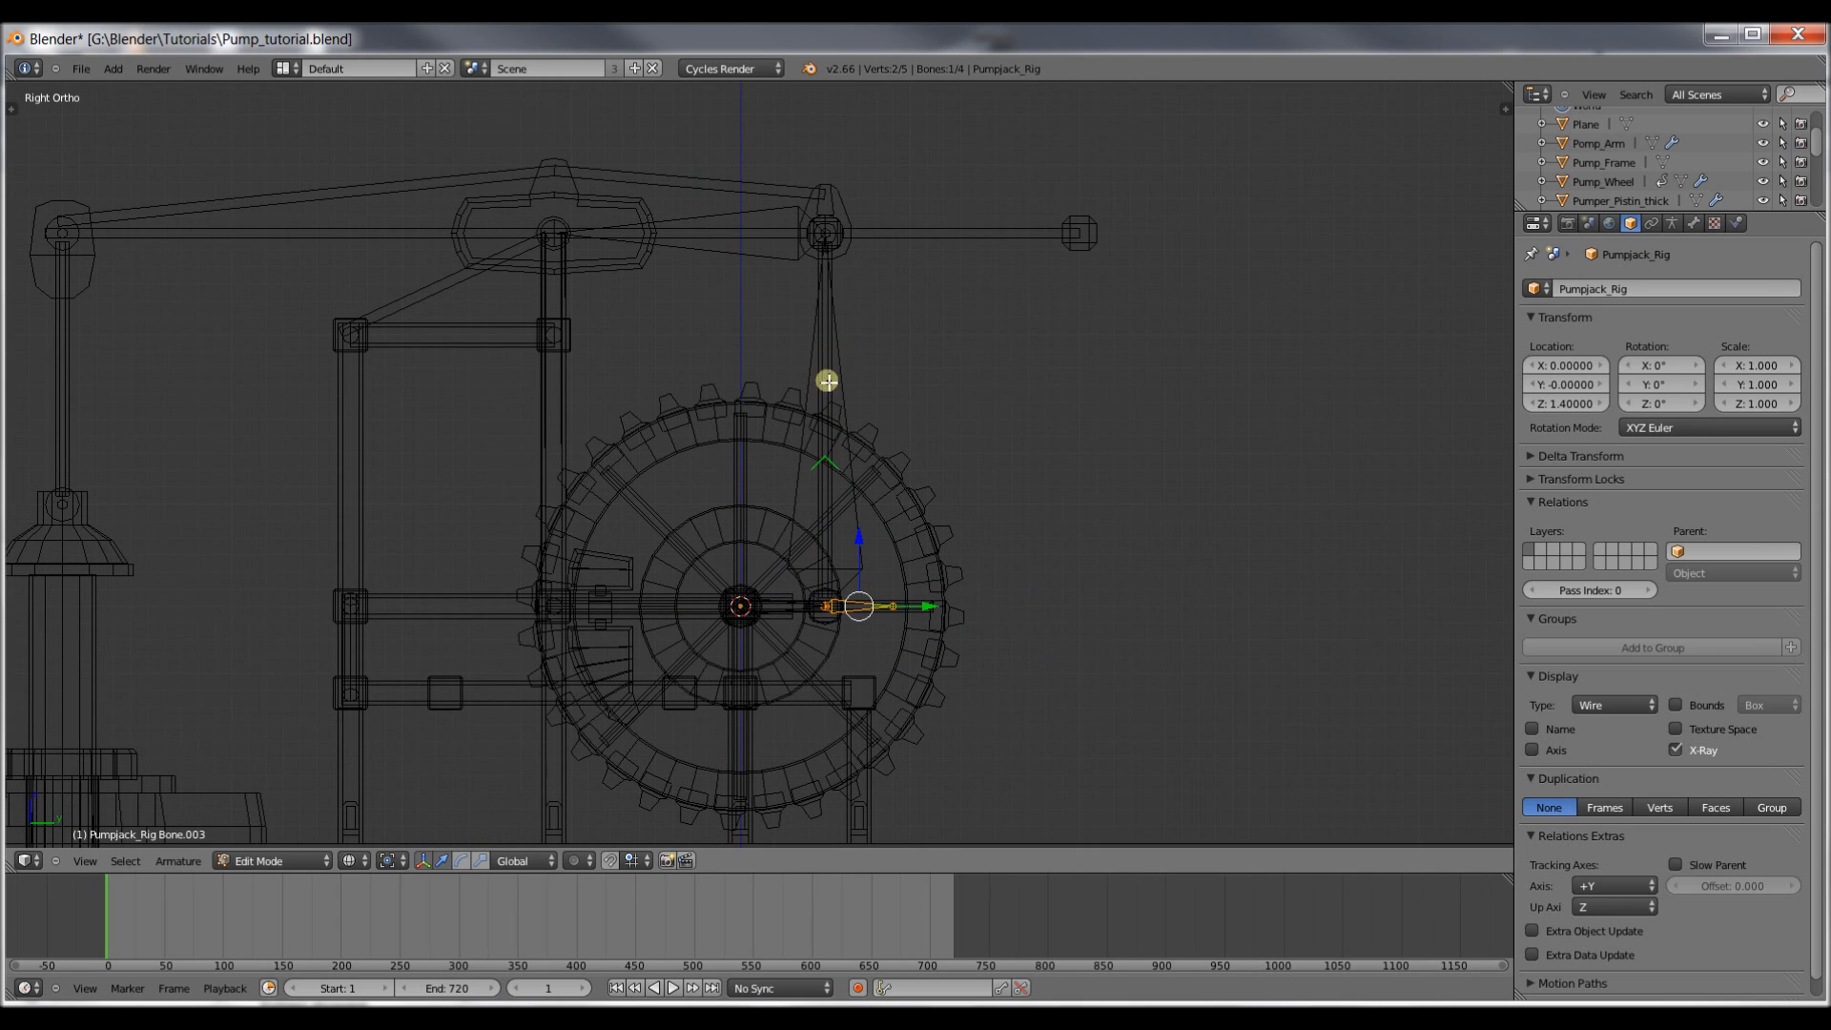
{"action": "left_click", "coordinate": [826, 233]}
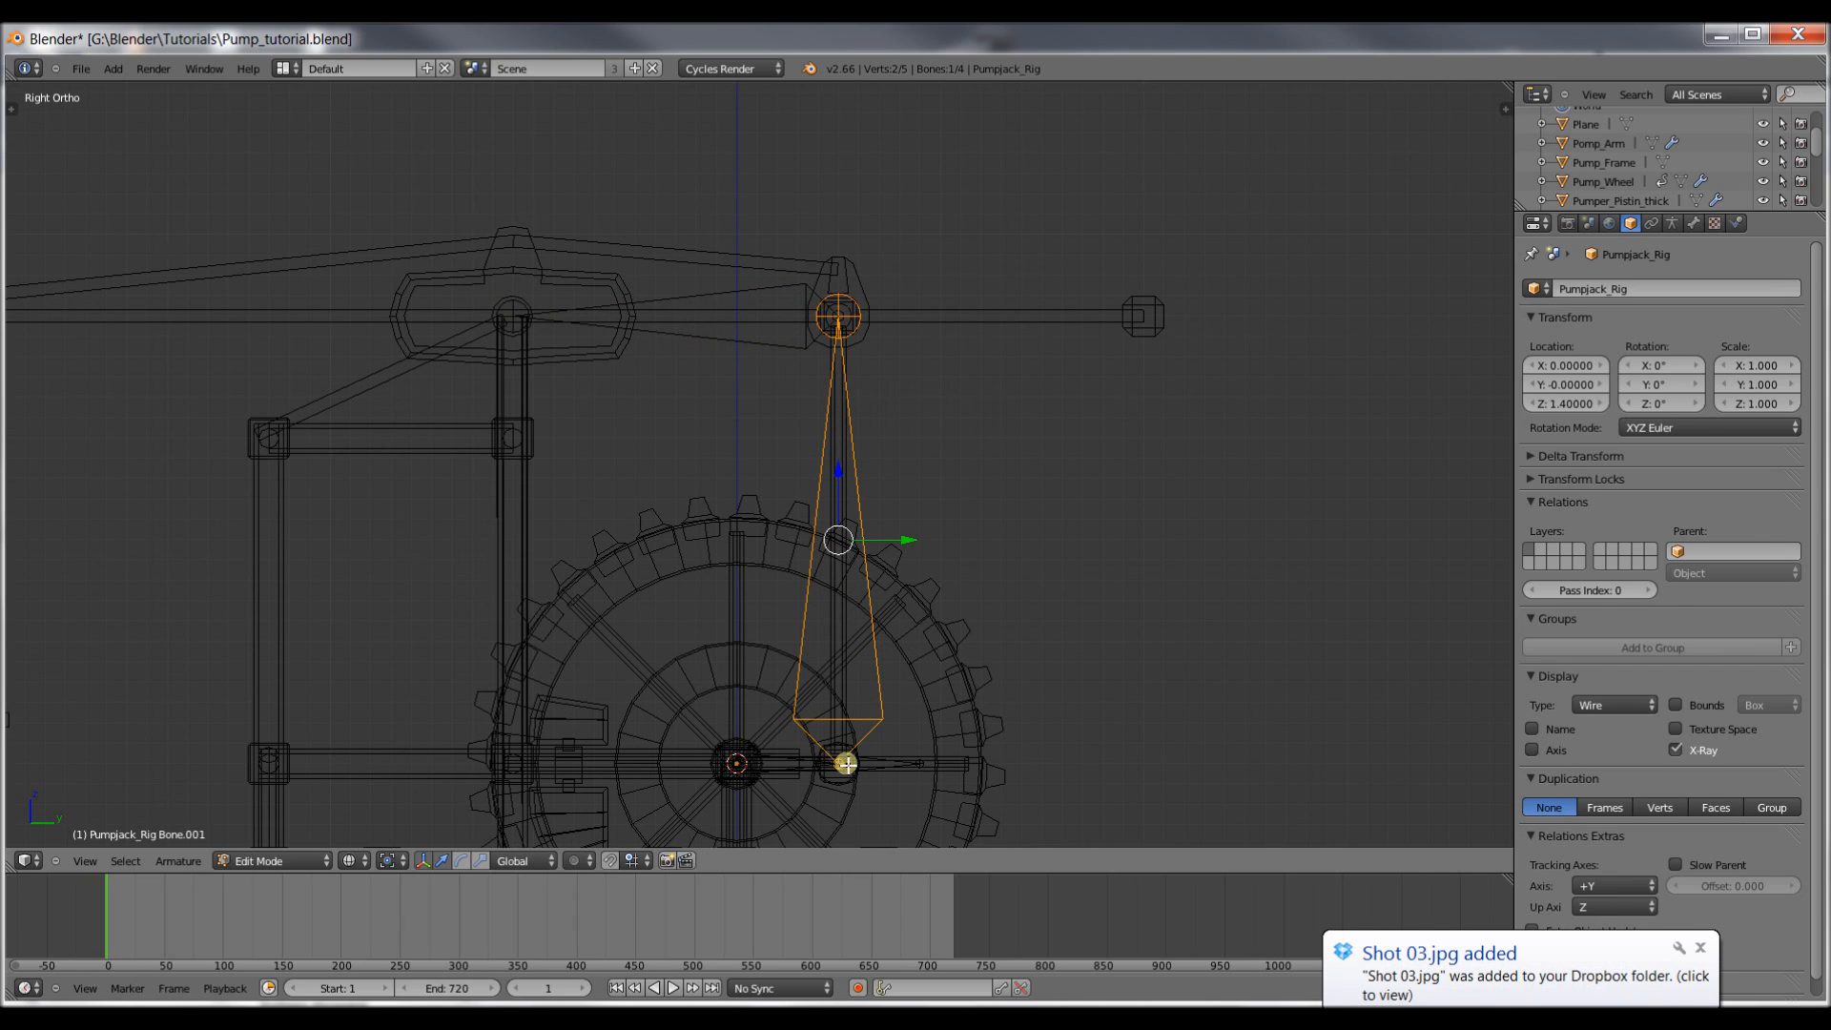
{"action": "mouse_move", "coordinate": [633, 423]}
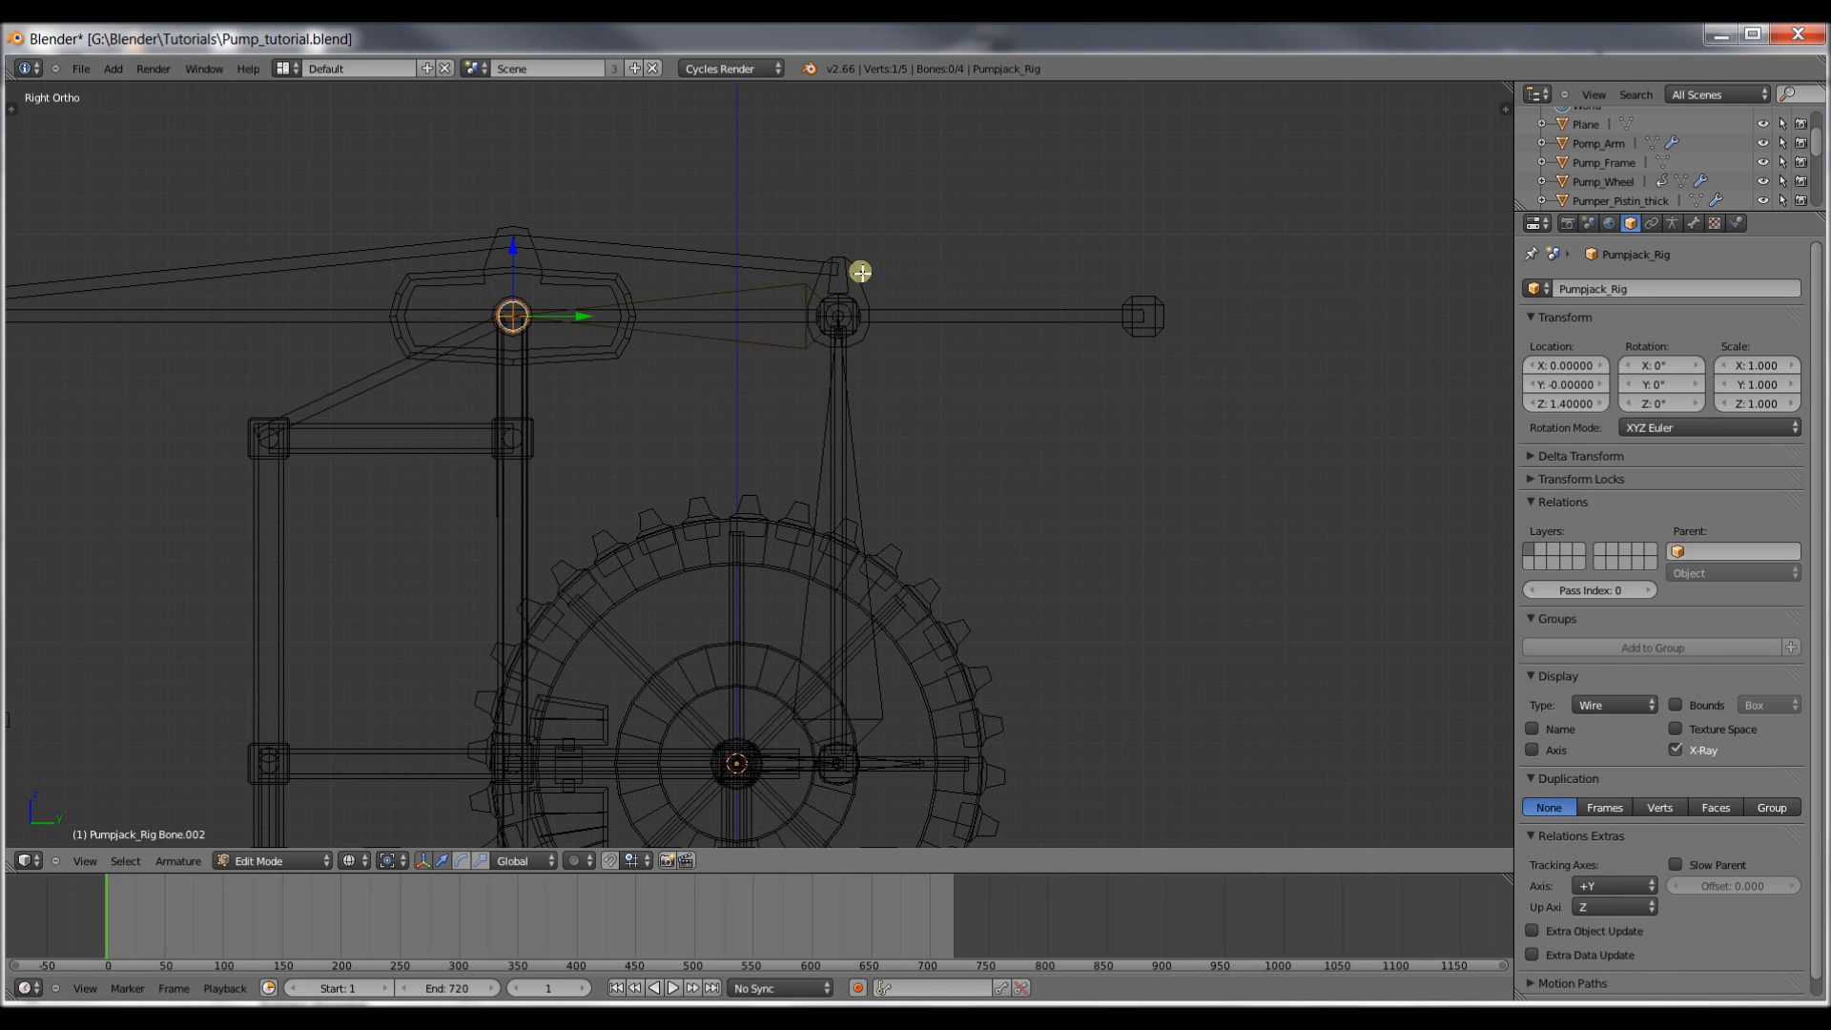
{"action": "mouse_move", "coordinate": [727, 277]}
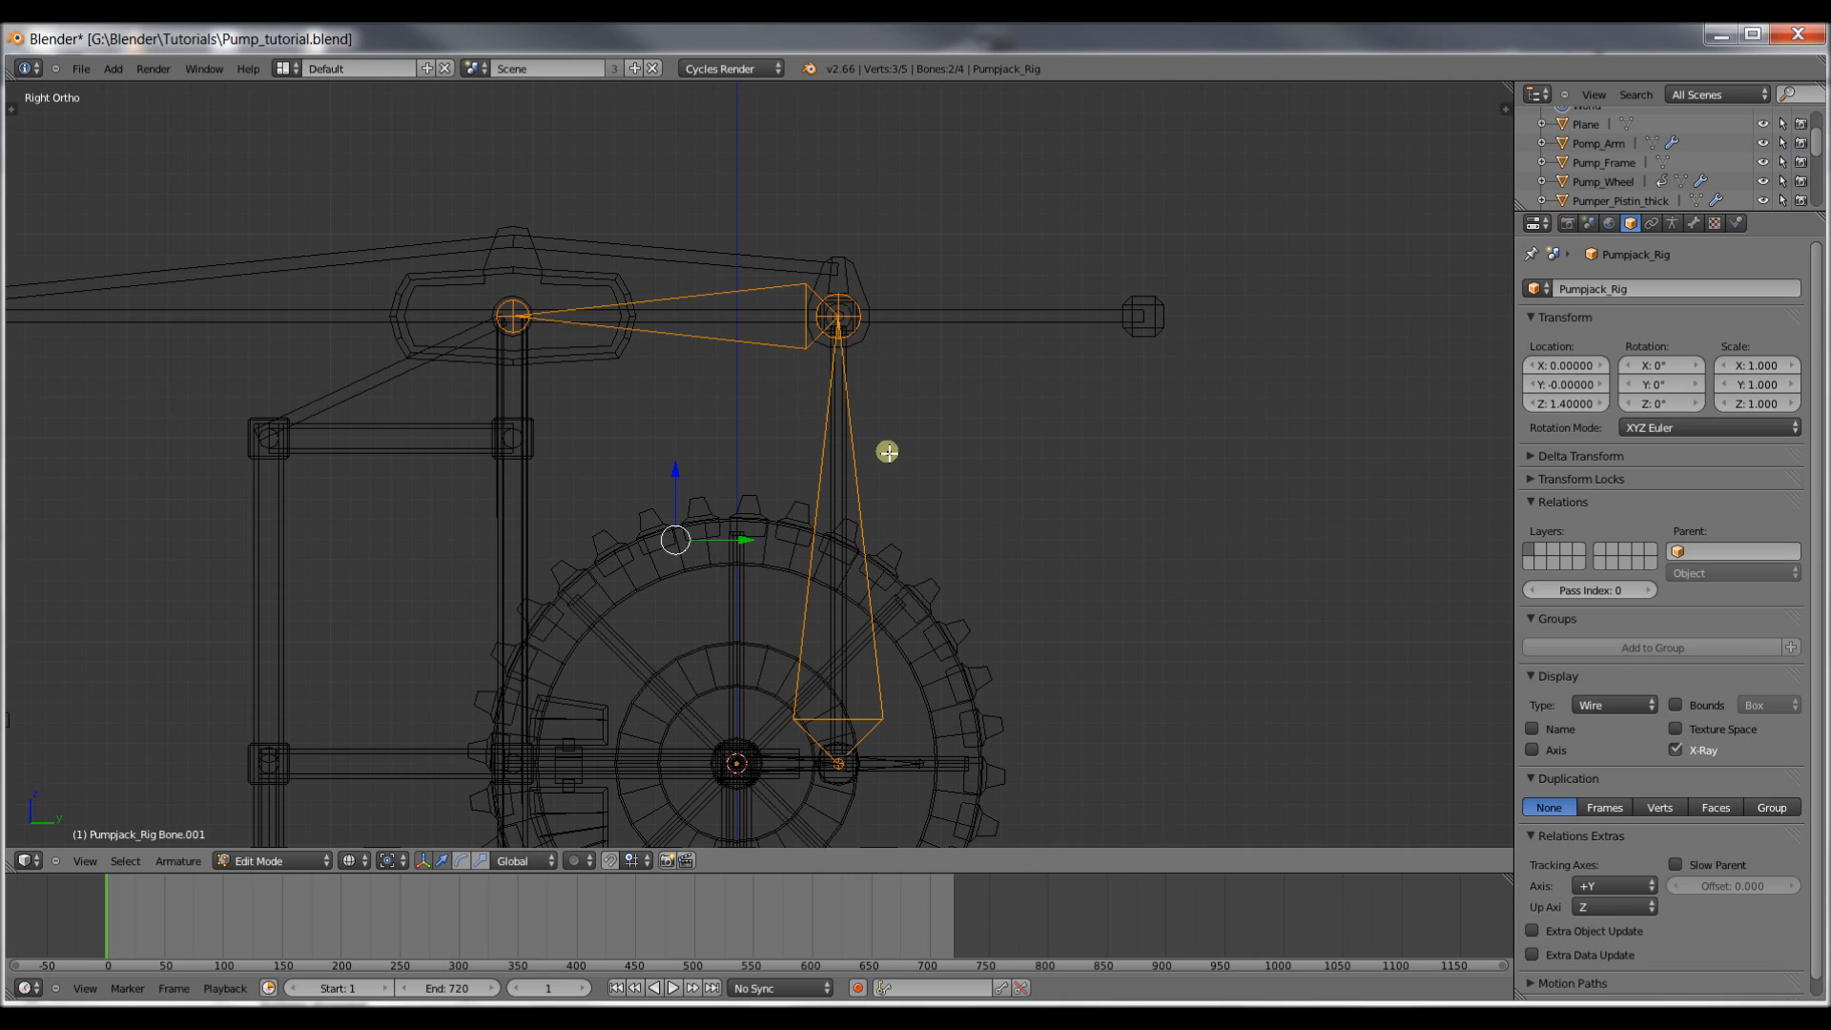
{"action": "mouse_move", "coordinate": [979, 347]}
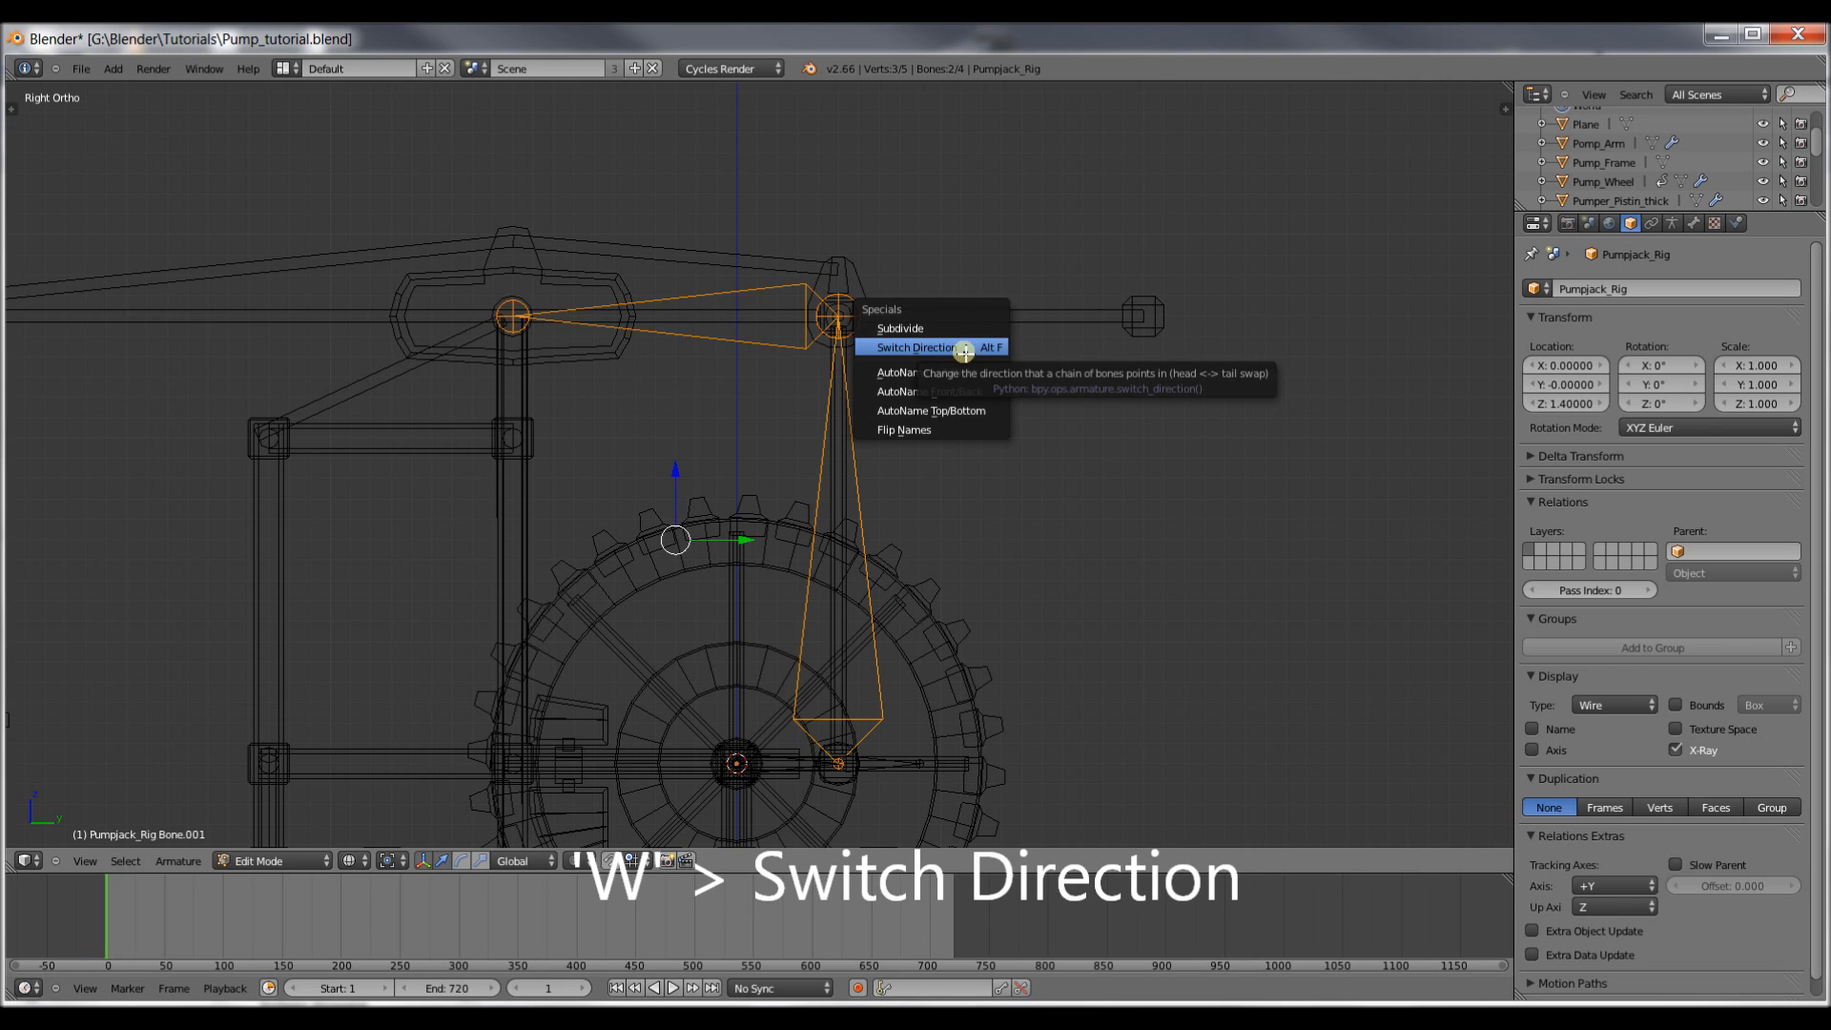
{"action": "left_click", "coordinate": [914, 347]}
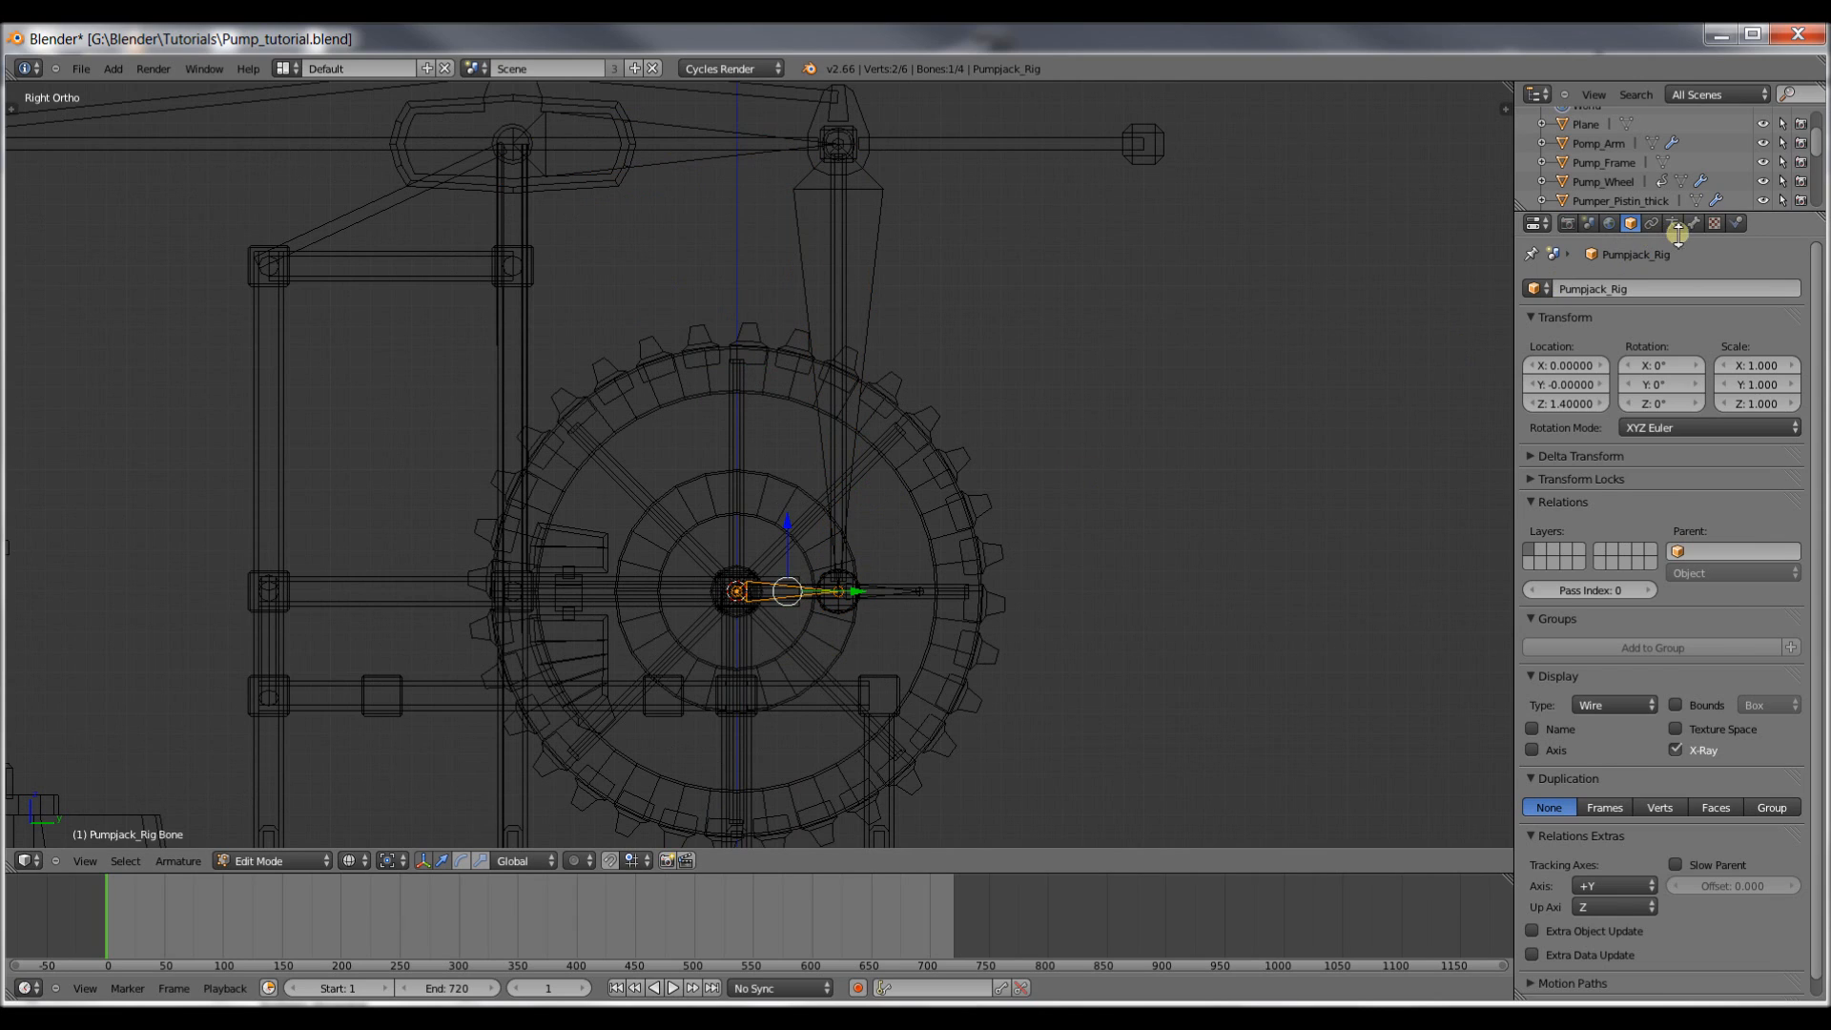
{"action": "left_click", "coordinate": [1676, 224]}
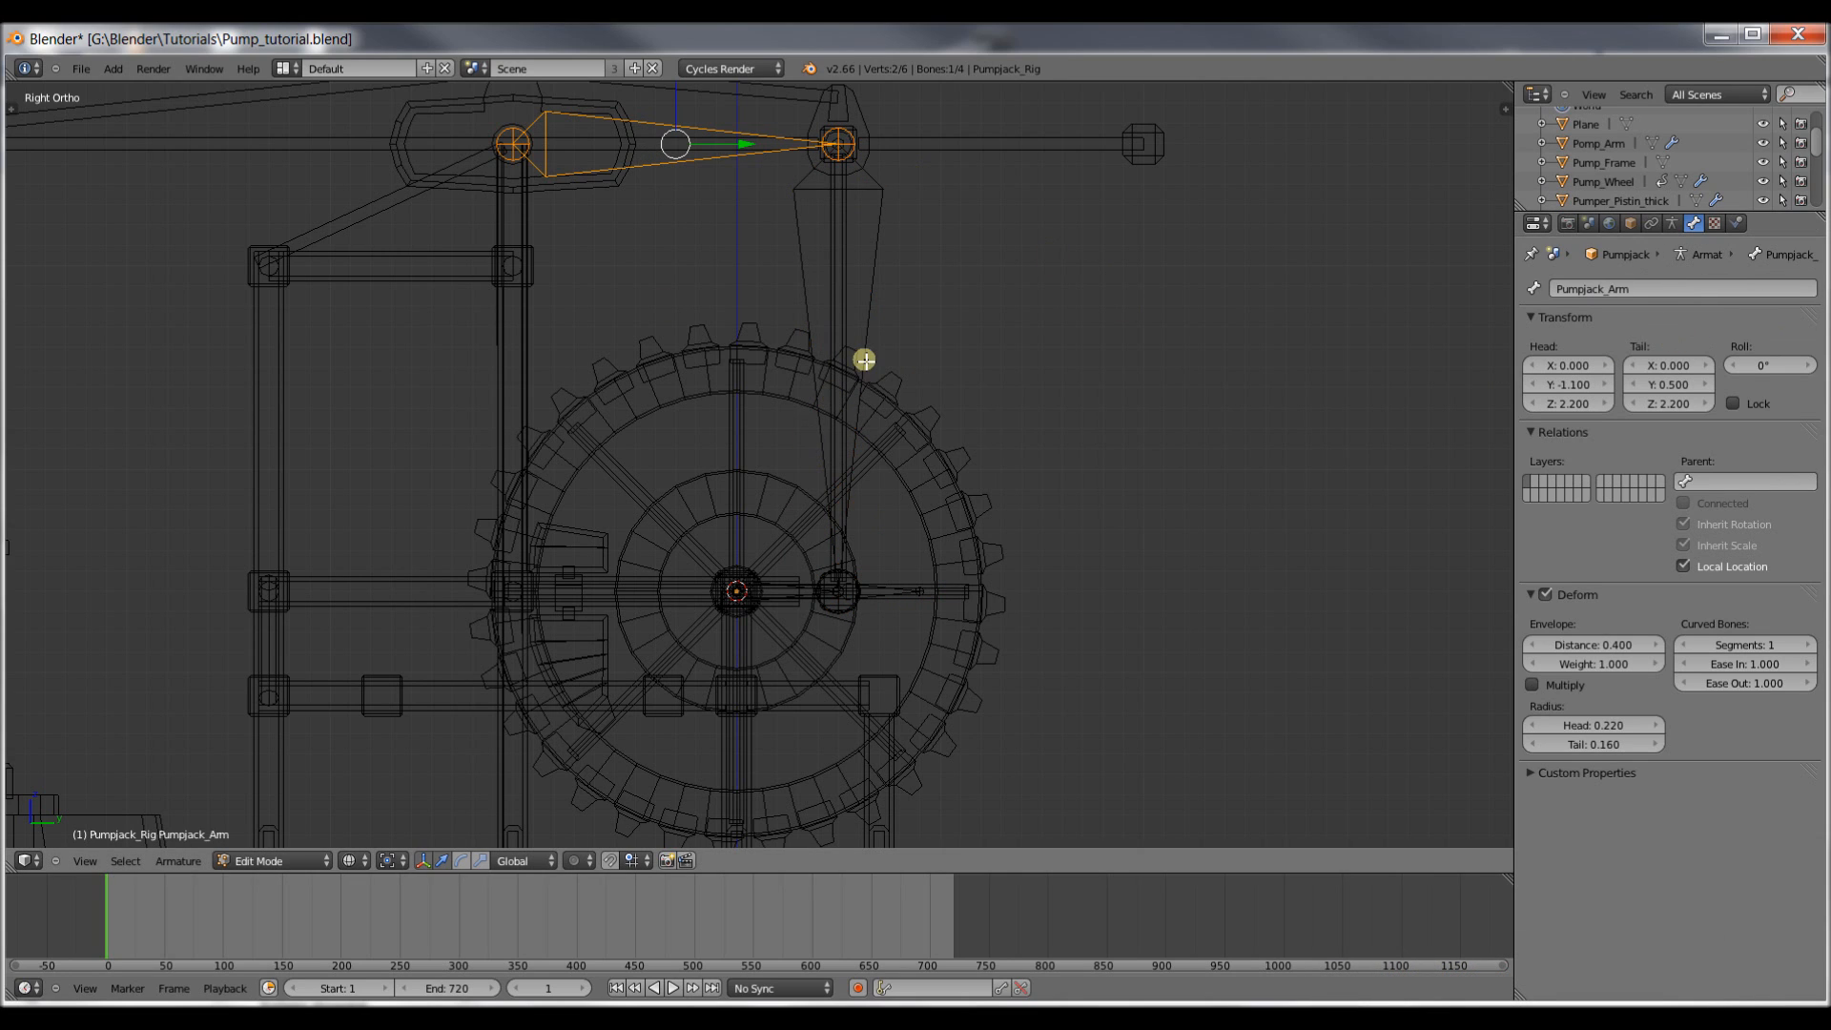
{"action": "left_click", "coordinate": [864, 360]}
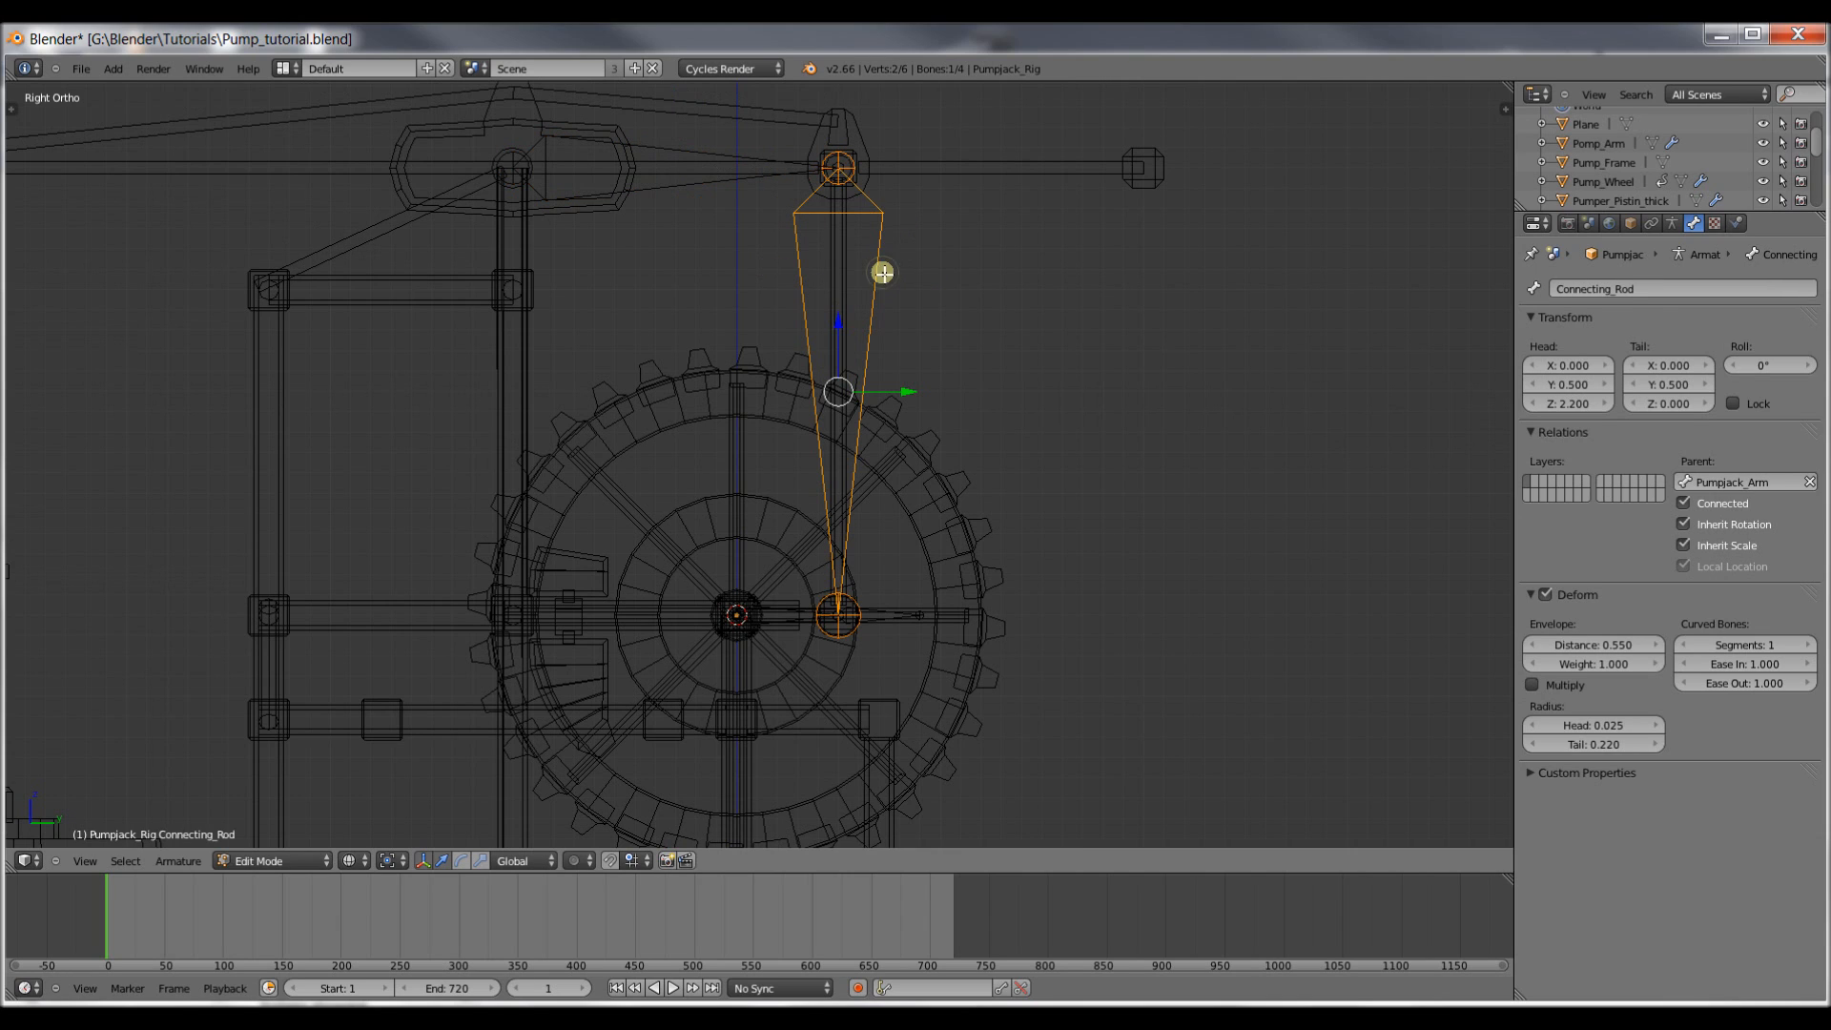
{"action": "left_click", "coordinate": [859, 628]}
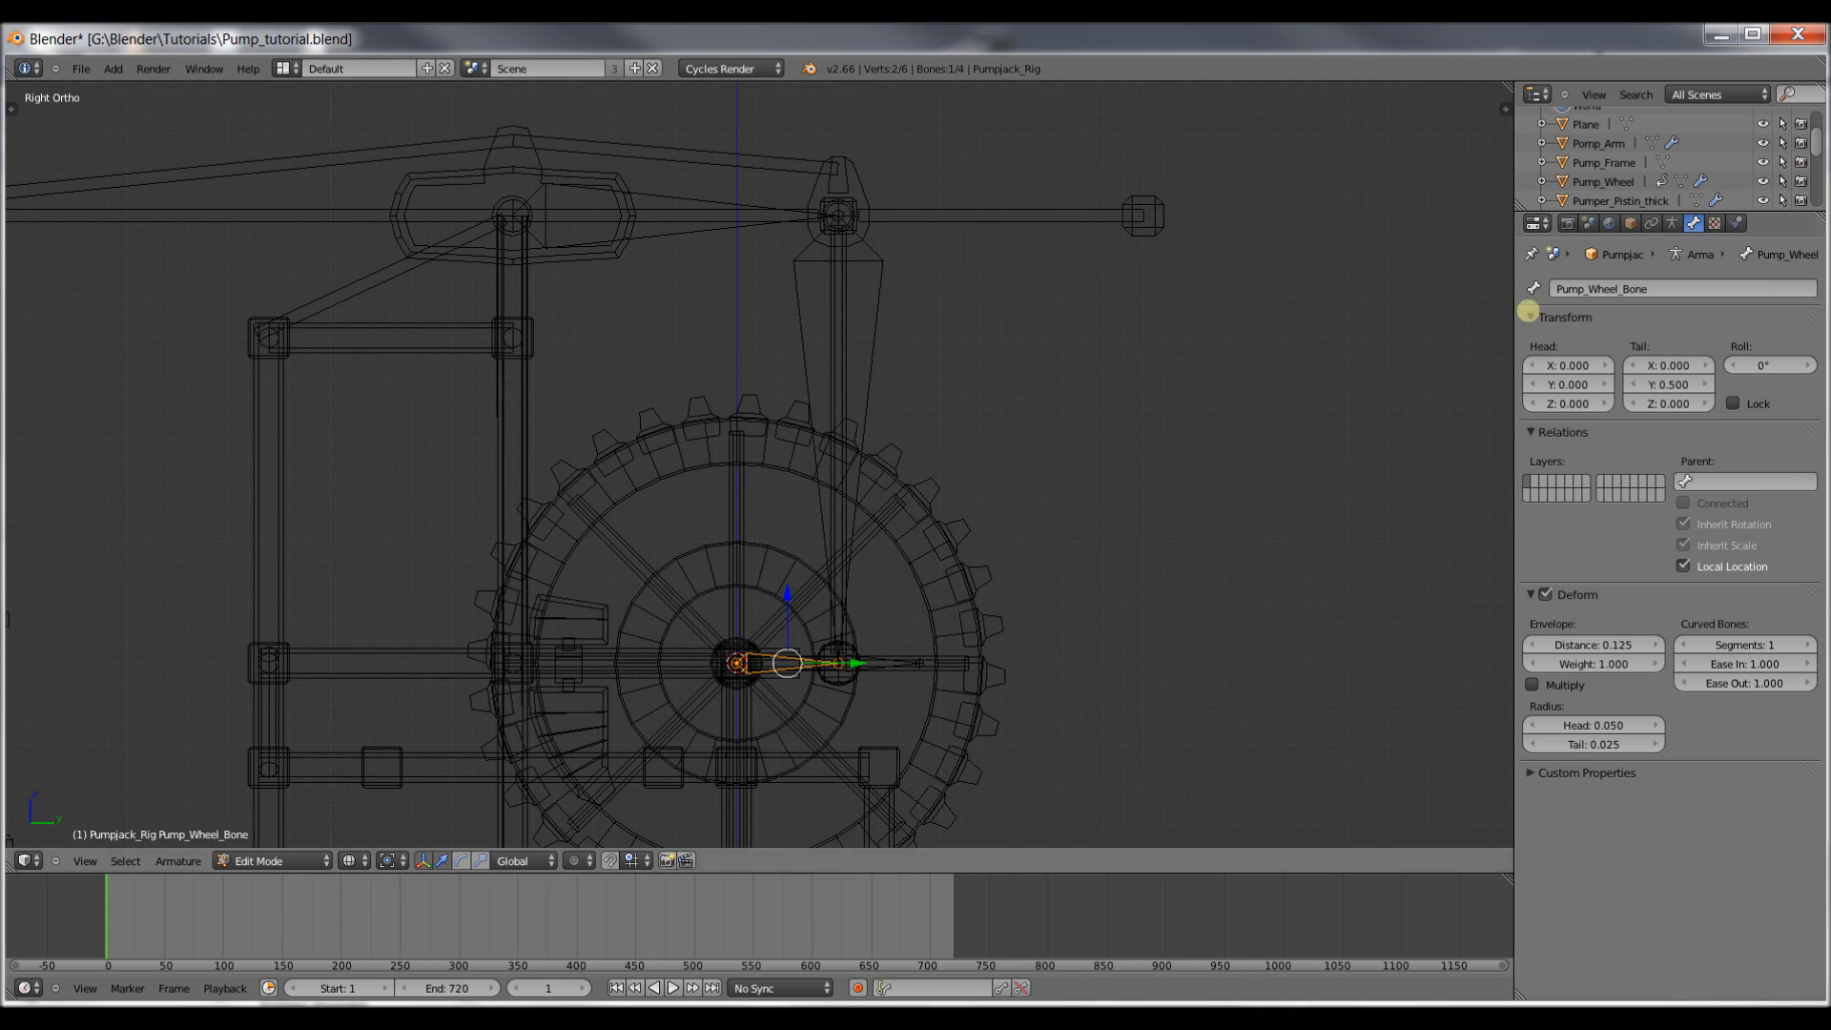
{"action": "mouse_move", "coordinate": [920, 414]}
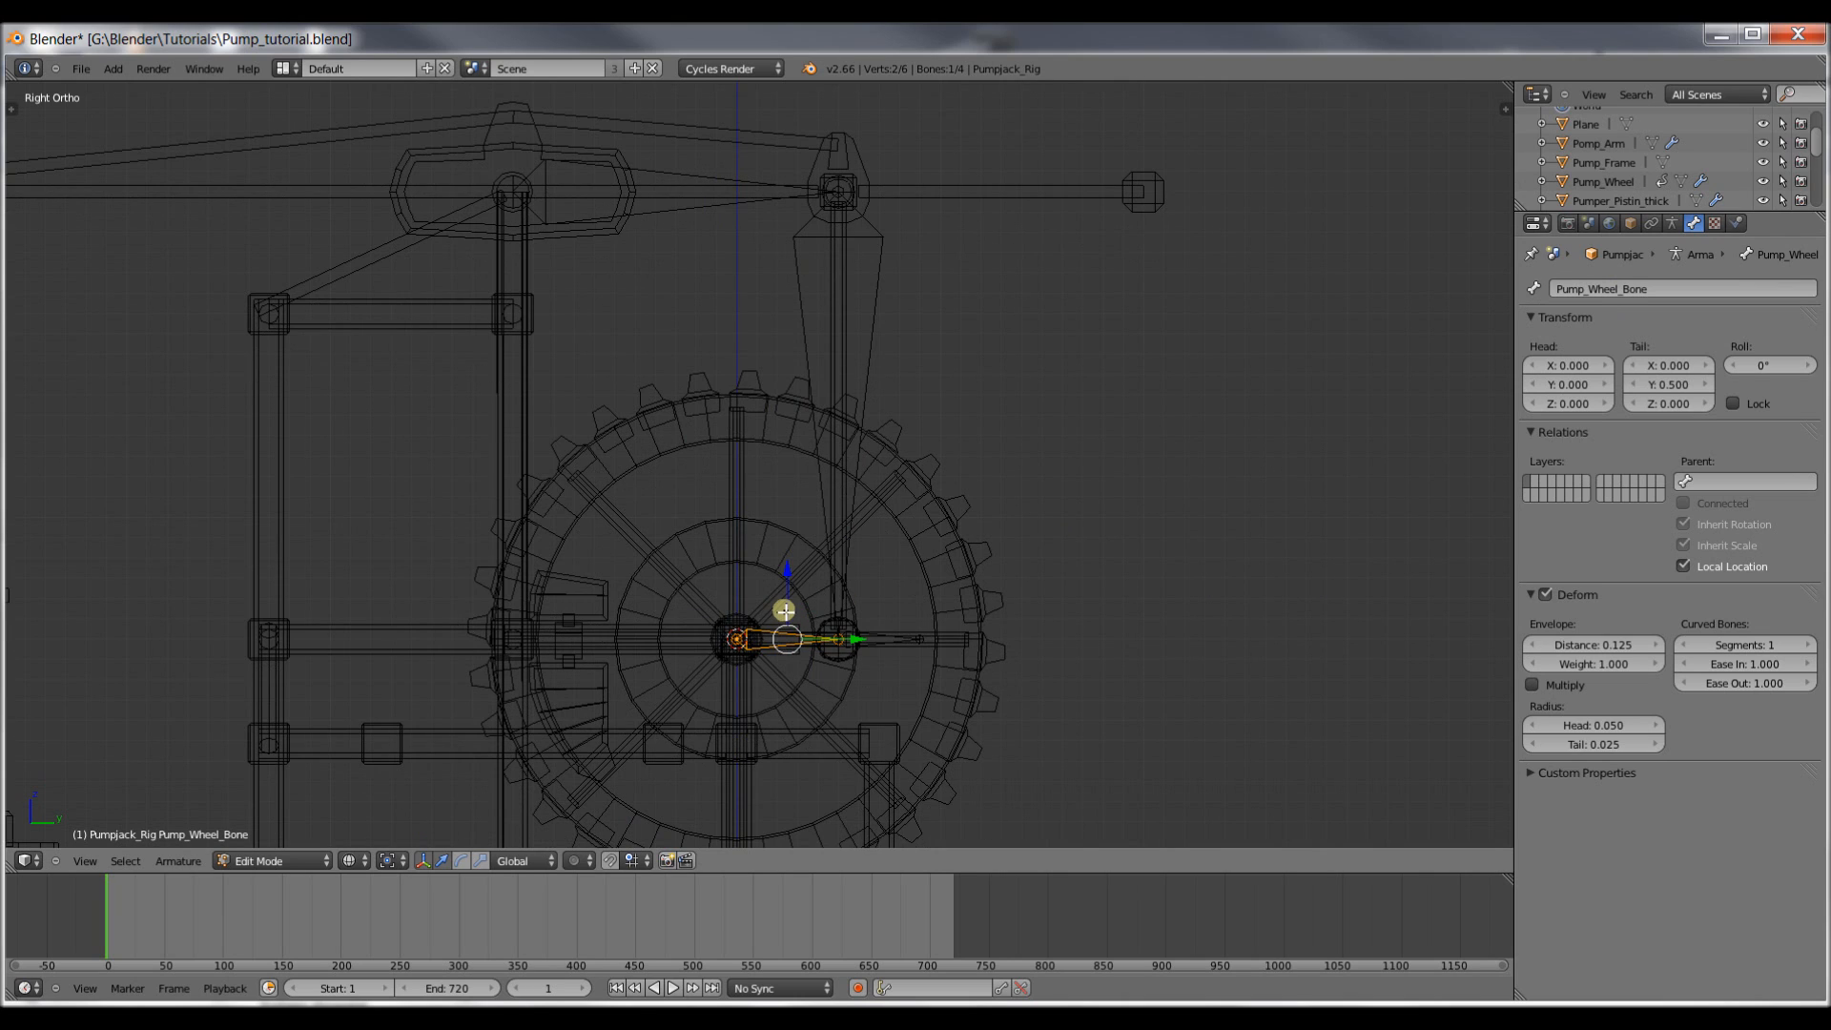
In Pose Mode give Pump_Wheel_Bone a Copy Rotation constraint targeting the wheel object.
{"action": "key", "text": "ctrl+tab"}
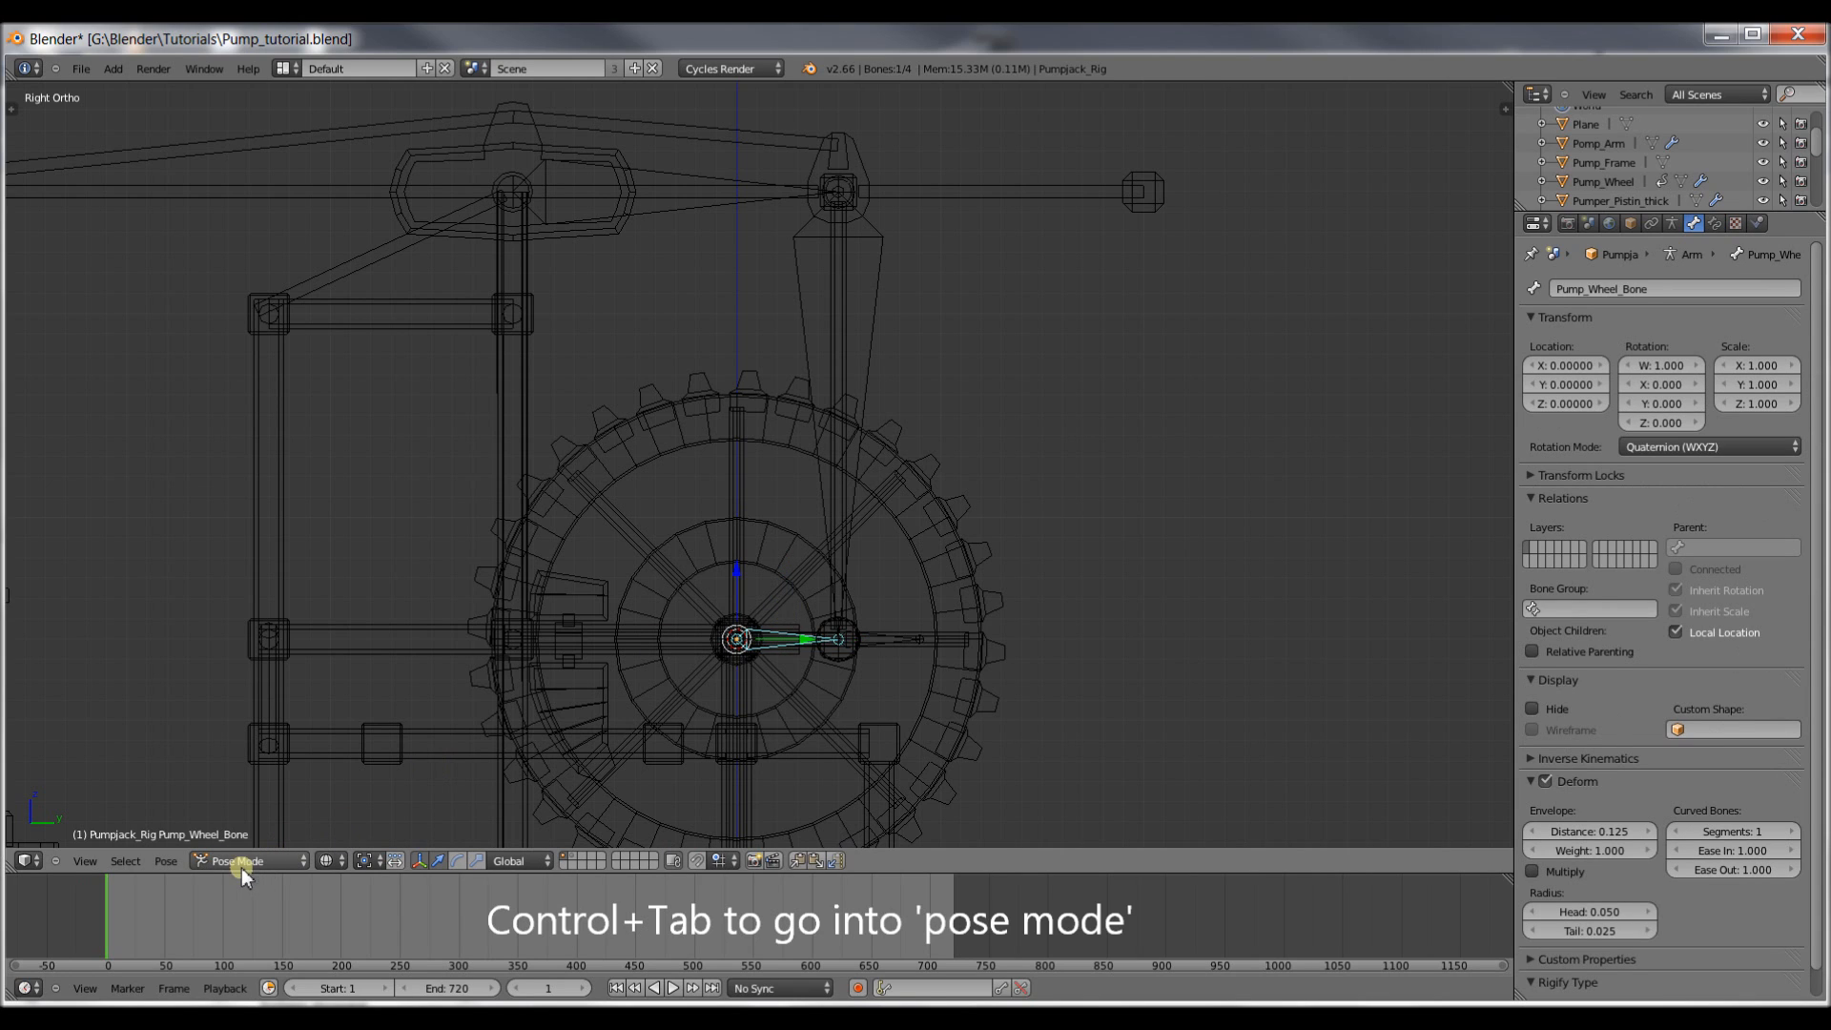
{"action": "mouse_move", "coordinate": [1740, 279]}
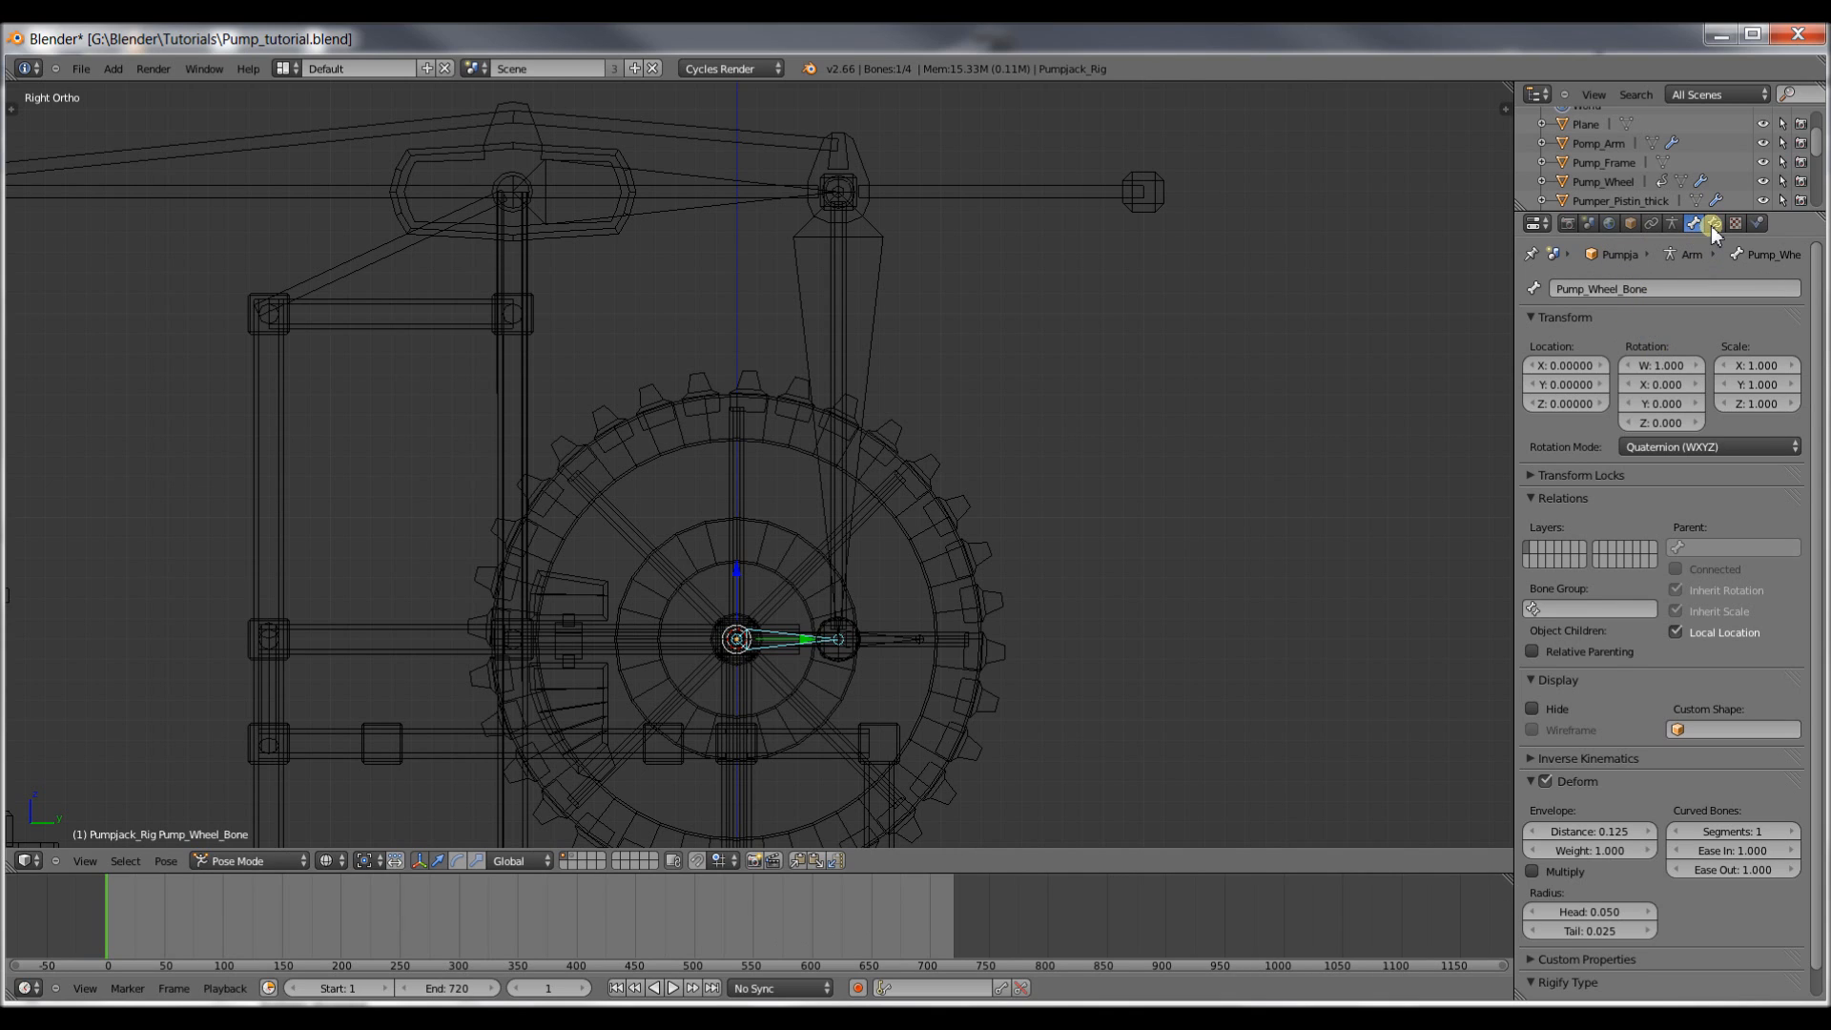
{"action": "left_click", "coordinate": [1734, 224]}
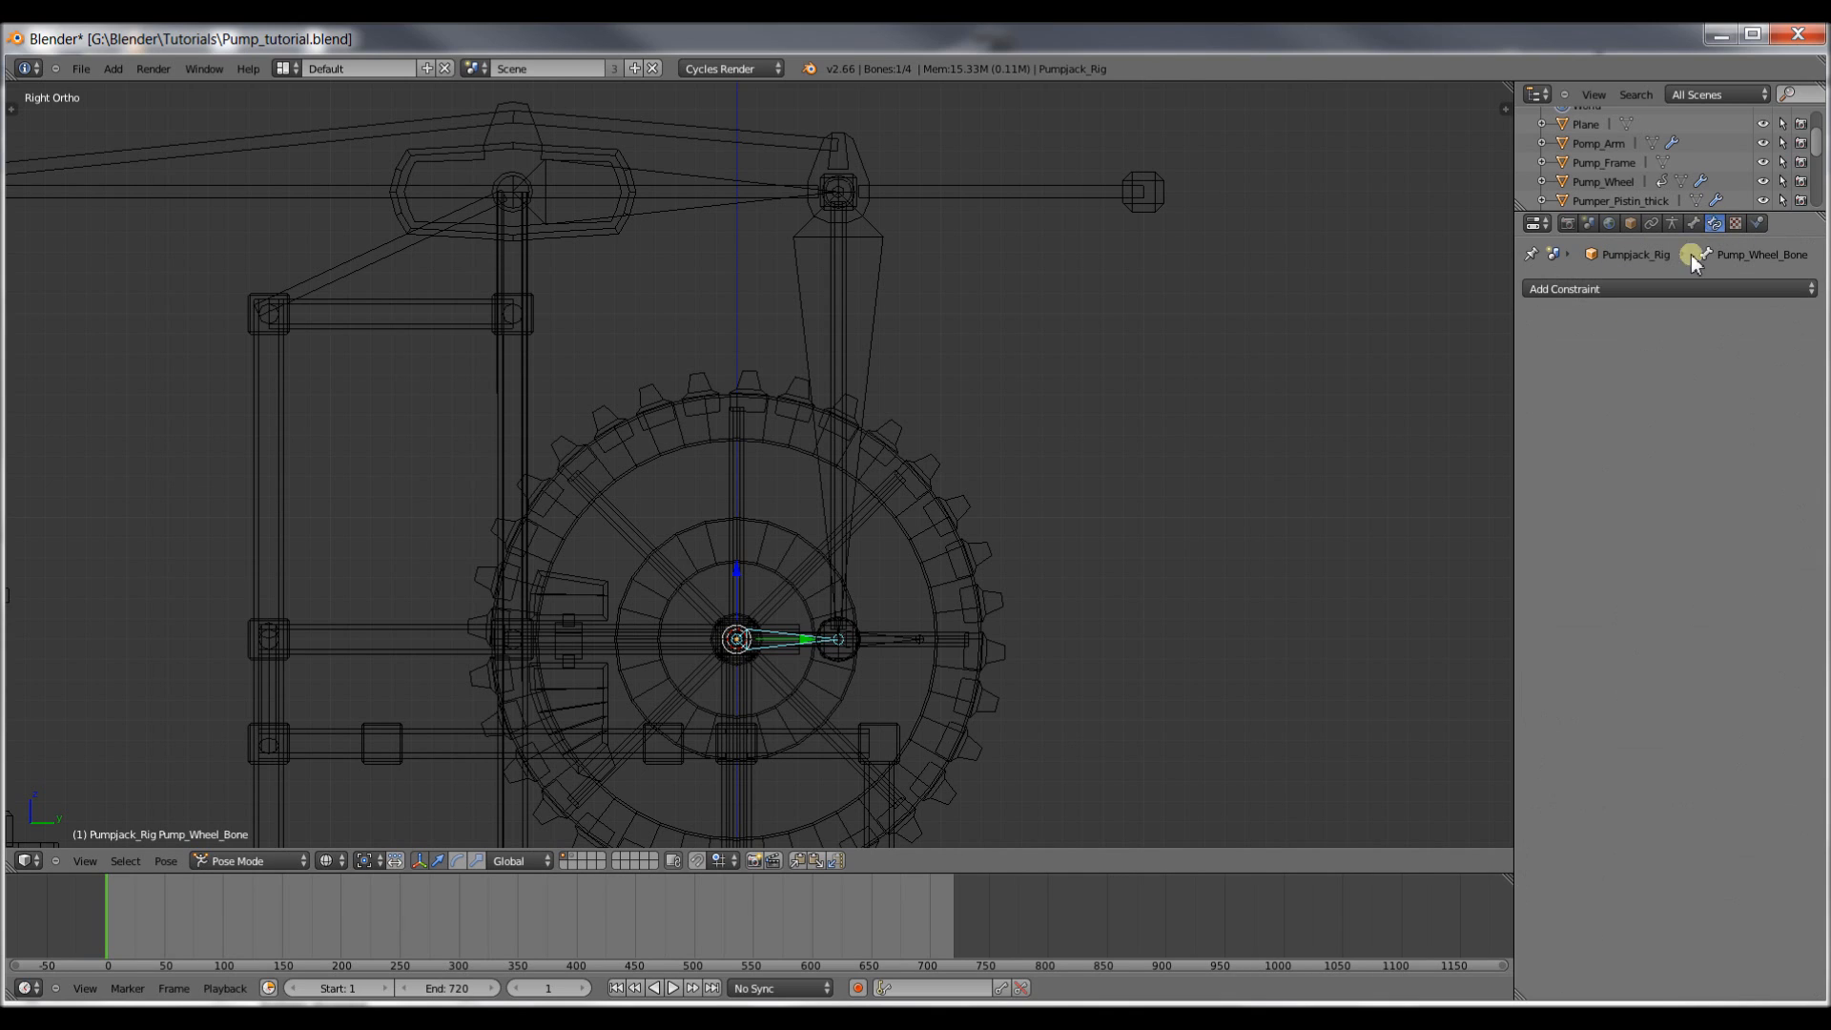
{"action": "mouse_move", "coordinate": [845, 589]}
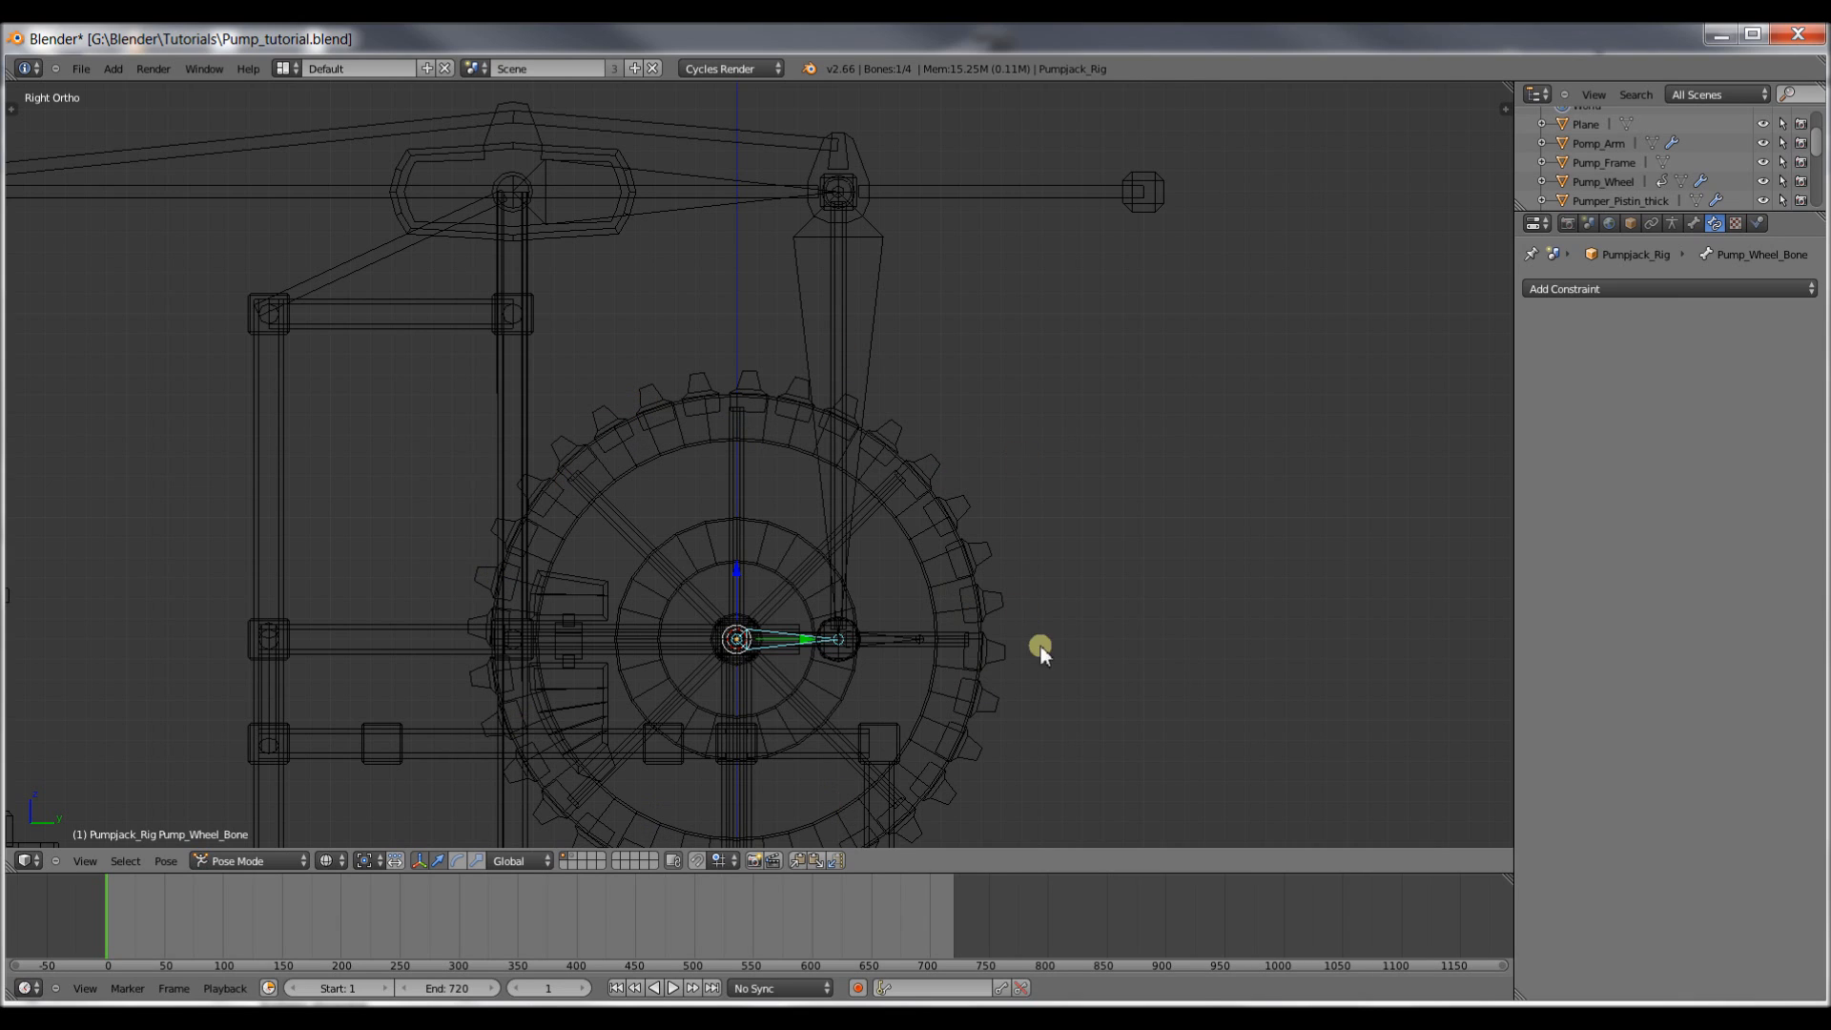
{"action": "mouse_move", "coordinate": [1593, 288]}
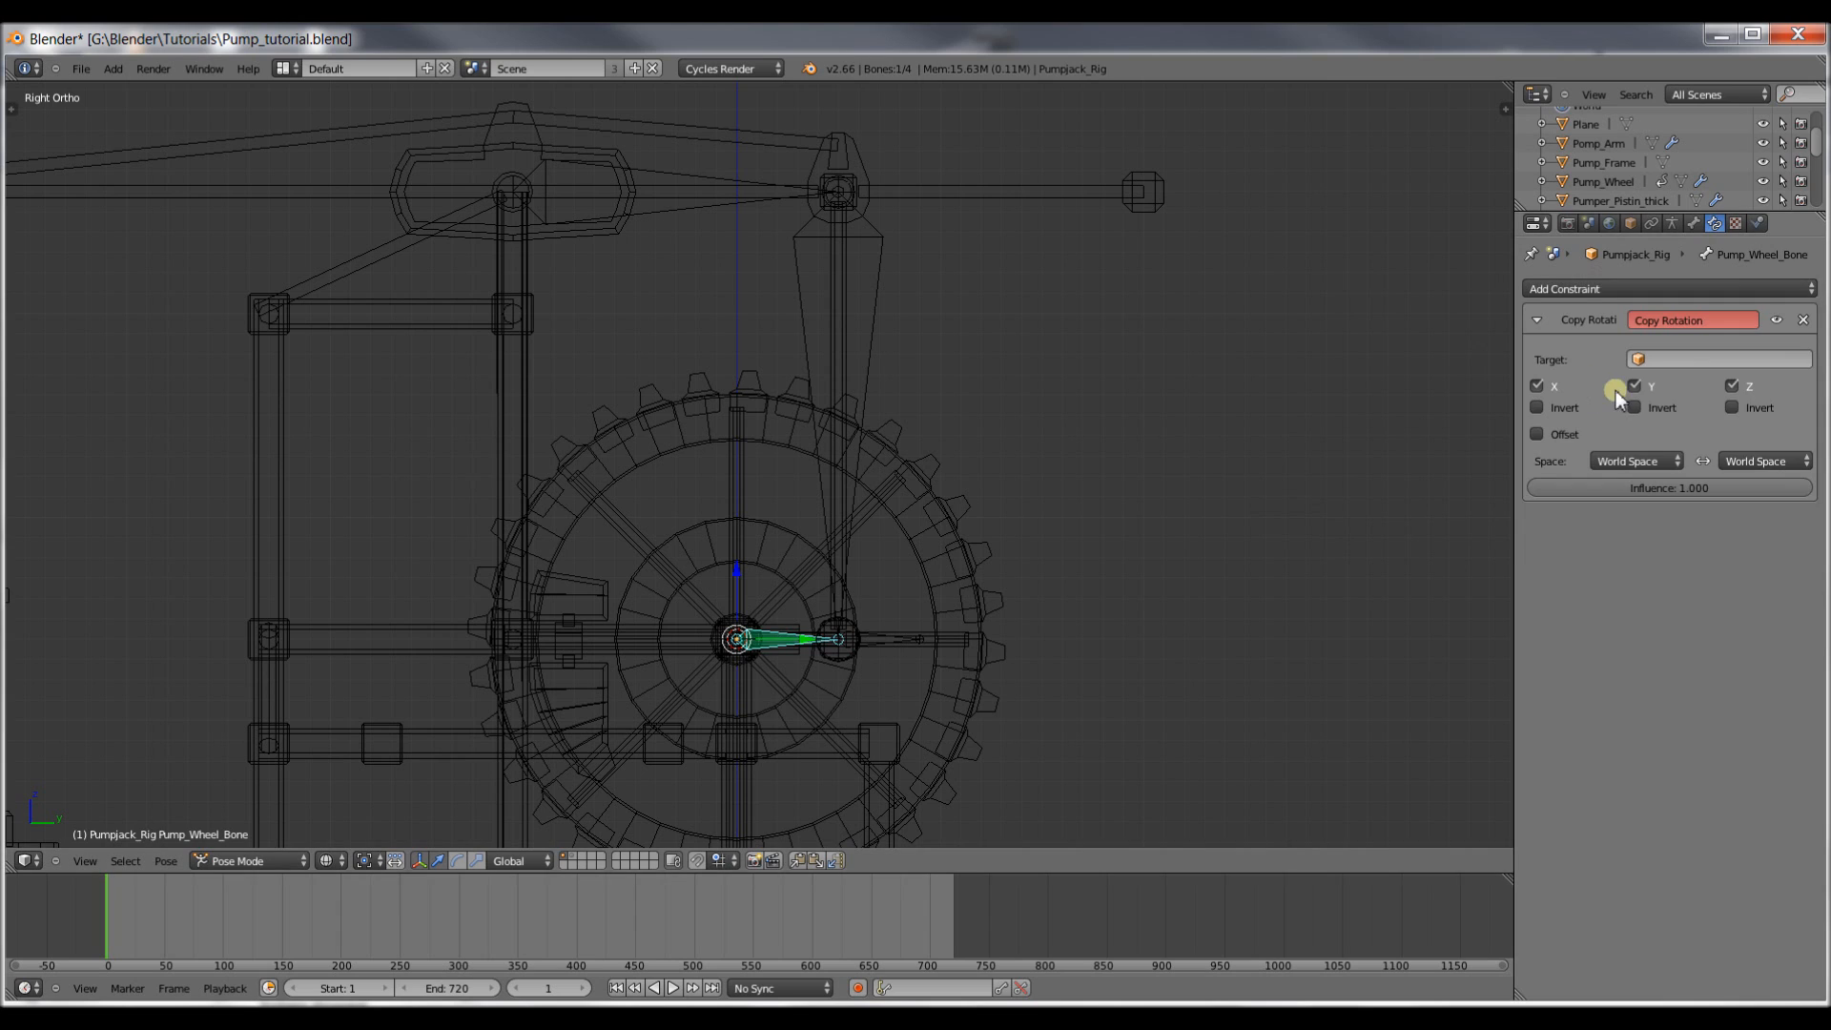
{"action": "left_click", "coordinate": [1717, 359]}
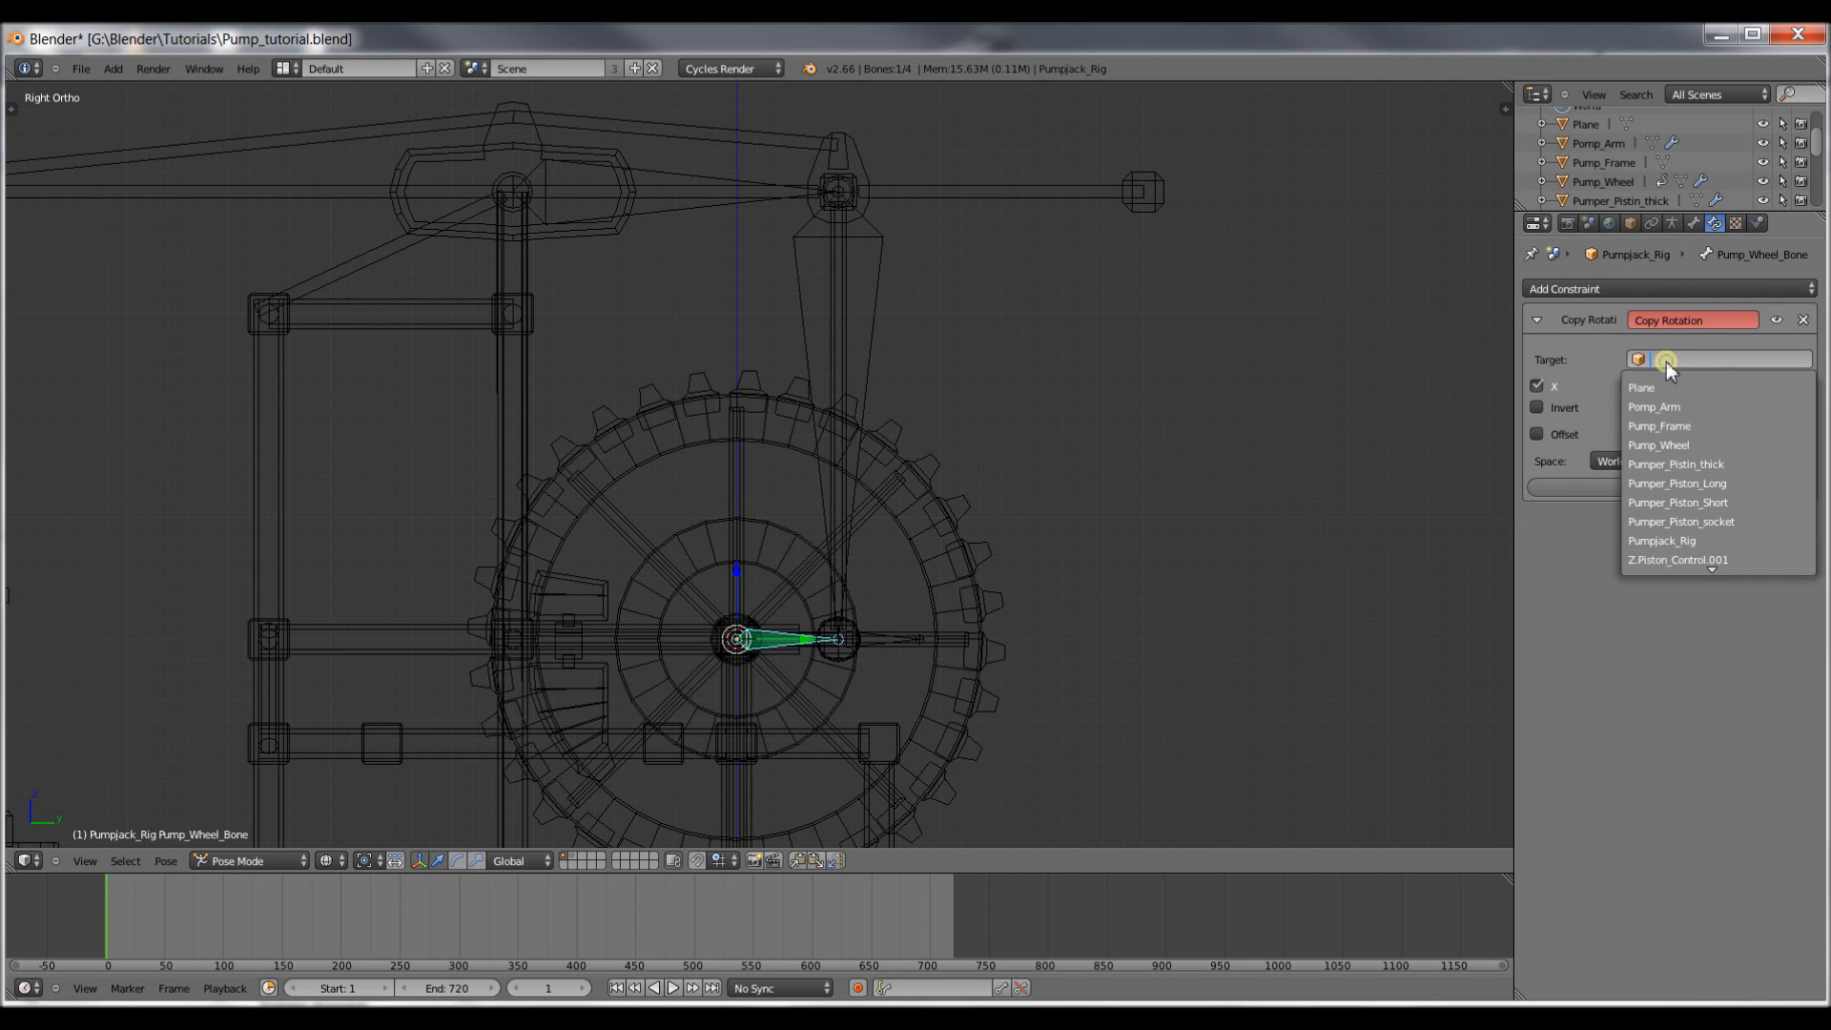
{"action": "left_click", "coordinate": [1658, 445]}
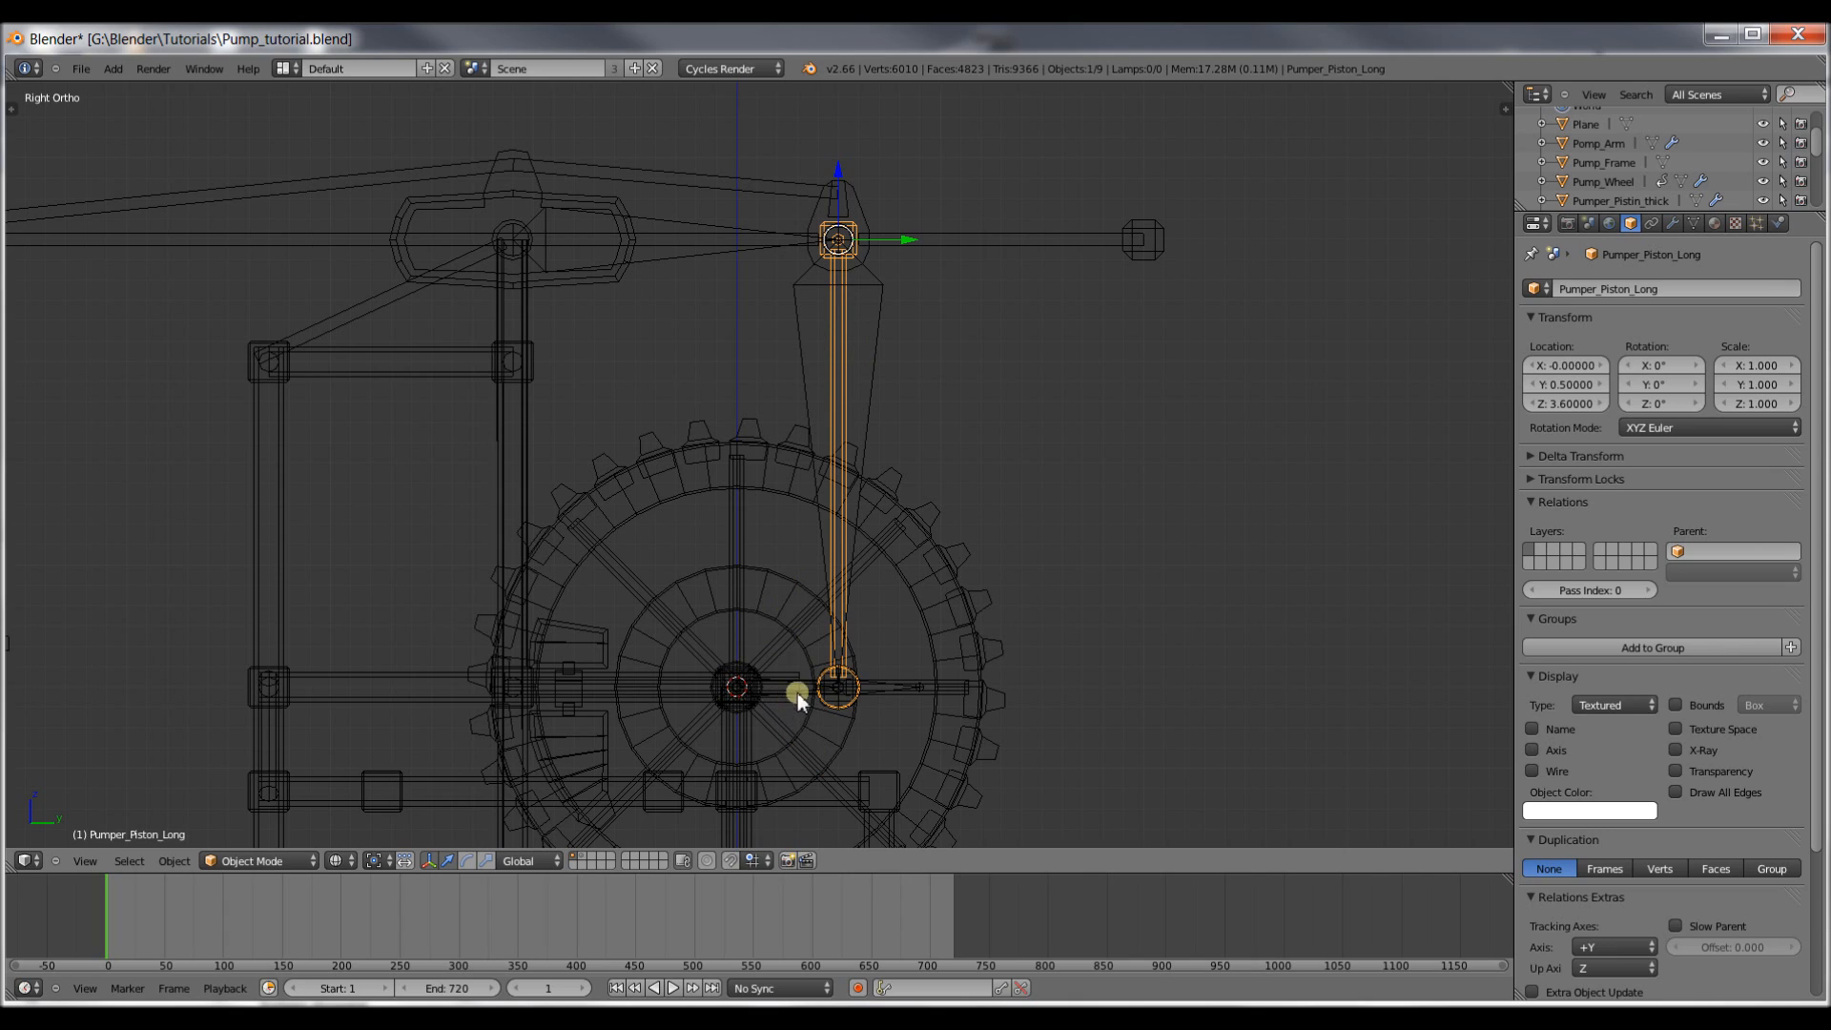
{"action": "mouse_move", "coordinate": [836, 681]}
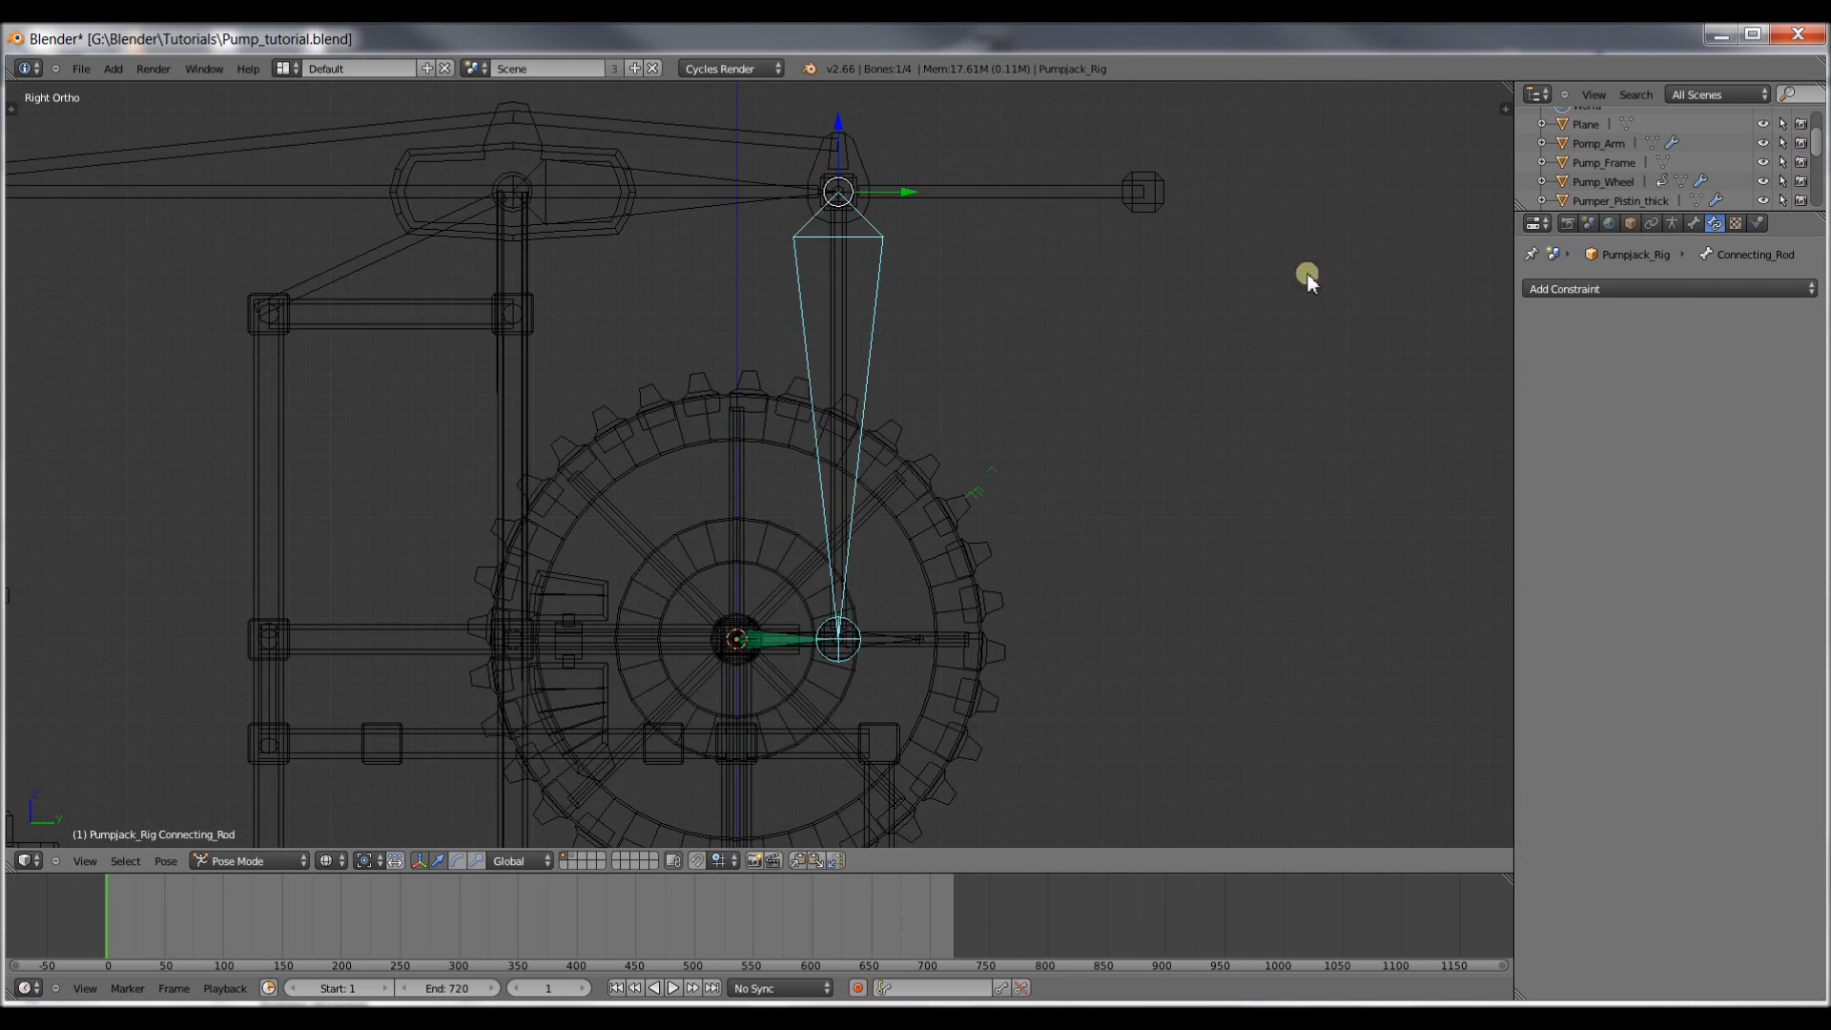
Add an Inverse Kinematics constraint to the Connecting_Rod bone.
{"action": "left_click", "coordinate": [1564, 288]}
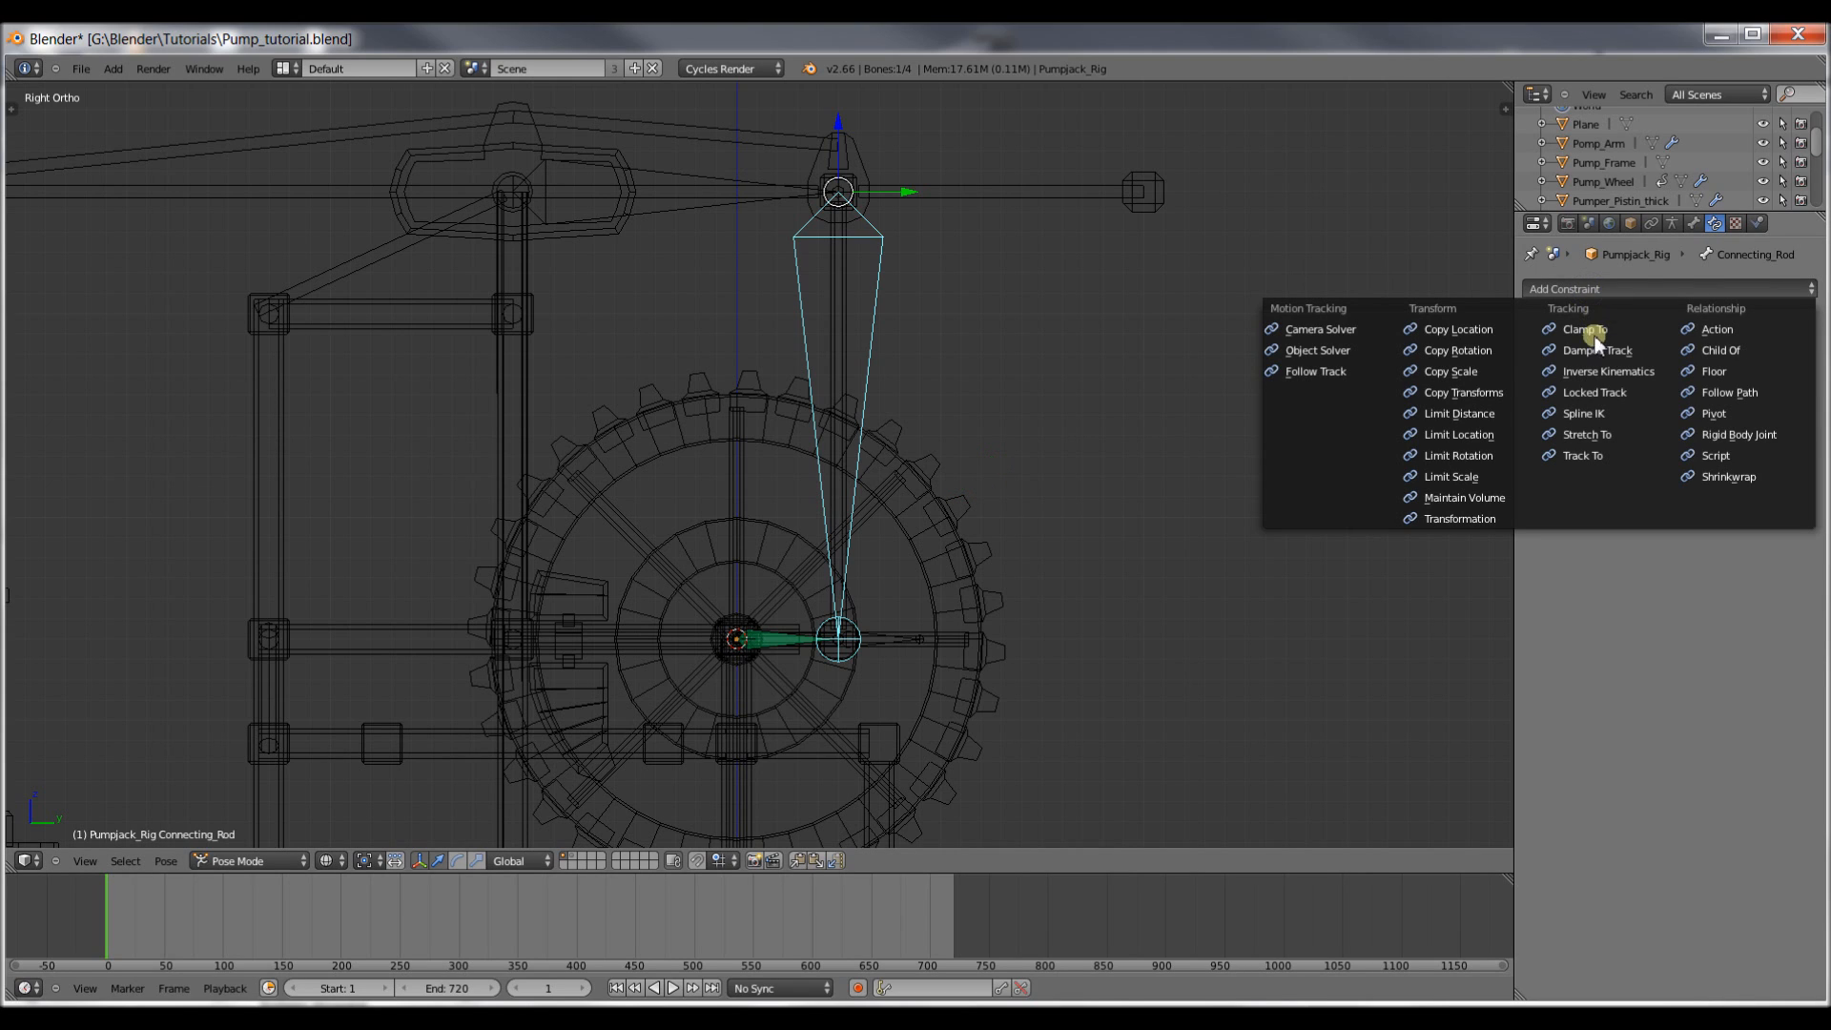
{"action": "mouse_move", "coordinate": [1610, 372]}
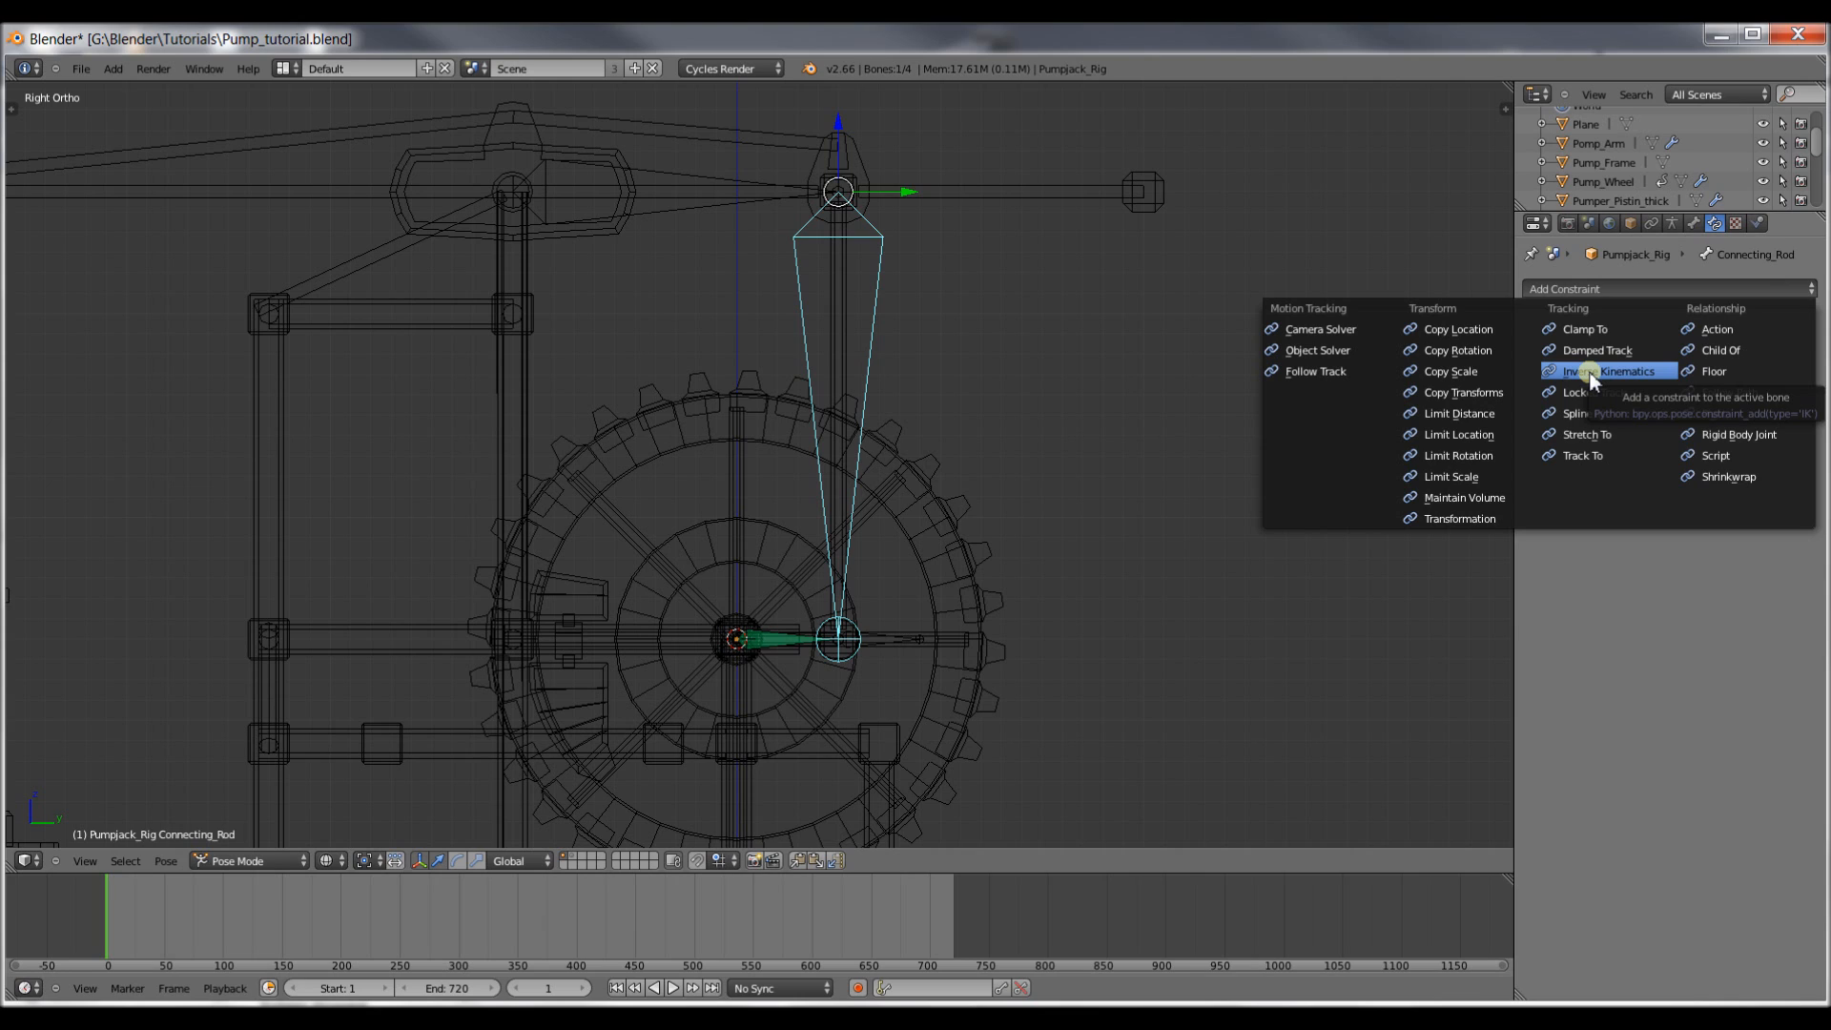
{"action": "left_click", "coordinate": [1610, 370]}
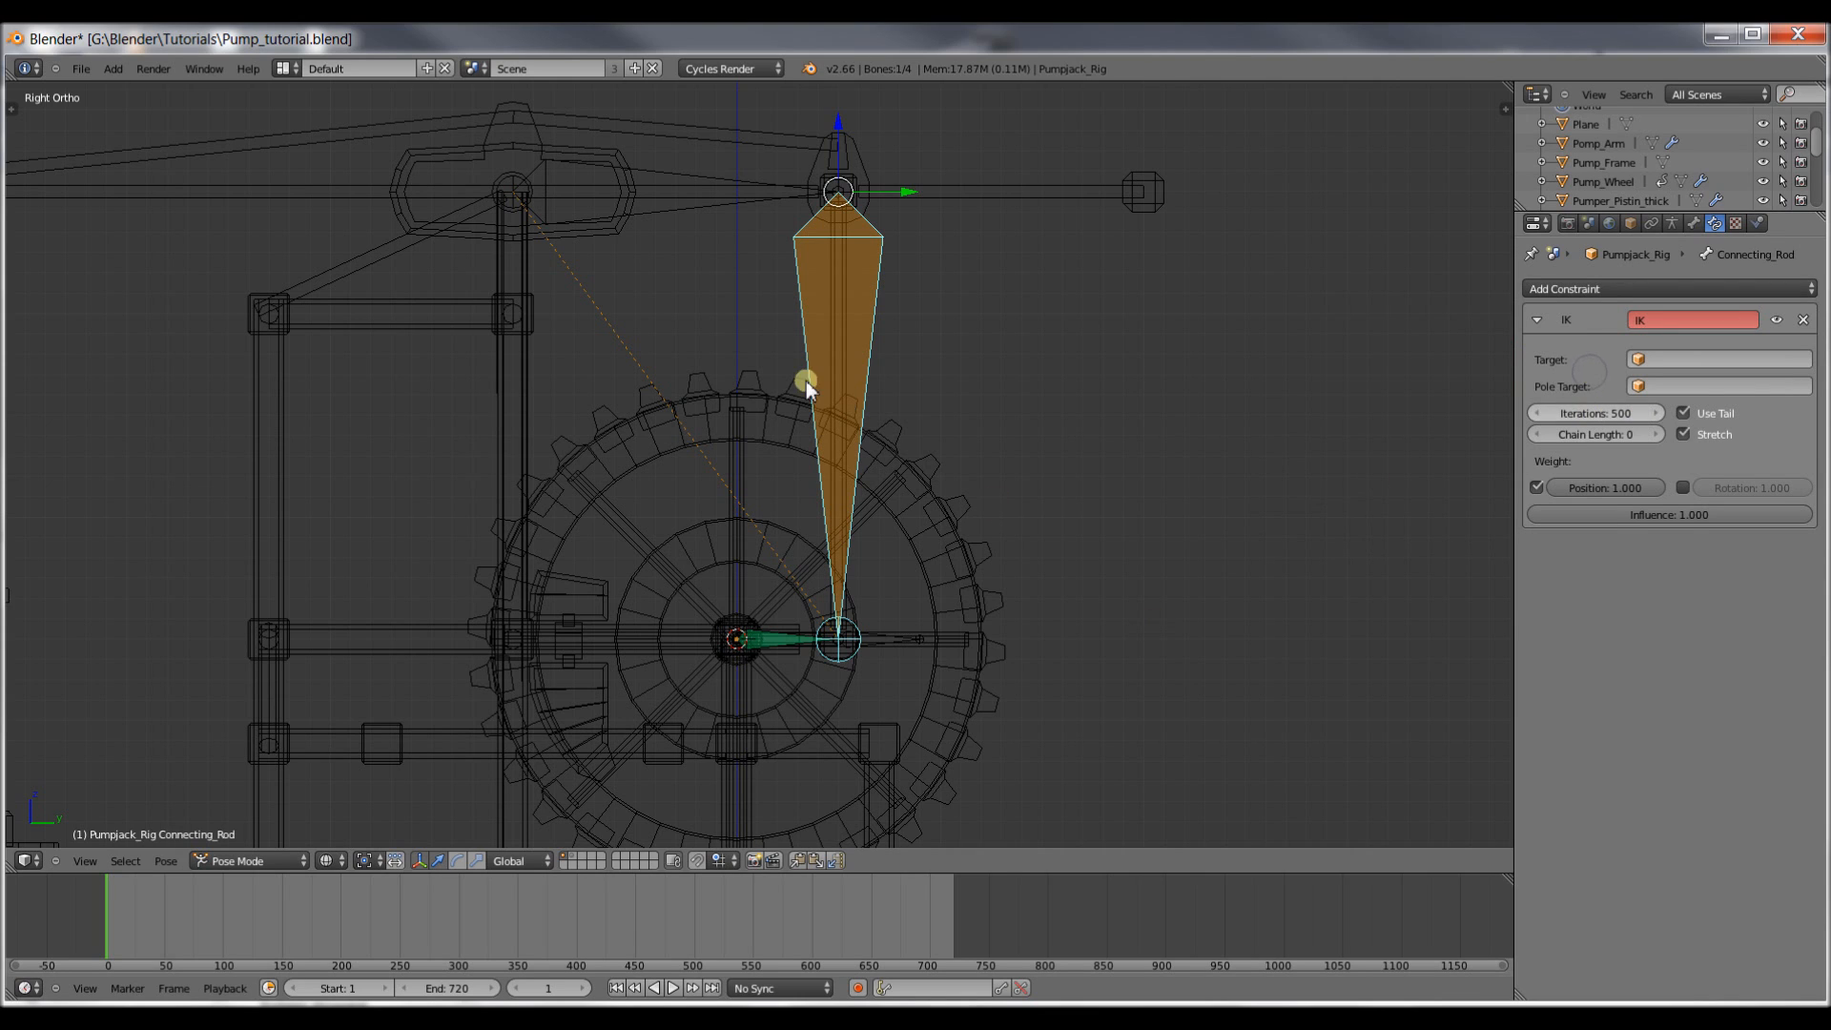
{"action": "mouse_move", "coordinate": [873, 288]}
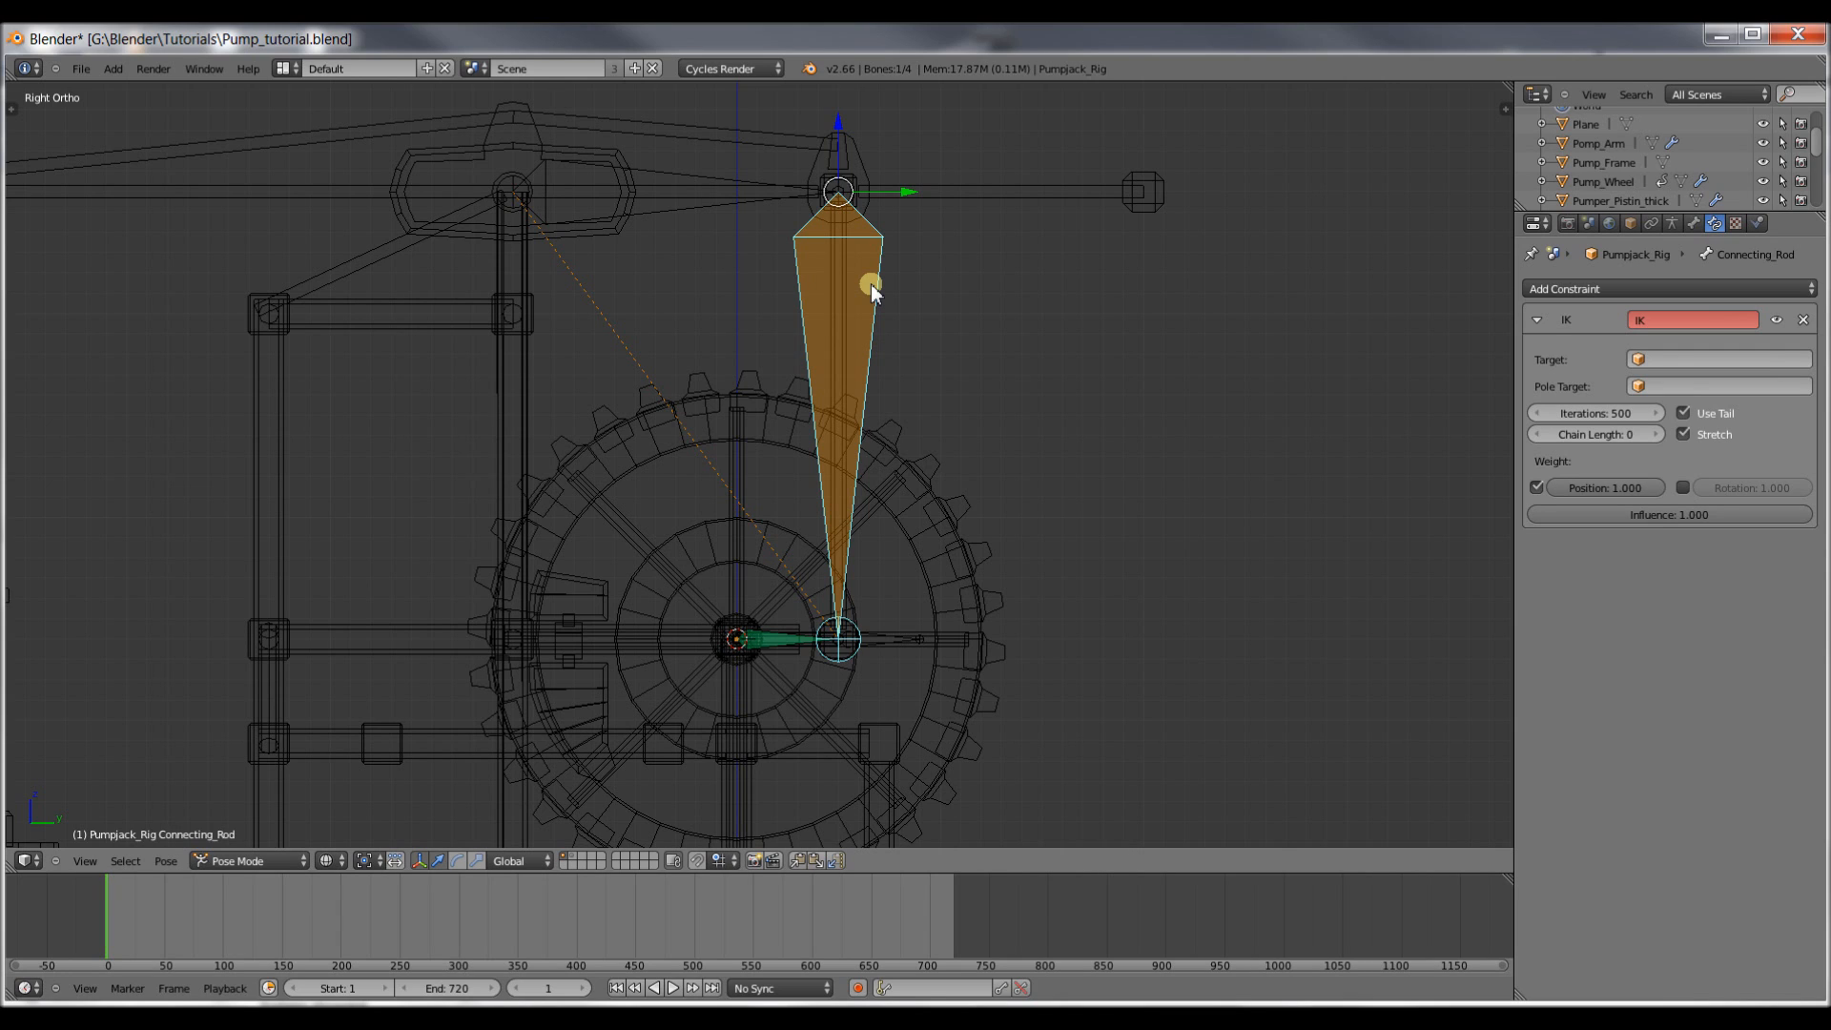
{"action": "mouse_move", "coordinate": [580, 179]}
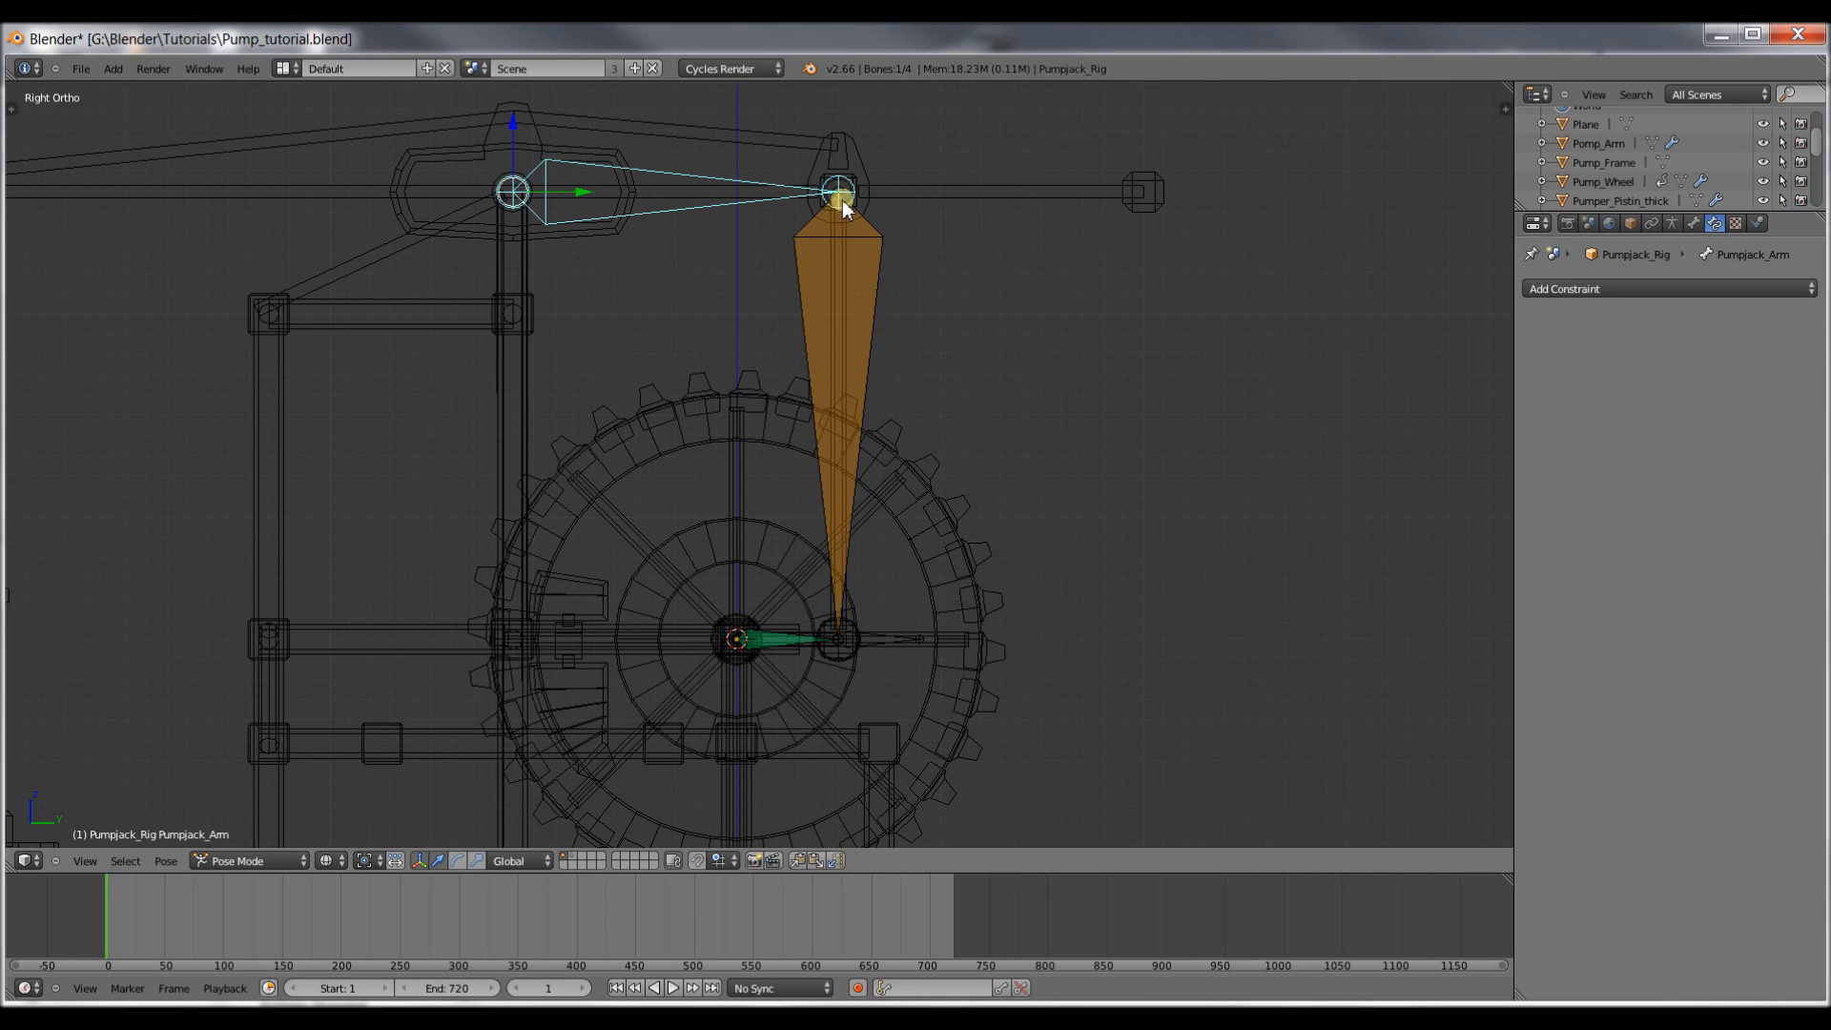
{"action": "mouse_move", "coordinate": [886, 324]}
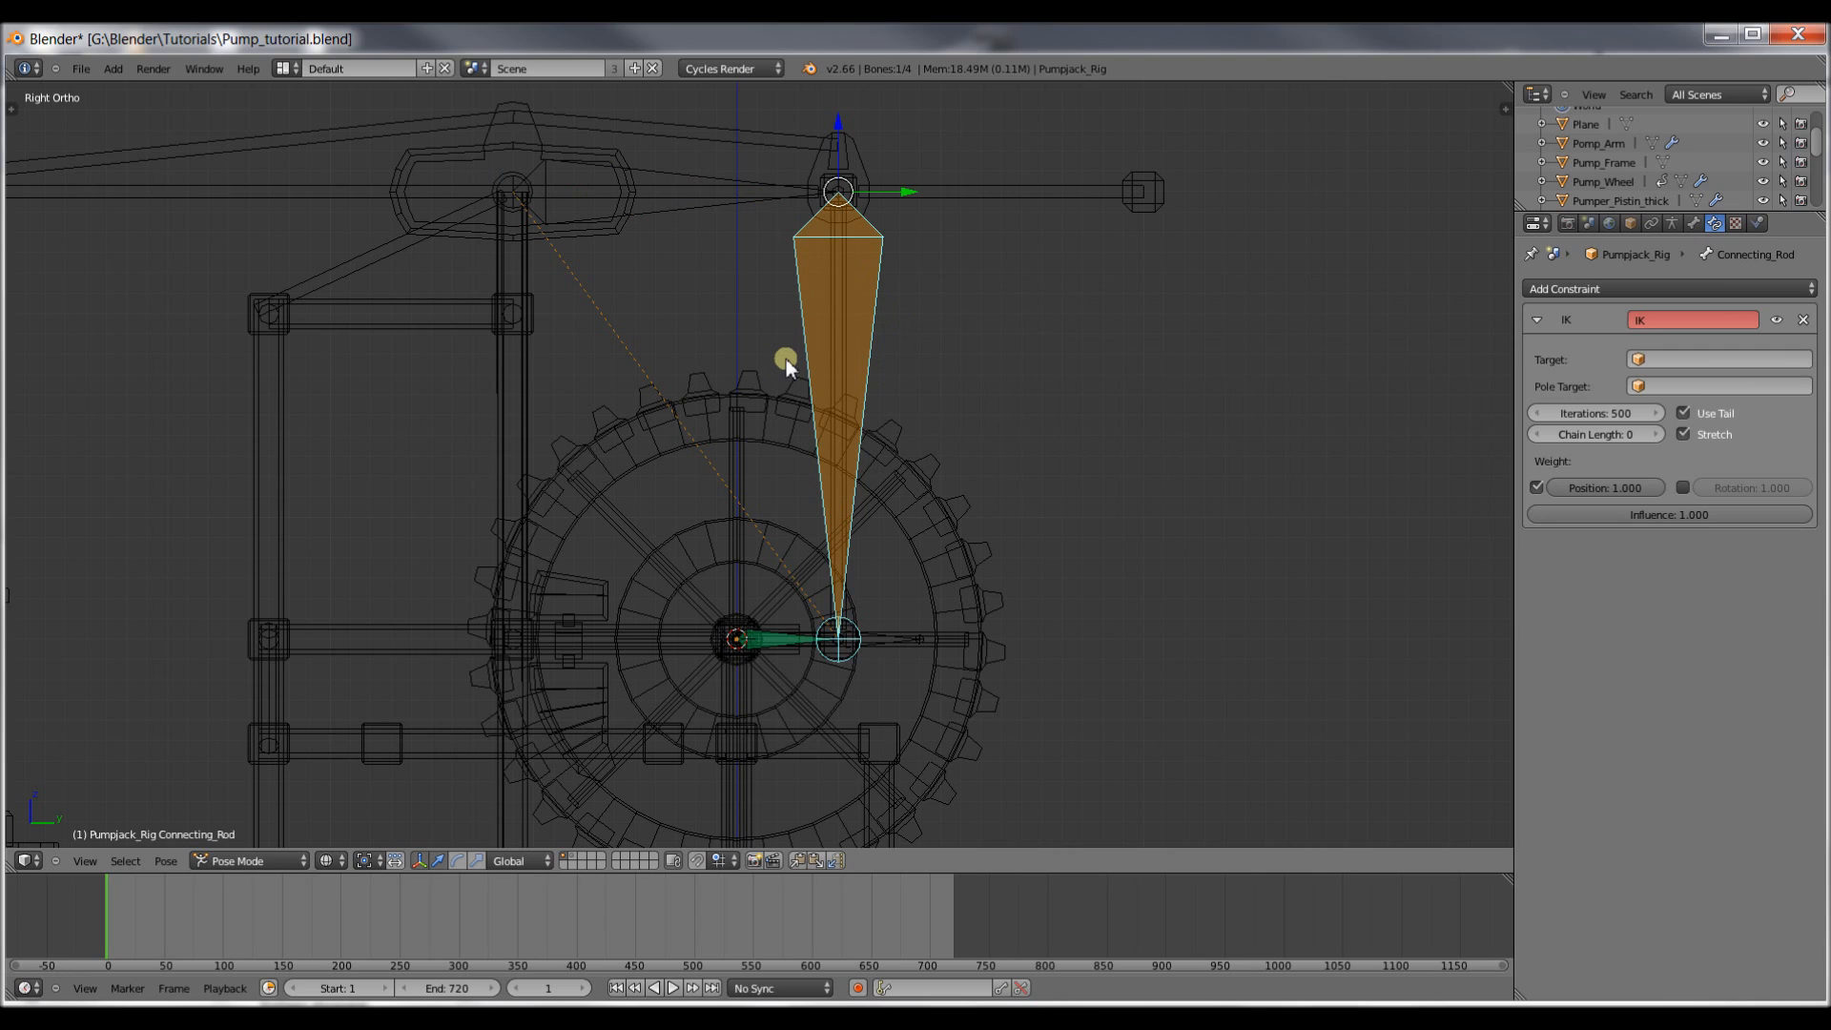
{"action": "mouse_move", "coordinate": [838, 378]}
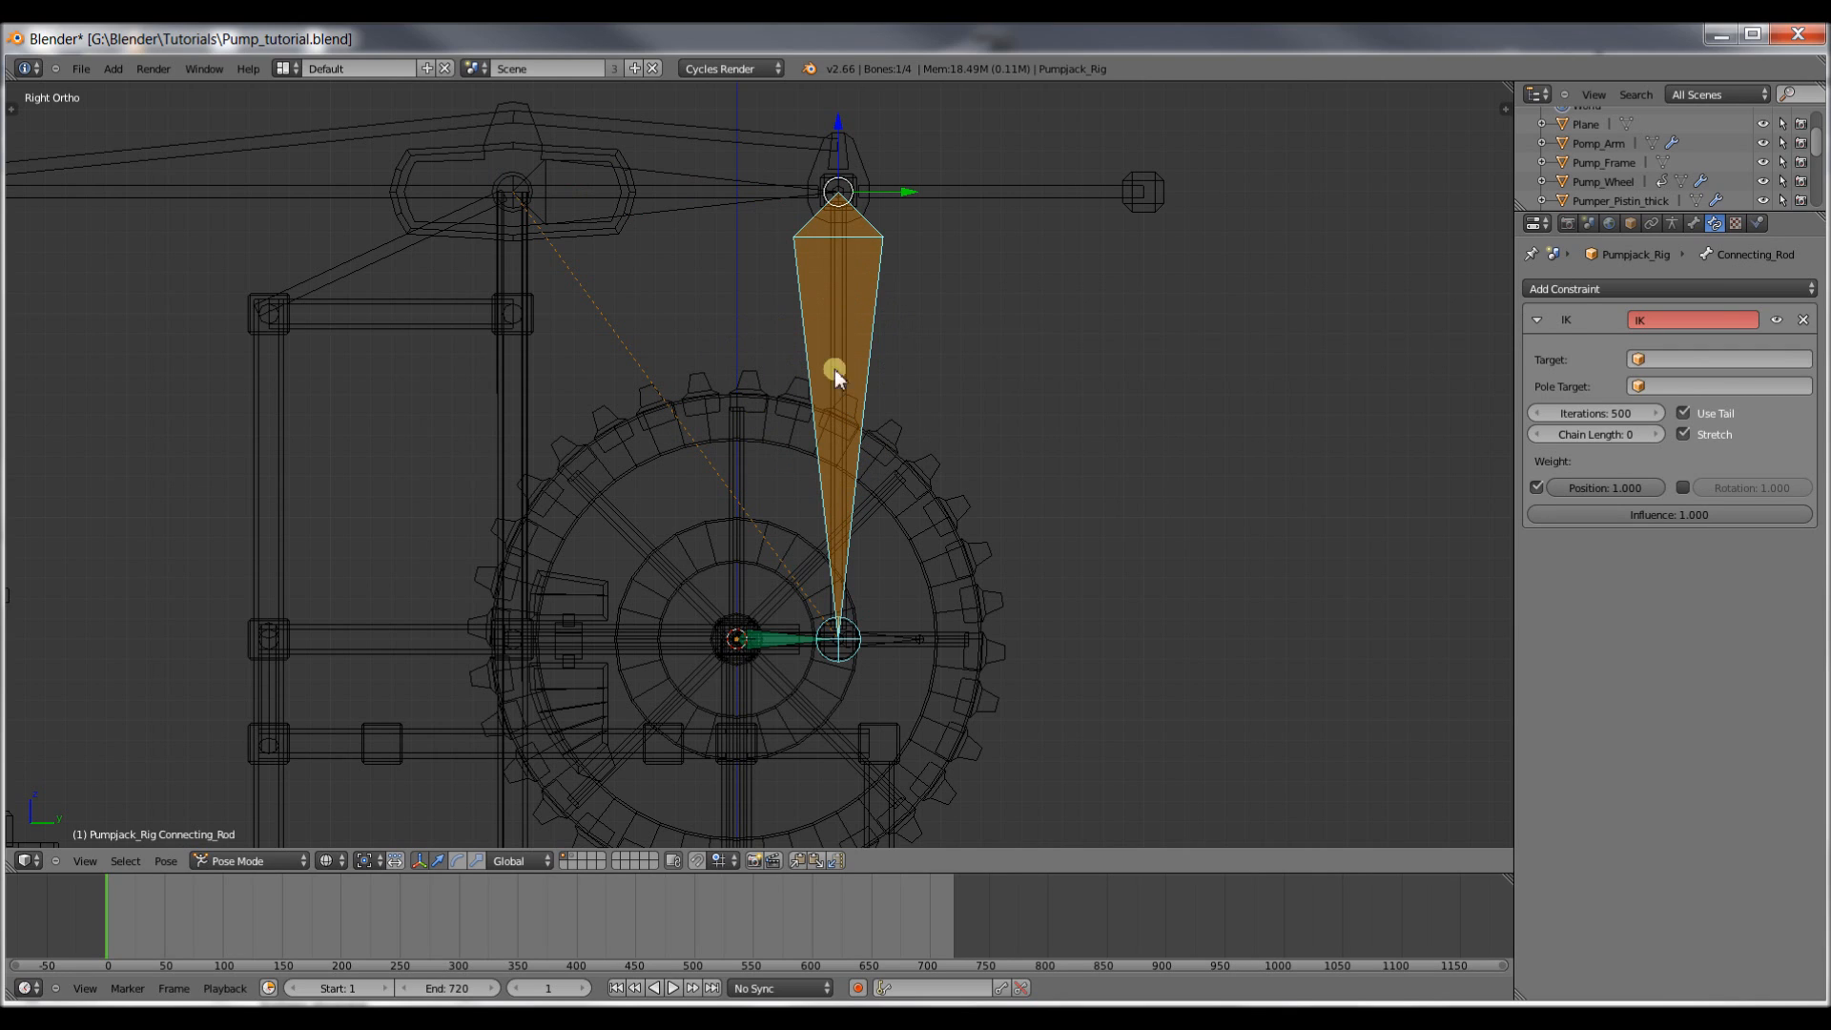
{"action": "mouse_move", "coordinate": [874, 424]}
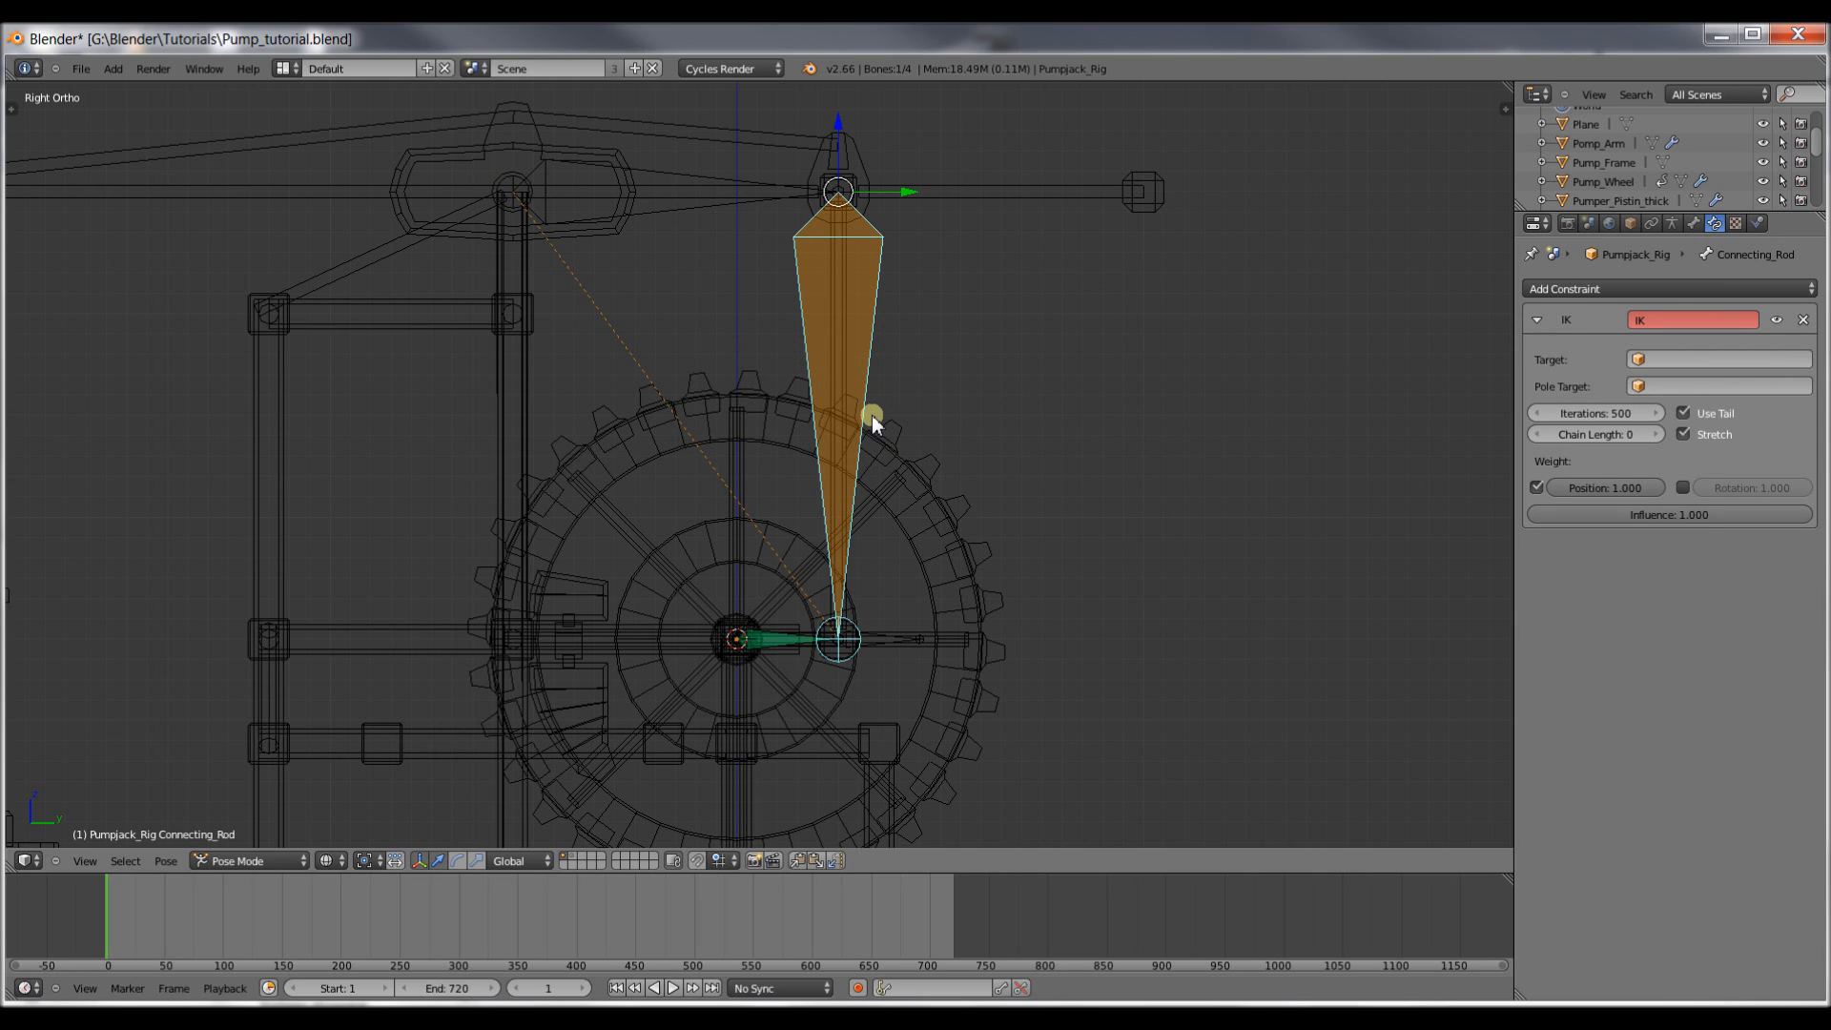
{"action": "mouse_move", "coordinate": [813, 275]}
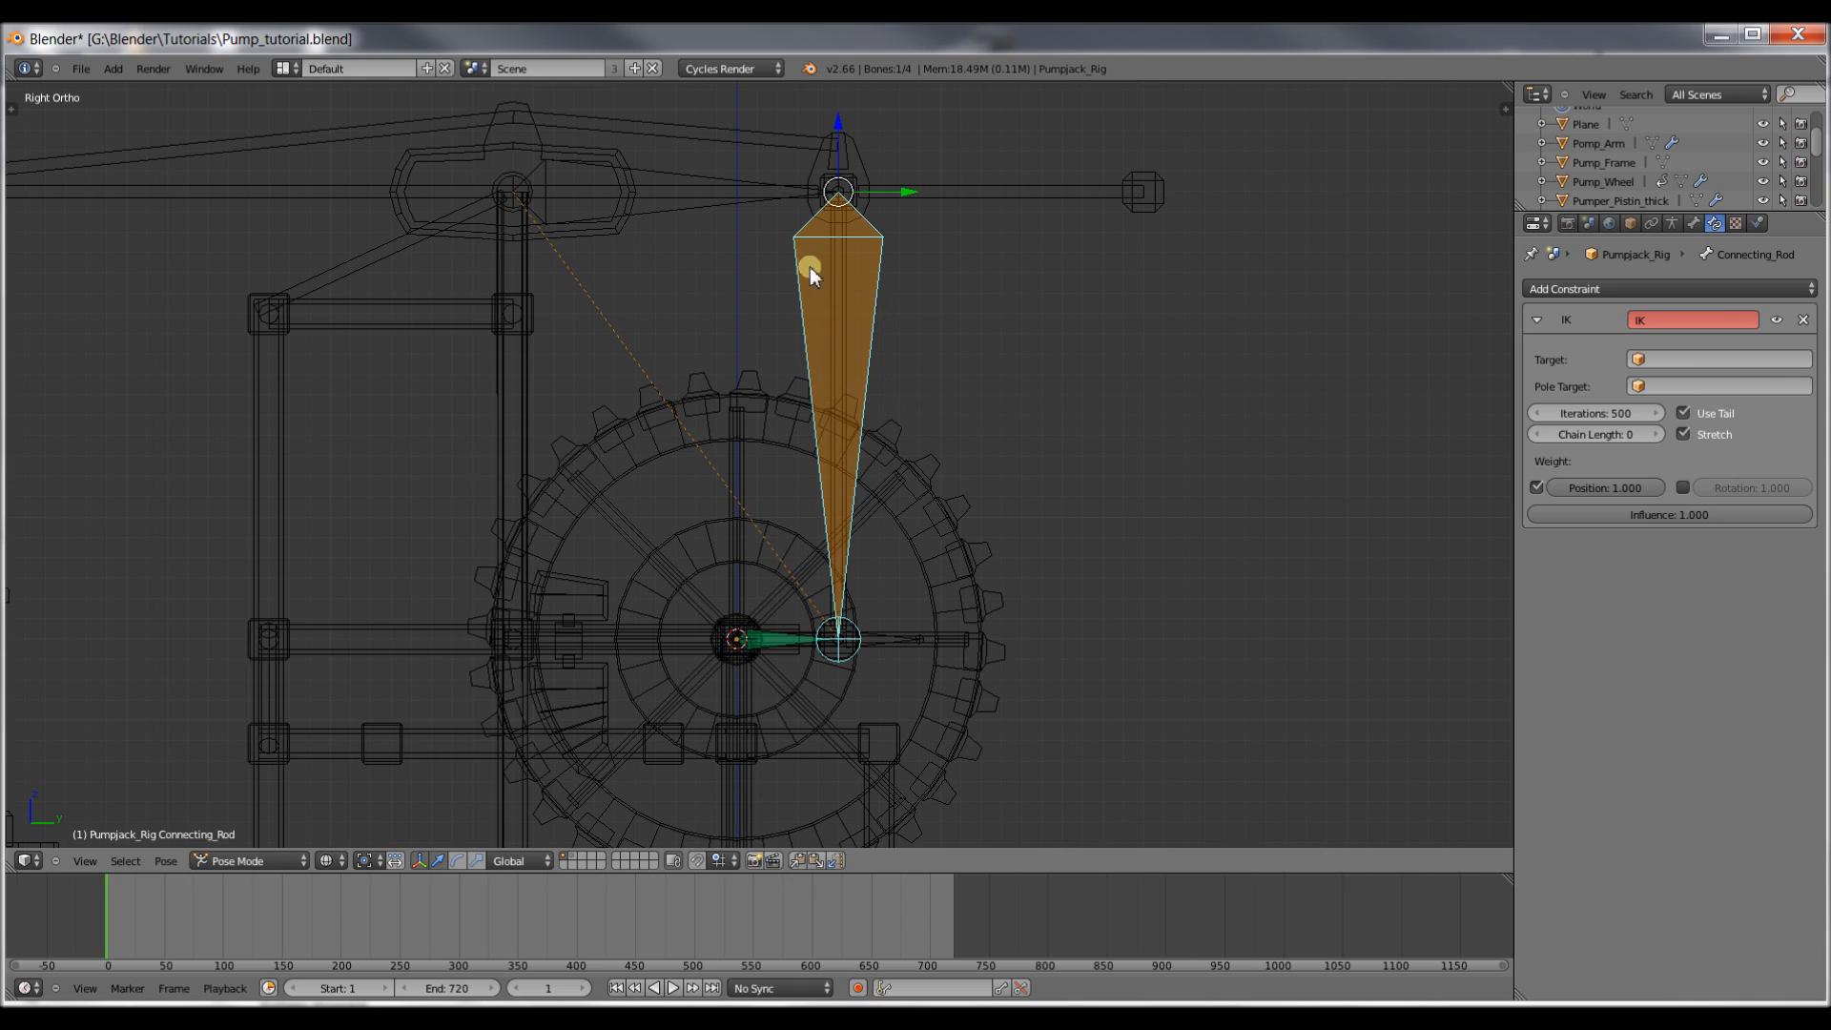
{"action": "mouse_move", "coordinate": [841, 326]}
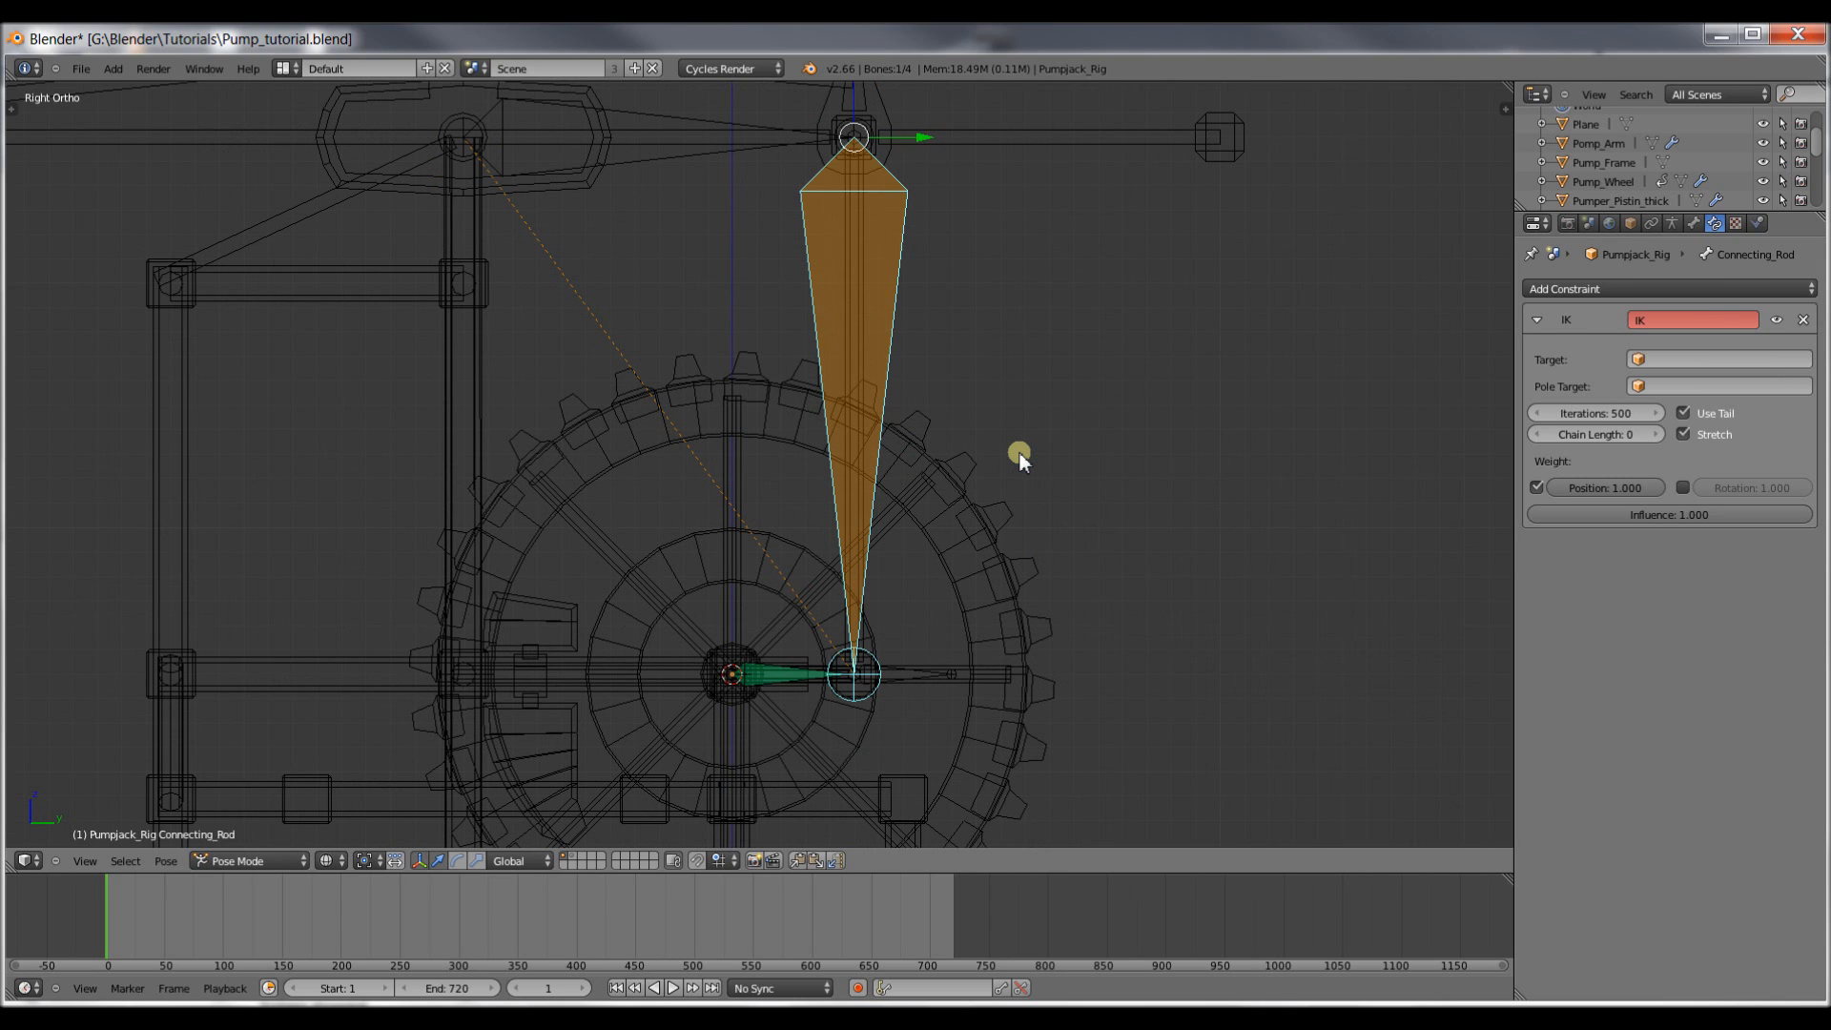
{"action": "mouse_move", "coordinate": [1544, 423]}
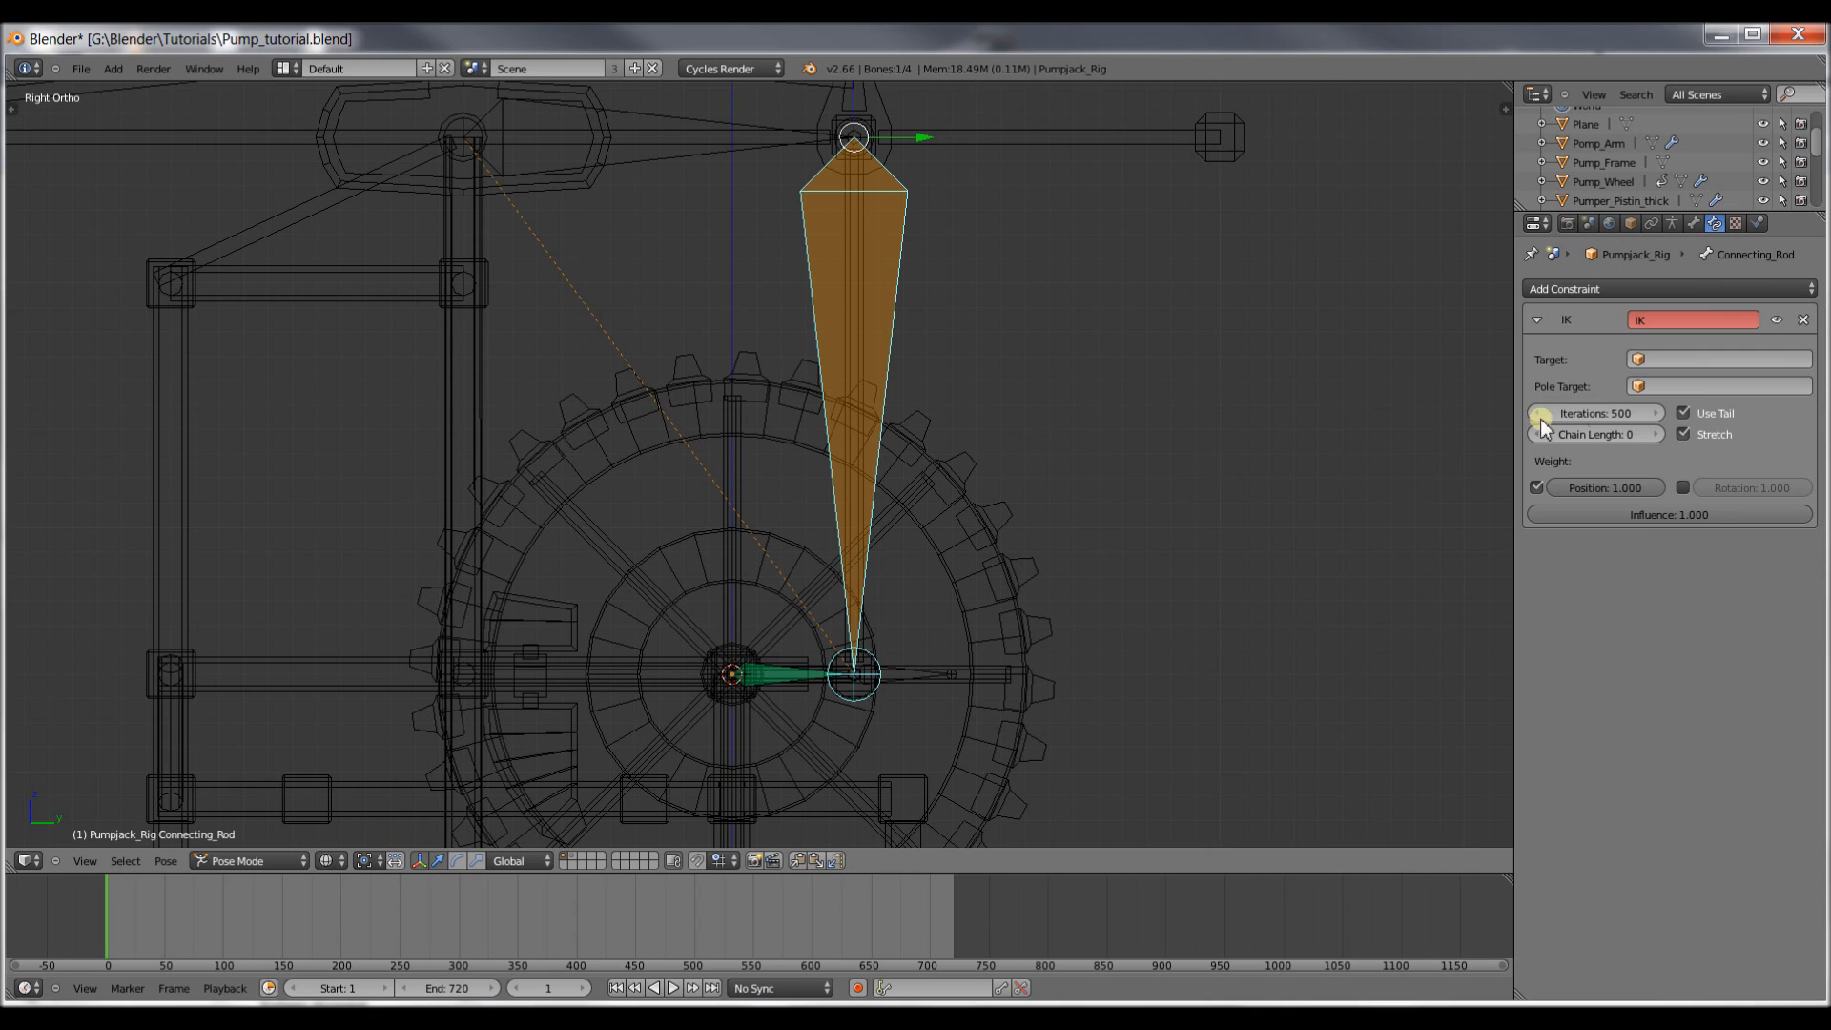
Set the IK constraint's target to Pumpjack_Rig with bone Connecting_Rod_IK.
{"action": "left_click", "coordinate": [1717, 359]}
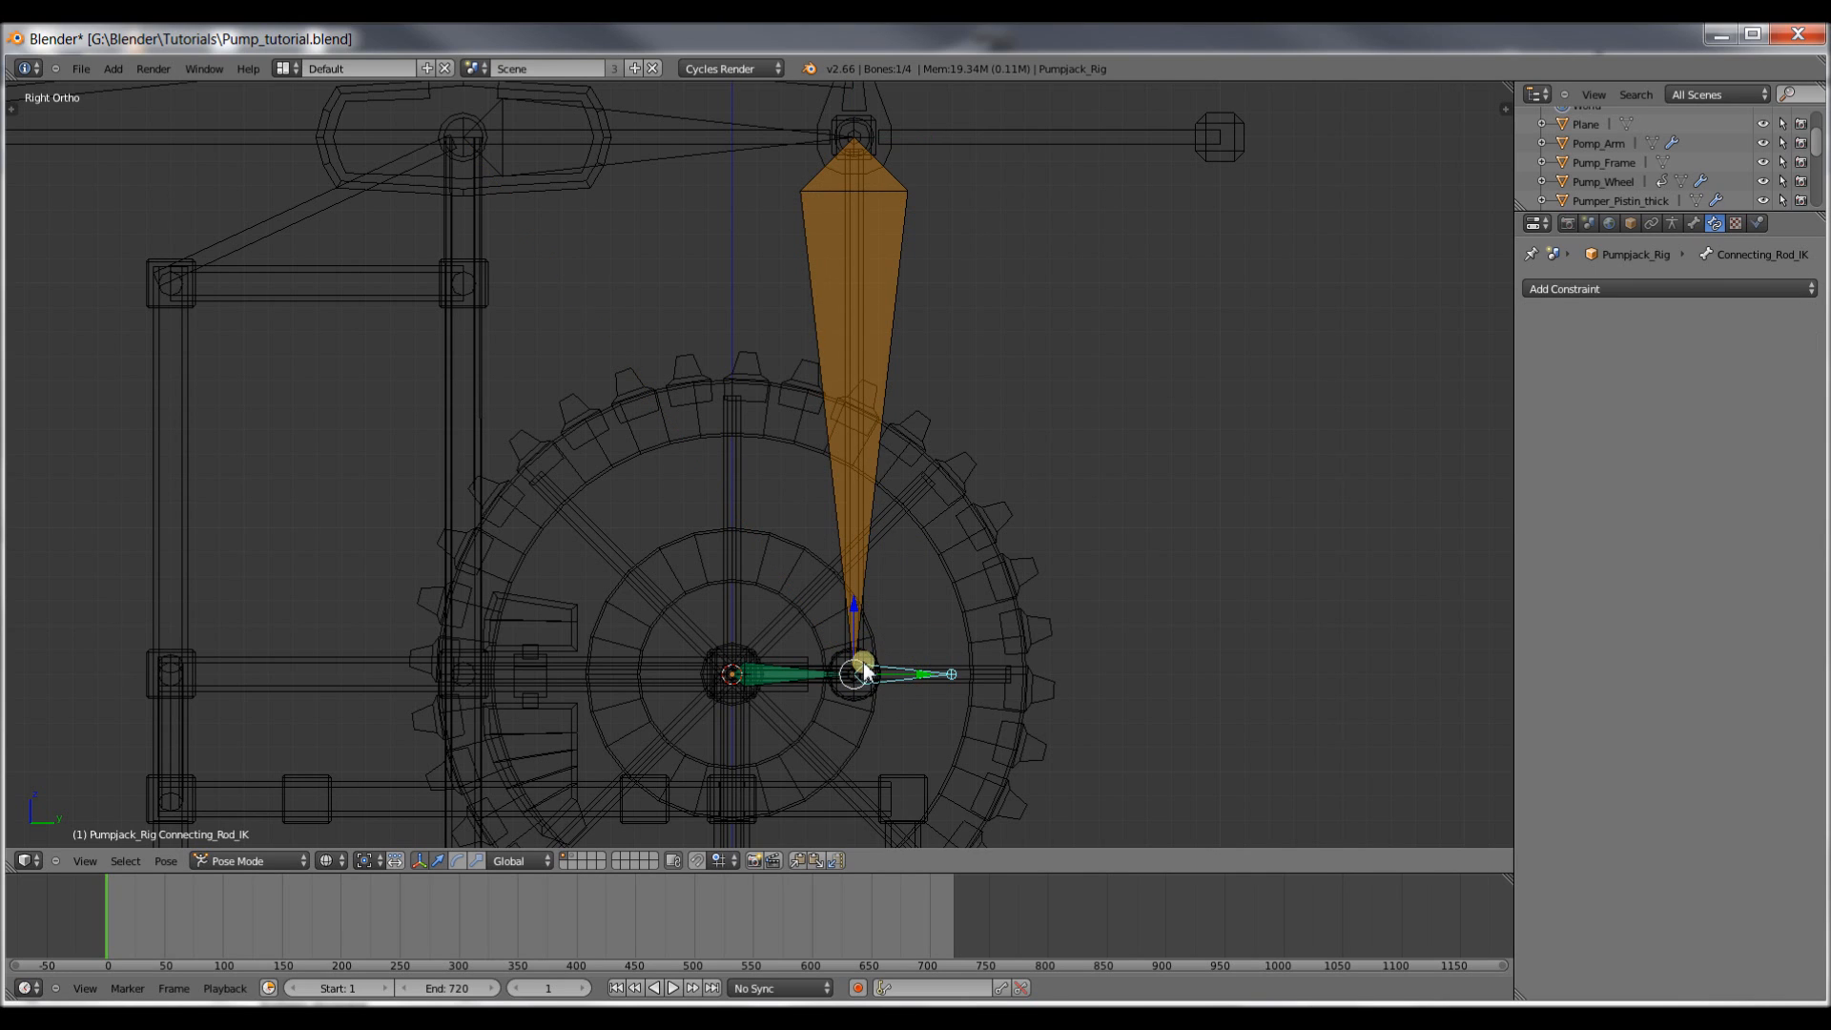
{"action": "mouse_move", "coordinate": [1772, 260]}
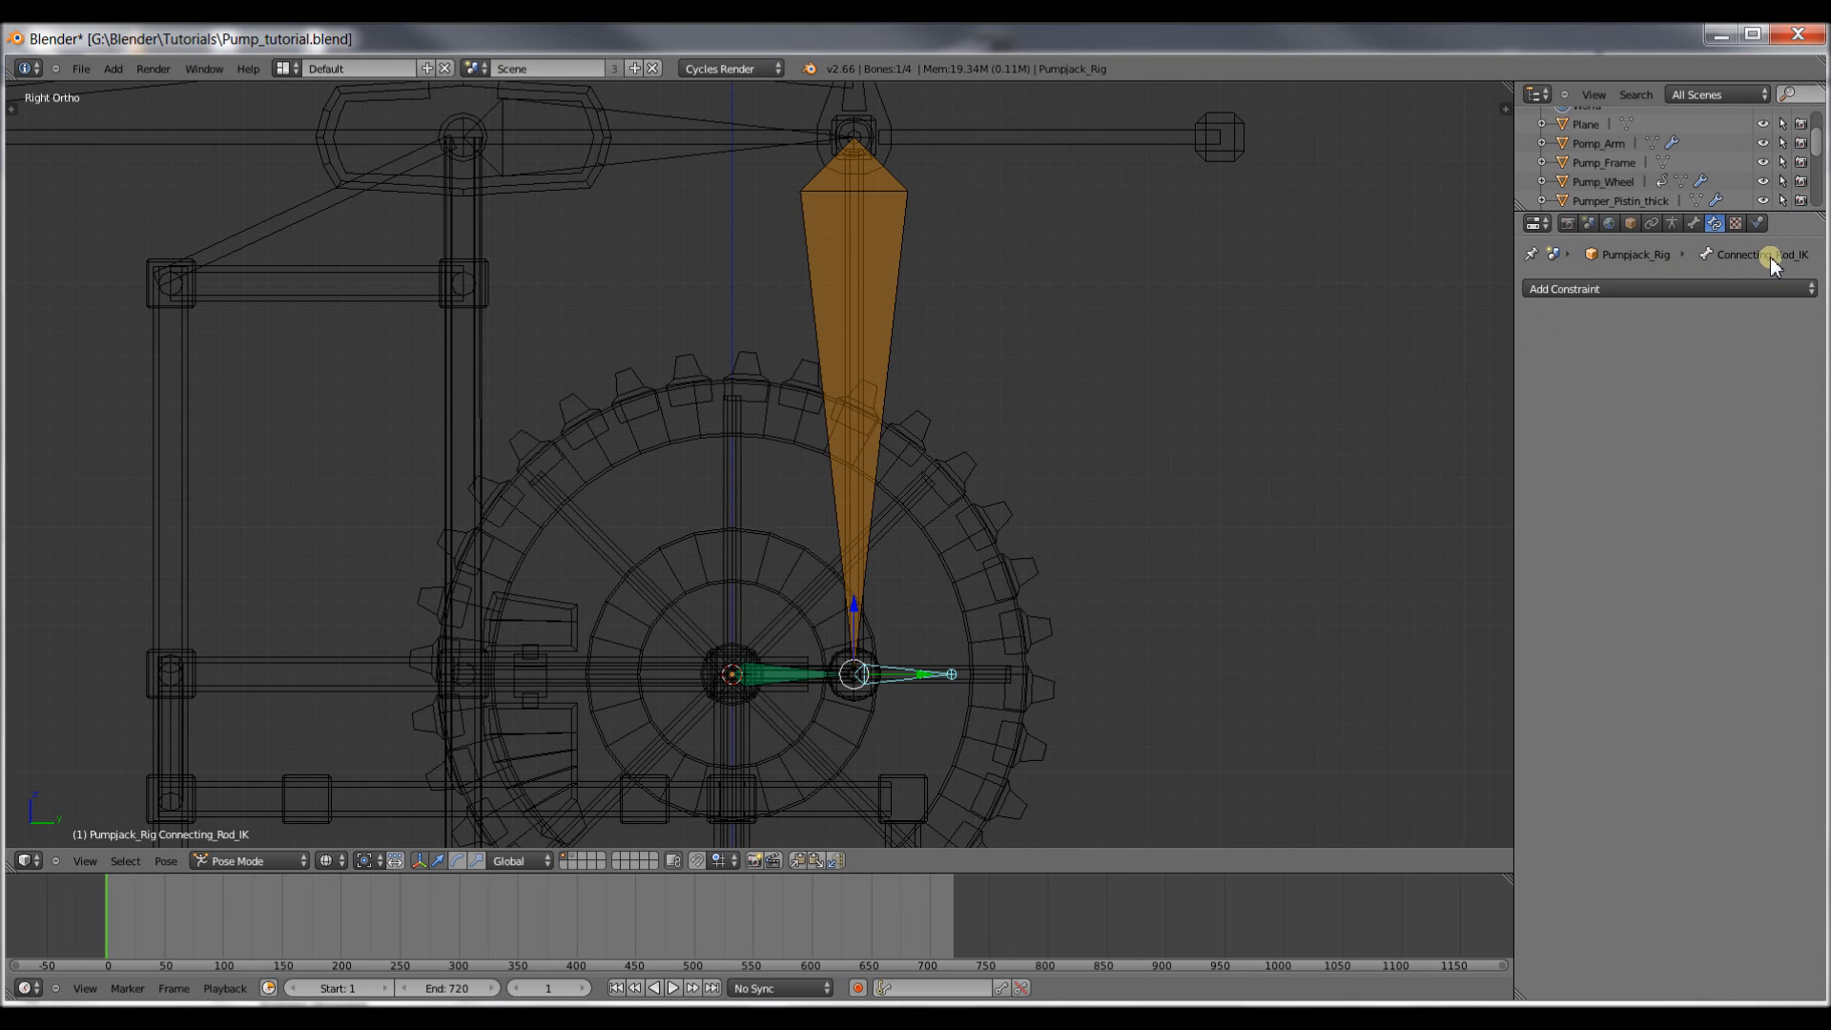
{"action": "mouse_move", "coordinate": [884, 309]}
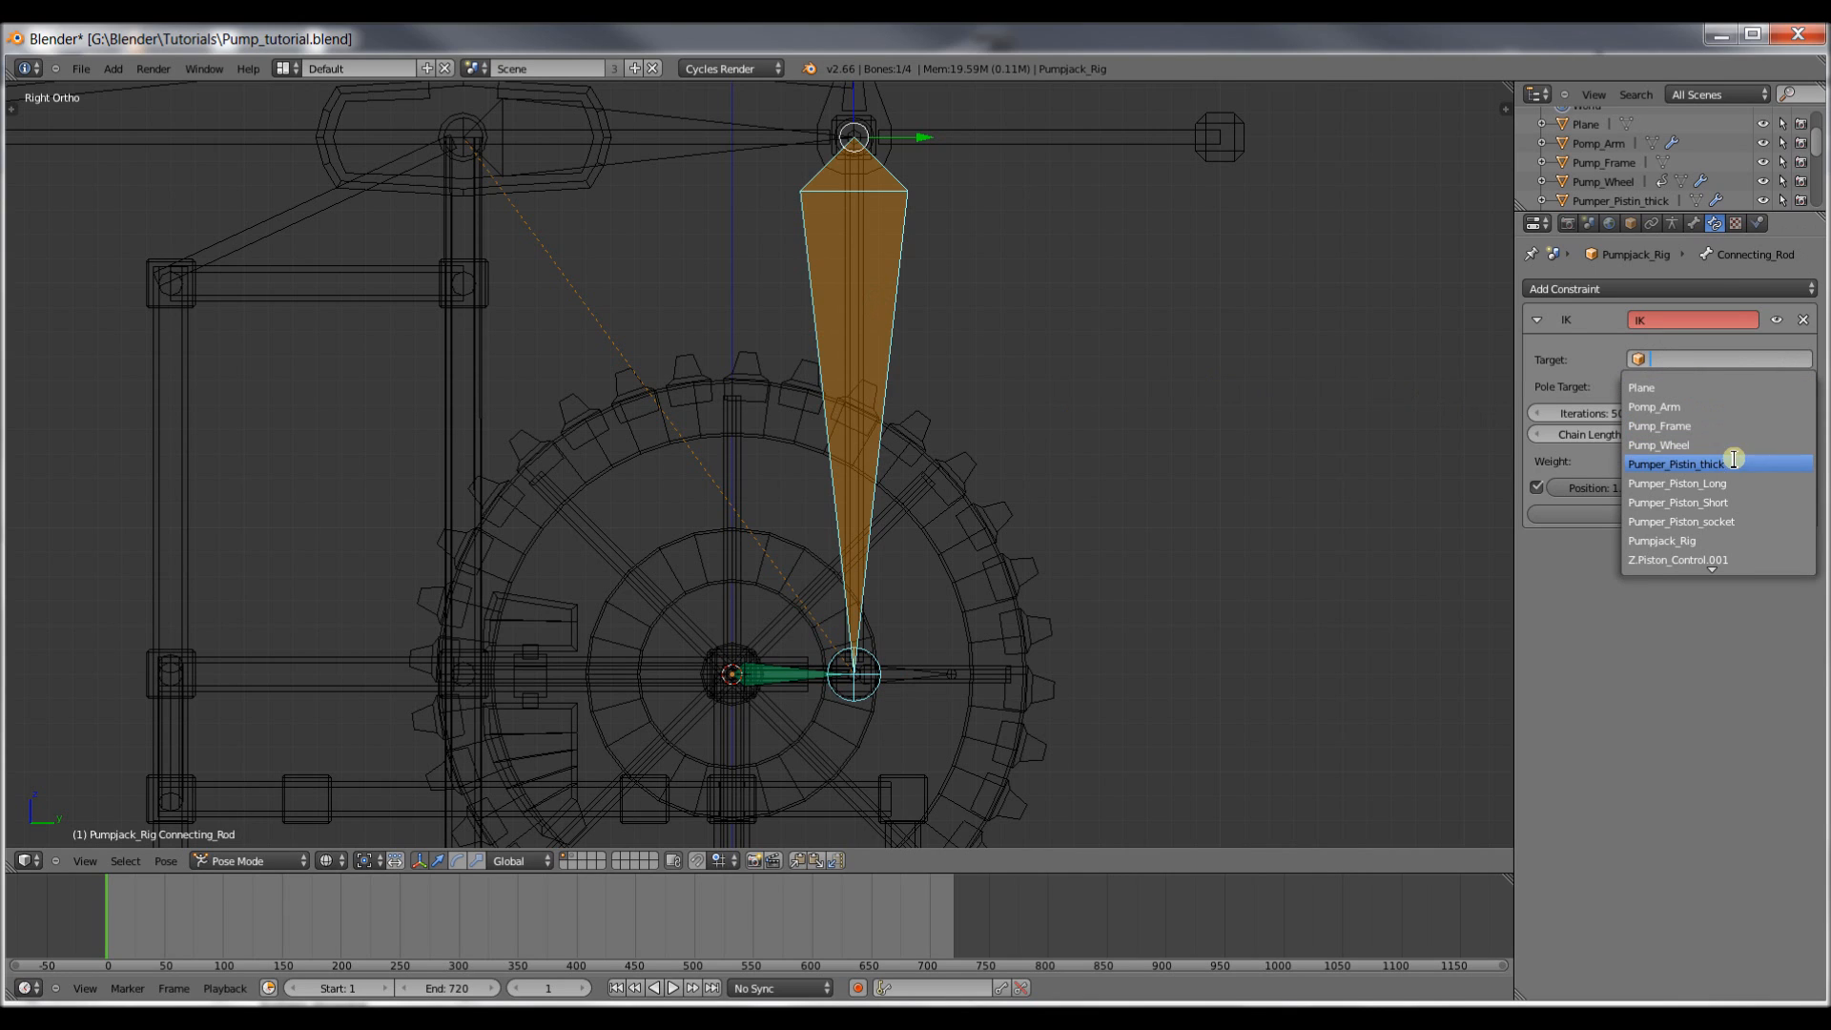
{"action": "left_click", "coordinate": [1662, 540]}
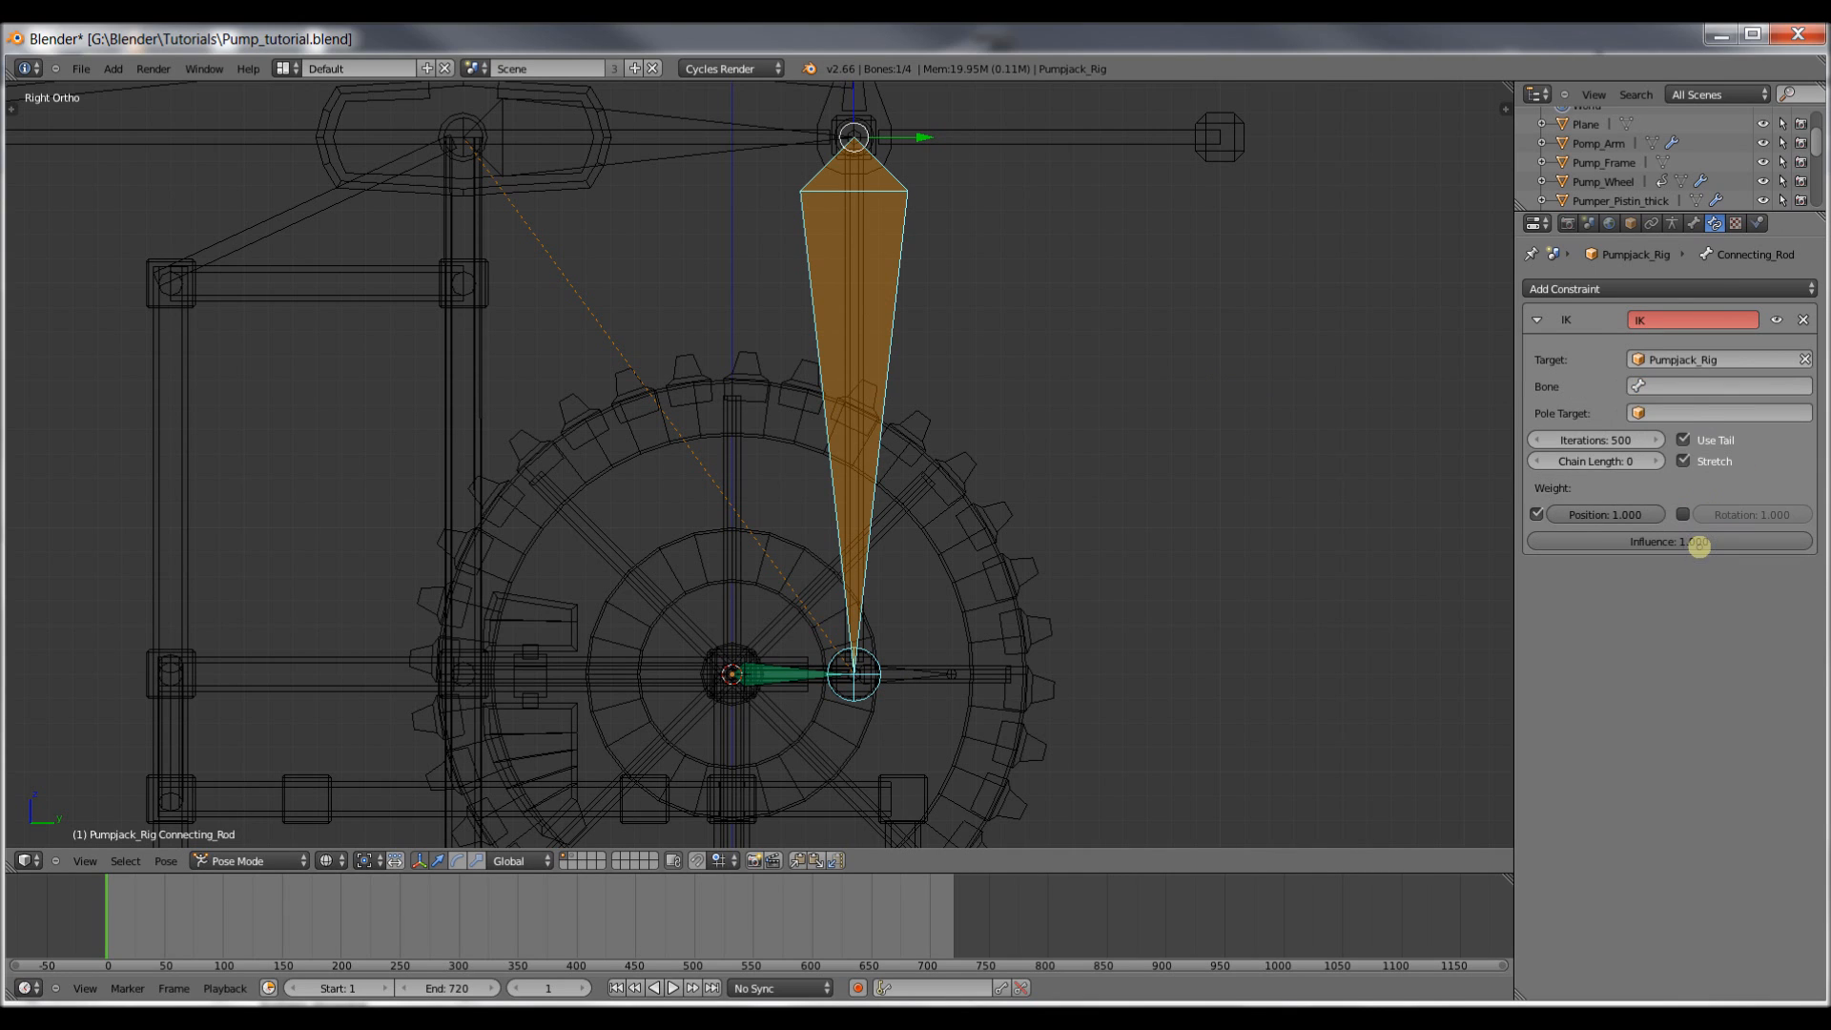
{"action": "left_click", "coordinate": [1717, 386]}
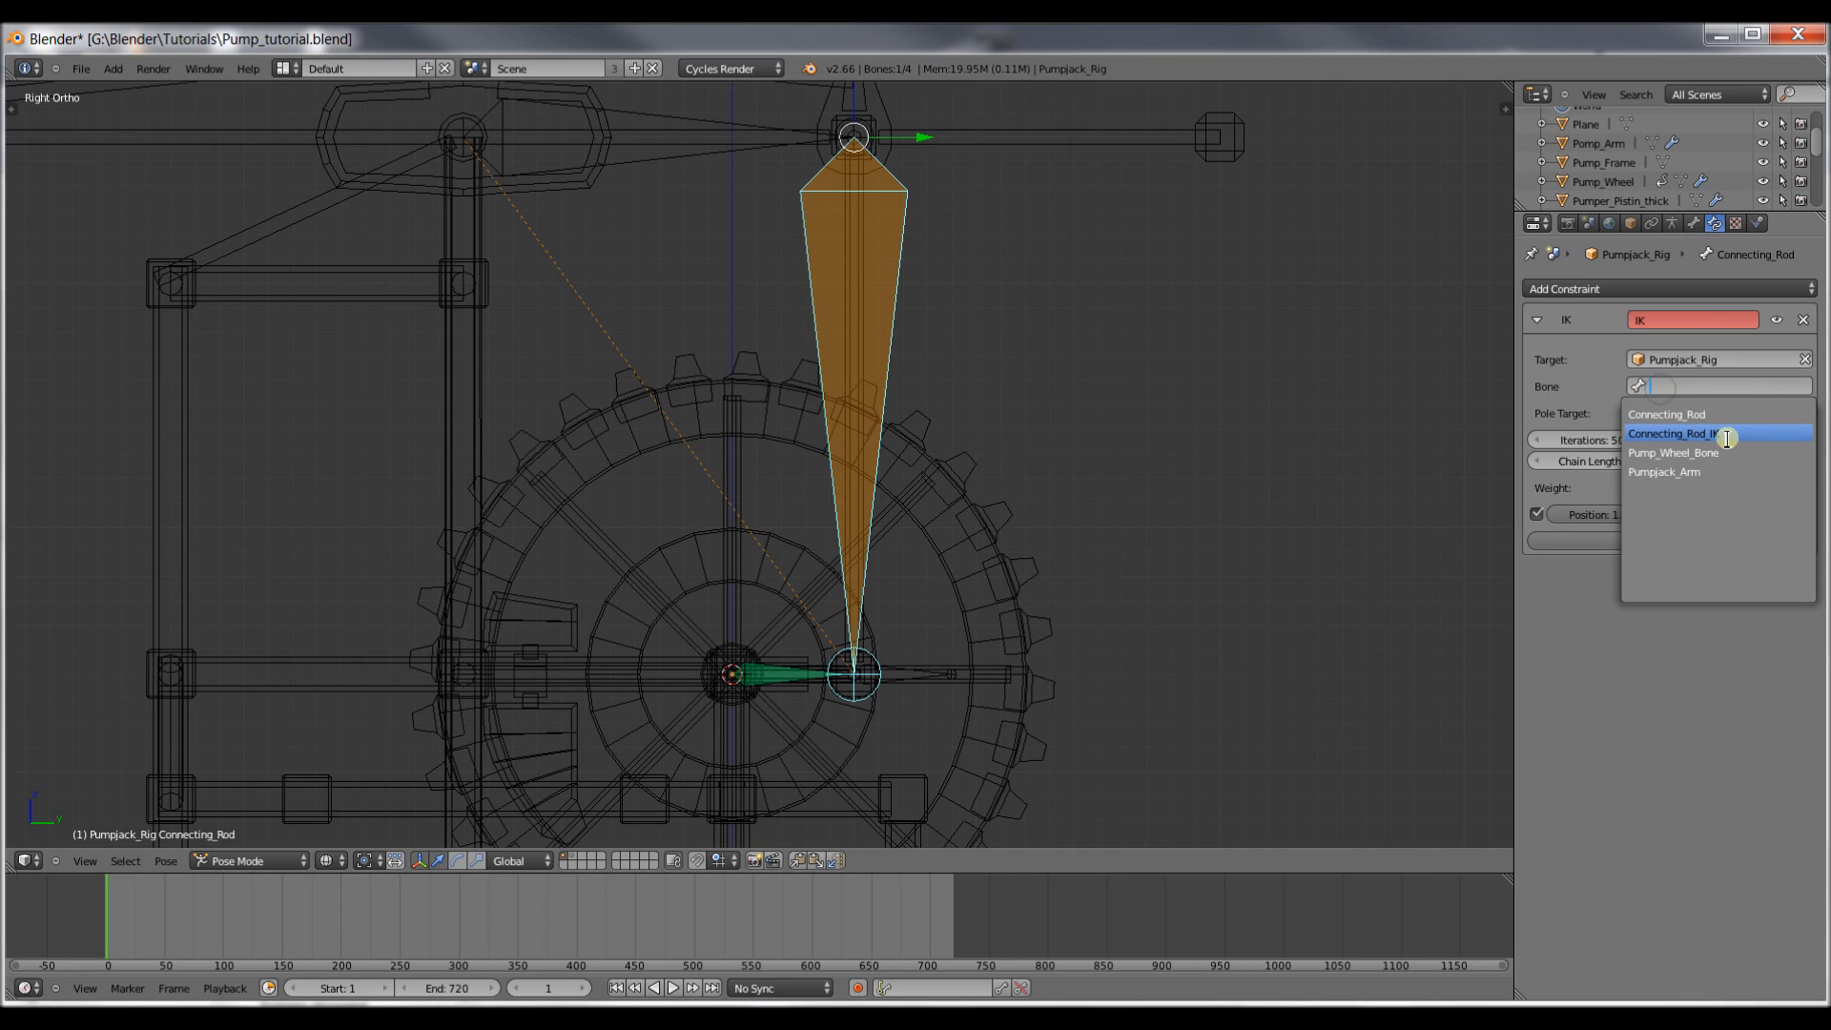
{"action": "left_click", "coordinate": [1671, 433]}
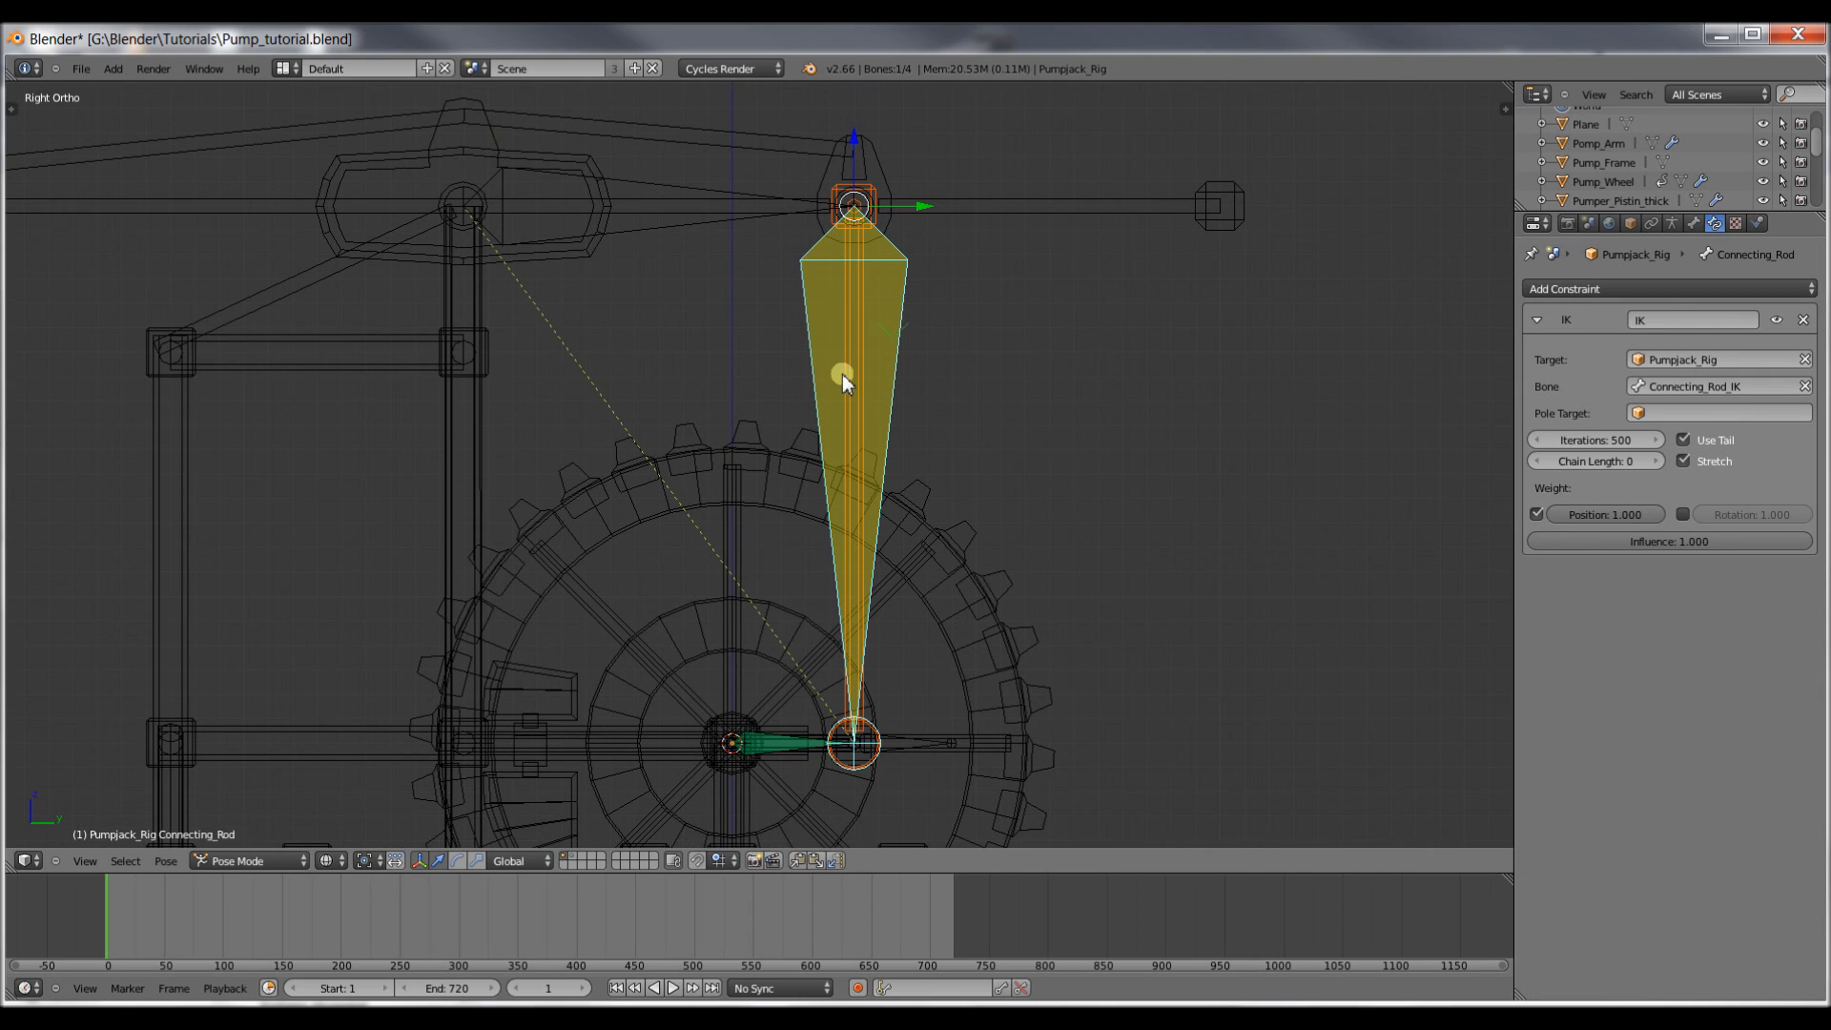
Parent the connecting-rod mesh to its rig bone.
{"action": "key", "text": "ctrl+p"}
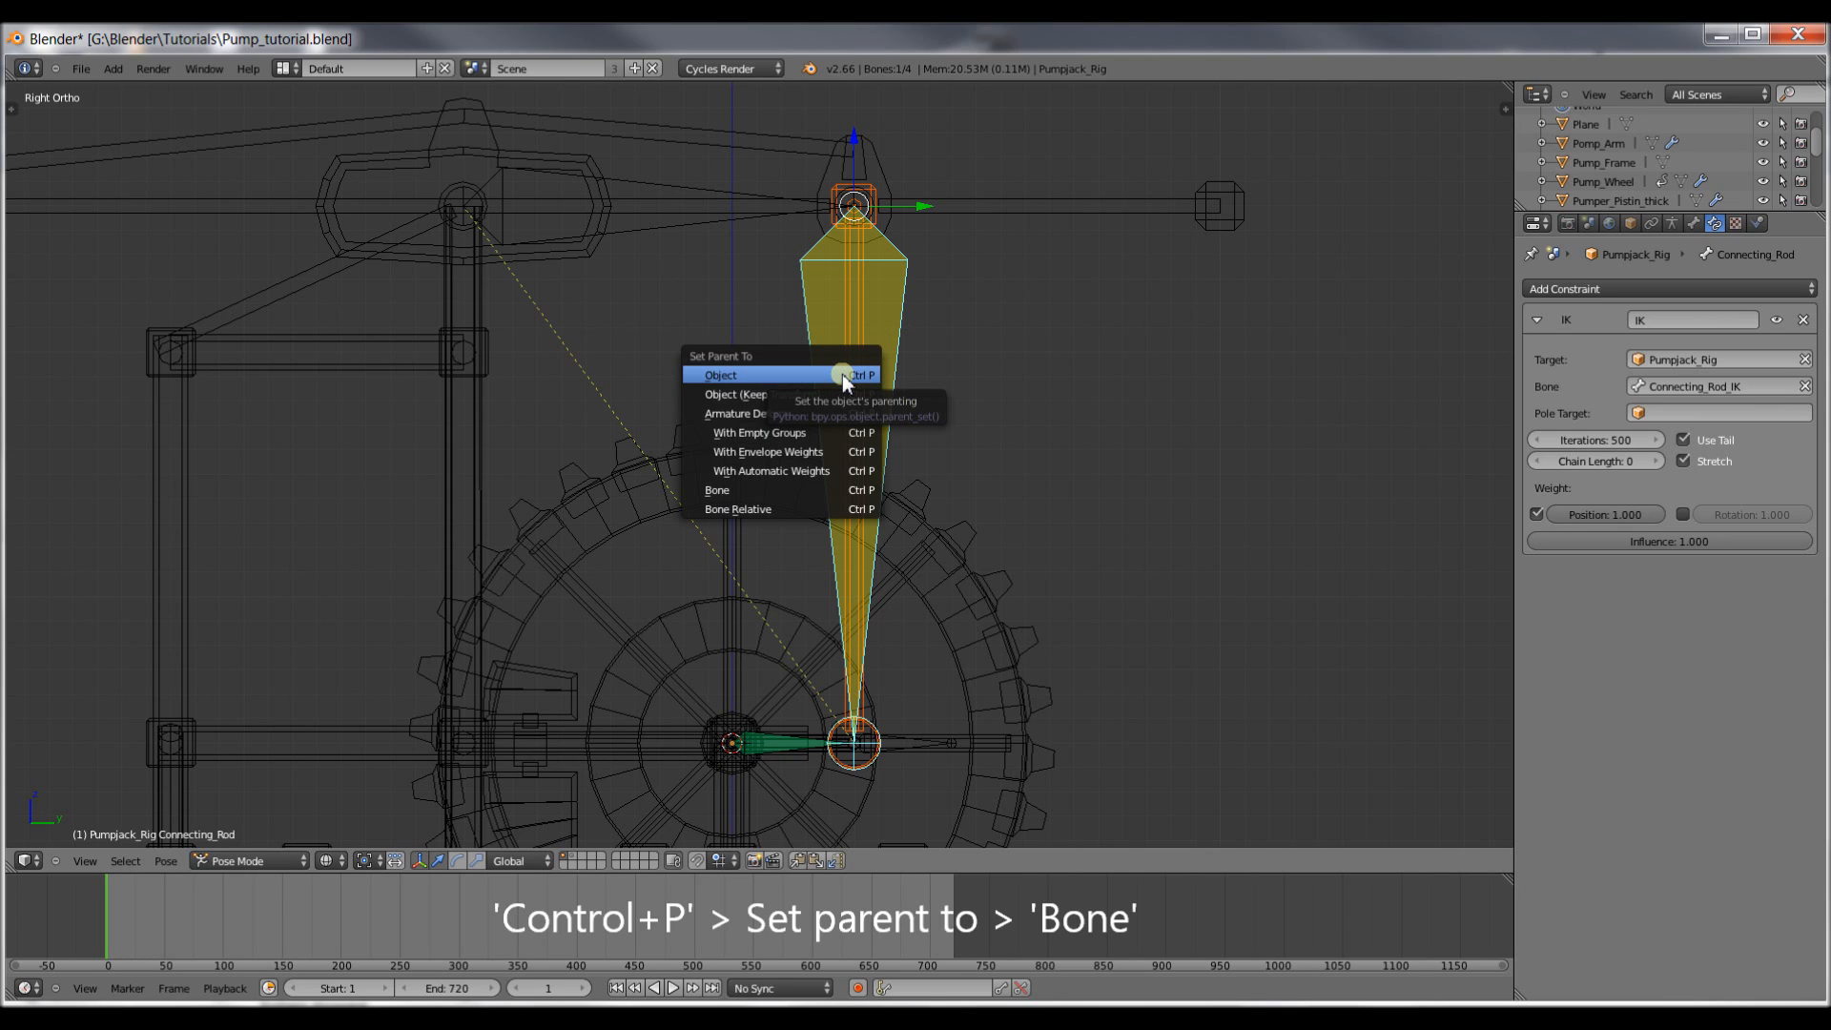
{"action": "mouse_move", "coordinate": [790, 368]}
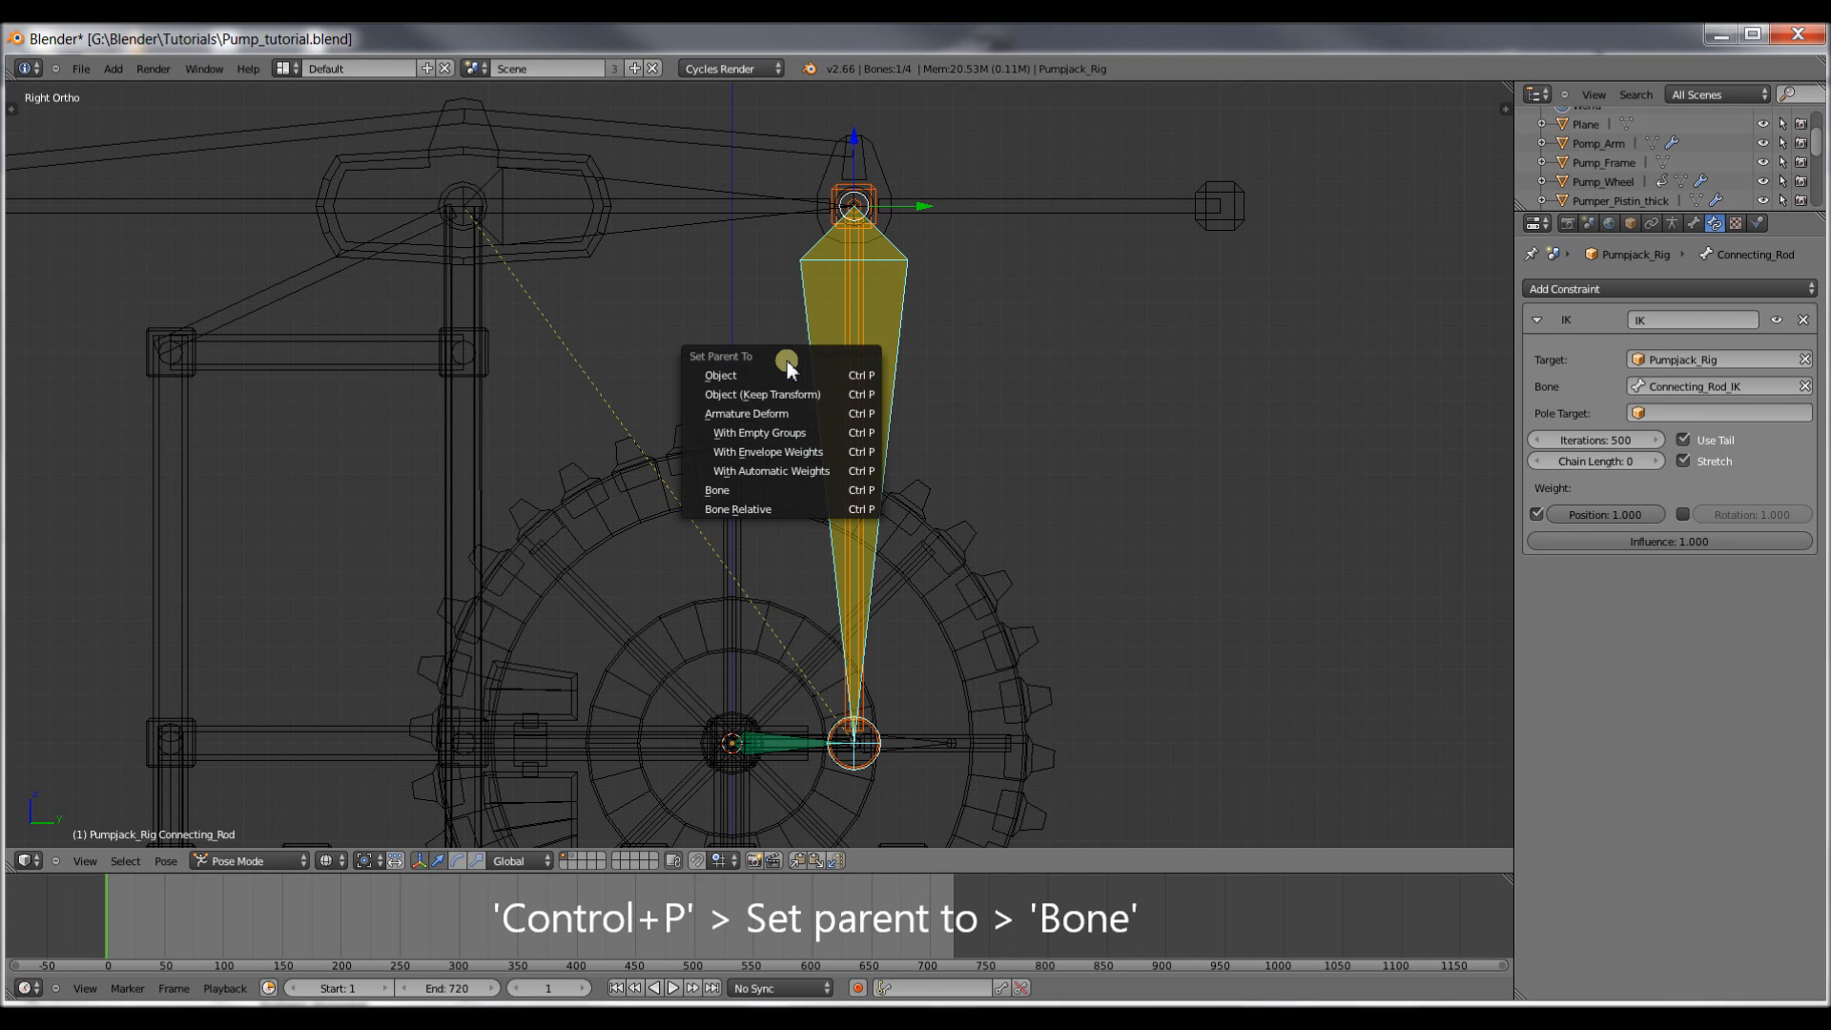
{"action": "mouse_move", "coordinate": [757, 490]}
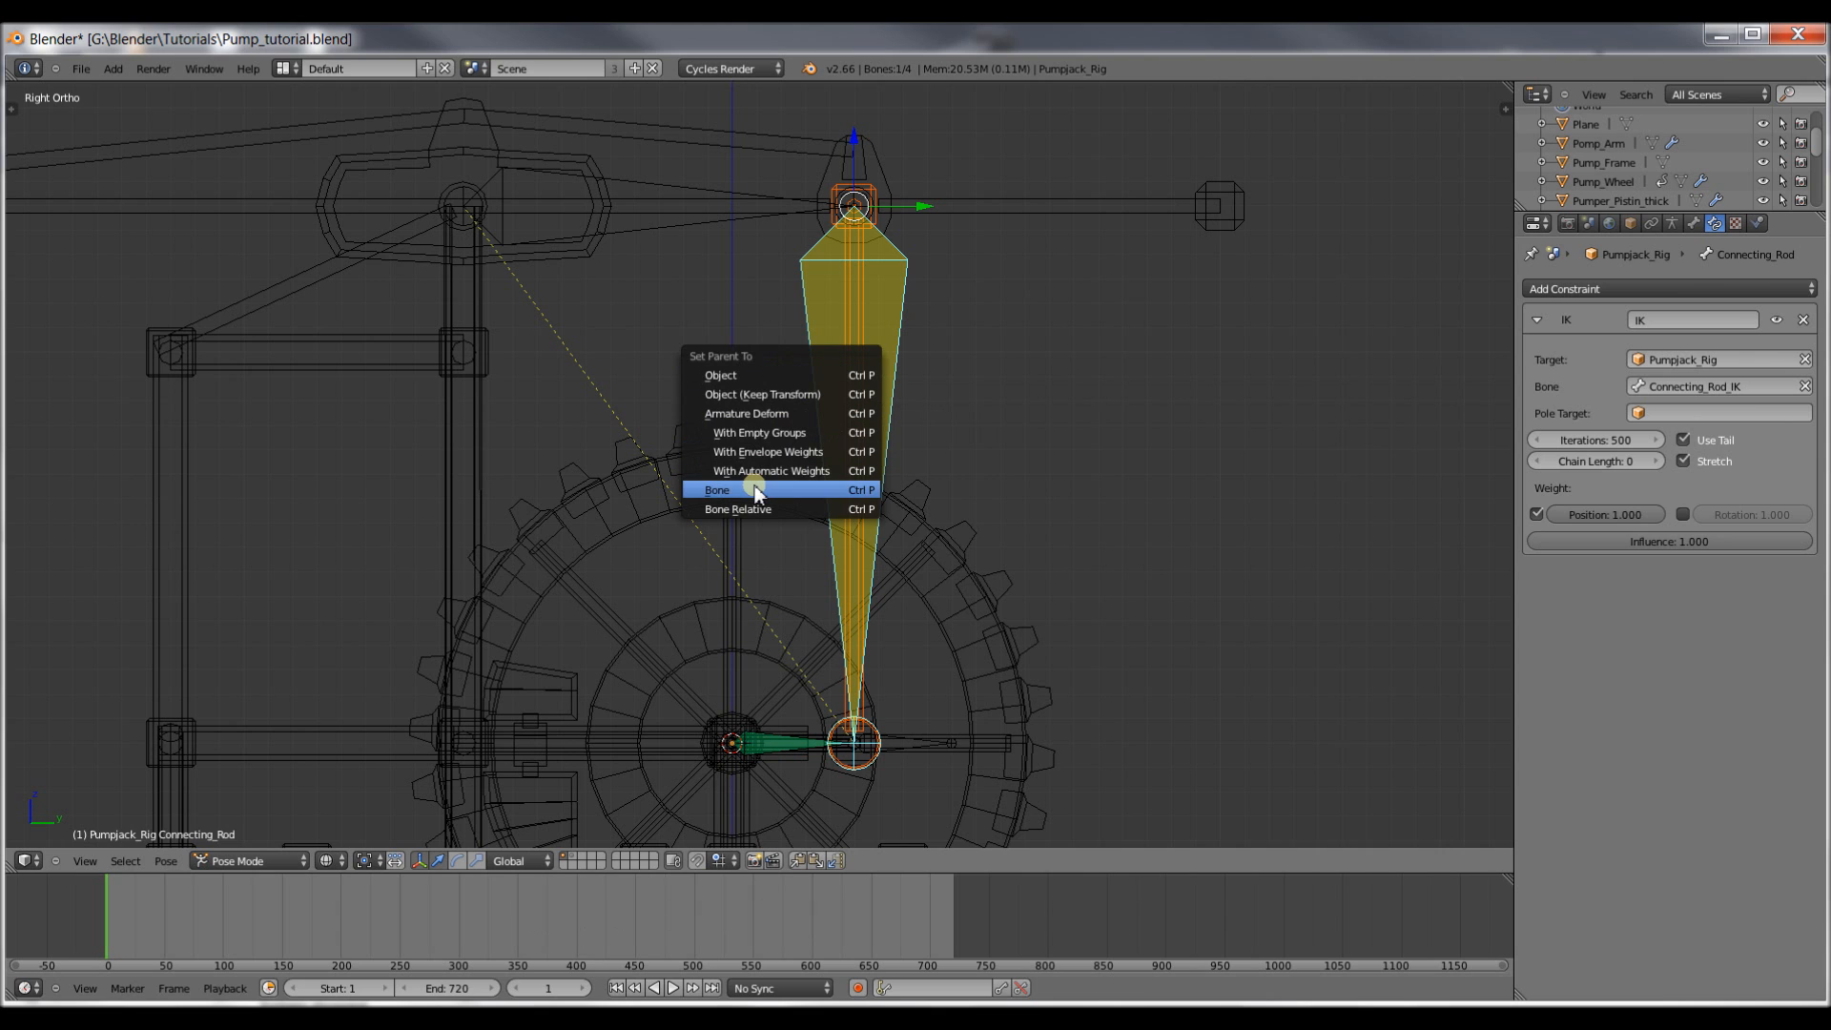
{"action": "left_click", "coordinate": [717, 491]}
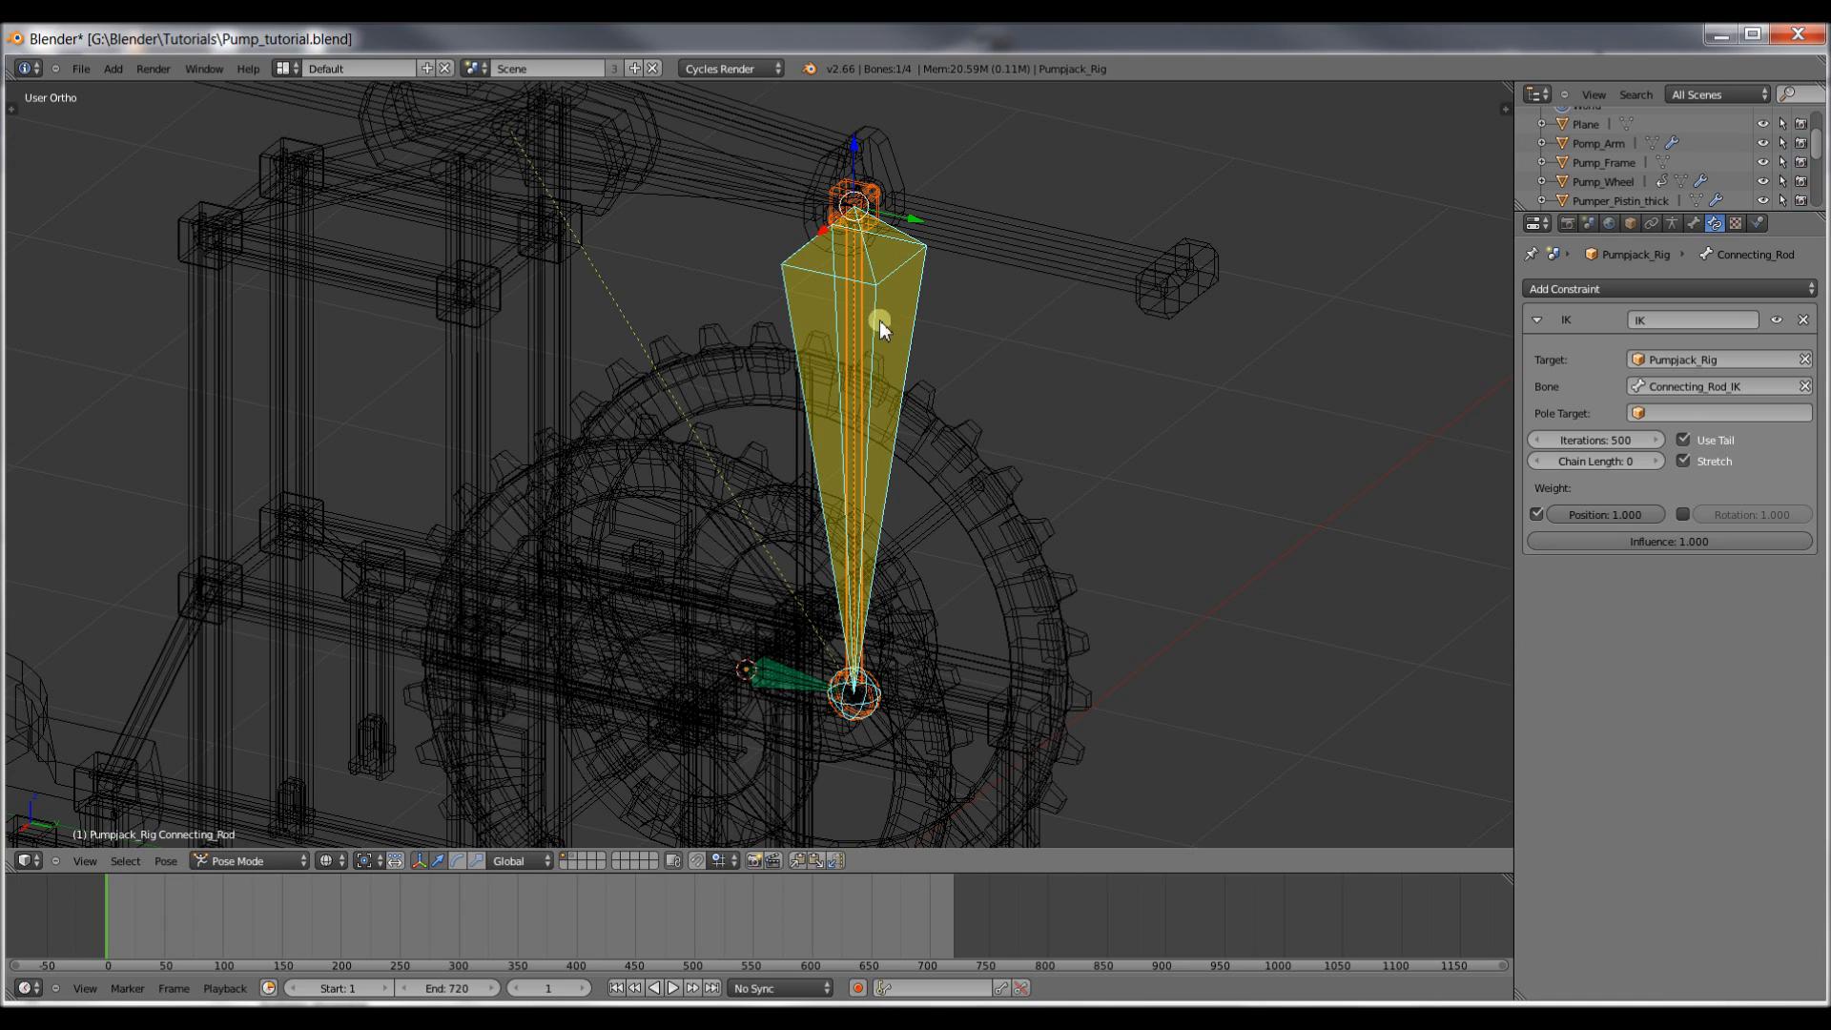
Parent the pump-arm mesh to its rig bone.
{"action": "left_click", "coordinate": [330, 861]}
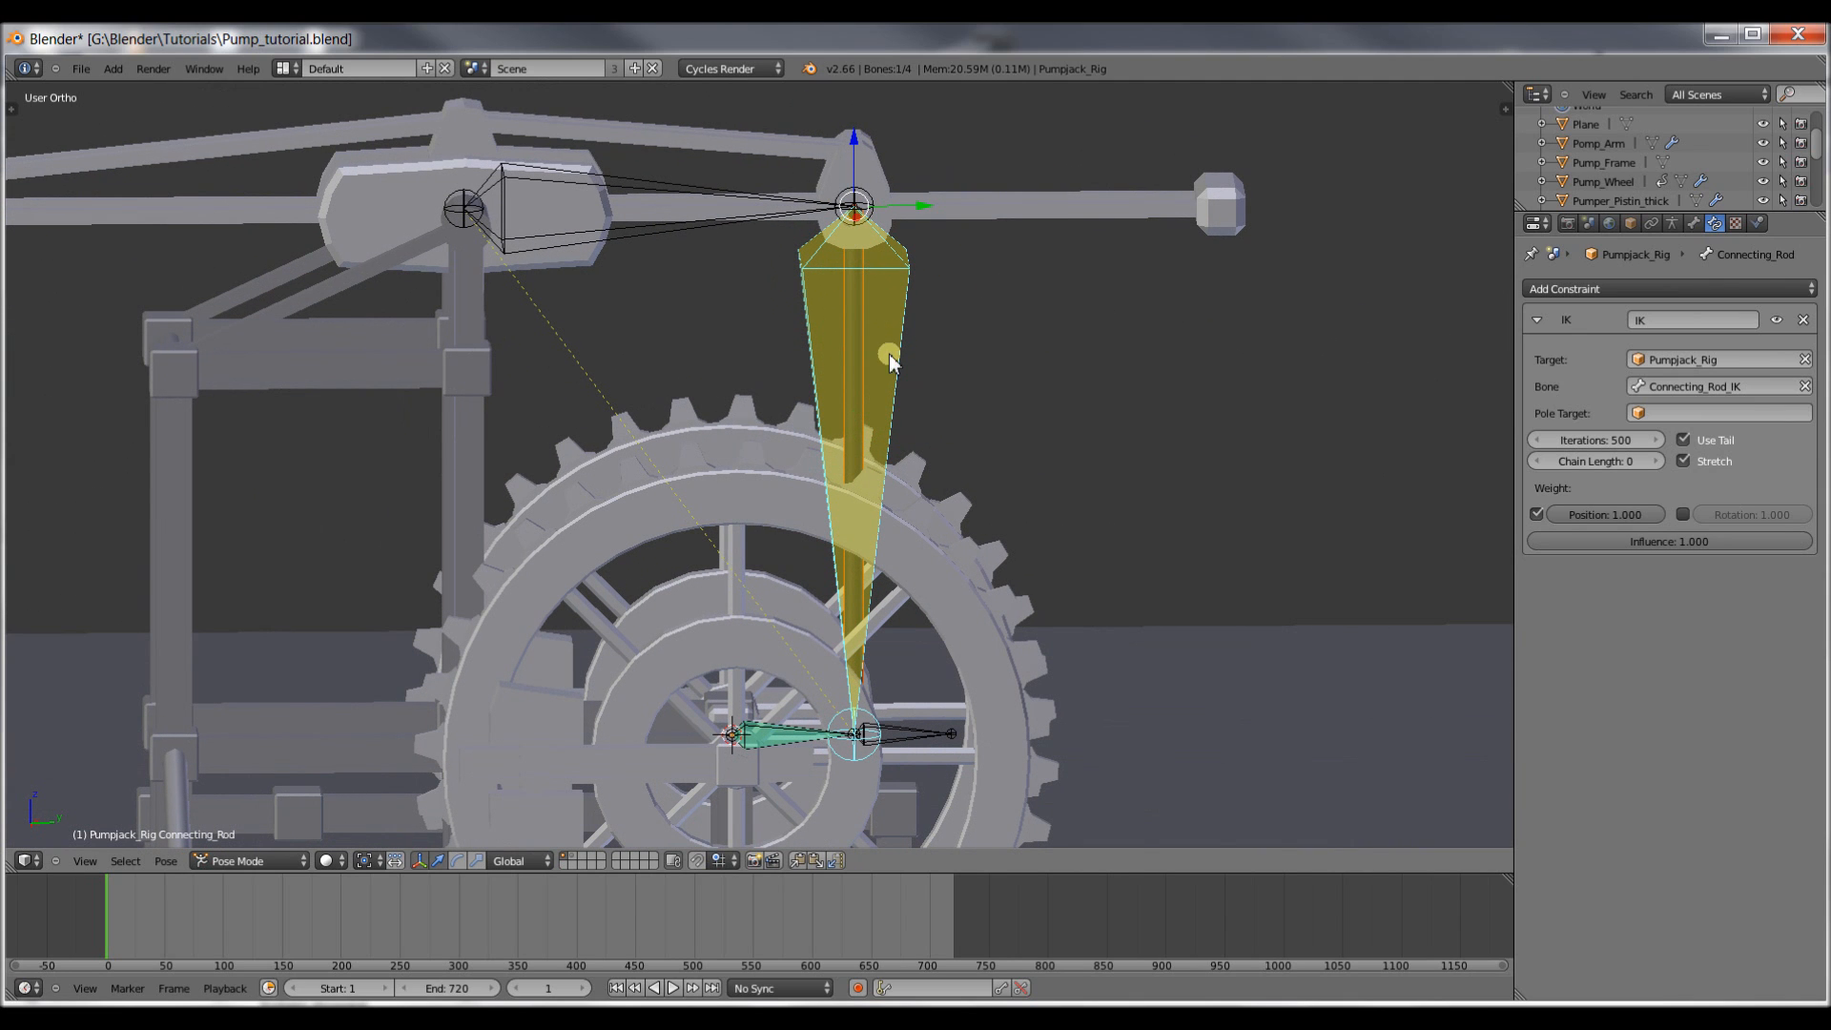
{"action": "mouse_move", "coordinate": [947, 337]}
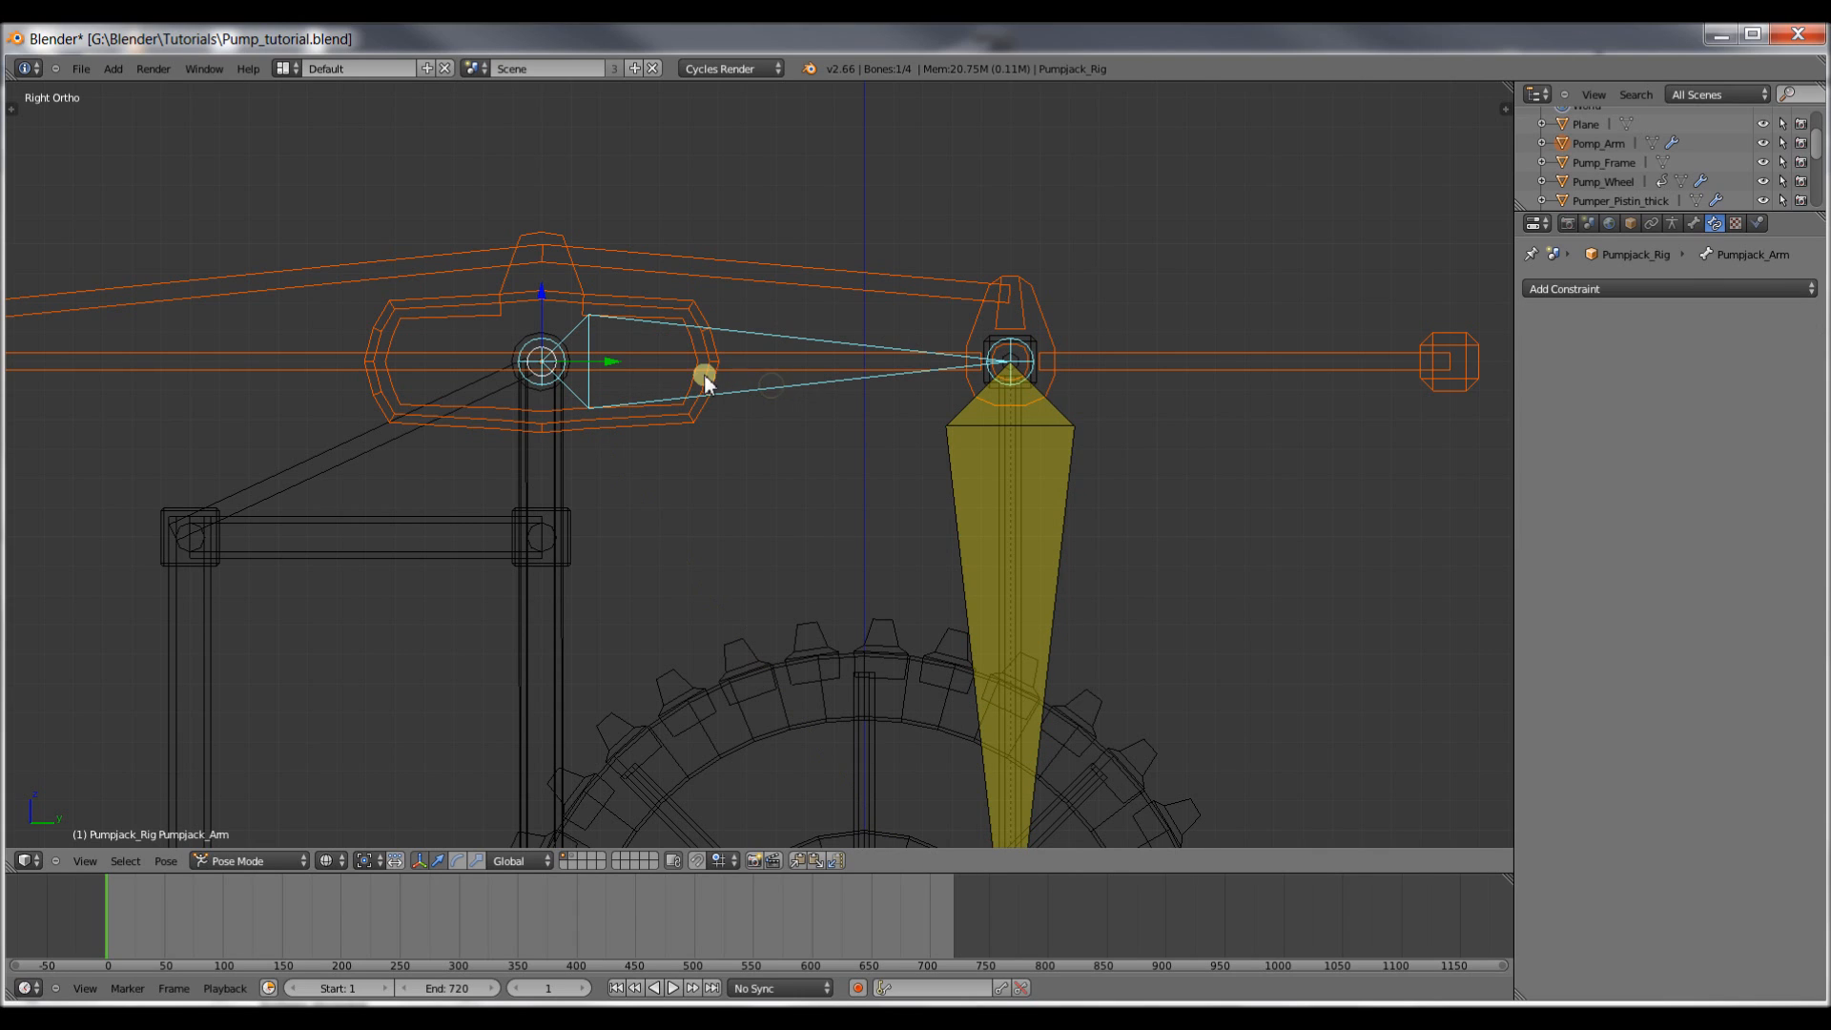
{"action": "mouse_move", "coordinate": [746, 408]}
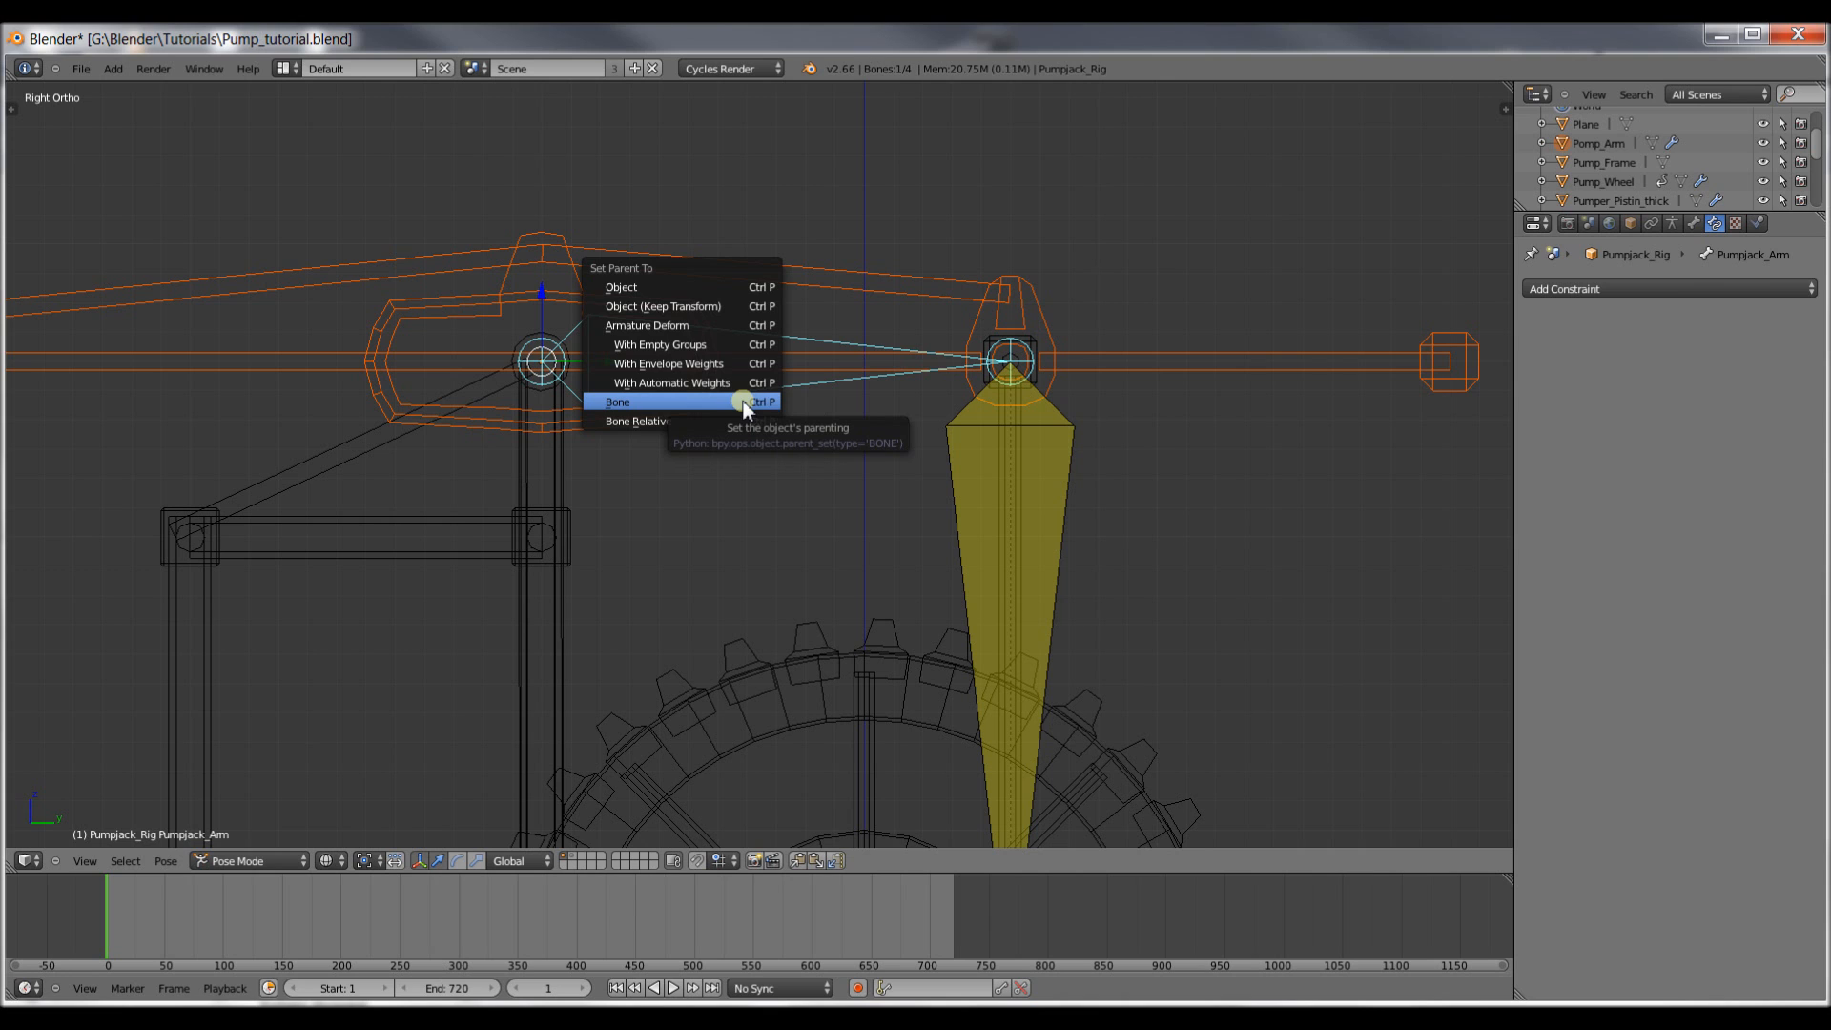
{"action": "left_click", "coordinate": [616, 402]}
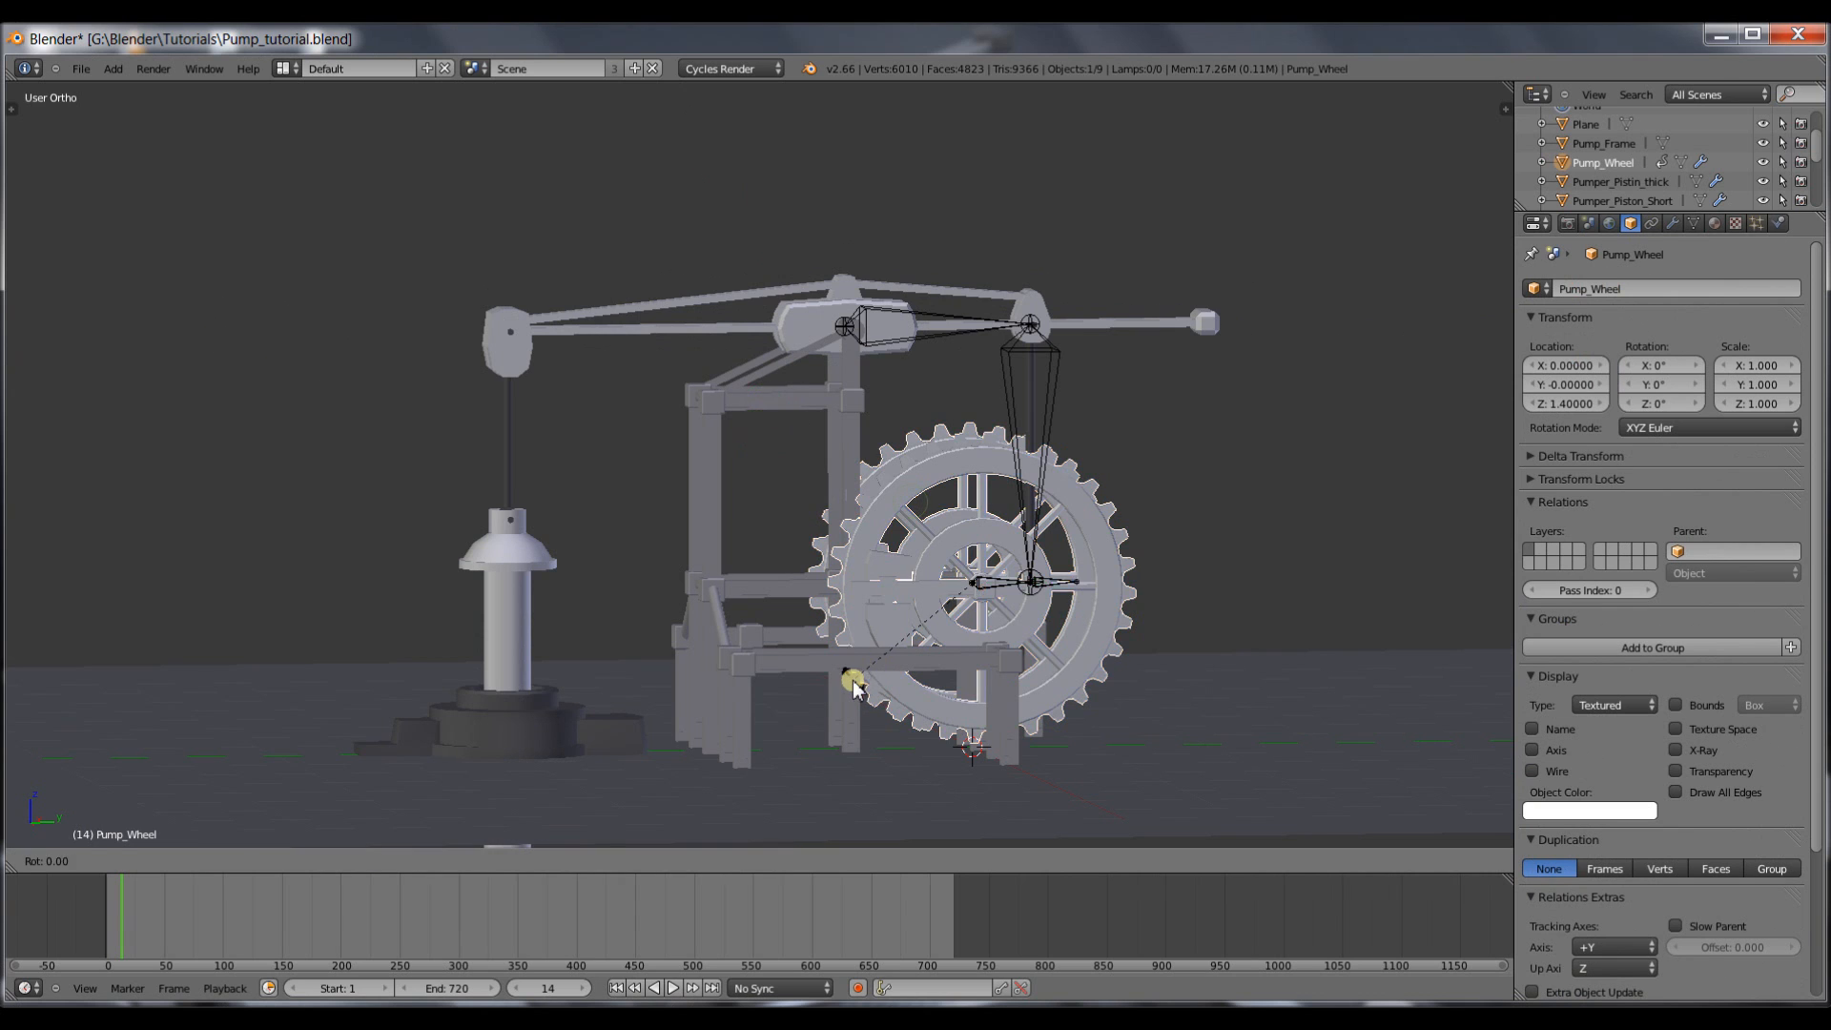
{"action": "mouse_move", "coordinate": [1273, 567]}
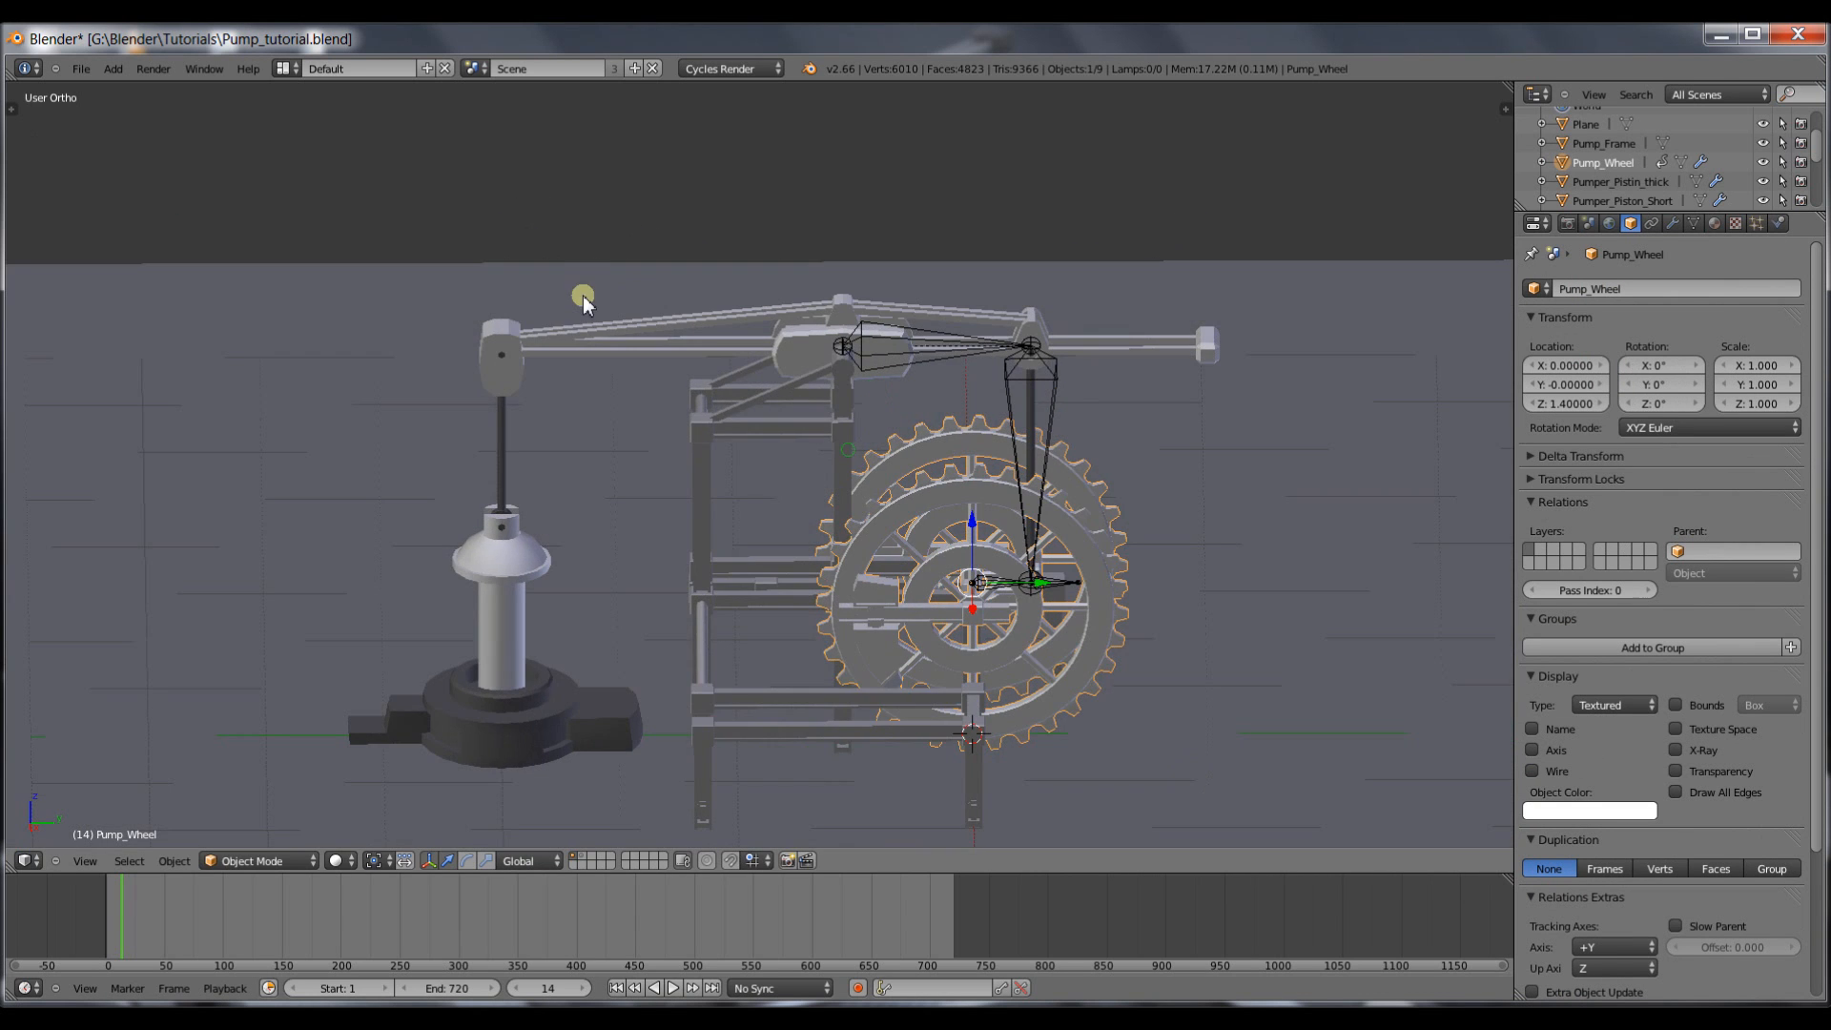
Extrude a bone from the arm's end down to the piston and add a Plain Axes empty.
{"action": "left_click", "coordinate": [870, 345]}
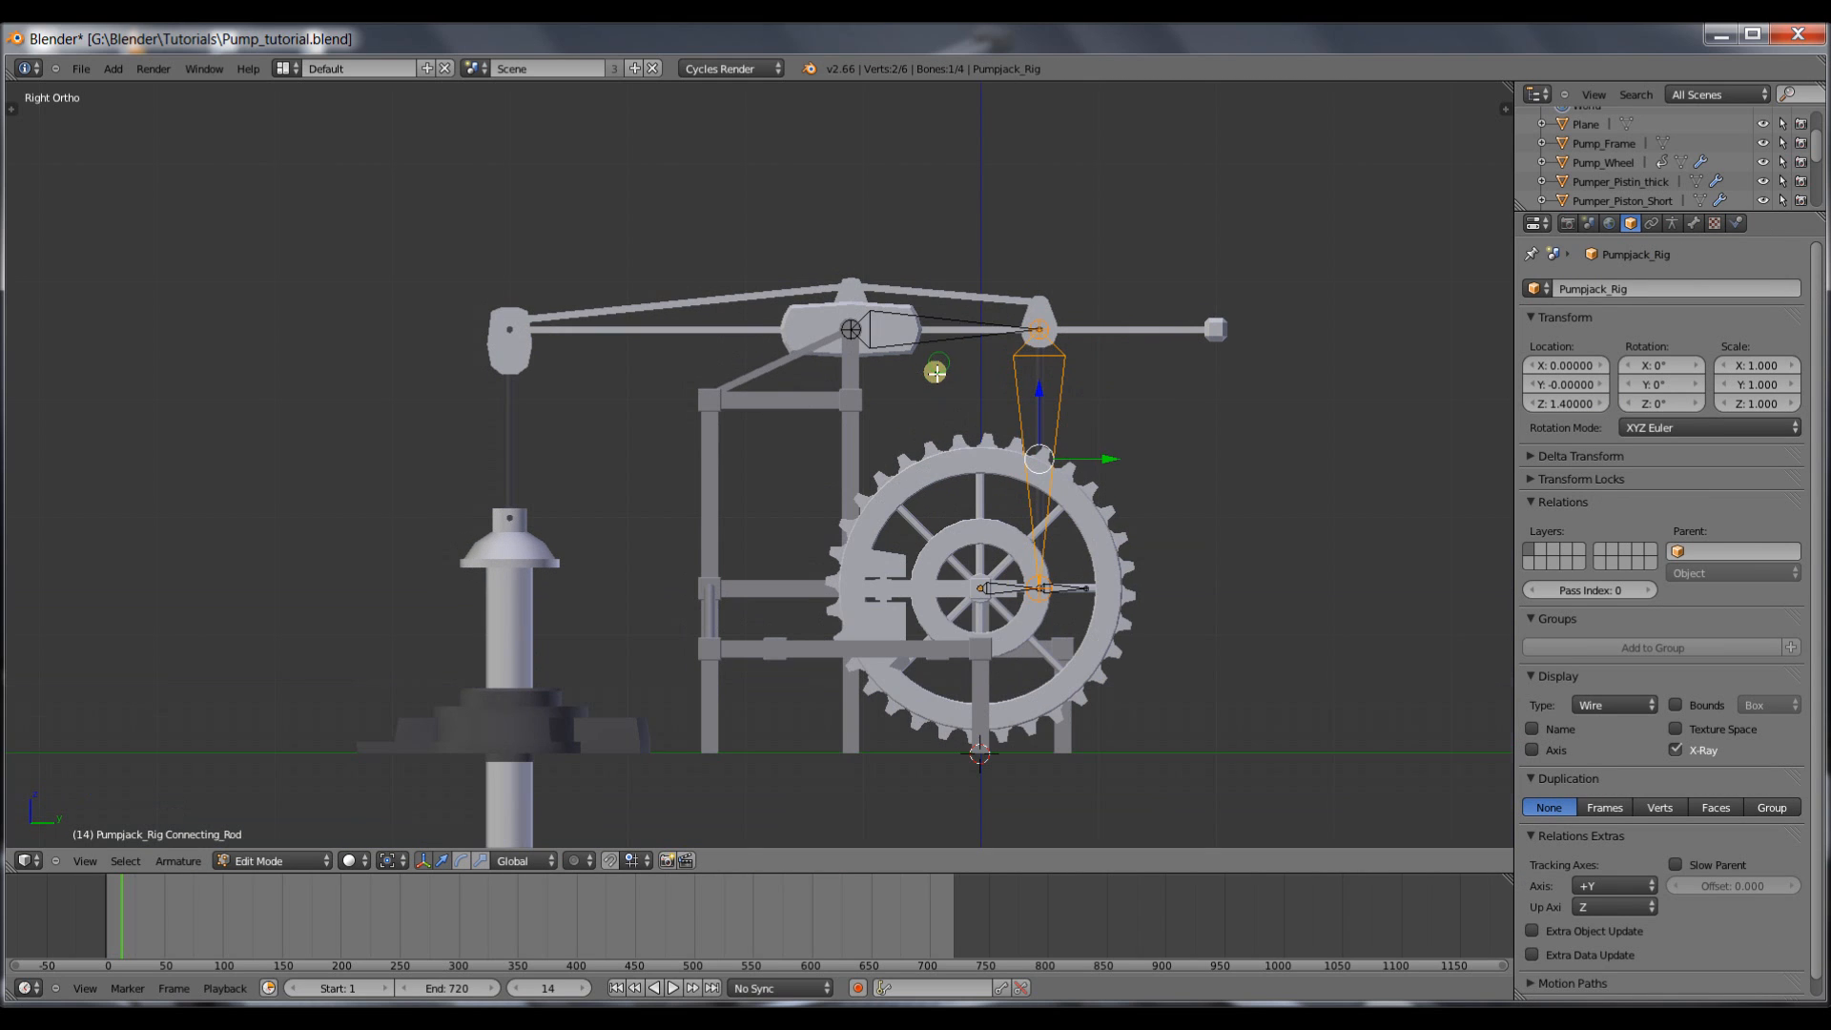
{"action": "left_click", "coordinate": [981, 637]}
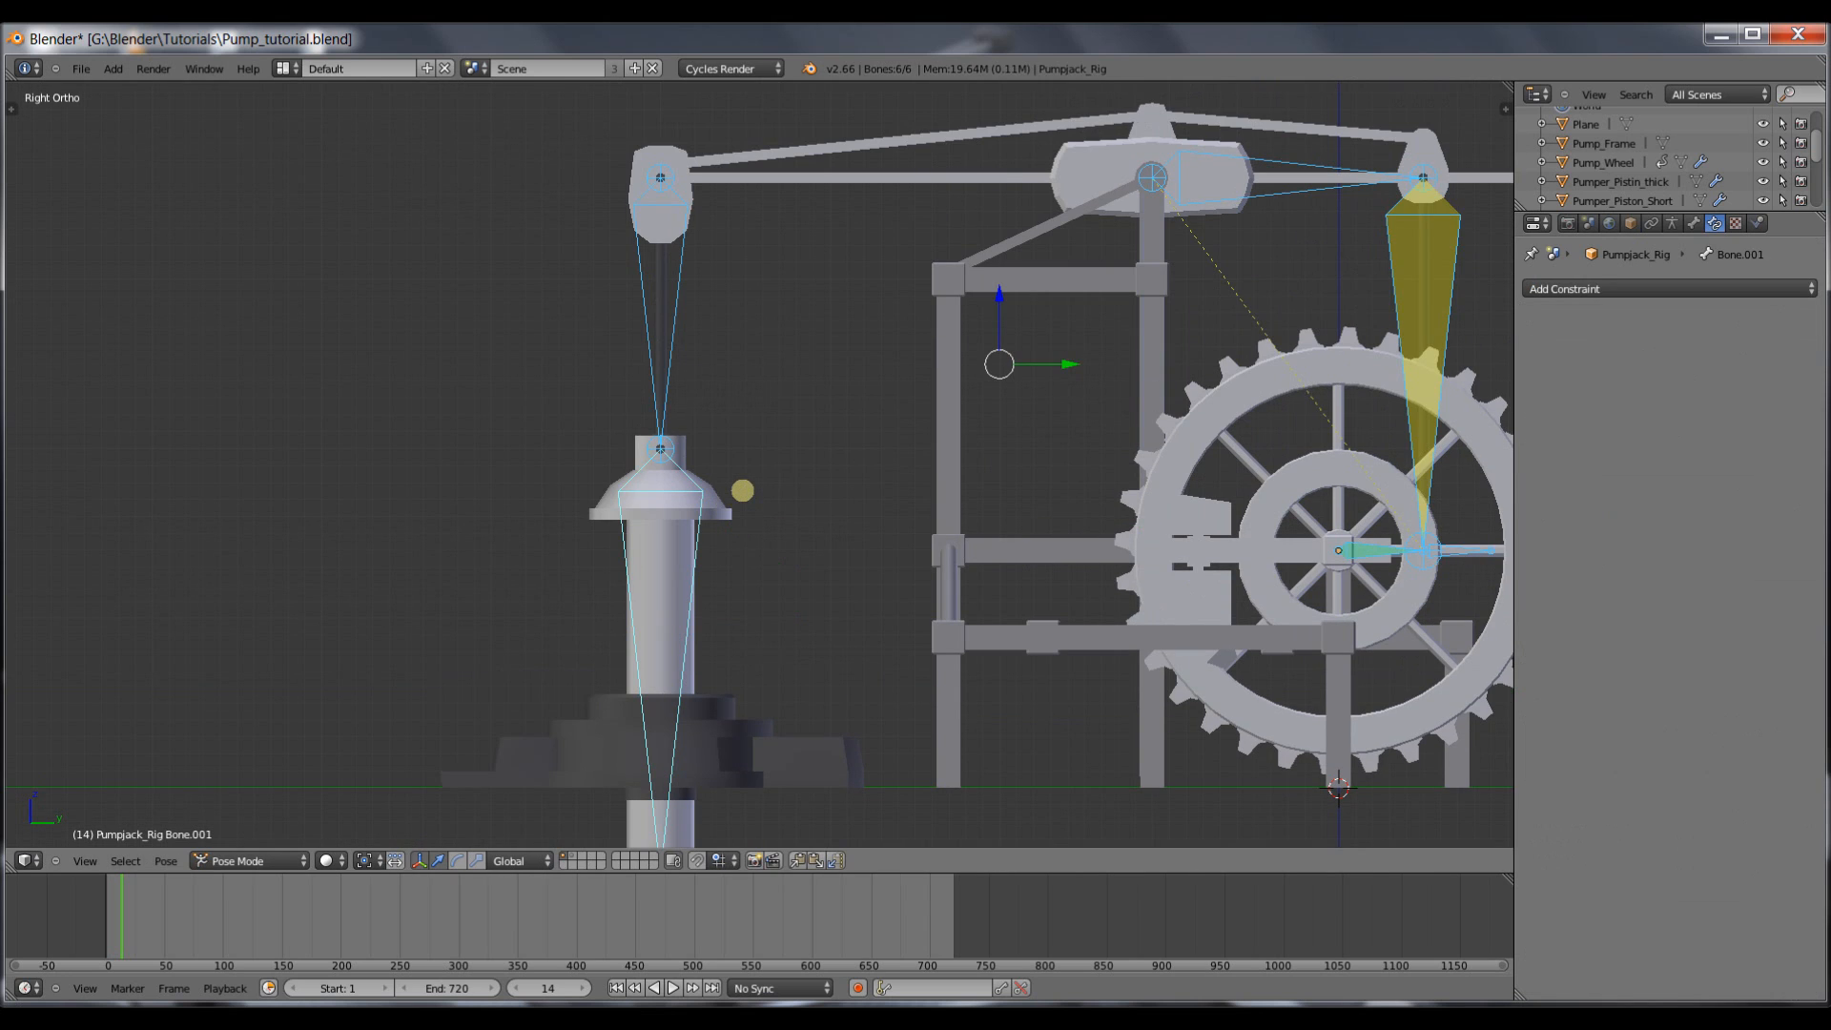
{"action": "left_click", "coordinate": [246, 860]}
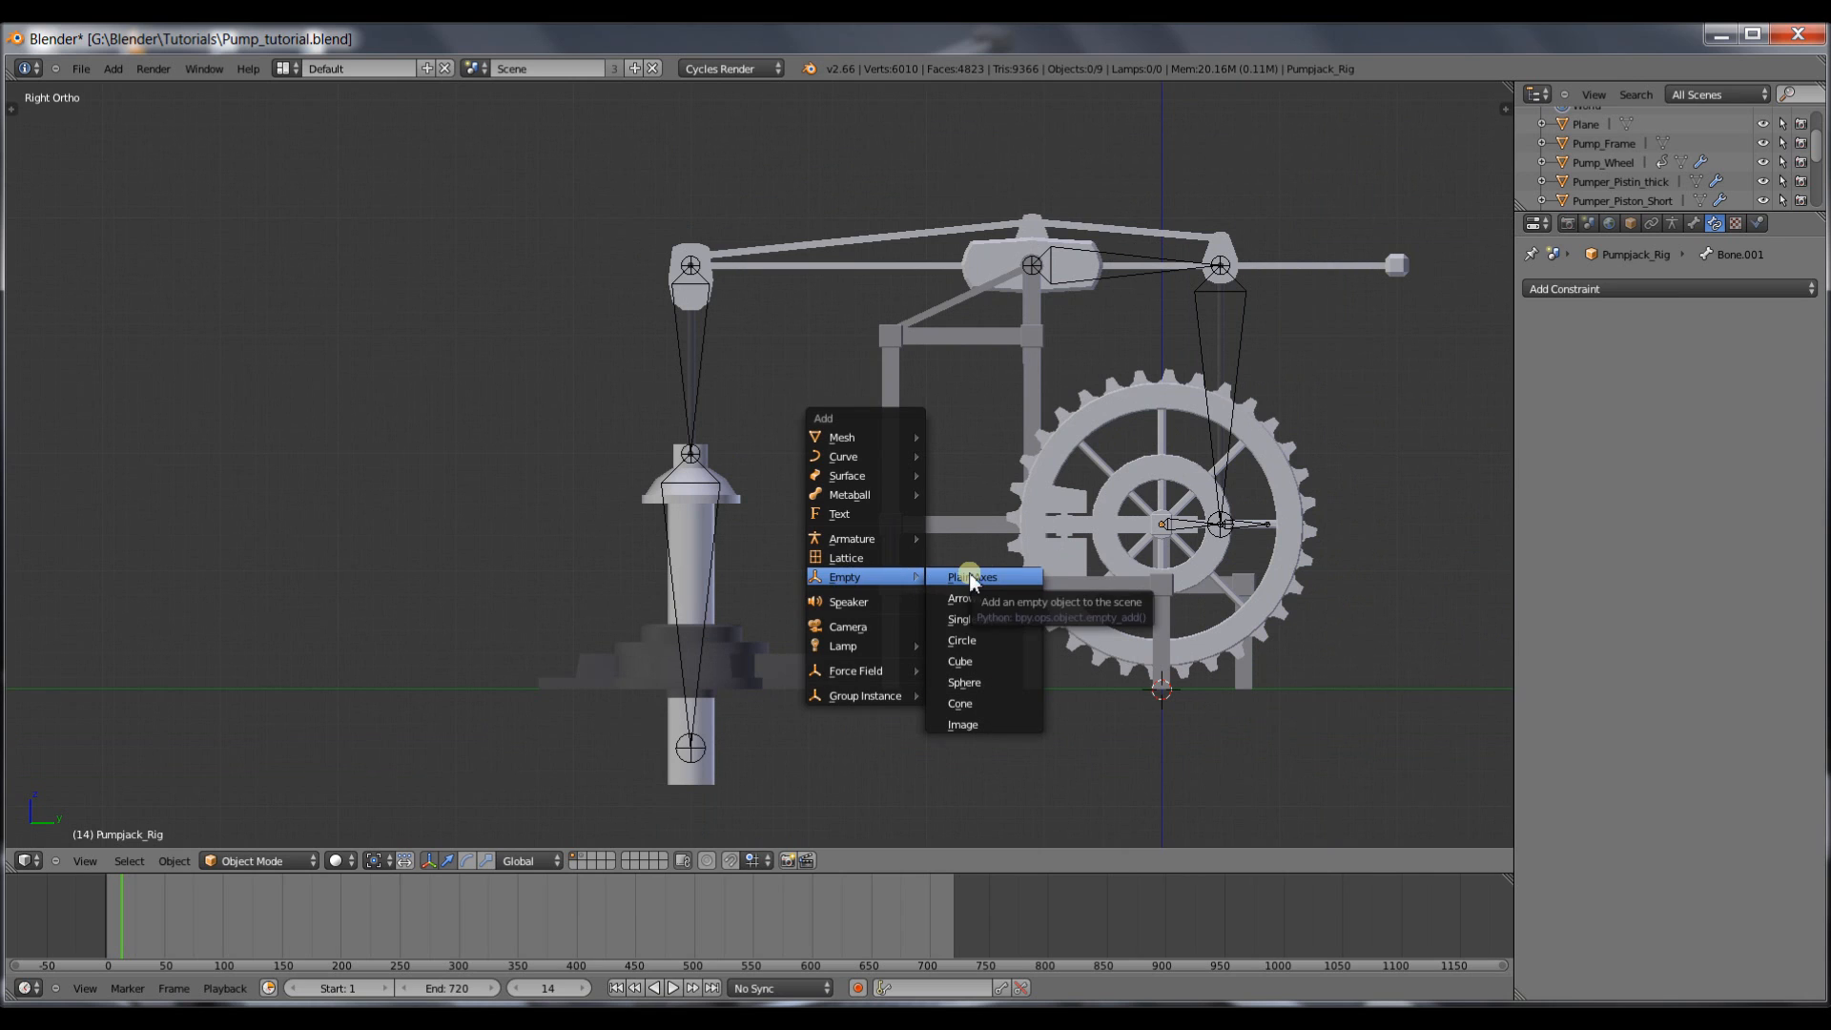
{"action": "left_click", "coordinate": [975, 576]}
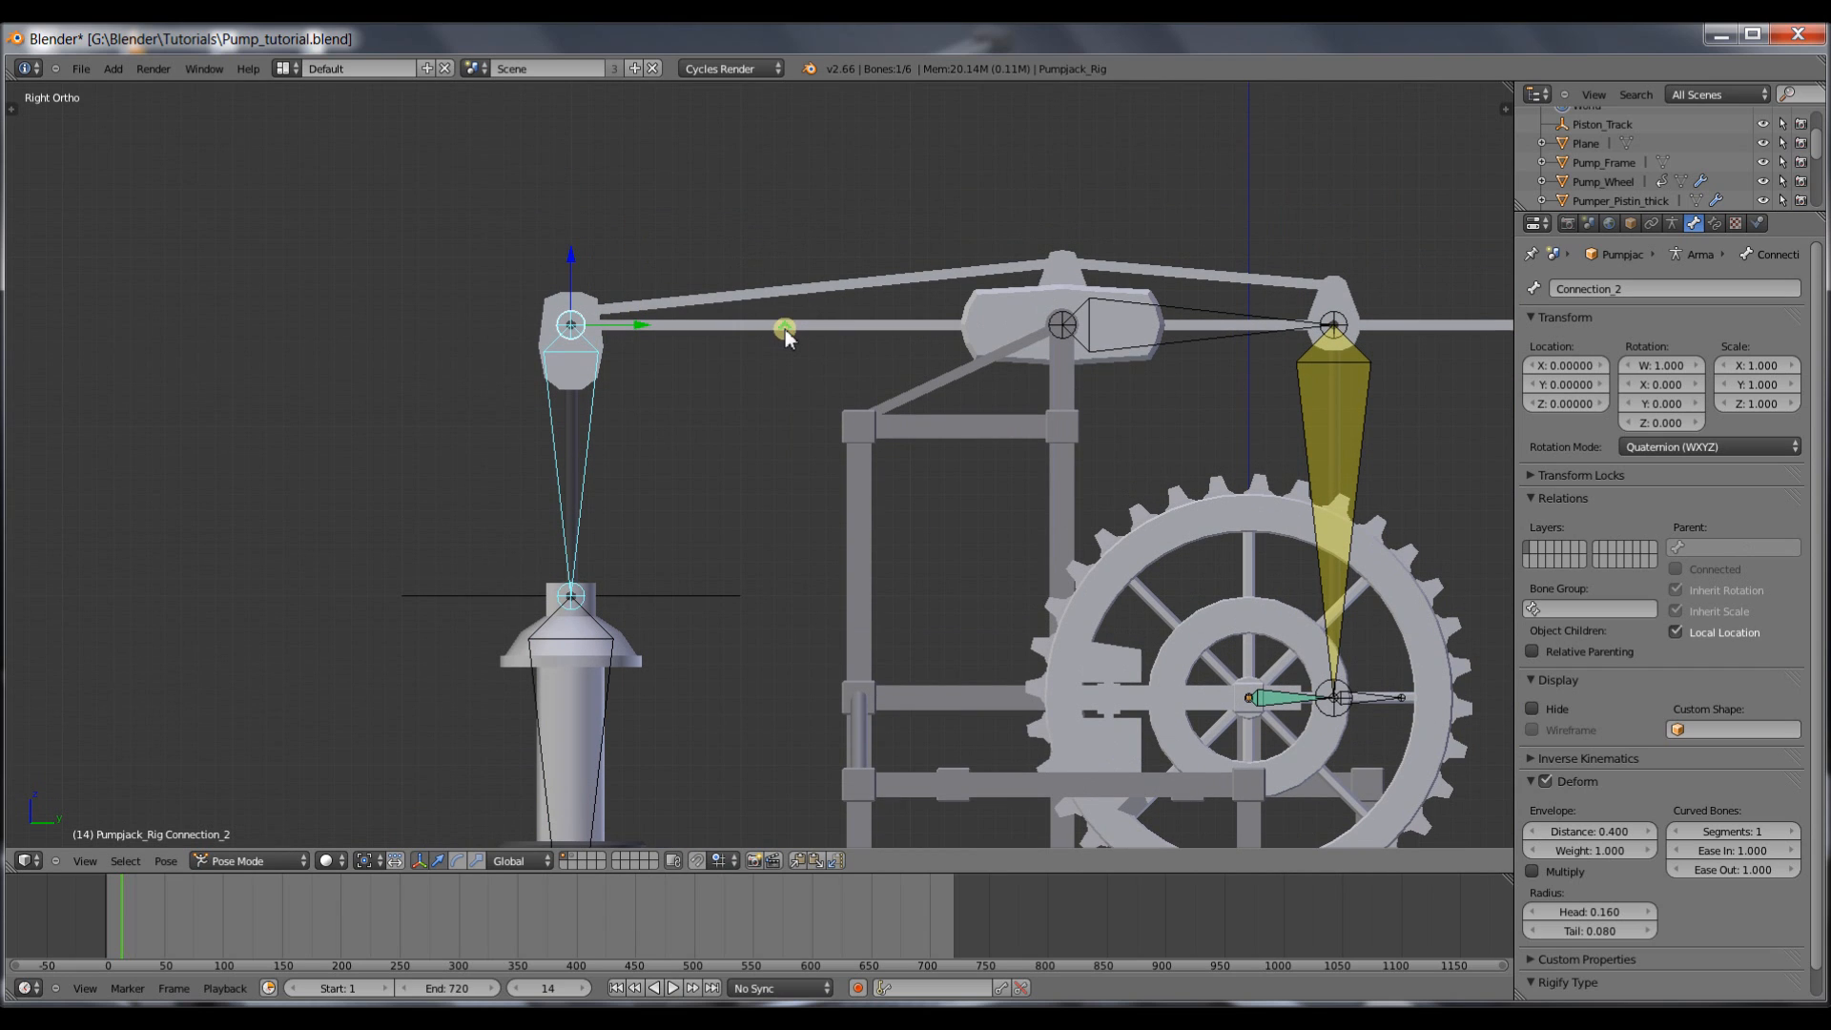
{"action": "mouse_move", "coordinate": [565, 390]}
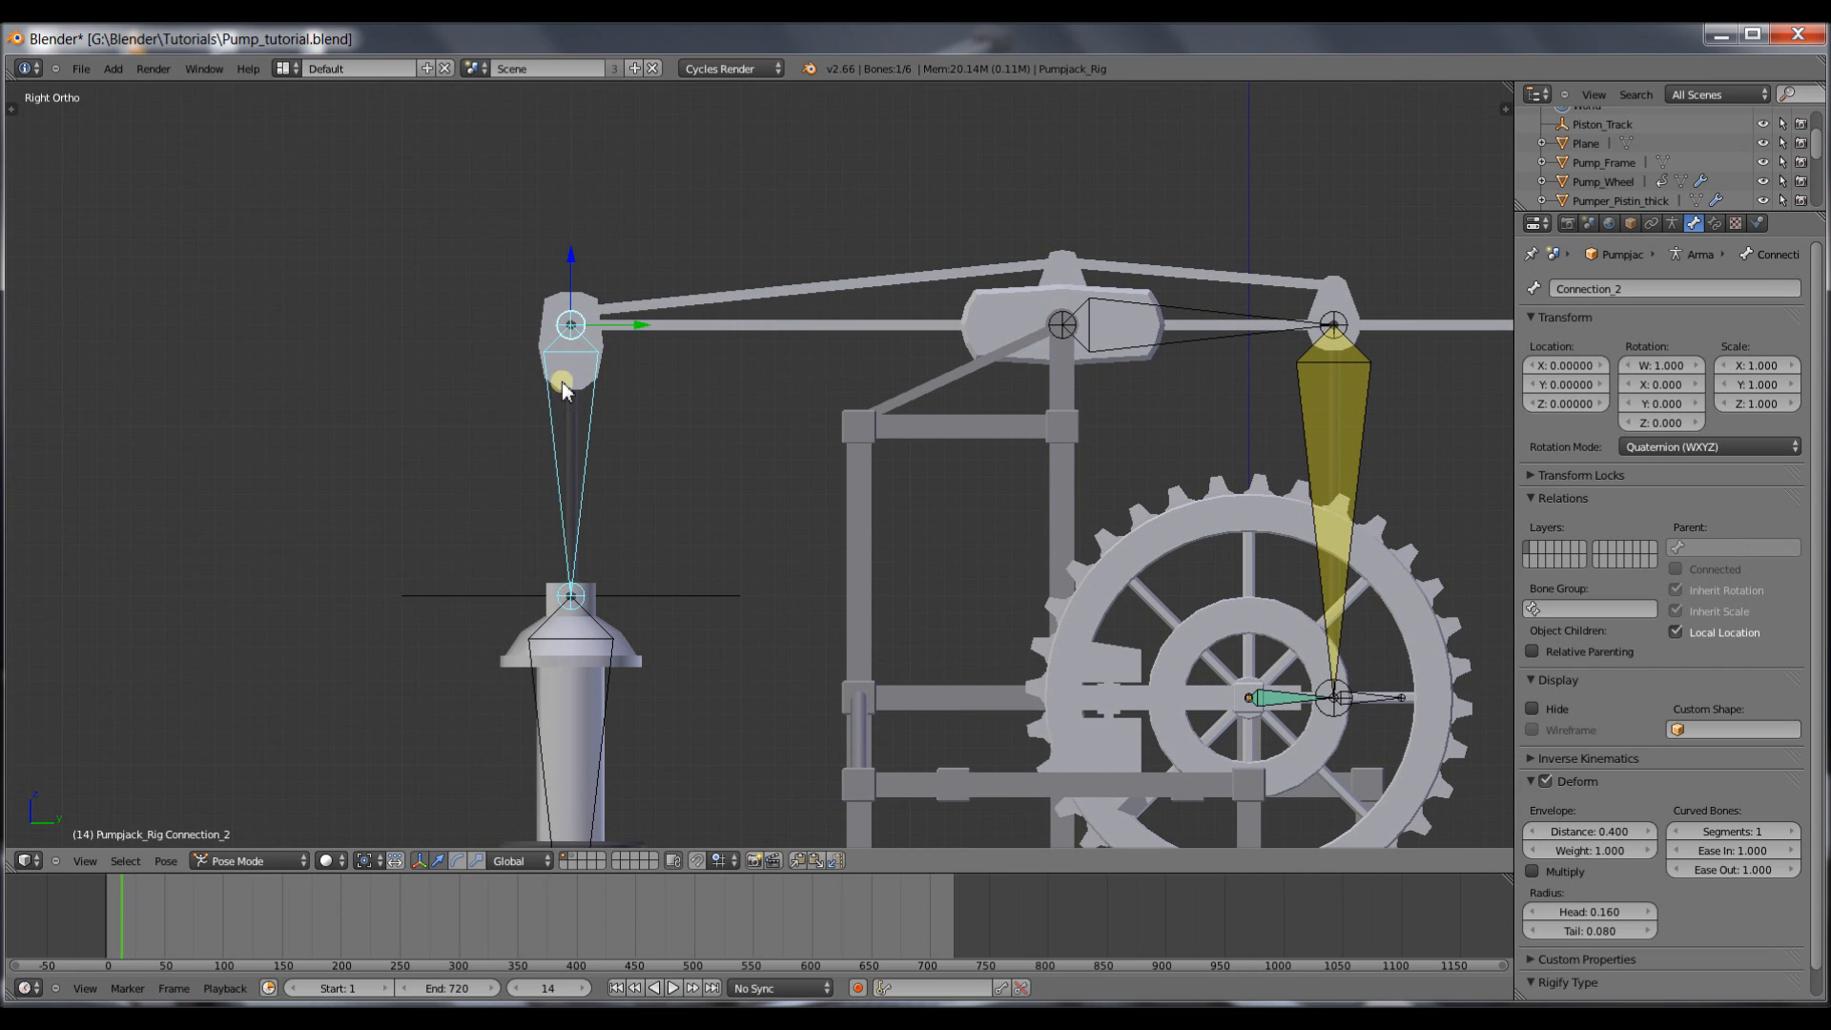
{"action": "mouse_move", "coordinate": [605, 380]}
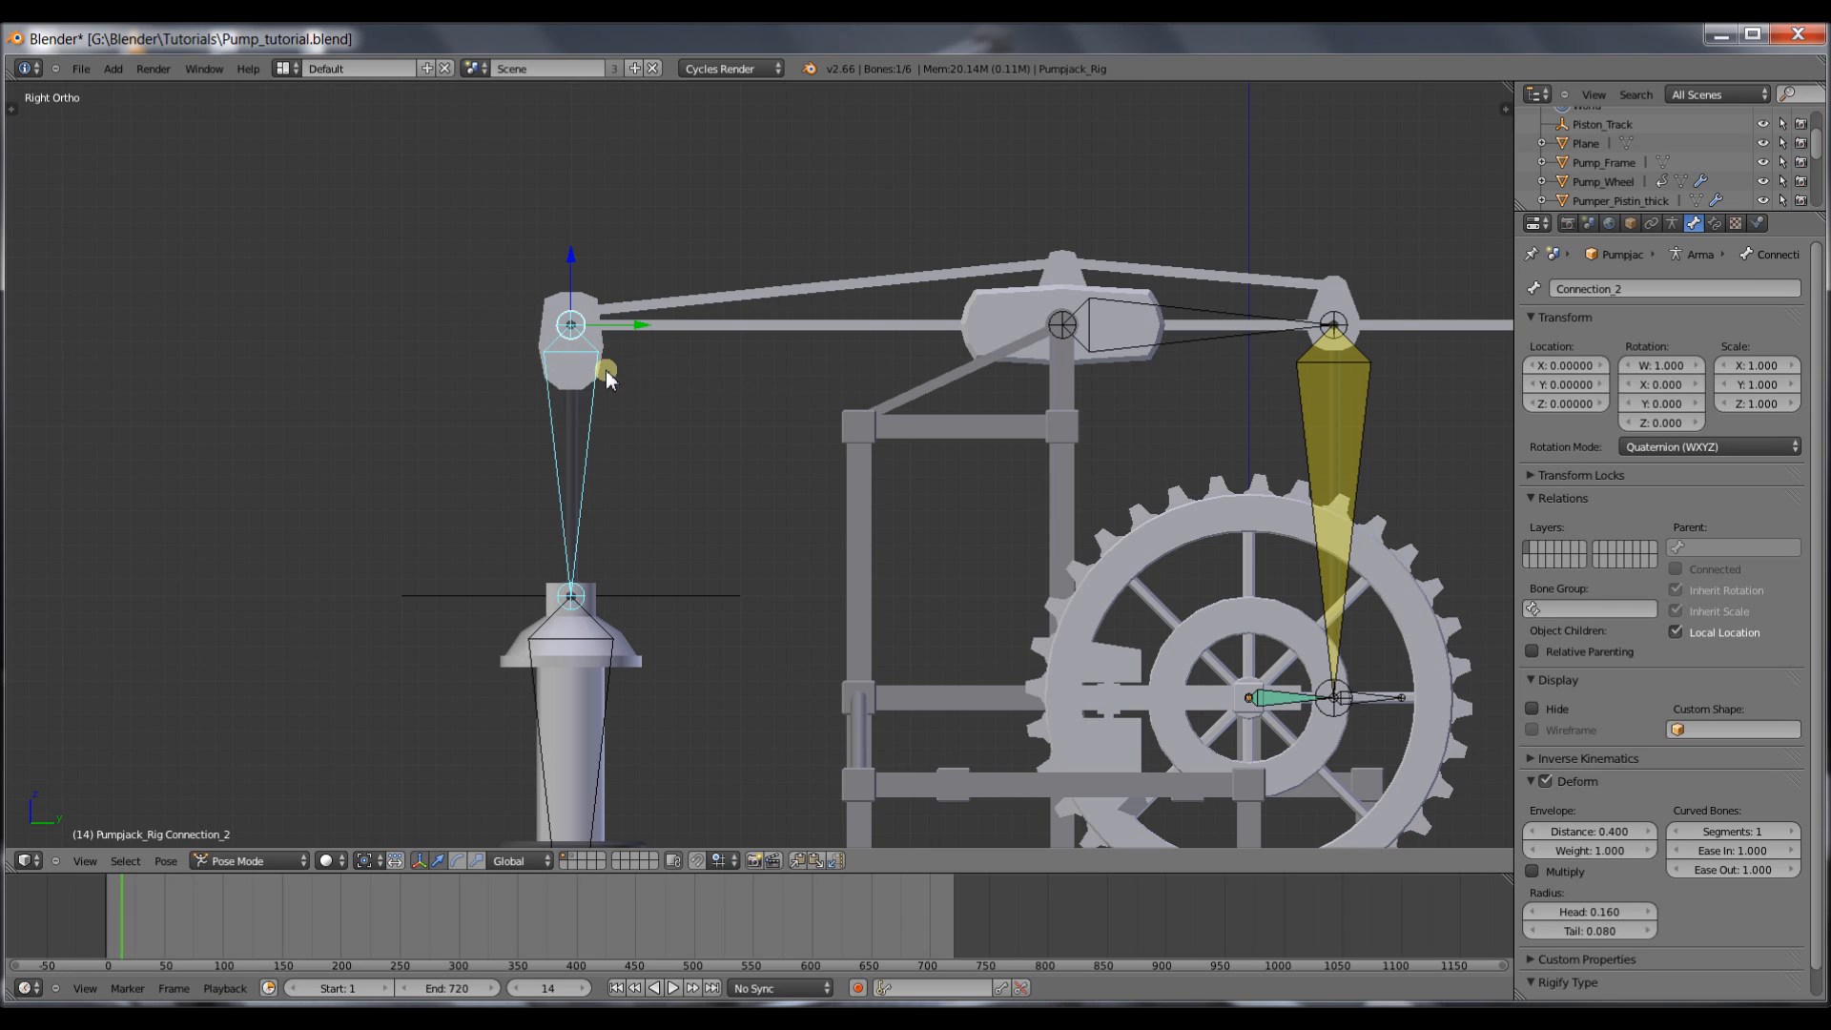
{"action": "mouse_move", "coordinate": [943, 342]}
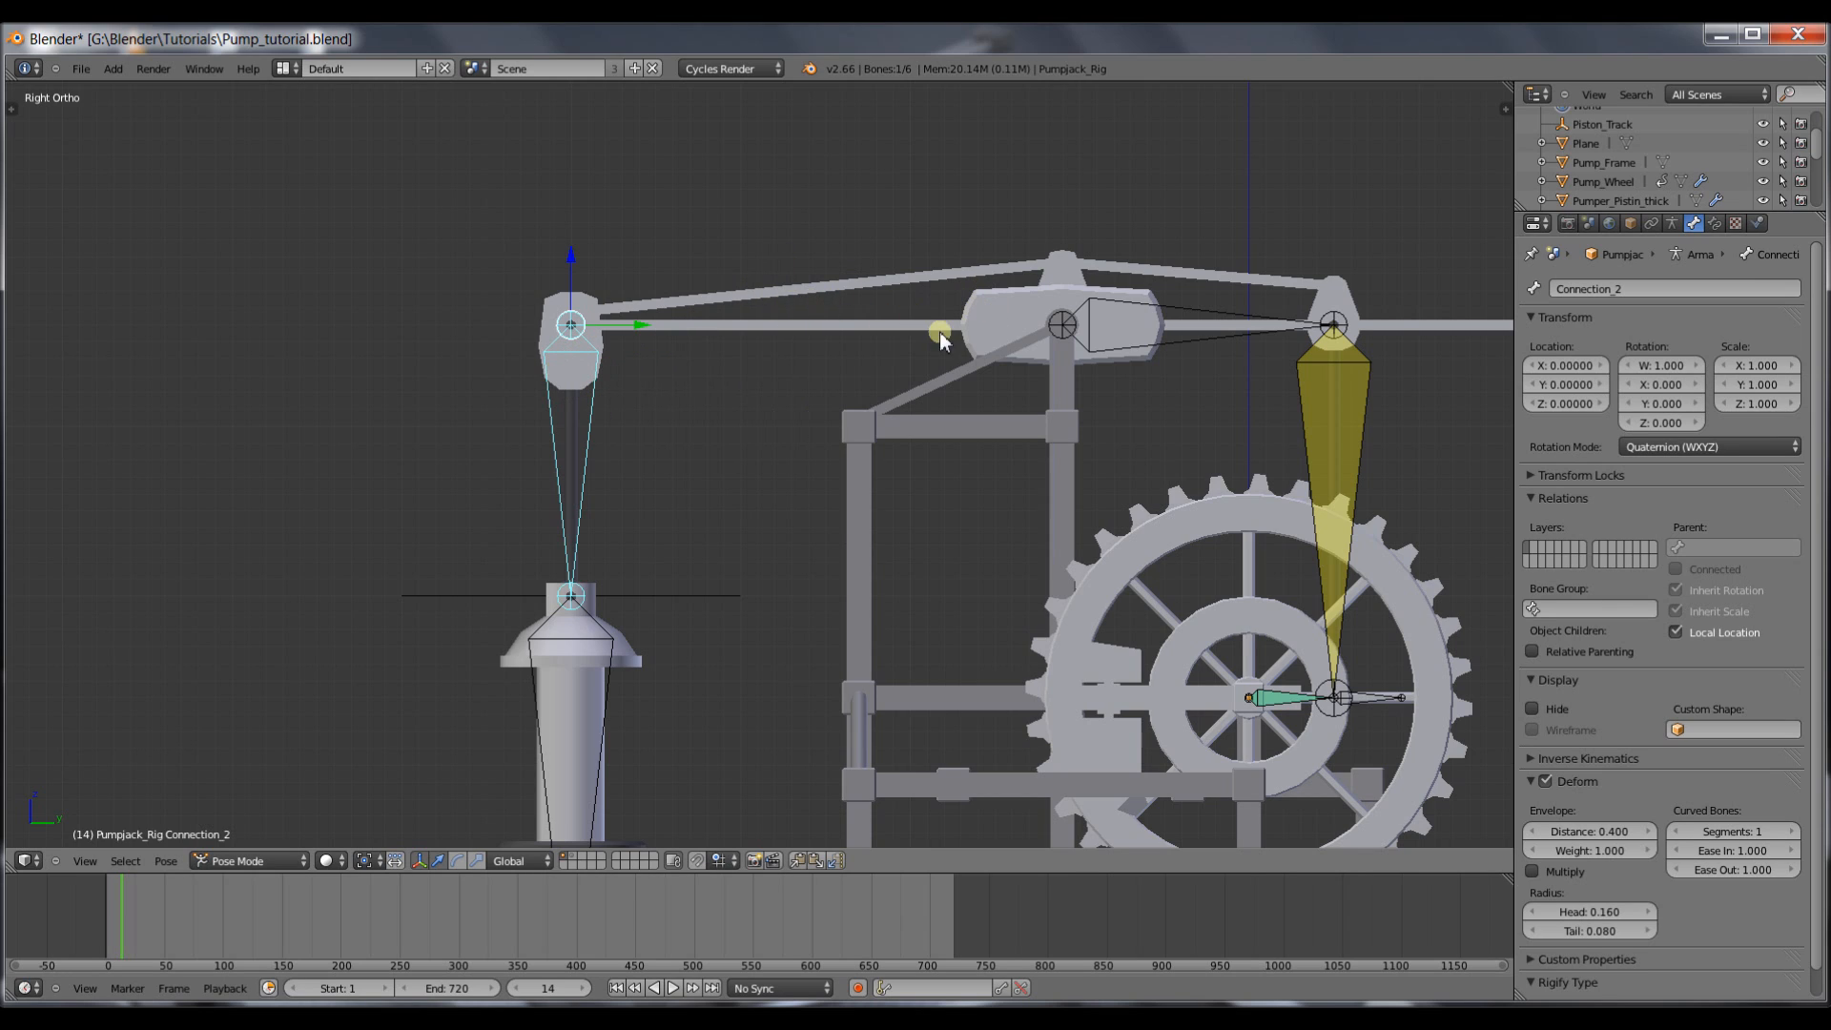
{"action": "mouse_move", "coordinate": [776, 351]}
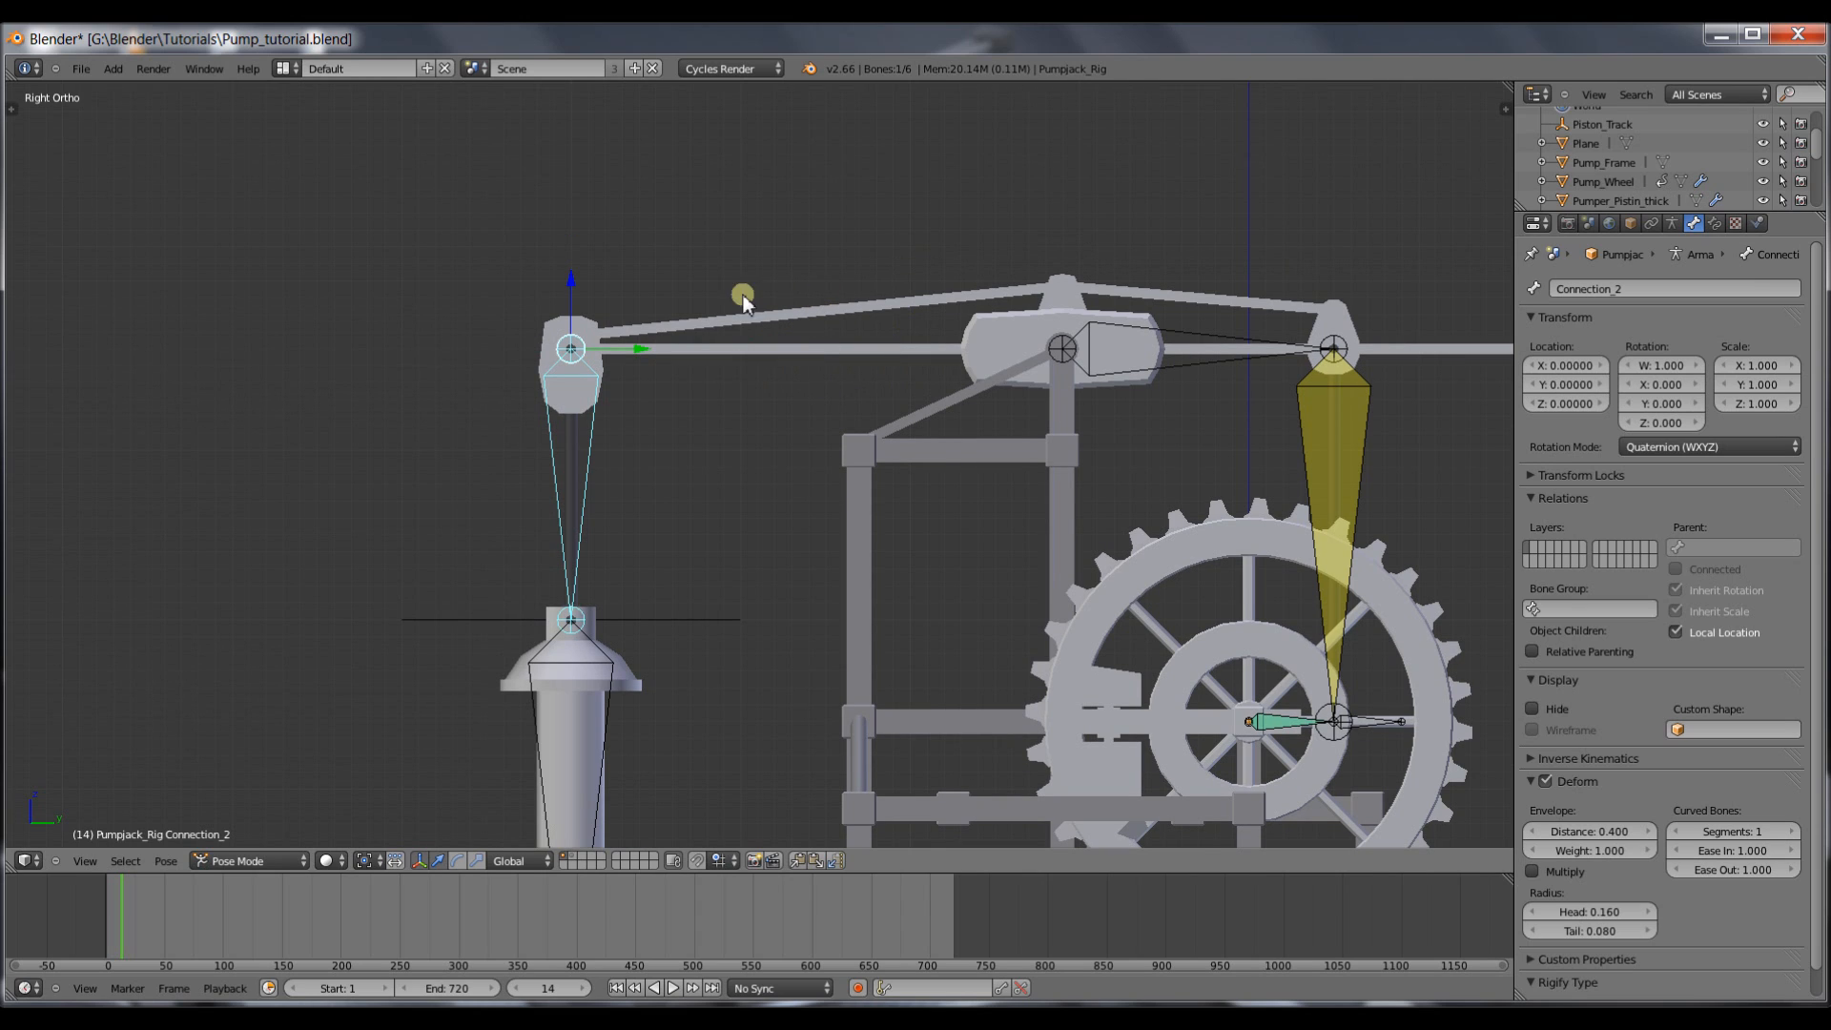
{"action": "mouse_move", "coordinate": [491, 263]}
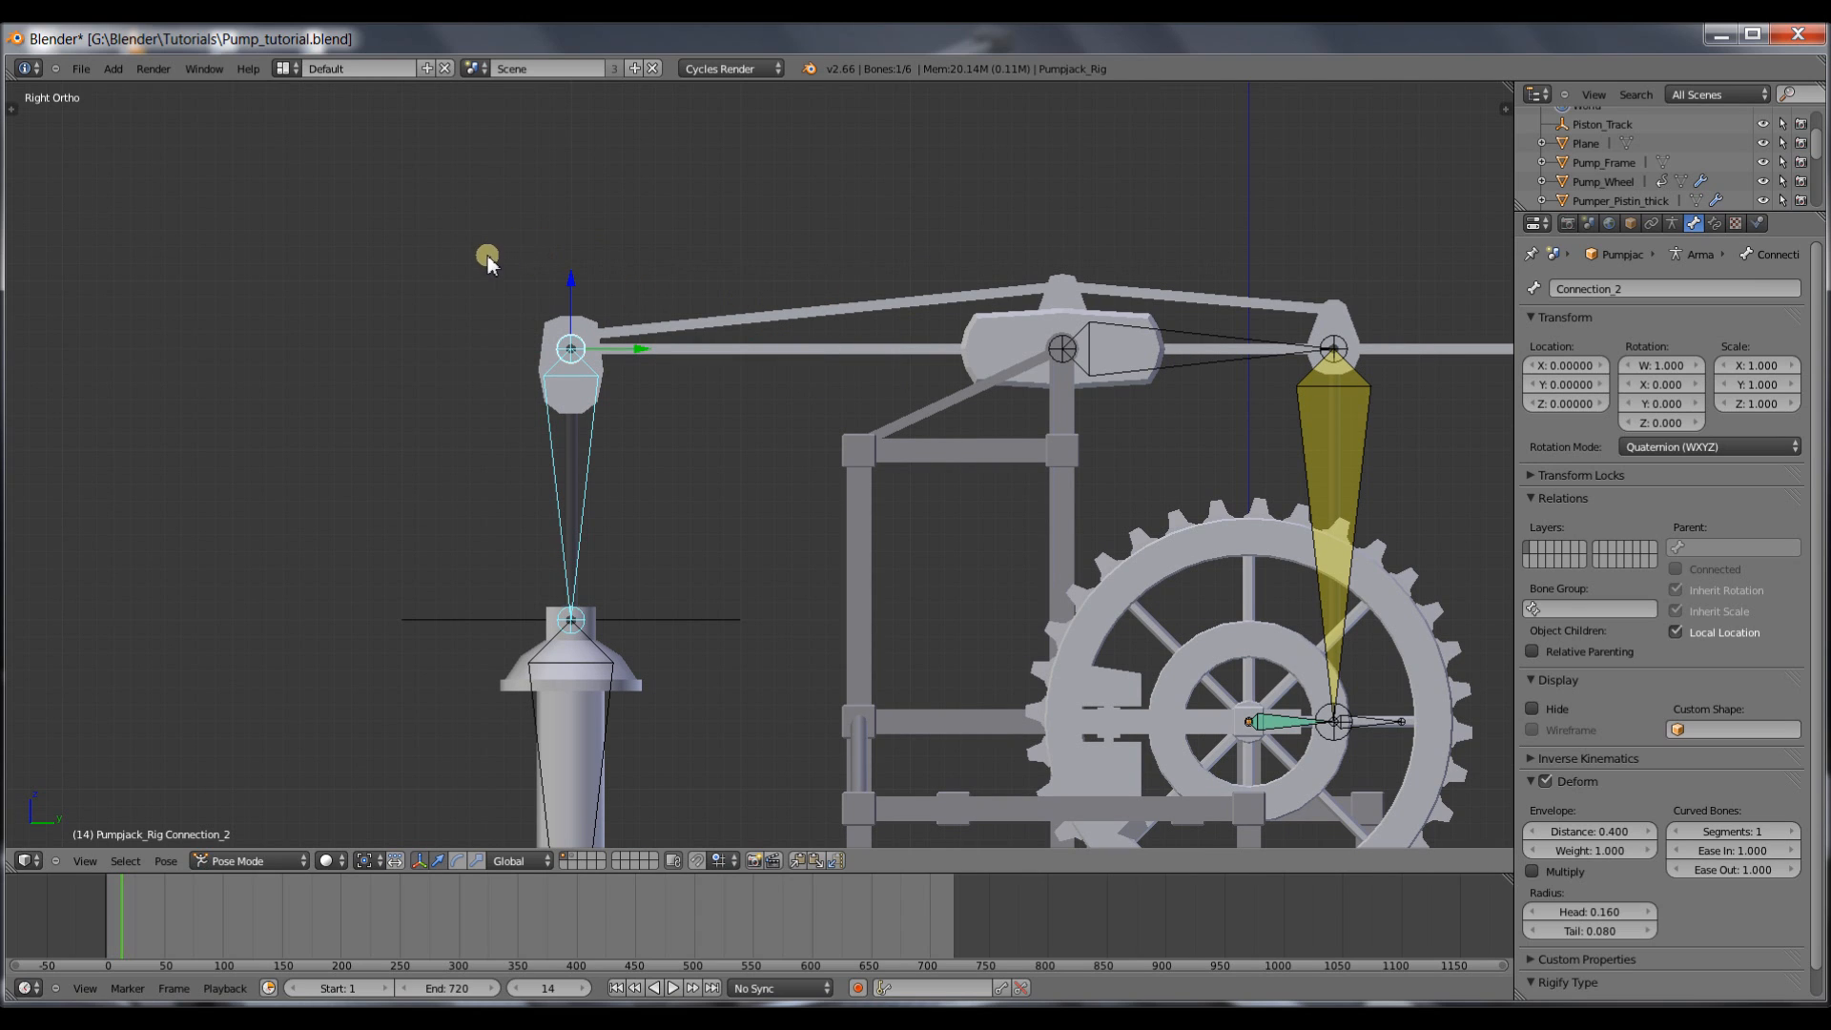
{"action": "mouse_move", "coordinate": [774, 357]}
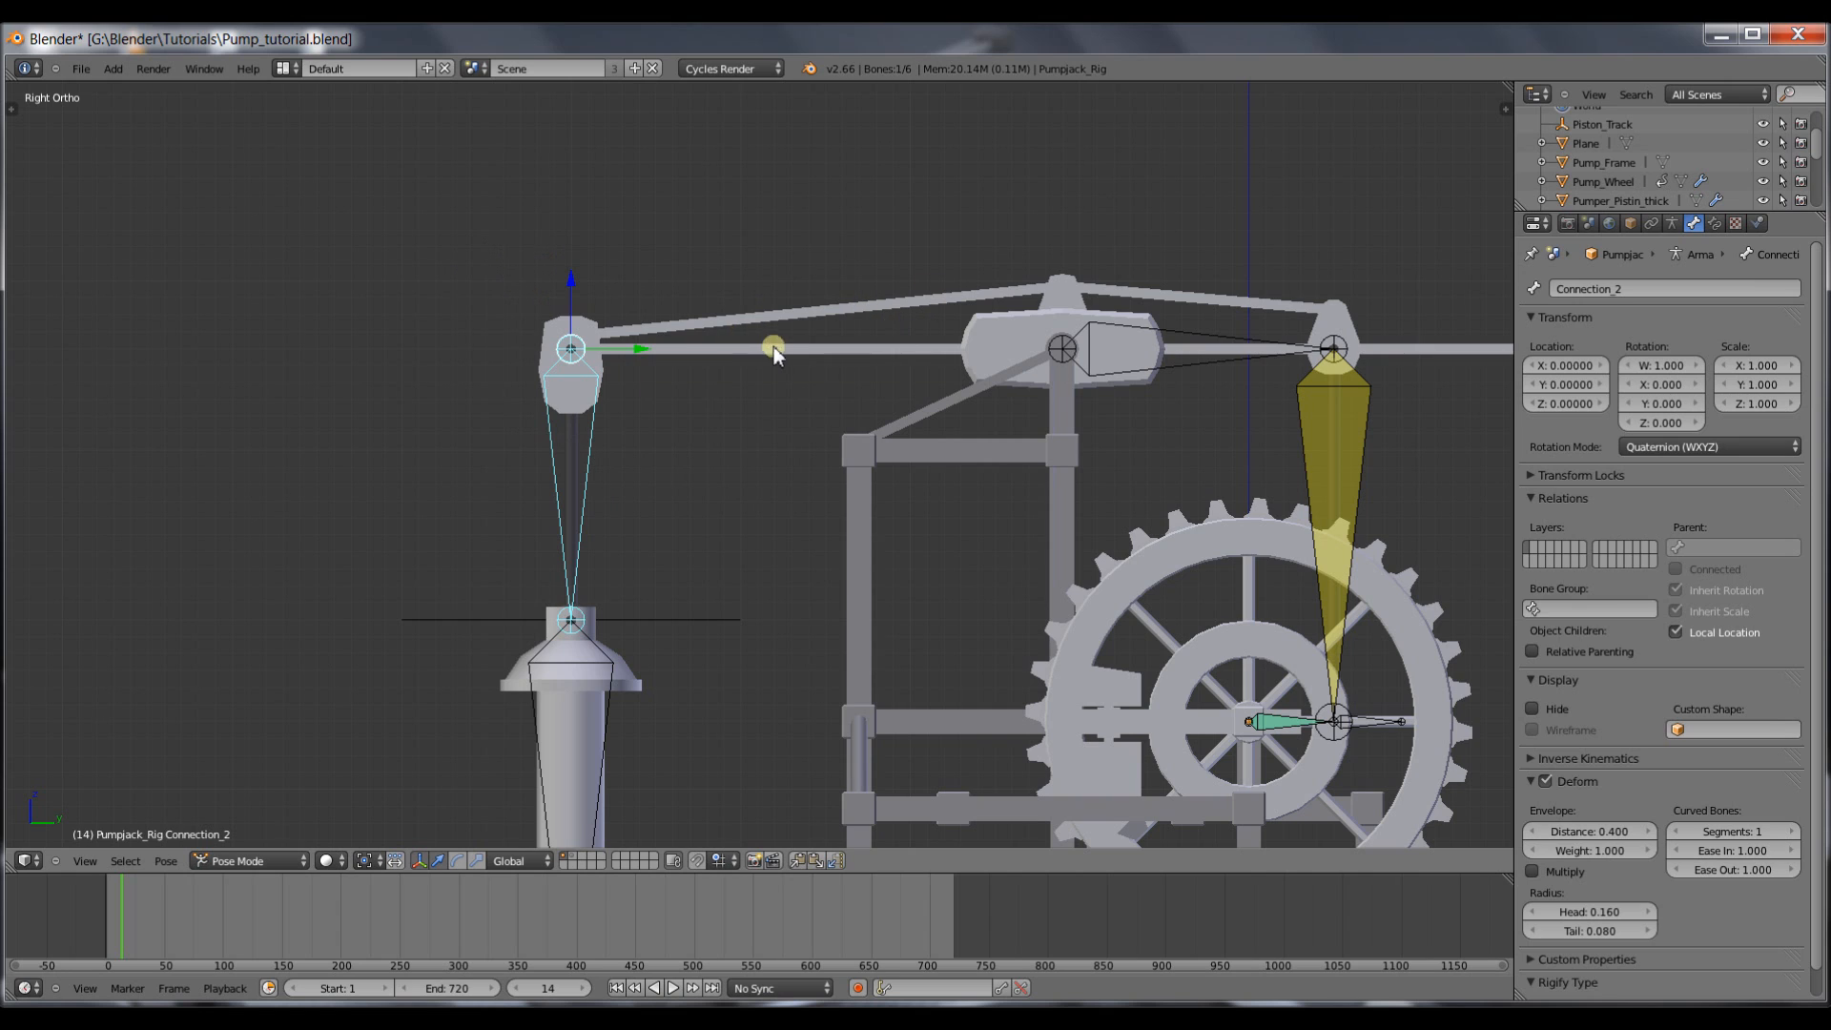
{"action": "mouse_move", "coordinate": [574, 430]}
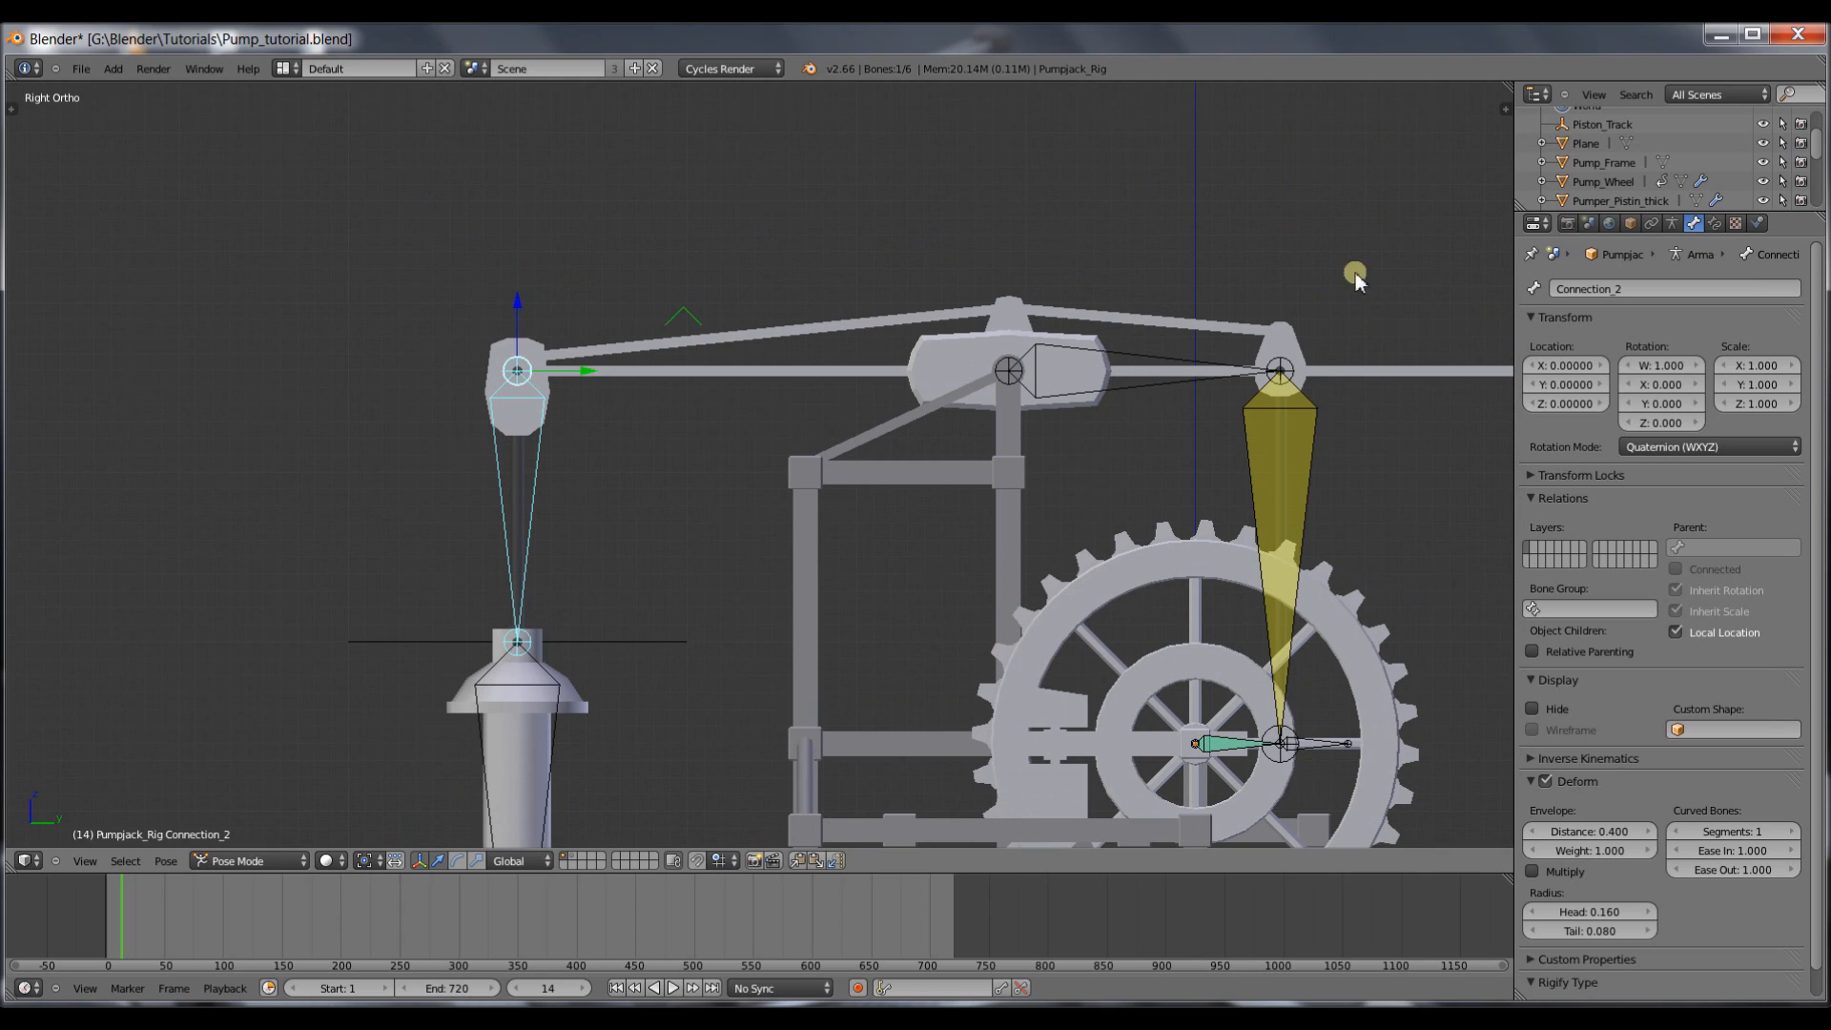
Add a Child Of constraint to the Connection_2 piston bone.
{"action": "left_click", "coordinate": [1717, 223]}
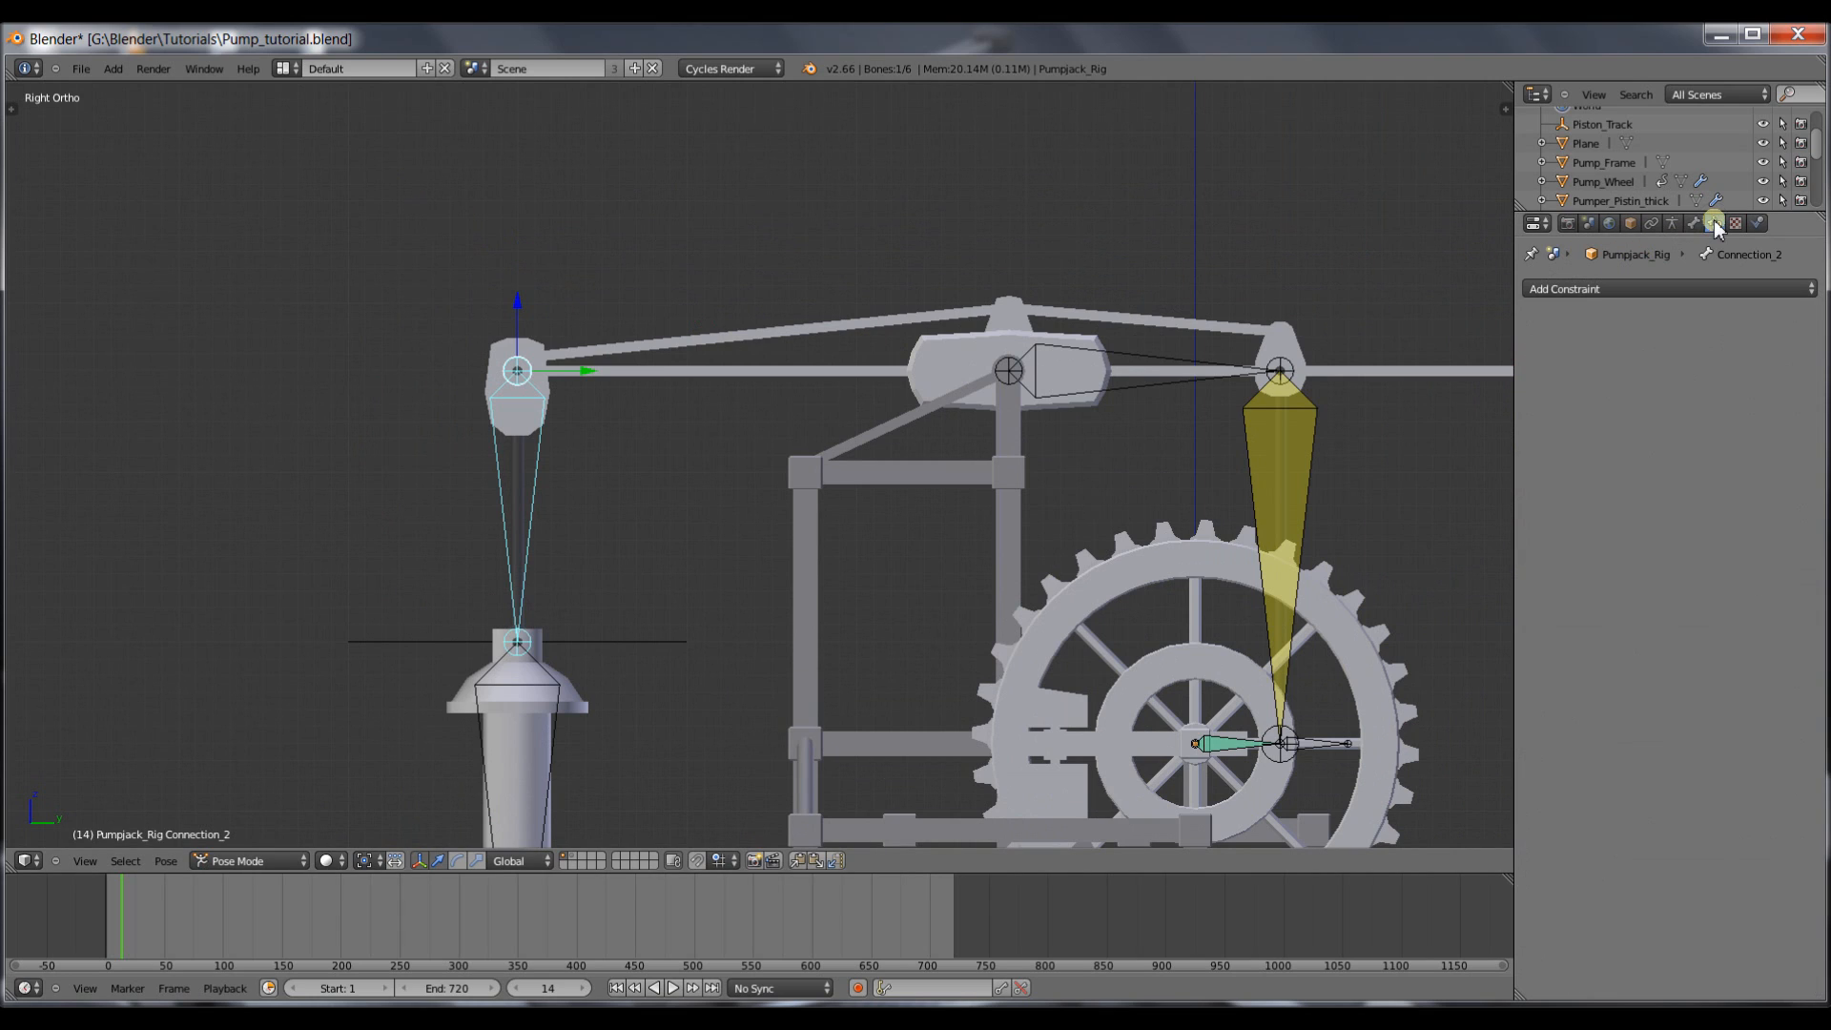
{"action": "left_click", "coordinate": [1562, 288]}
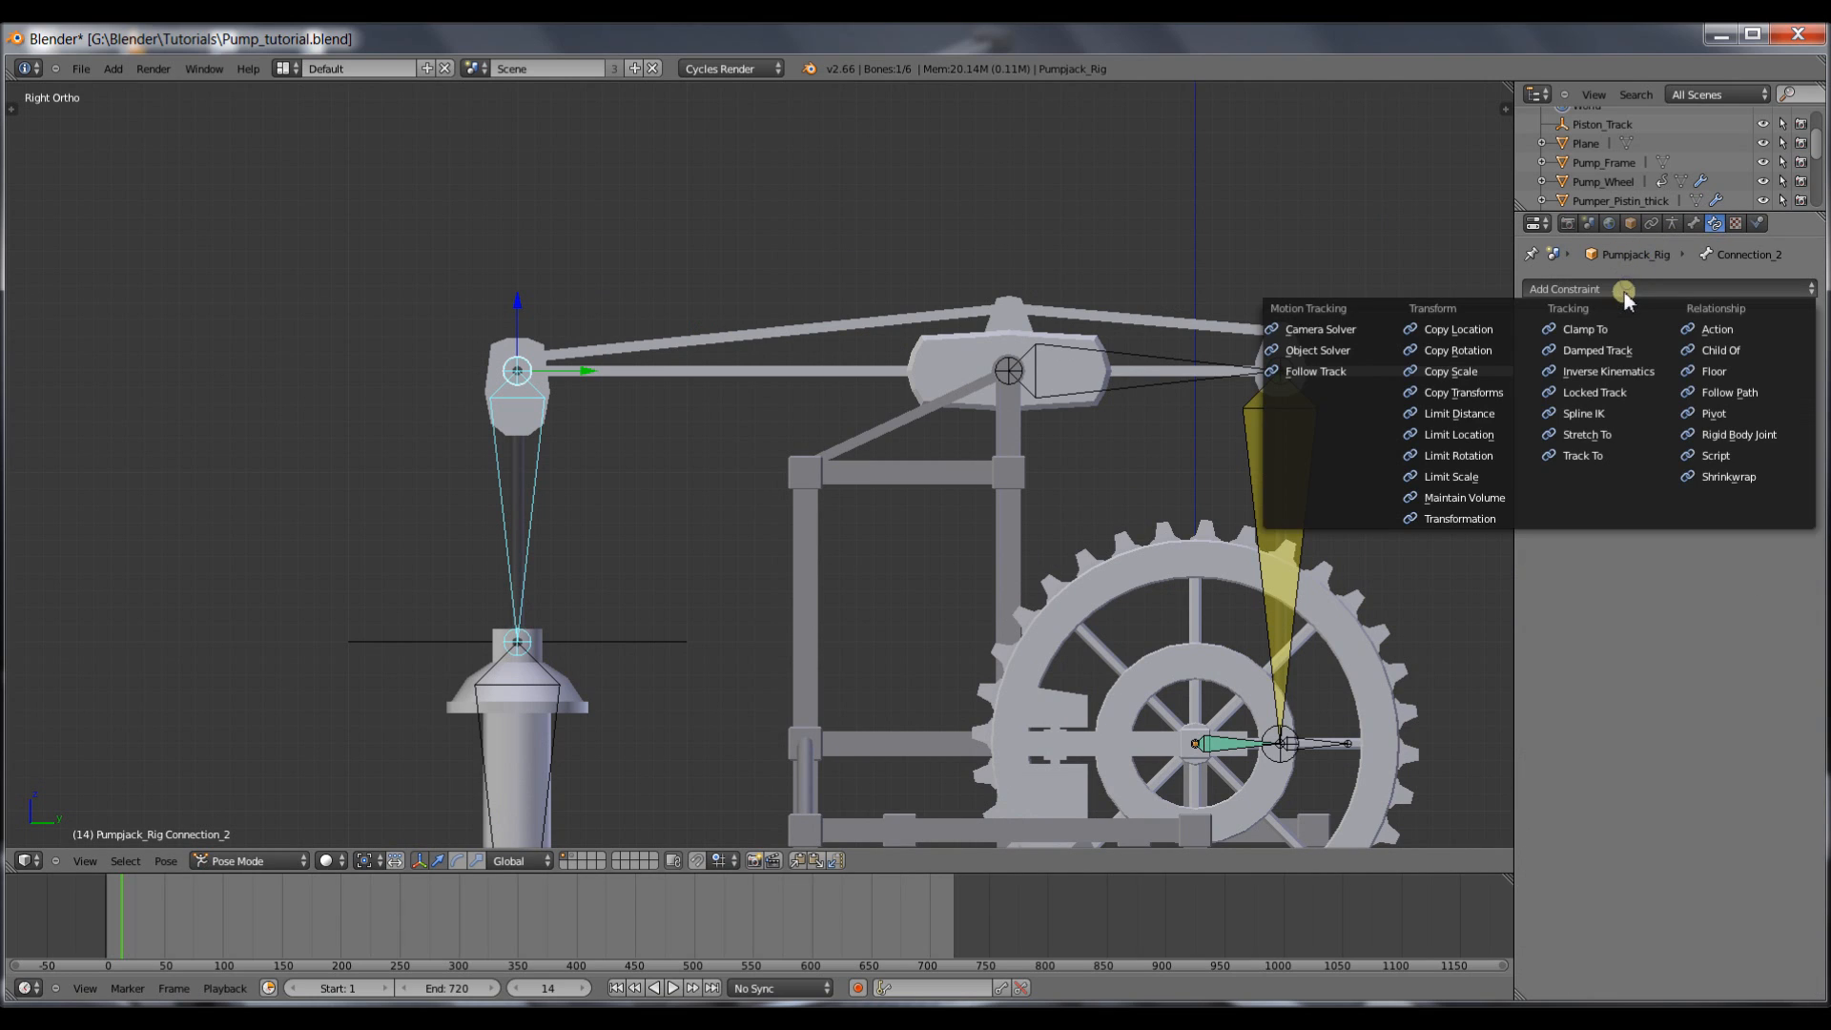
{"action": "mouse_move", "coordinate": [1718, 349]}
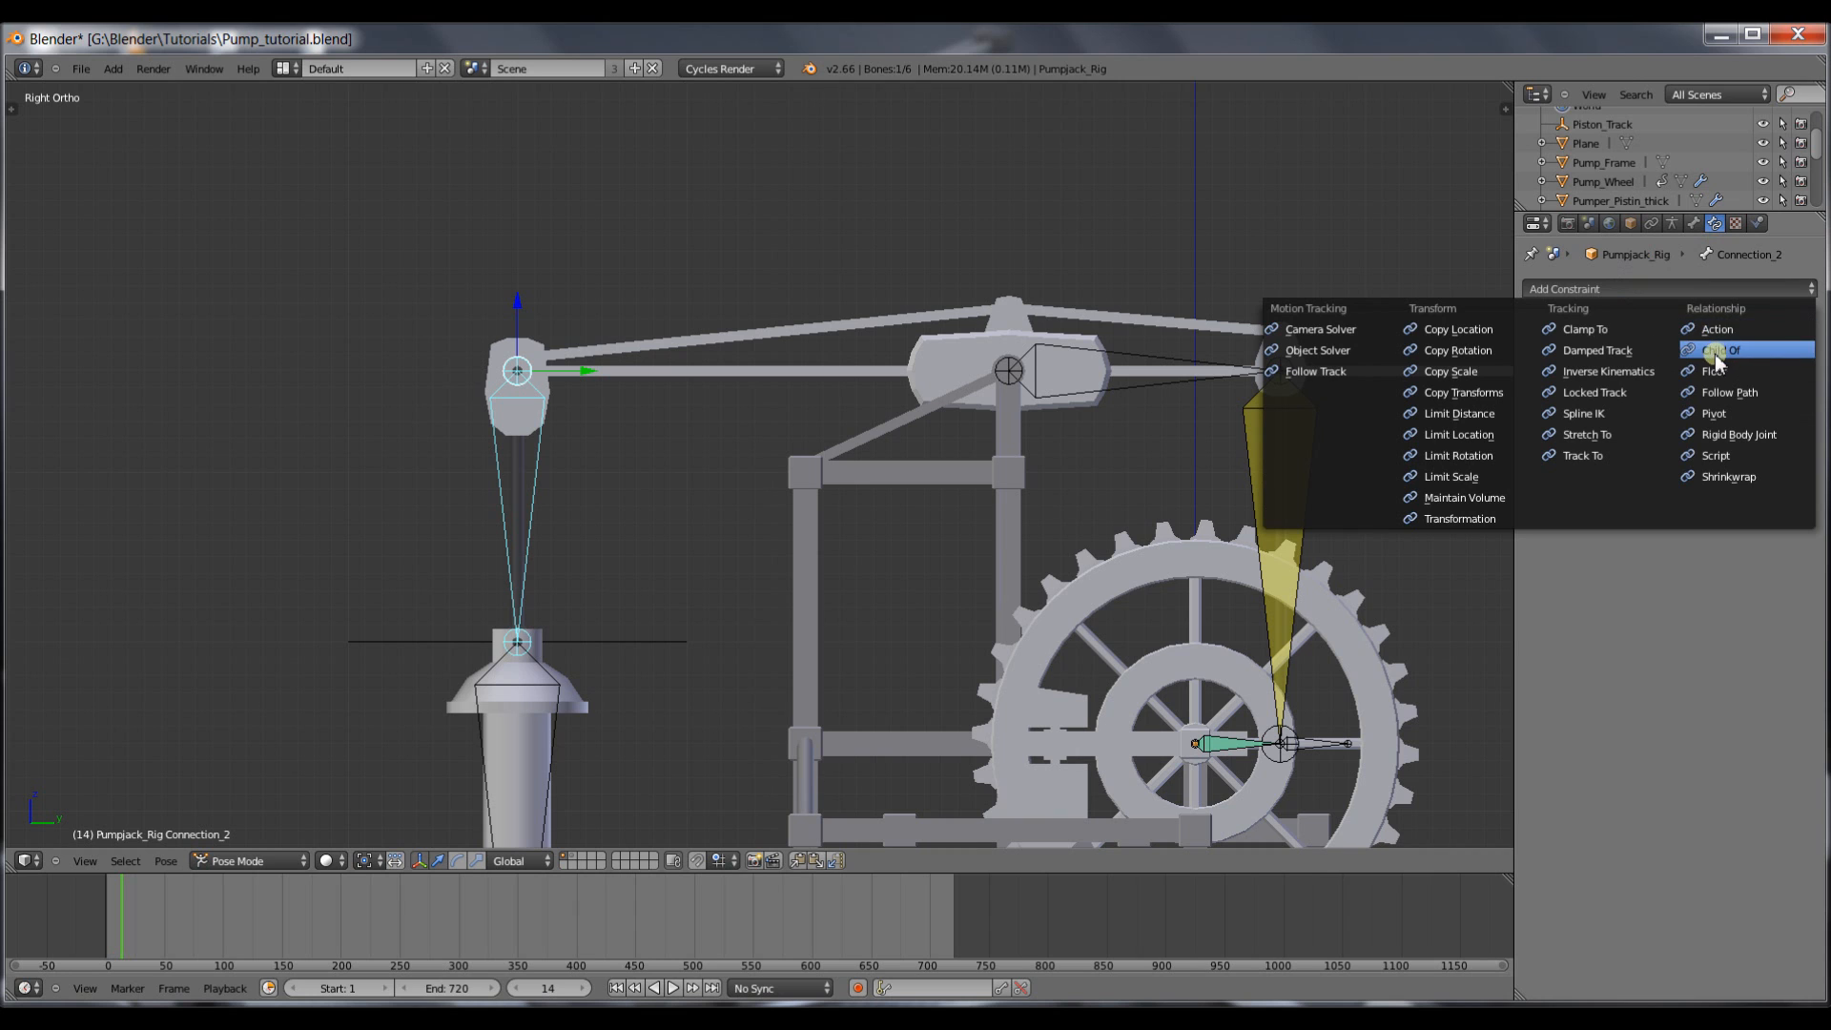
{"action": "left_click", "coordinate": [1723, 349]}
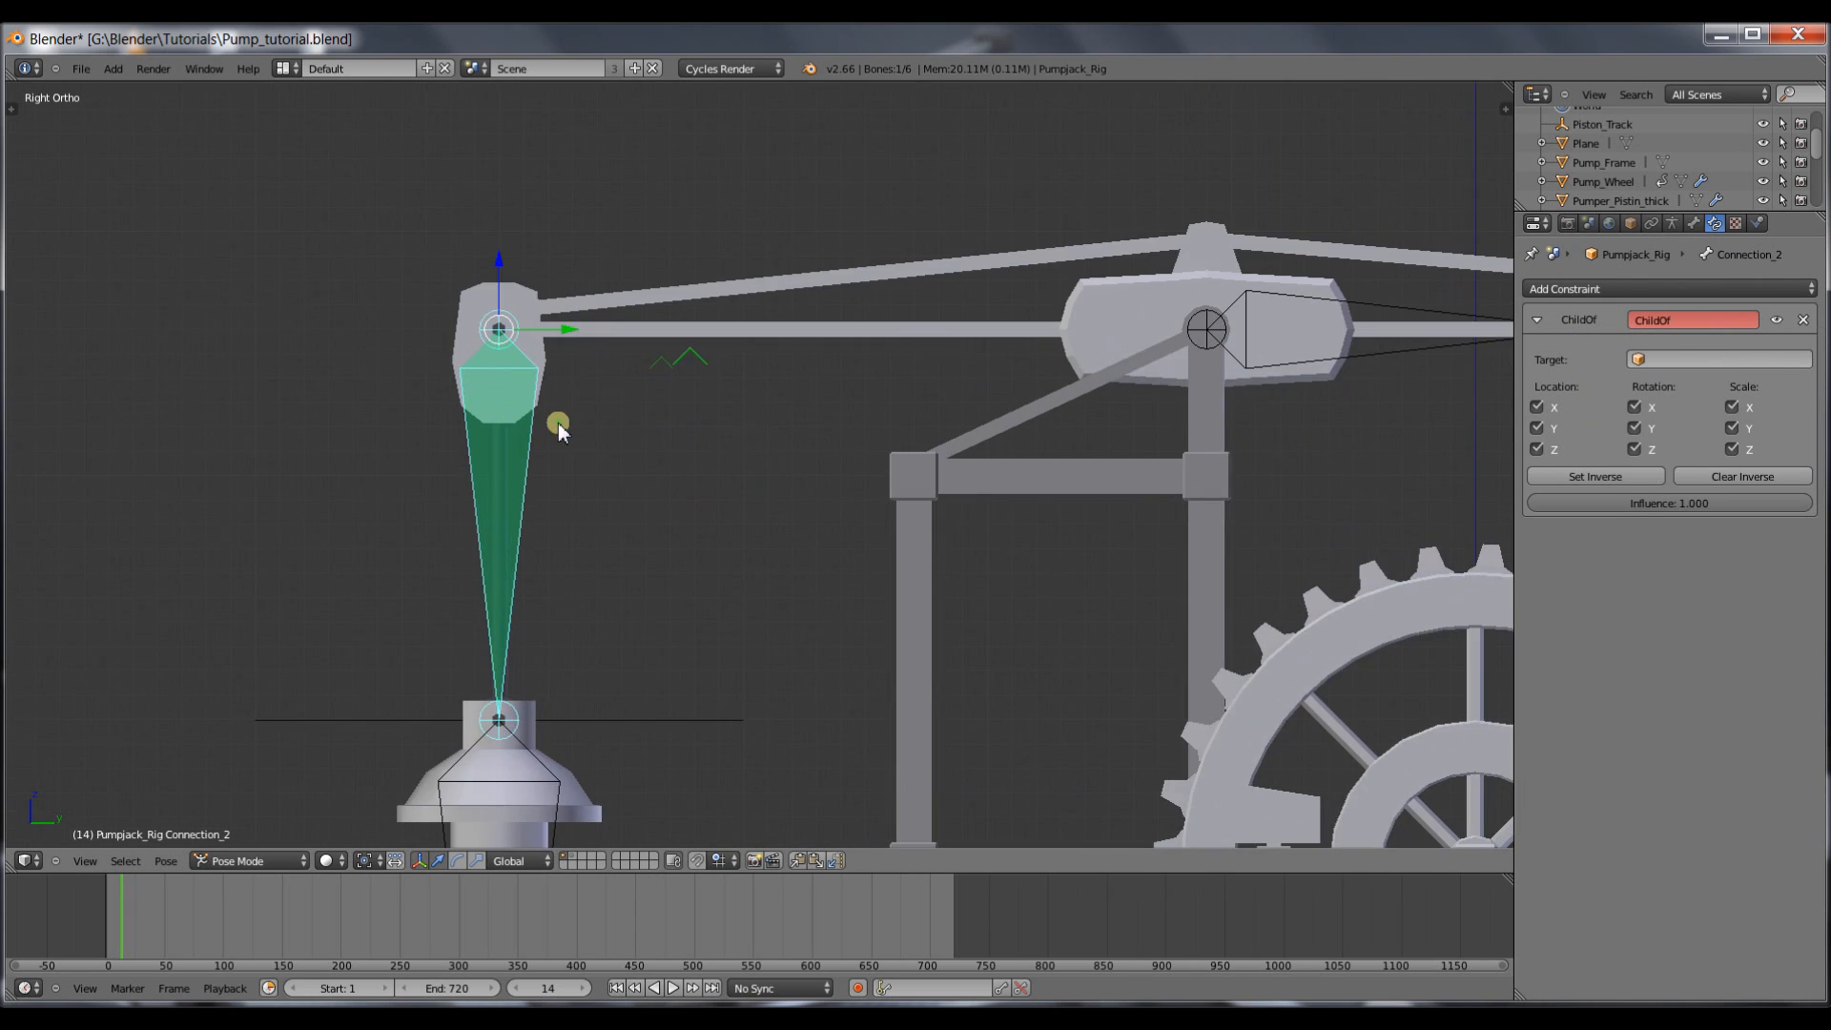
{"action": "mouse_move", "coordinate": [631, 479]}
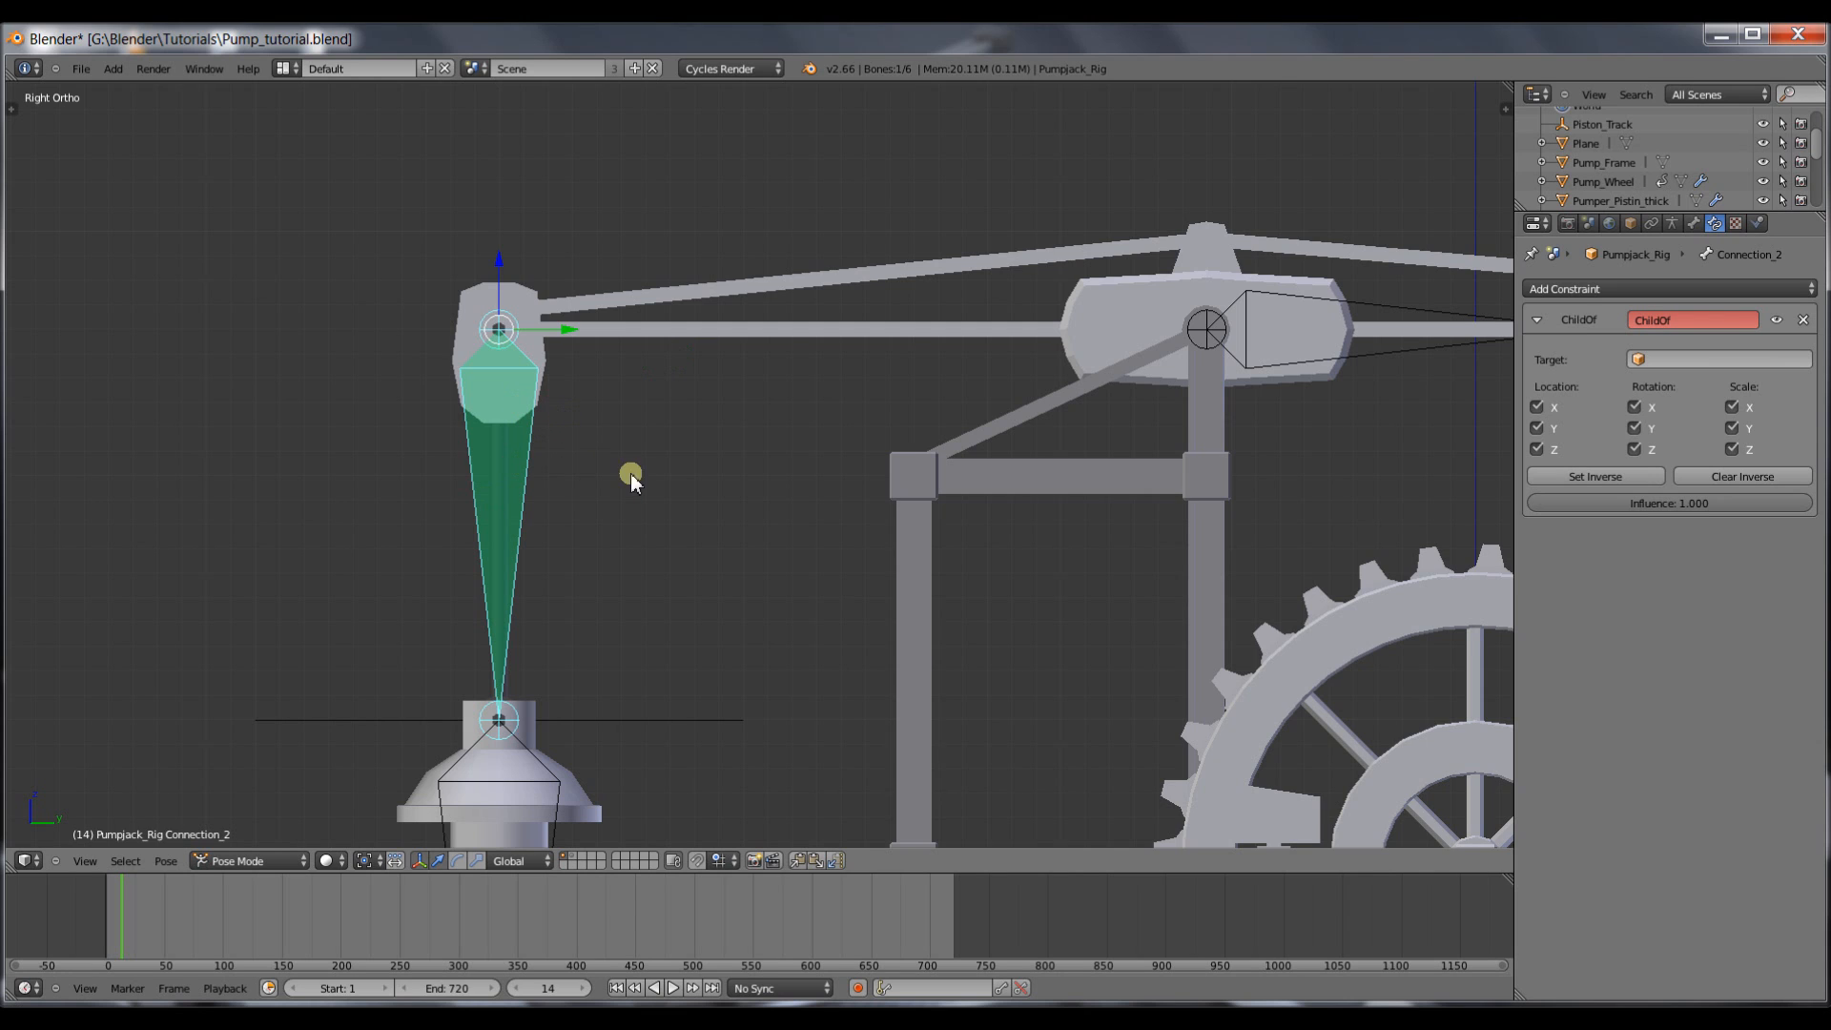
Target the Child Of constraint at Pump_Arm and Set Inverse to keep the bone in place.
{"action": "left_click", "coordinate": [1717, 359]}
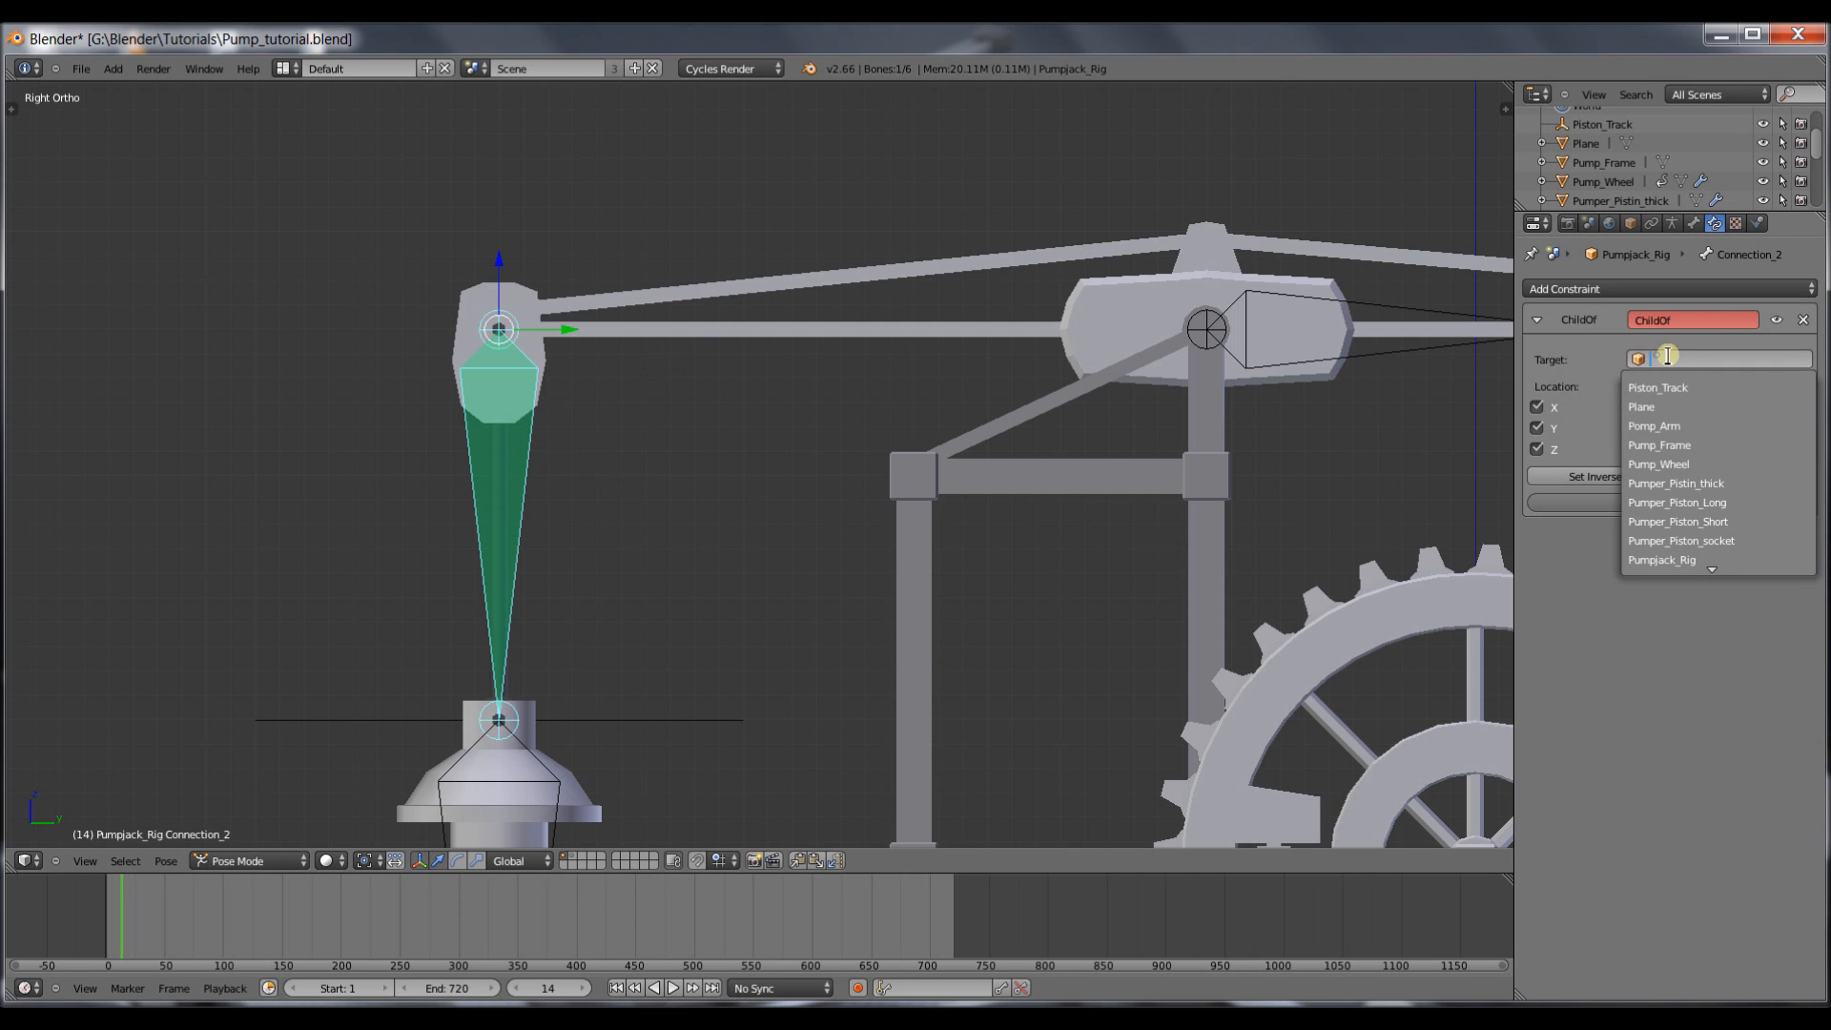
{"action": "left_click", "coordinate": [1654, 425]}
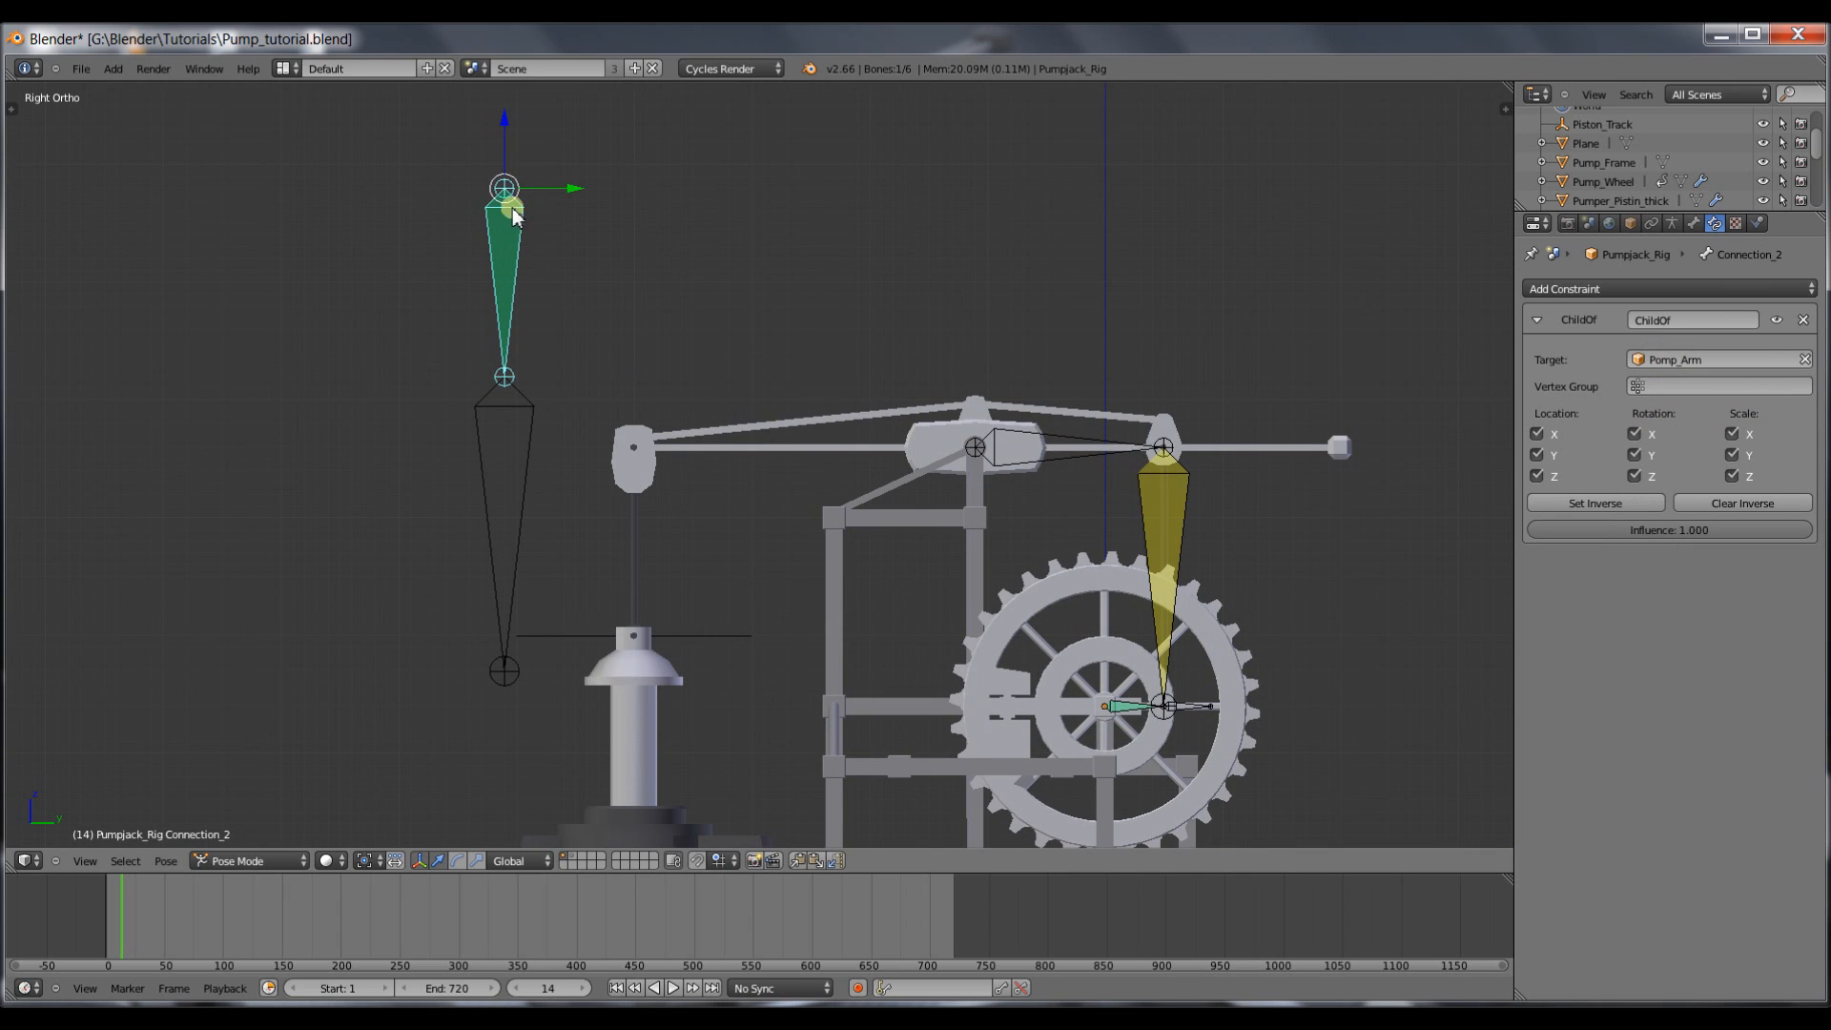
{"action": "mouse_move", "coordinate": [513, 254]}
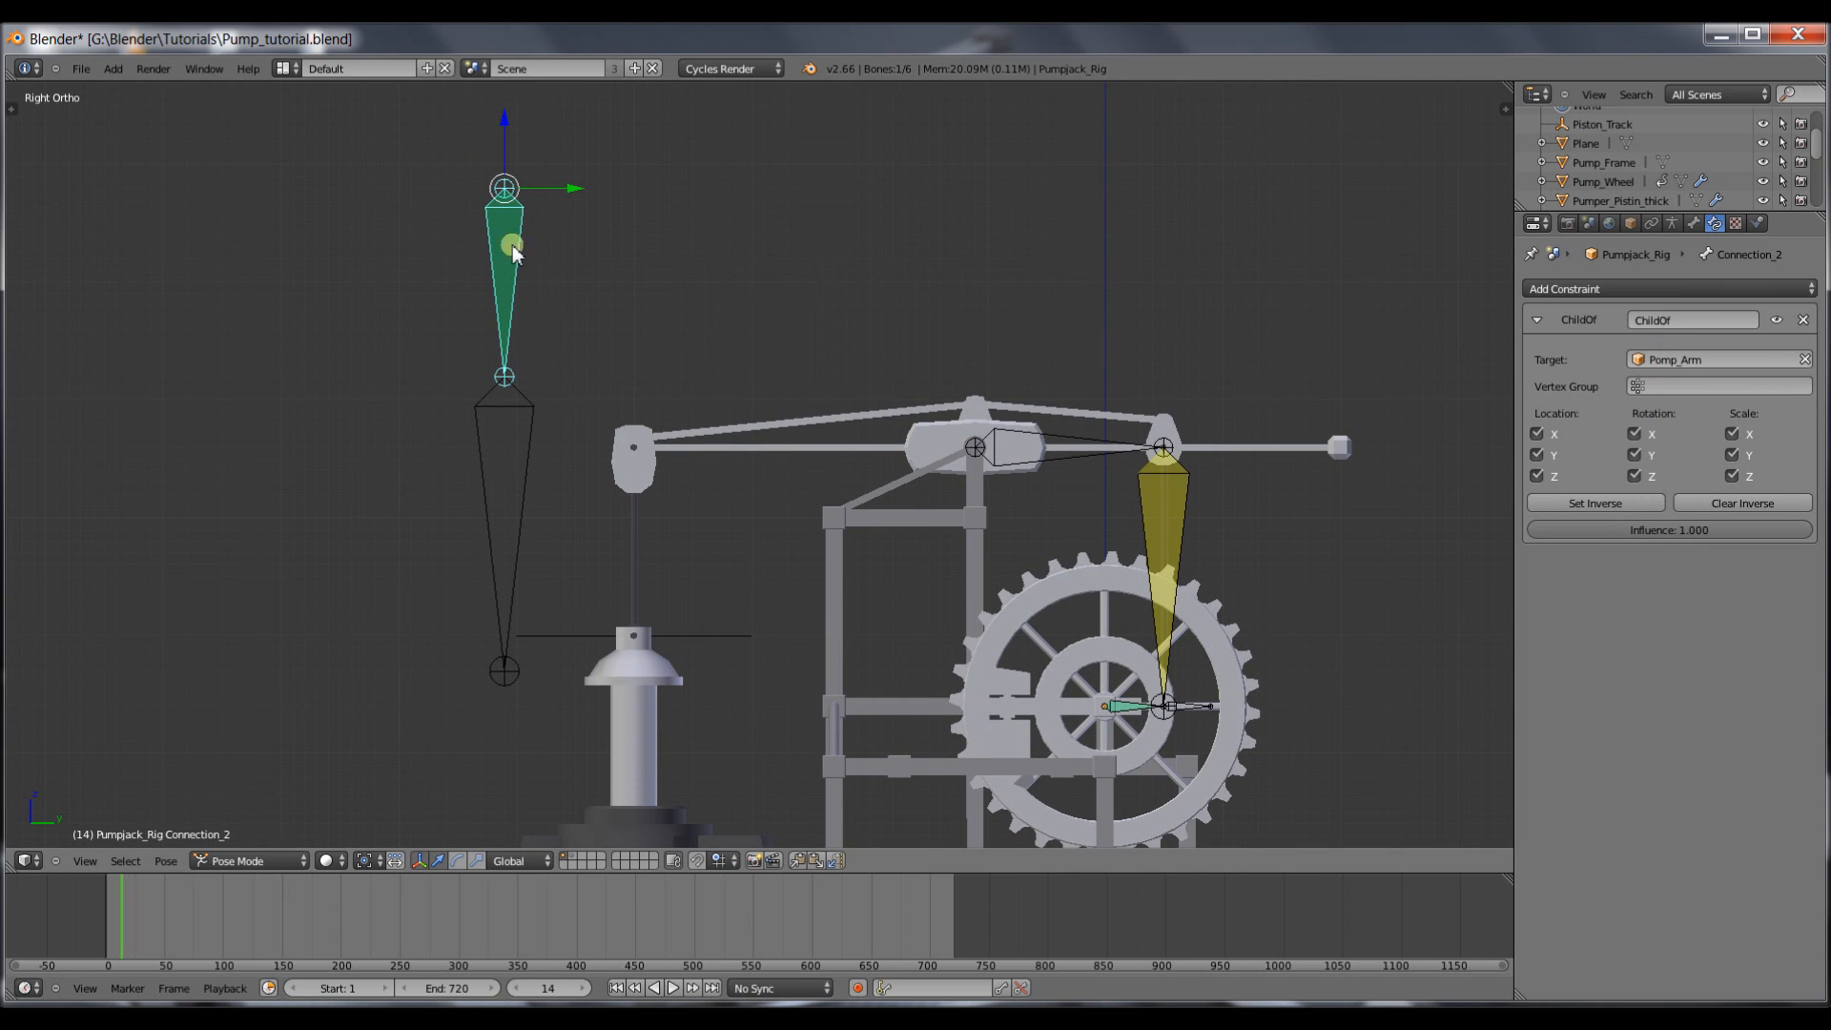
{"action": "mouse_move", "coordinate": [618, 425]}
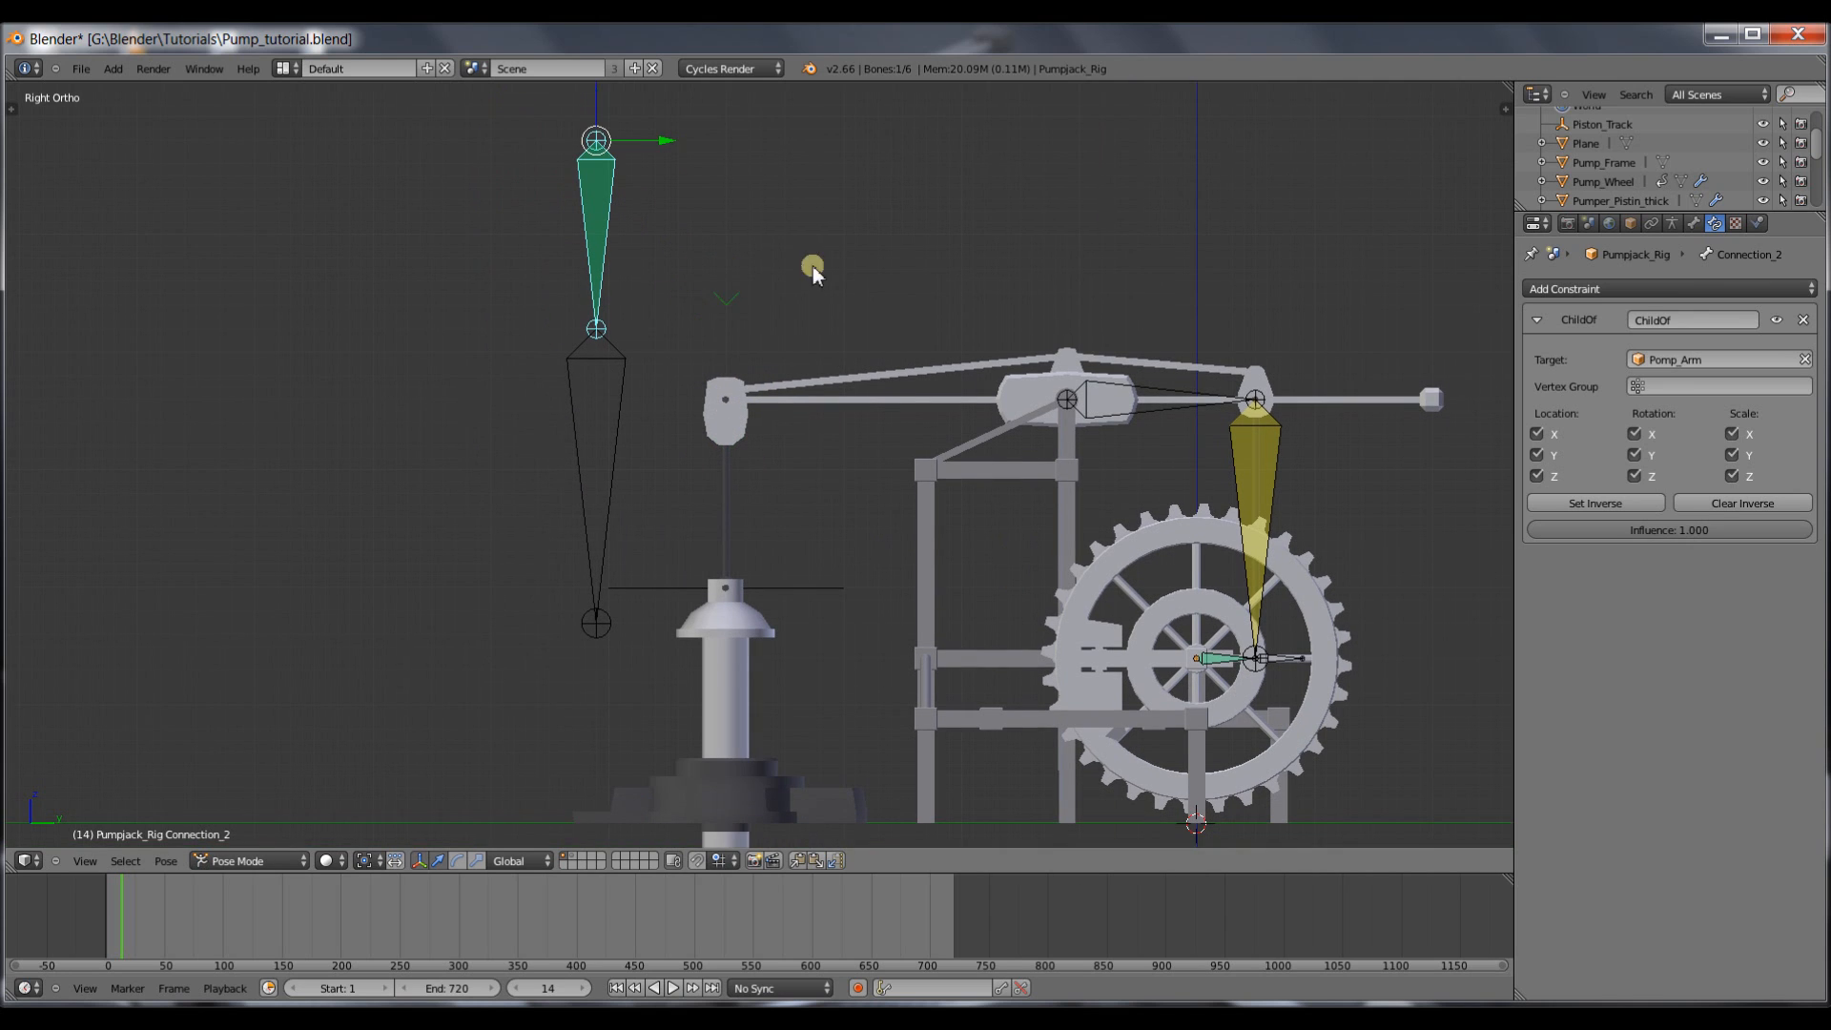
{"action": "mouse_move", "coordinate": [955, 446]}
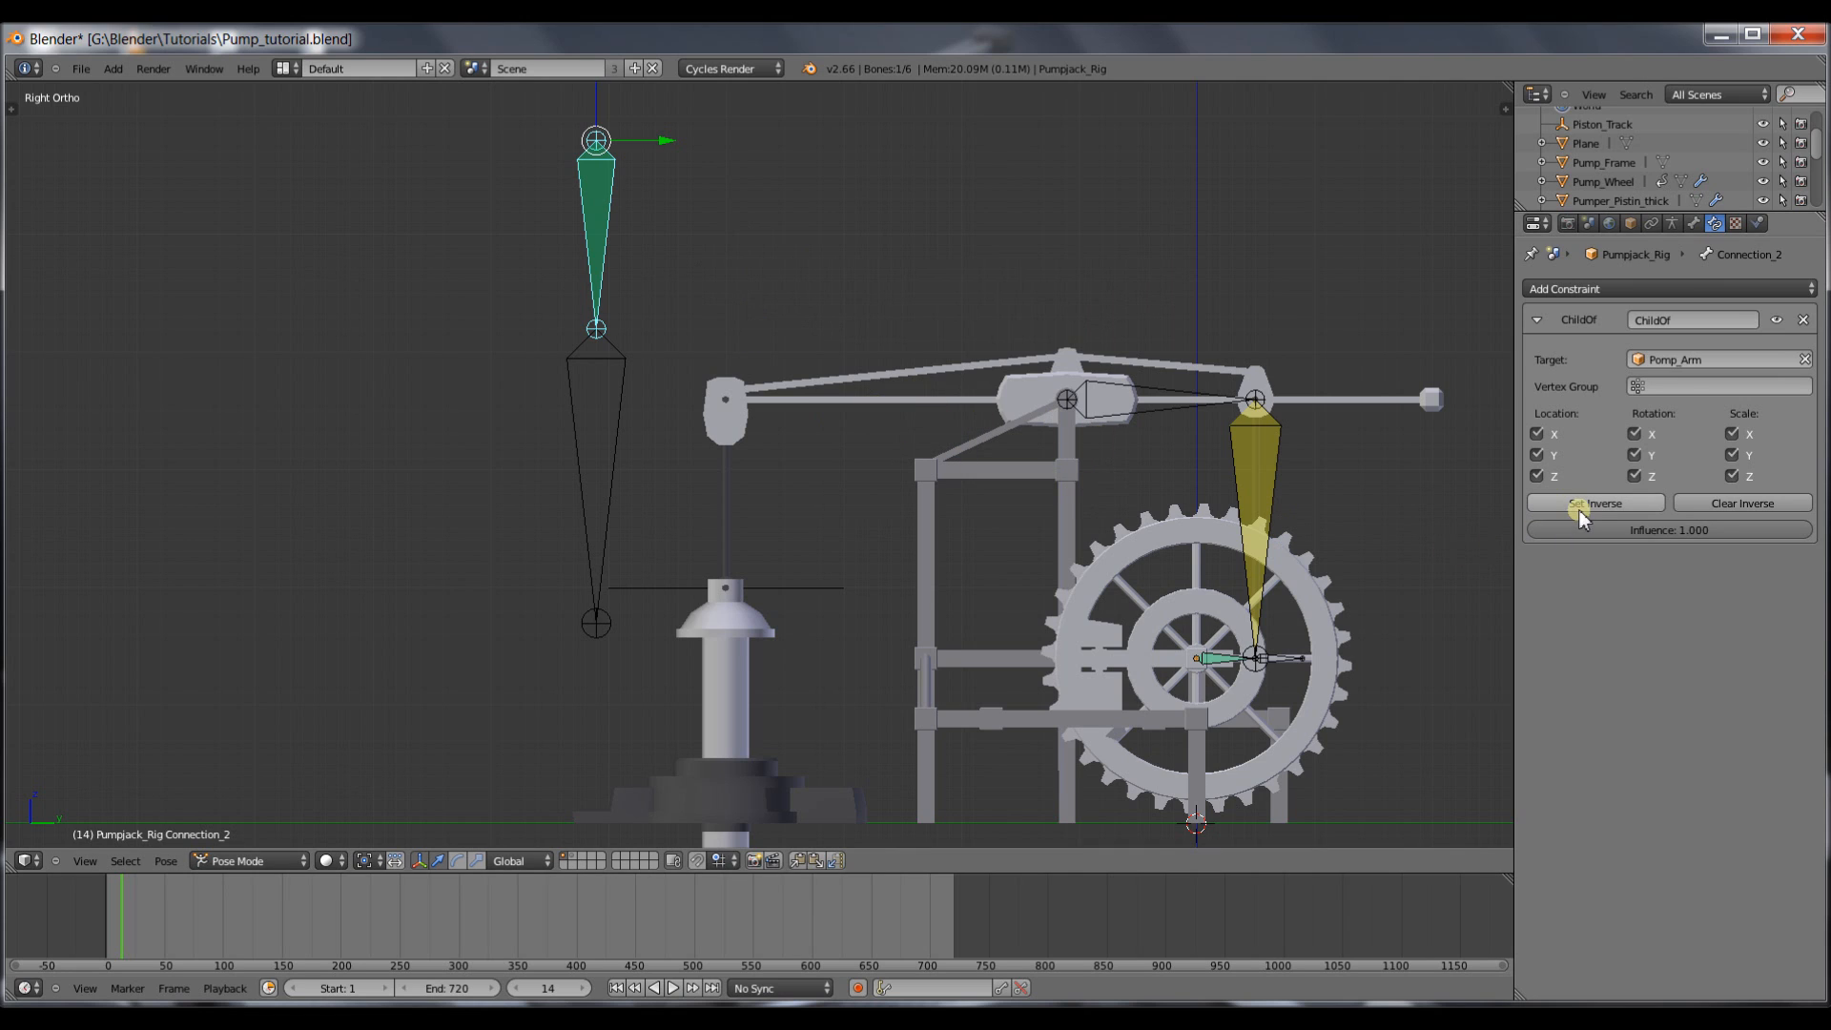
{"action": "left_click", "coordinate": [1595, 502]}
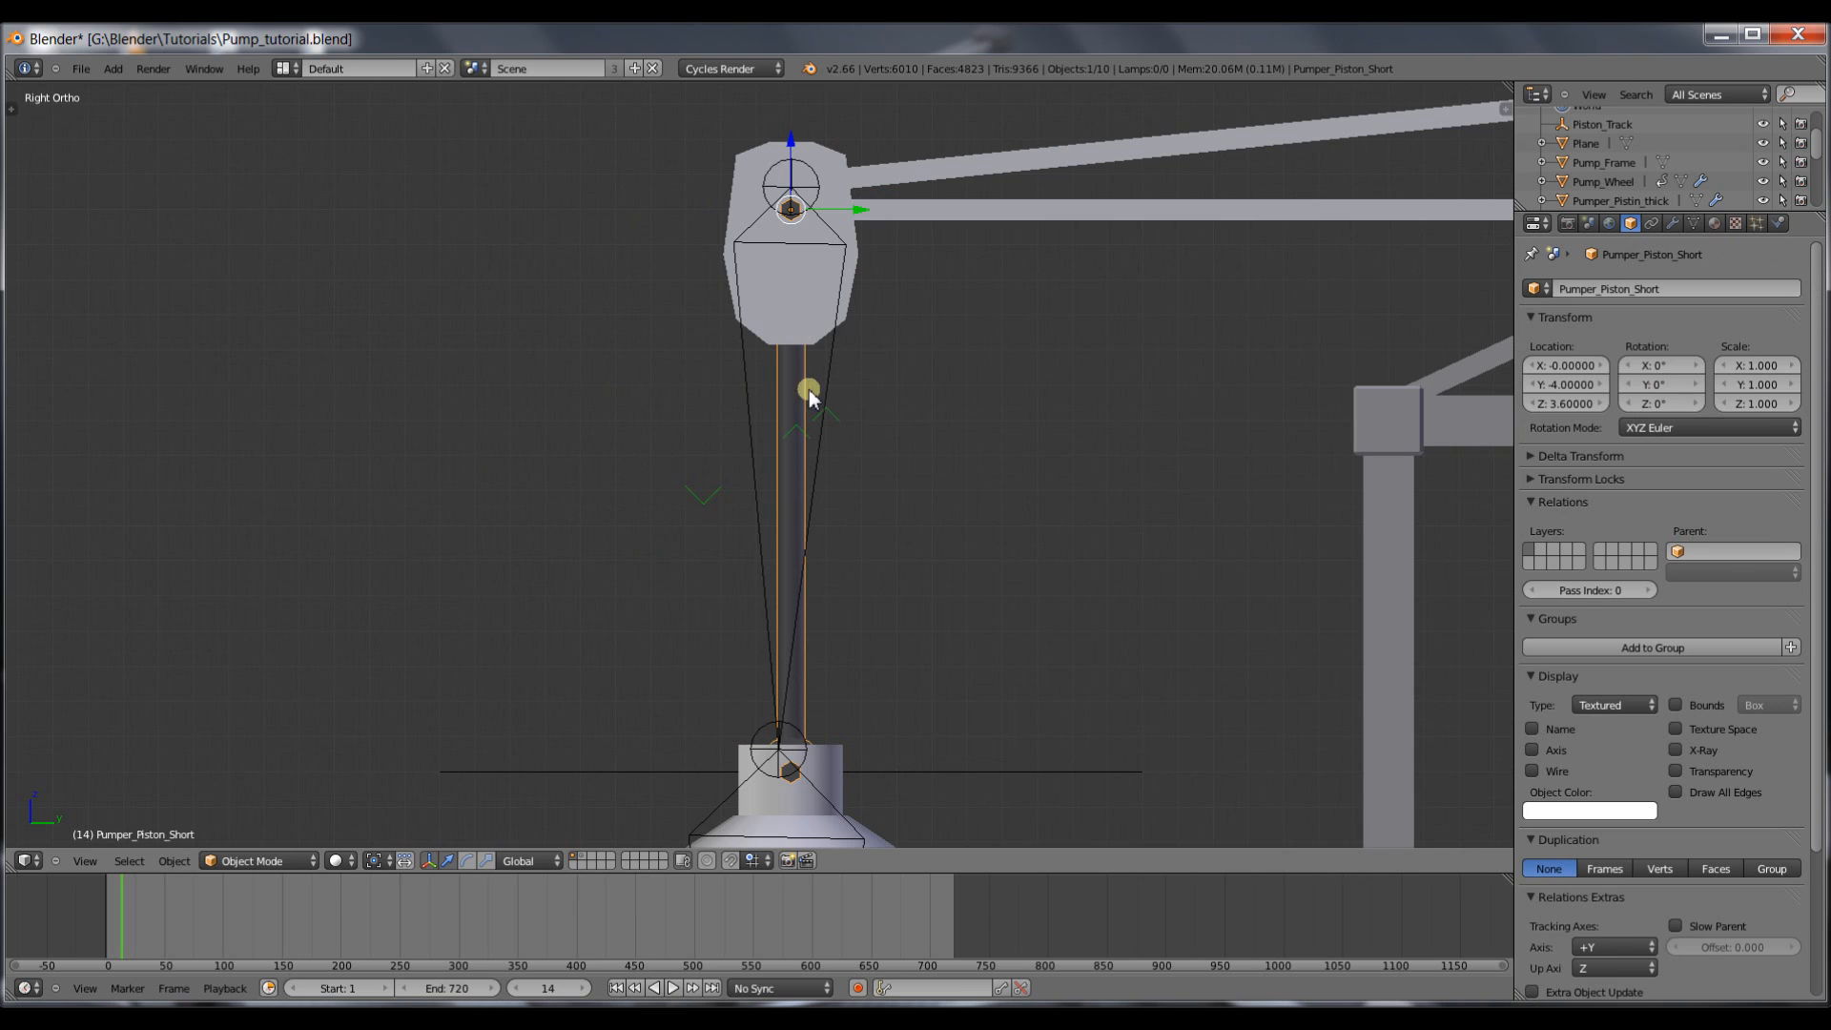
{"action": "mouse_move", "coordinate": [834, 402]}
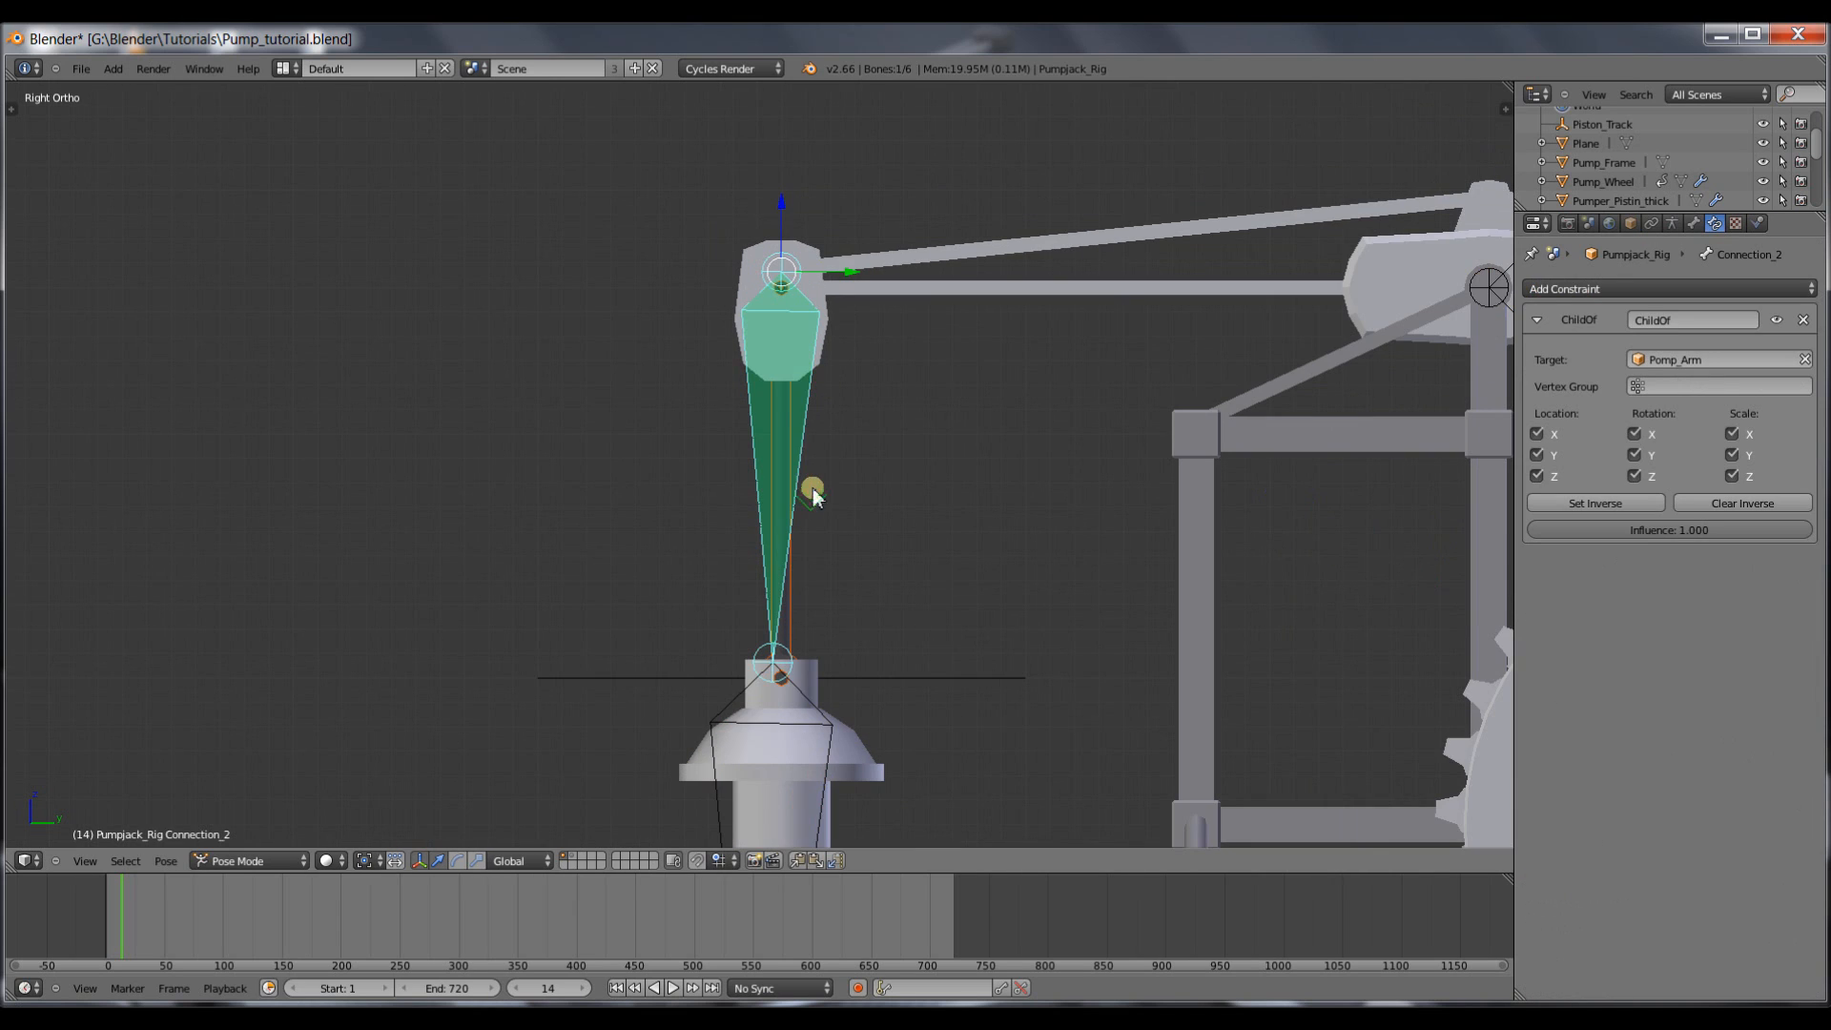
{"action": "mouse_move", "coordinate": [799, 391]}
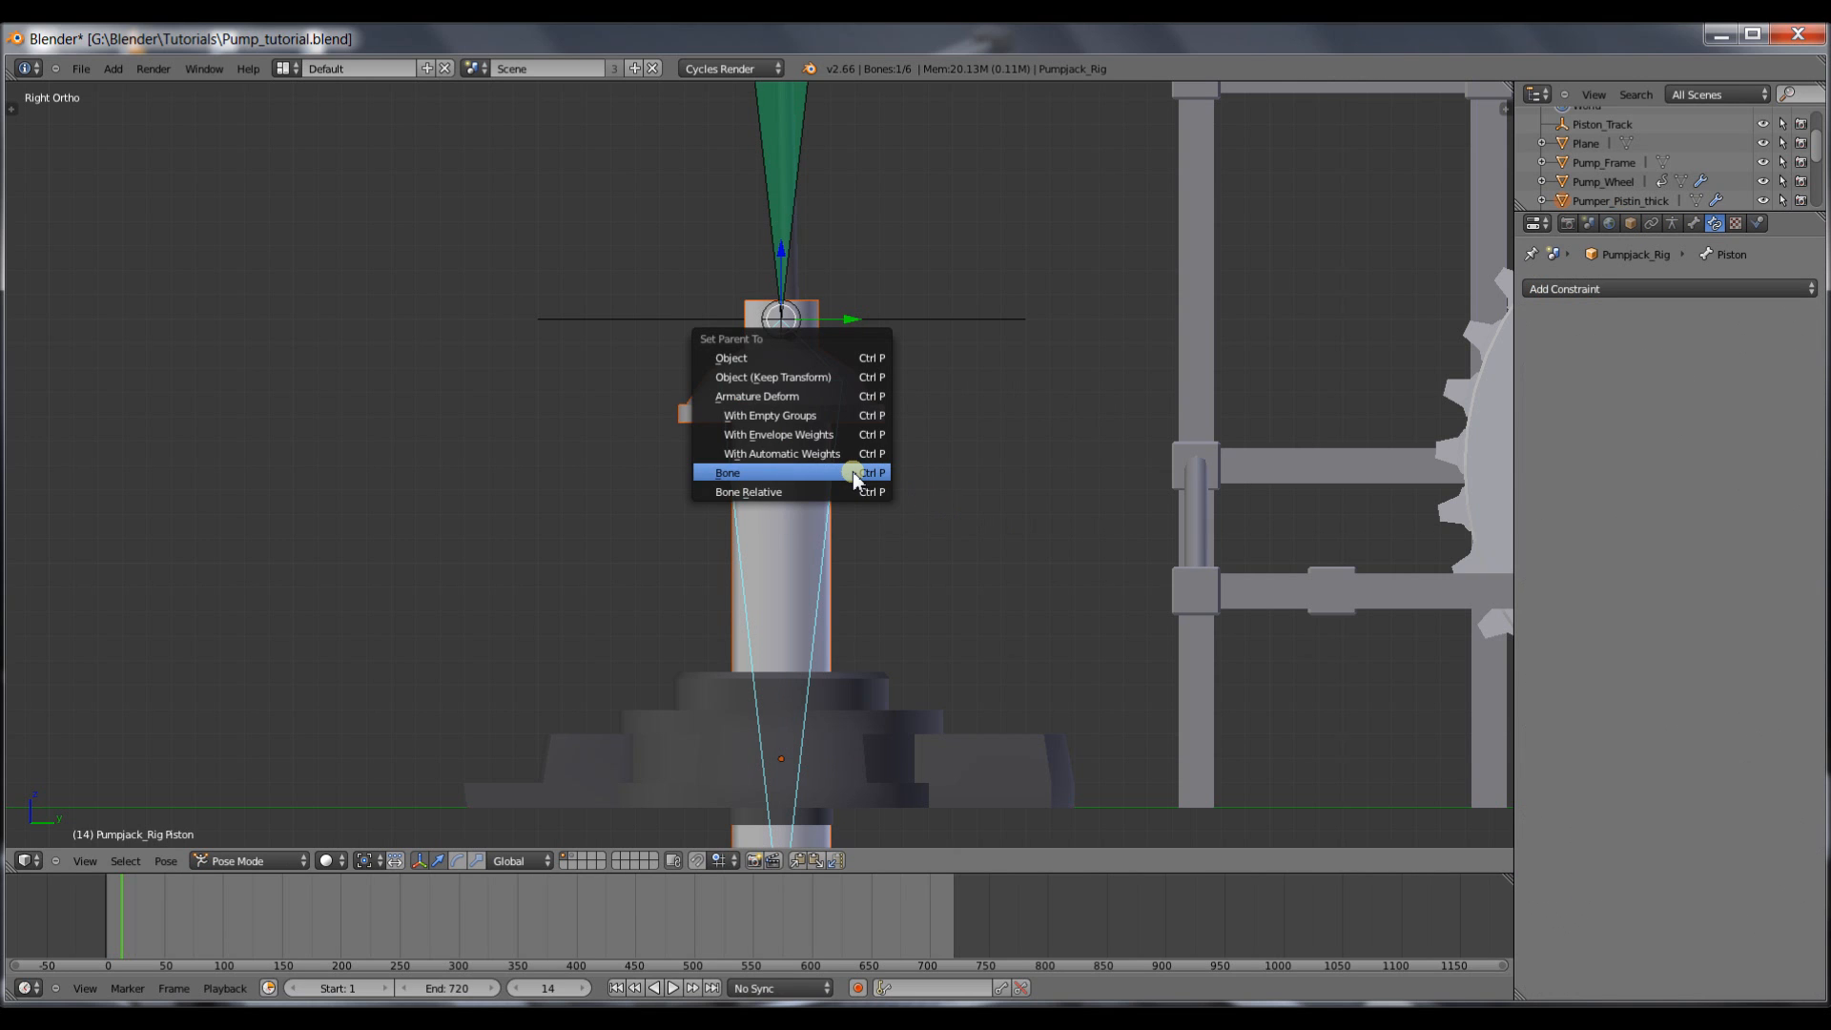
Parent the piston mesh to the Piston bone.
{"action": "left_click", "coordinate": [727, 471]}
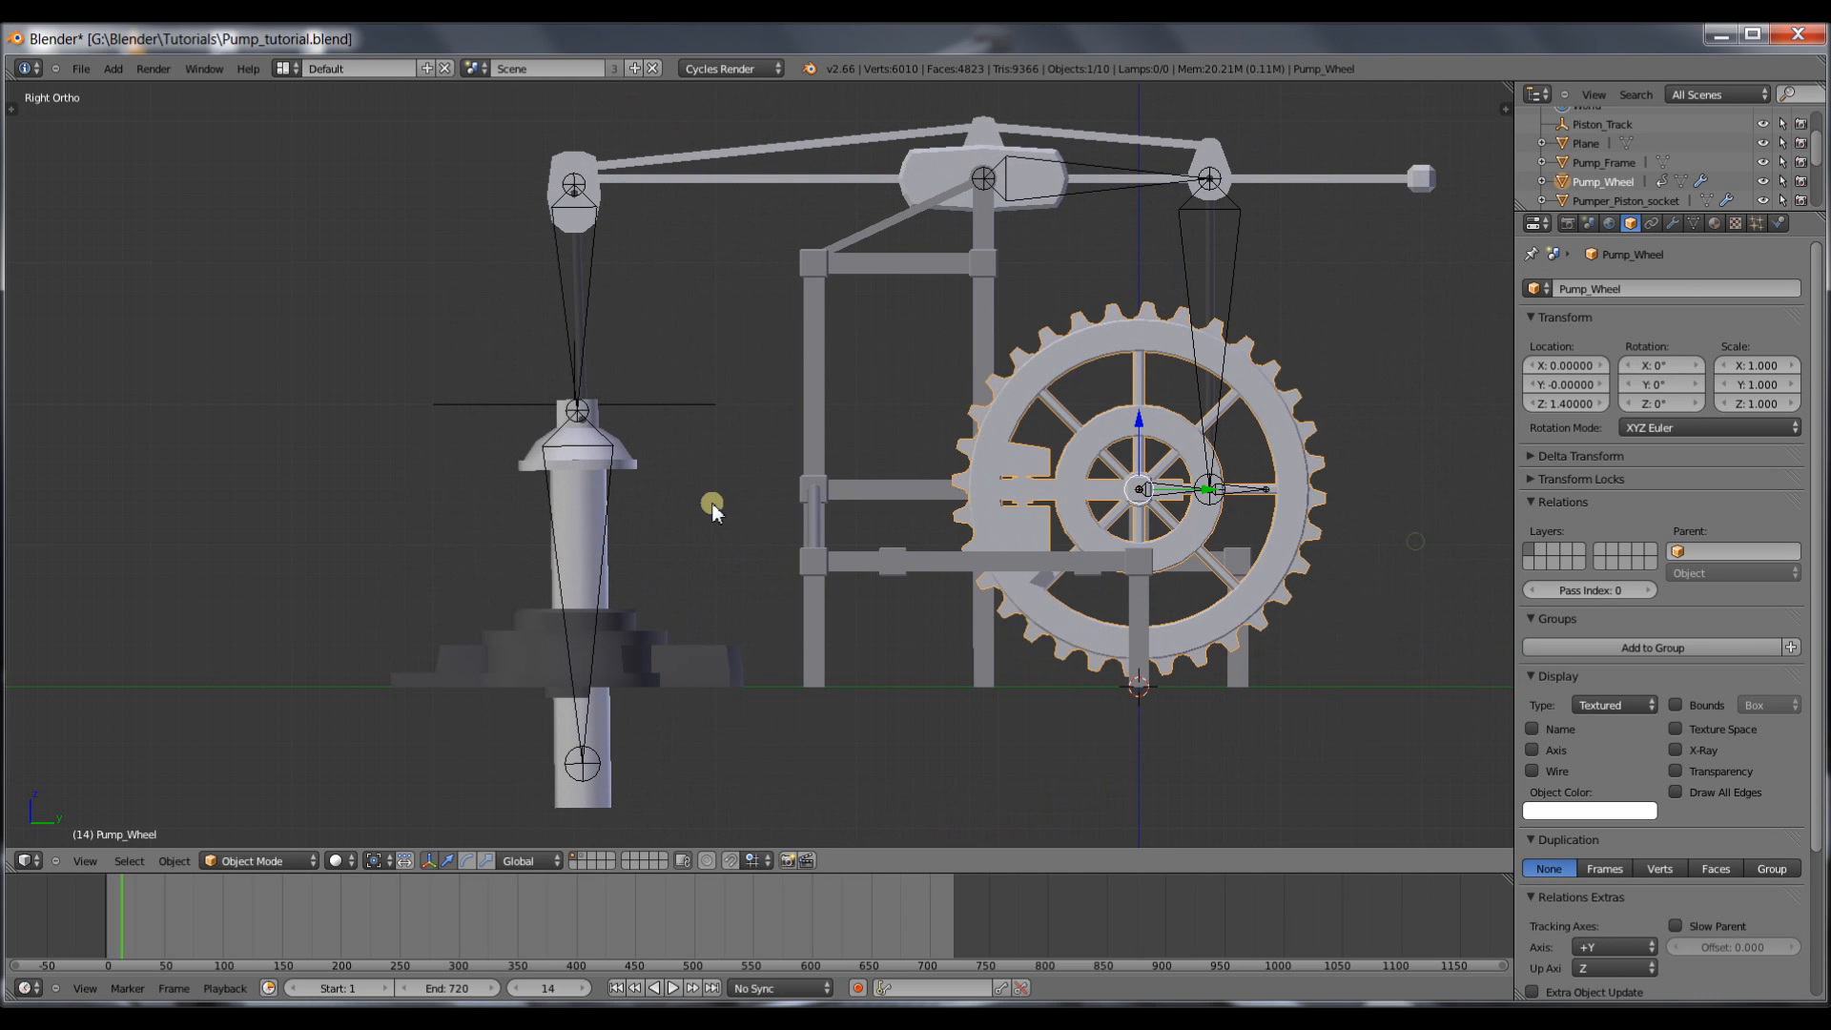
Untick Connected on the Piston bone so its head separates from parent Connection_2.
{"action": "left_click", "coordinate": [580, 526]}
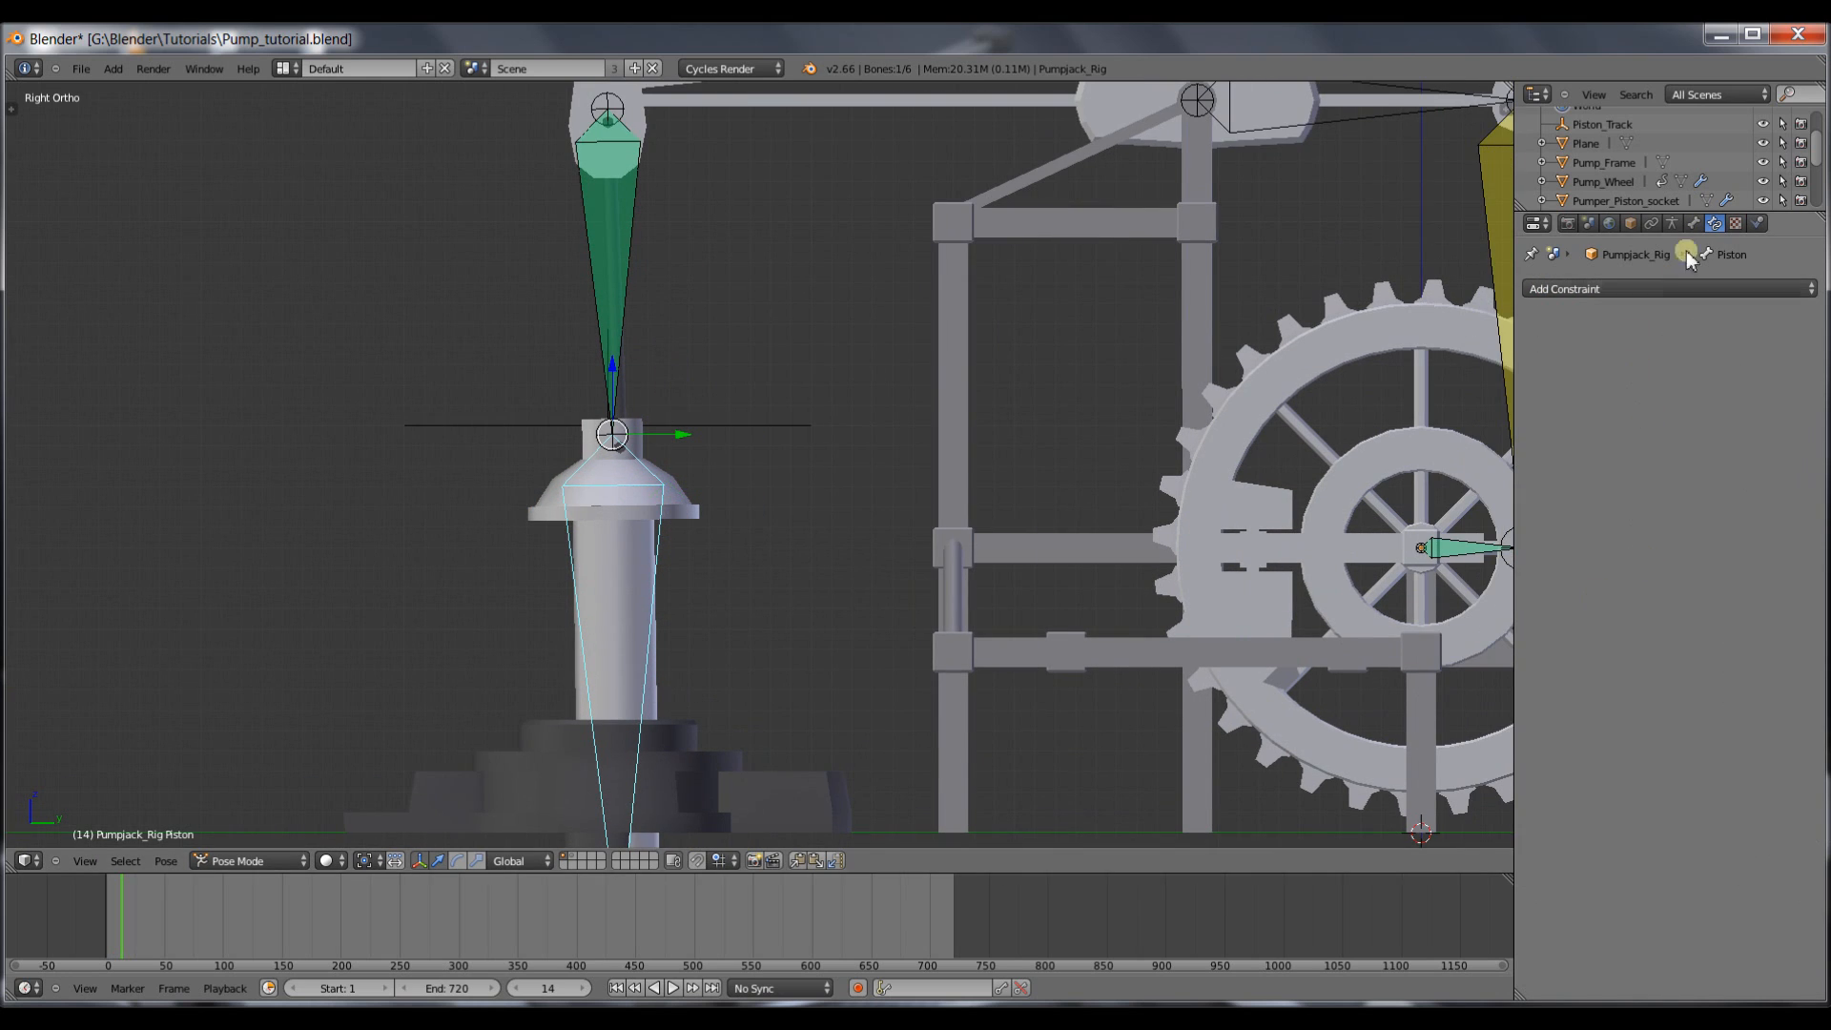
{"action": "left_click", "coordinate": [1692, 221]}
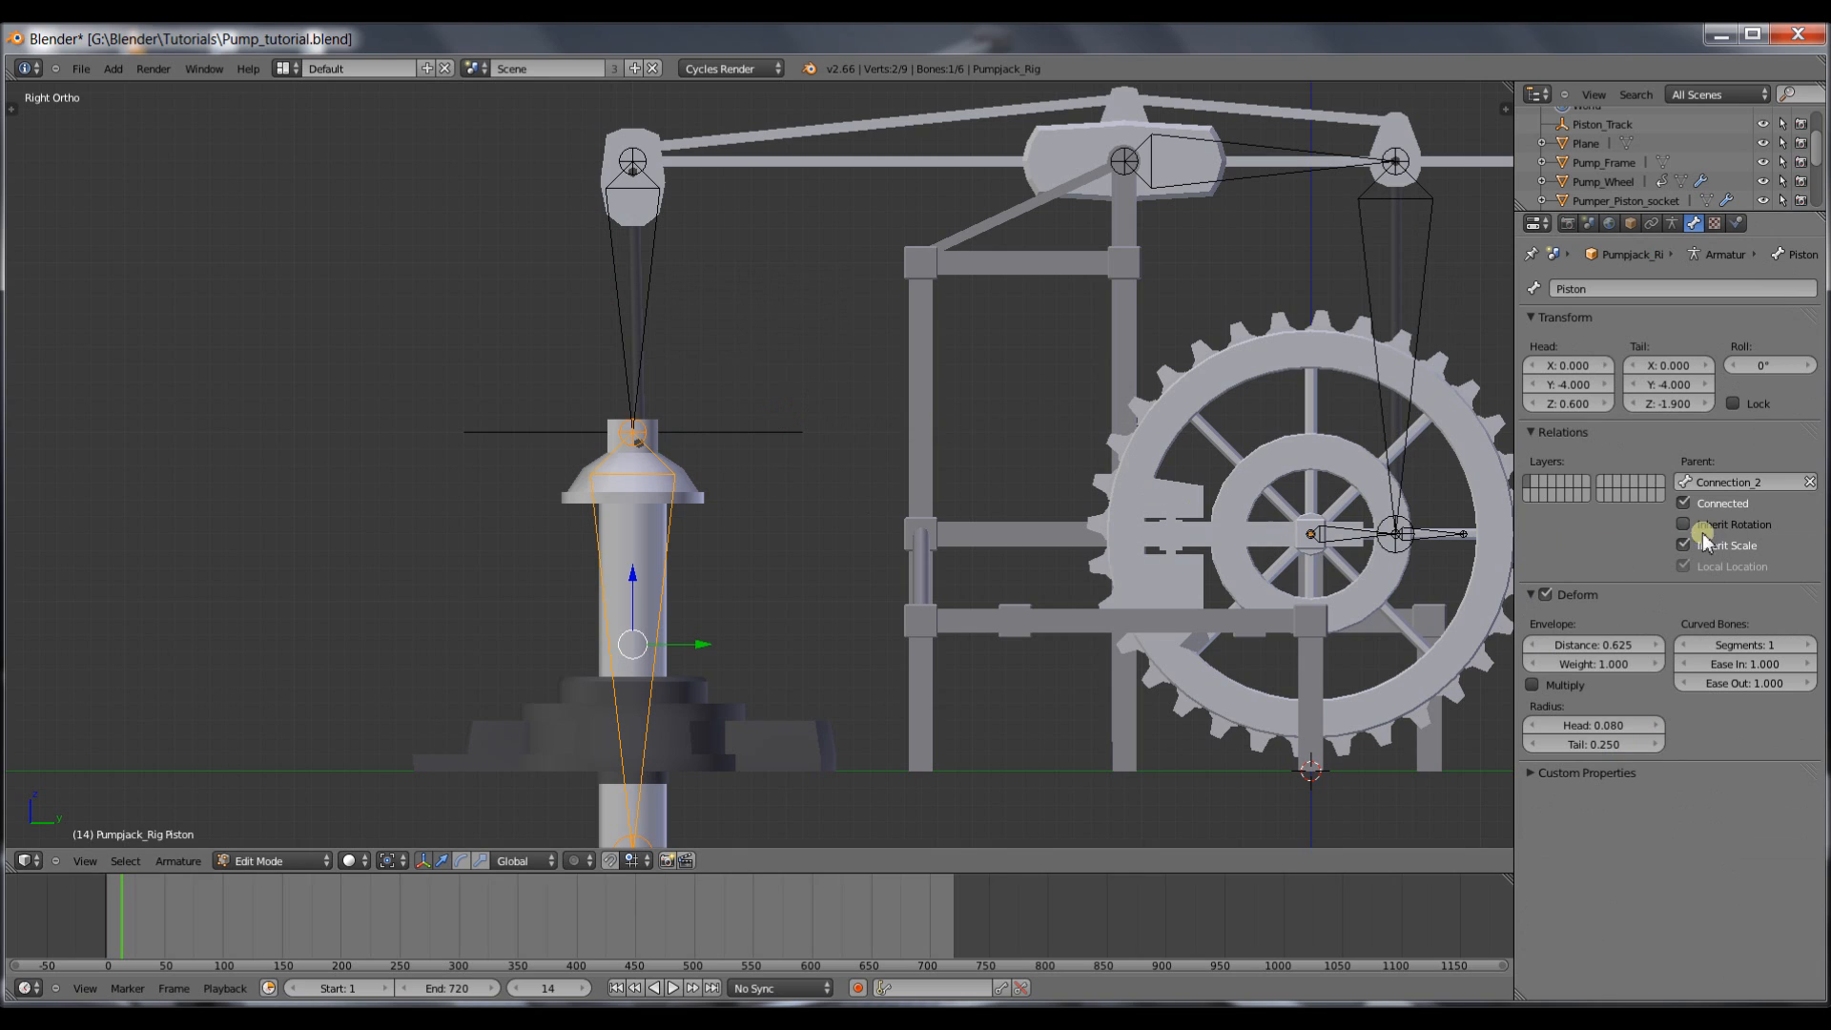
{"action": "mouse_move", "coordinate": [1683, 503]}
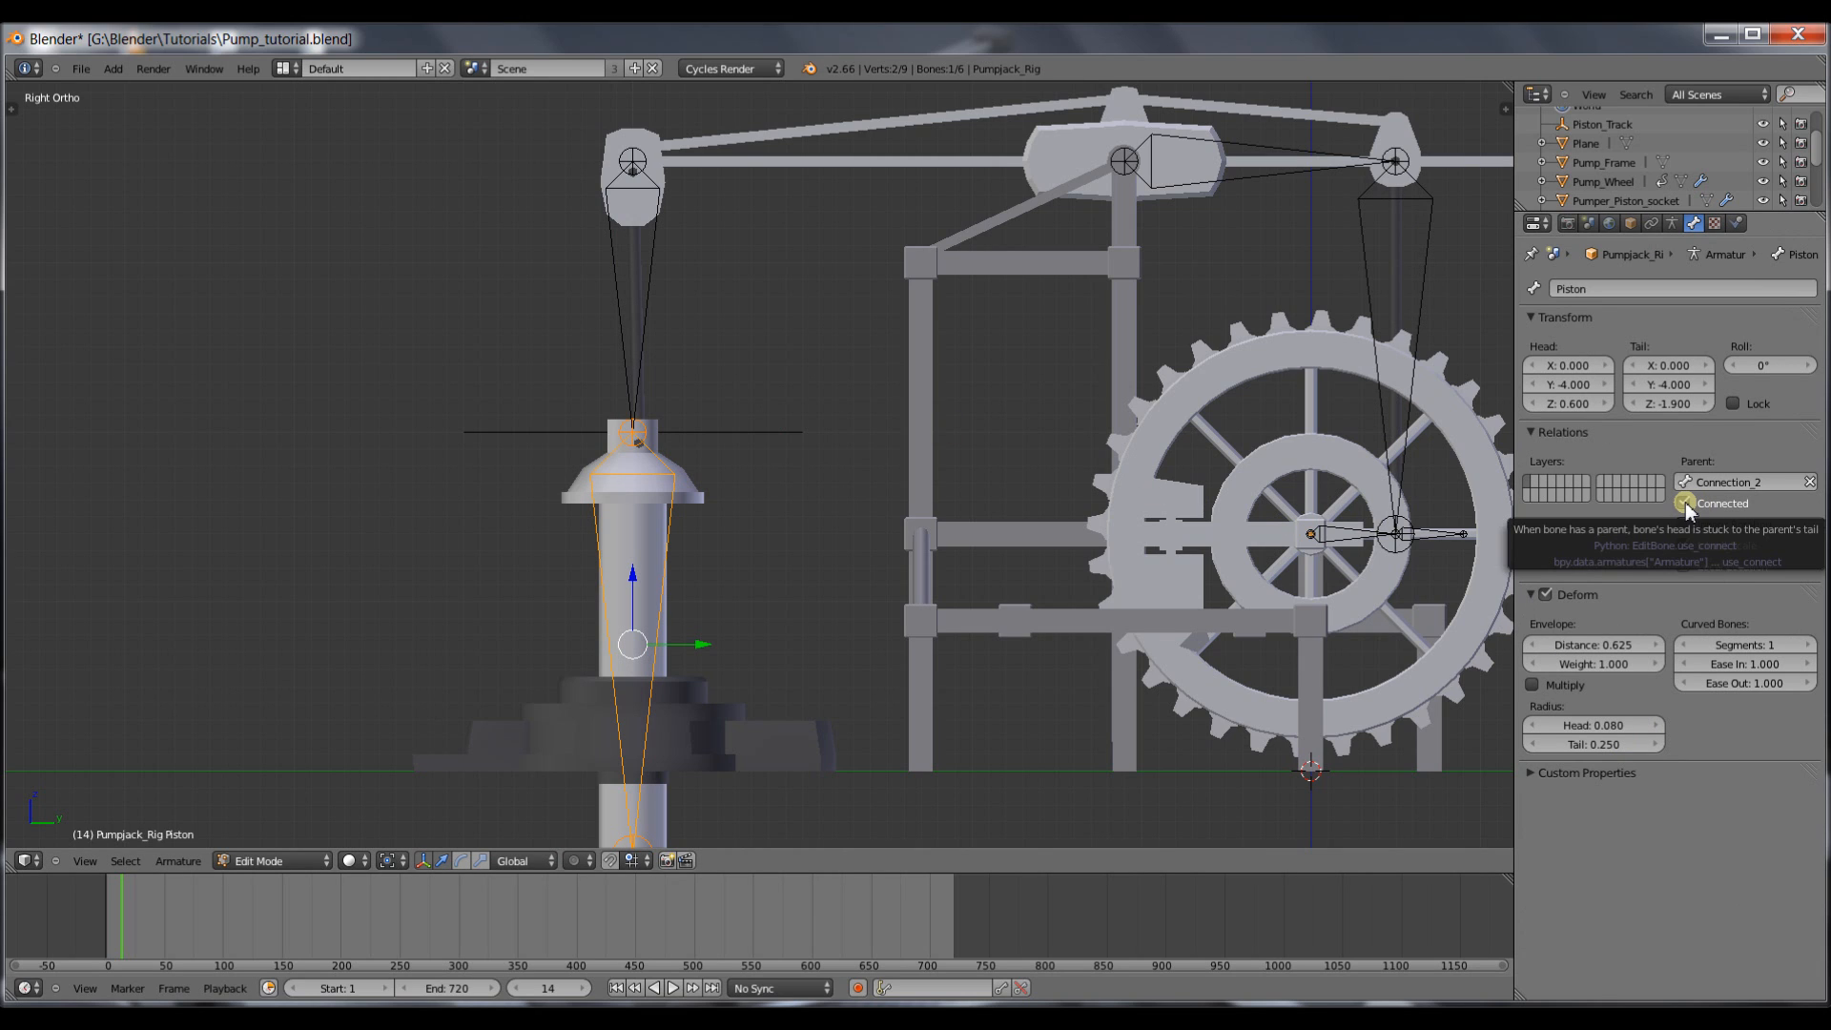
{"action": "left_click", "coordinate": [1681, 504]}
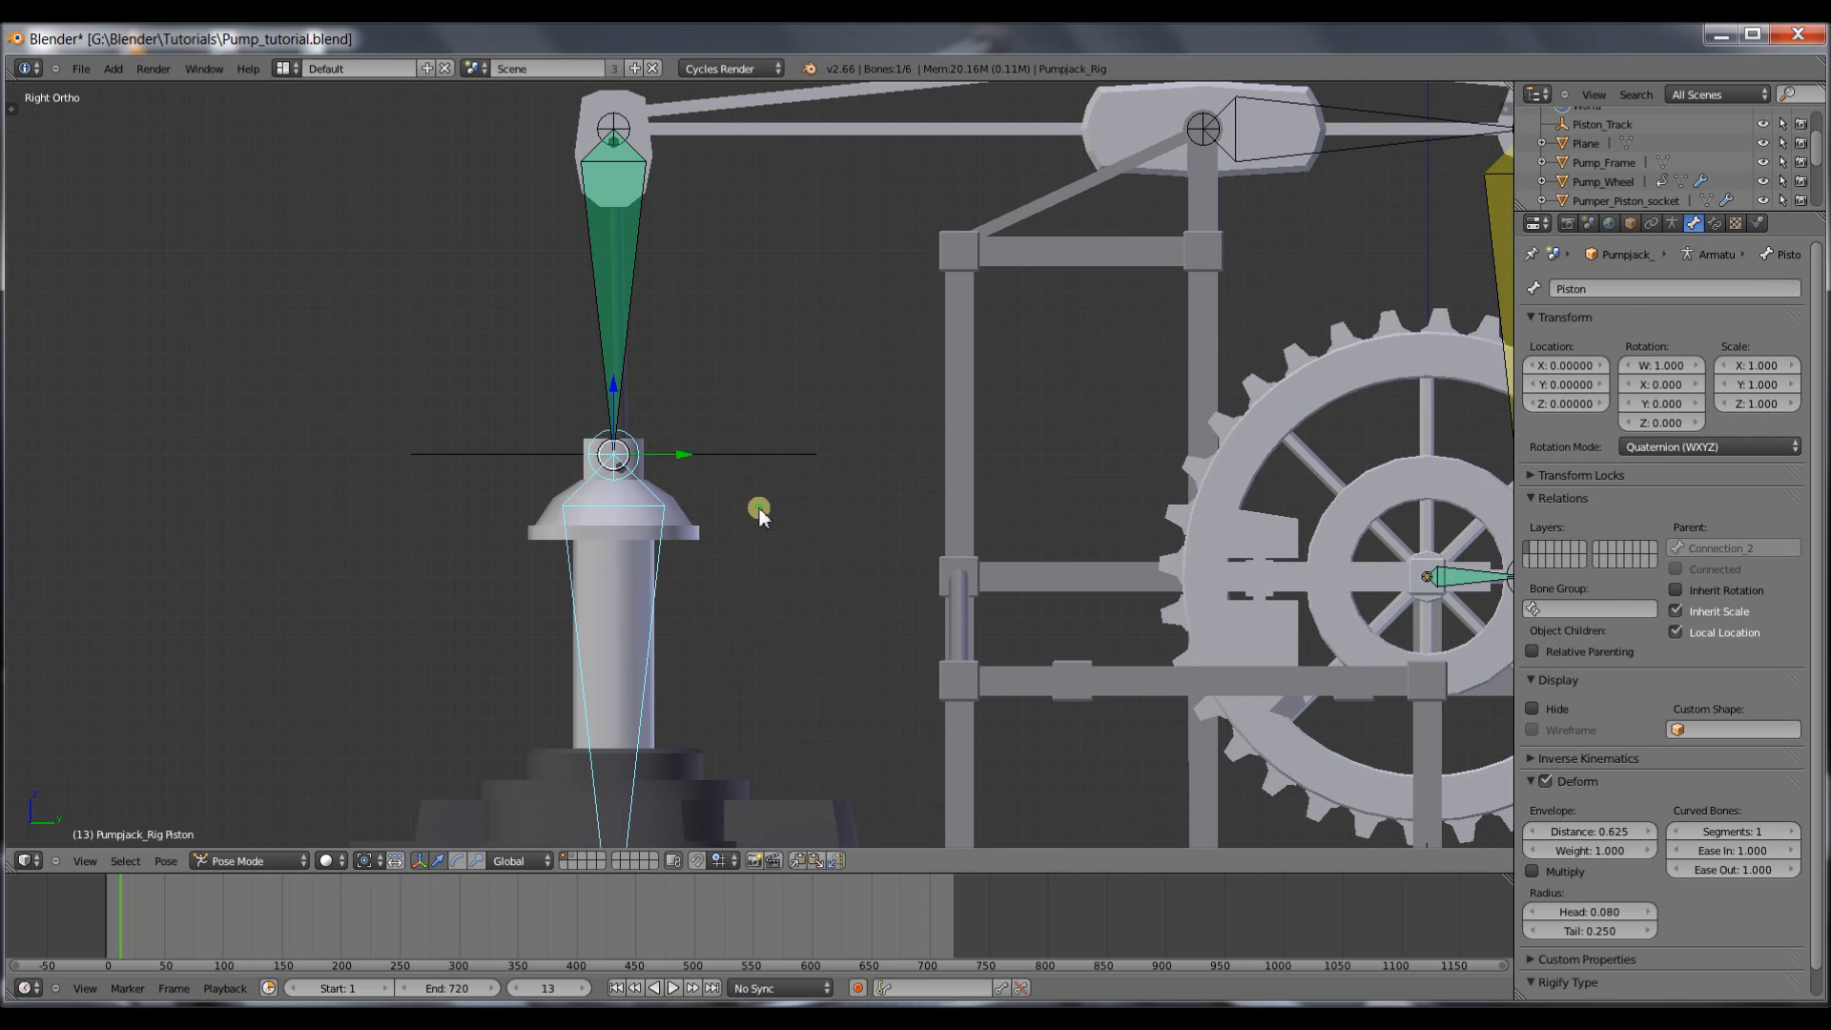
Add a Limit Location constraint to Piston with X and Y minimum/maximum limits enabled.
{"action": "left_click", "coordinate": [1684, 224]}
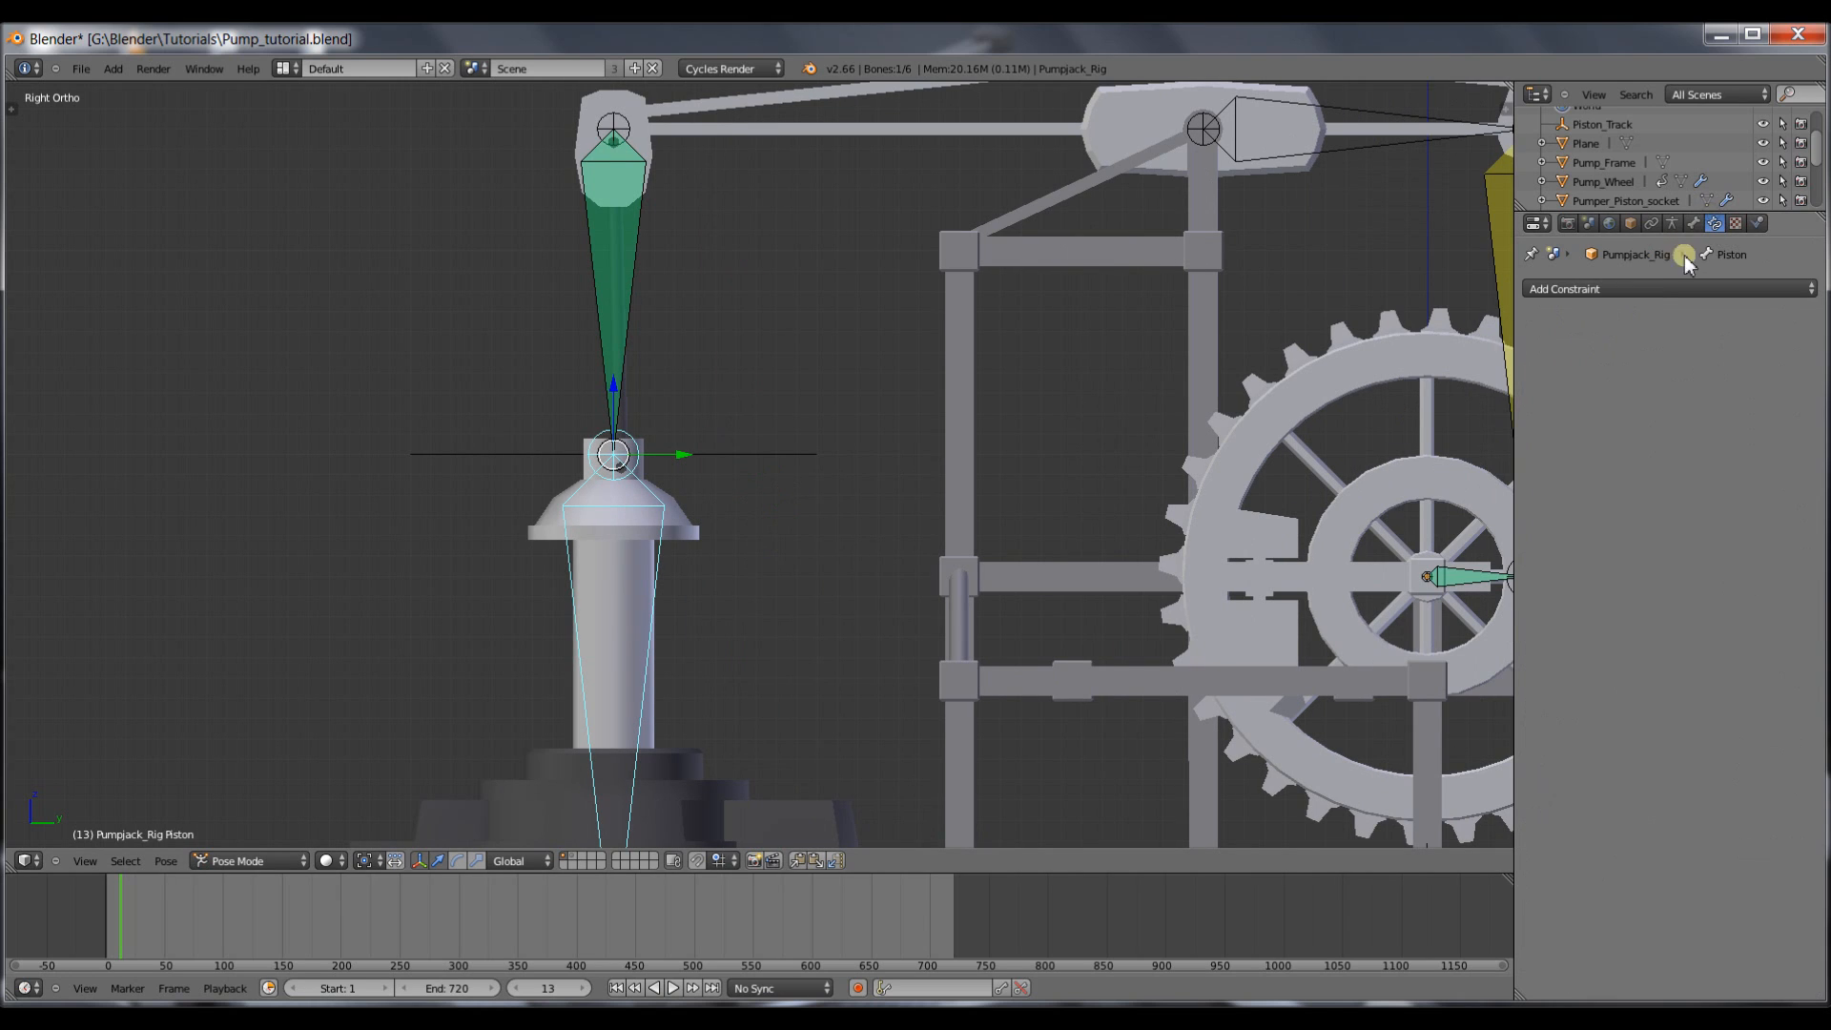
{"action": "left_click", "coordinate": [1565, 288]}
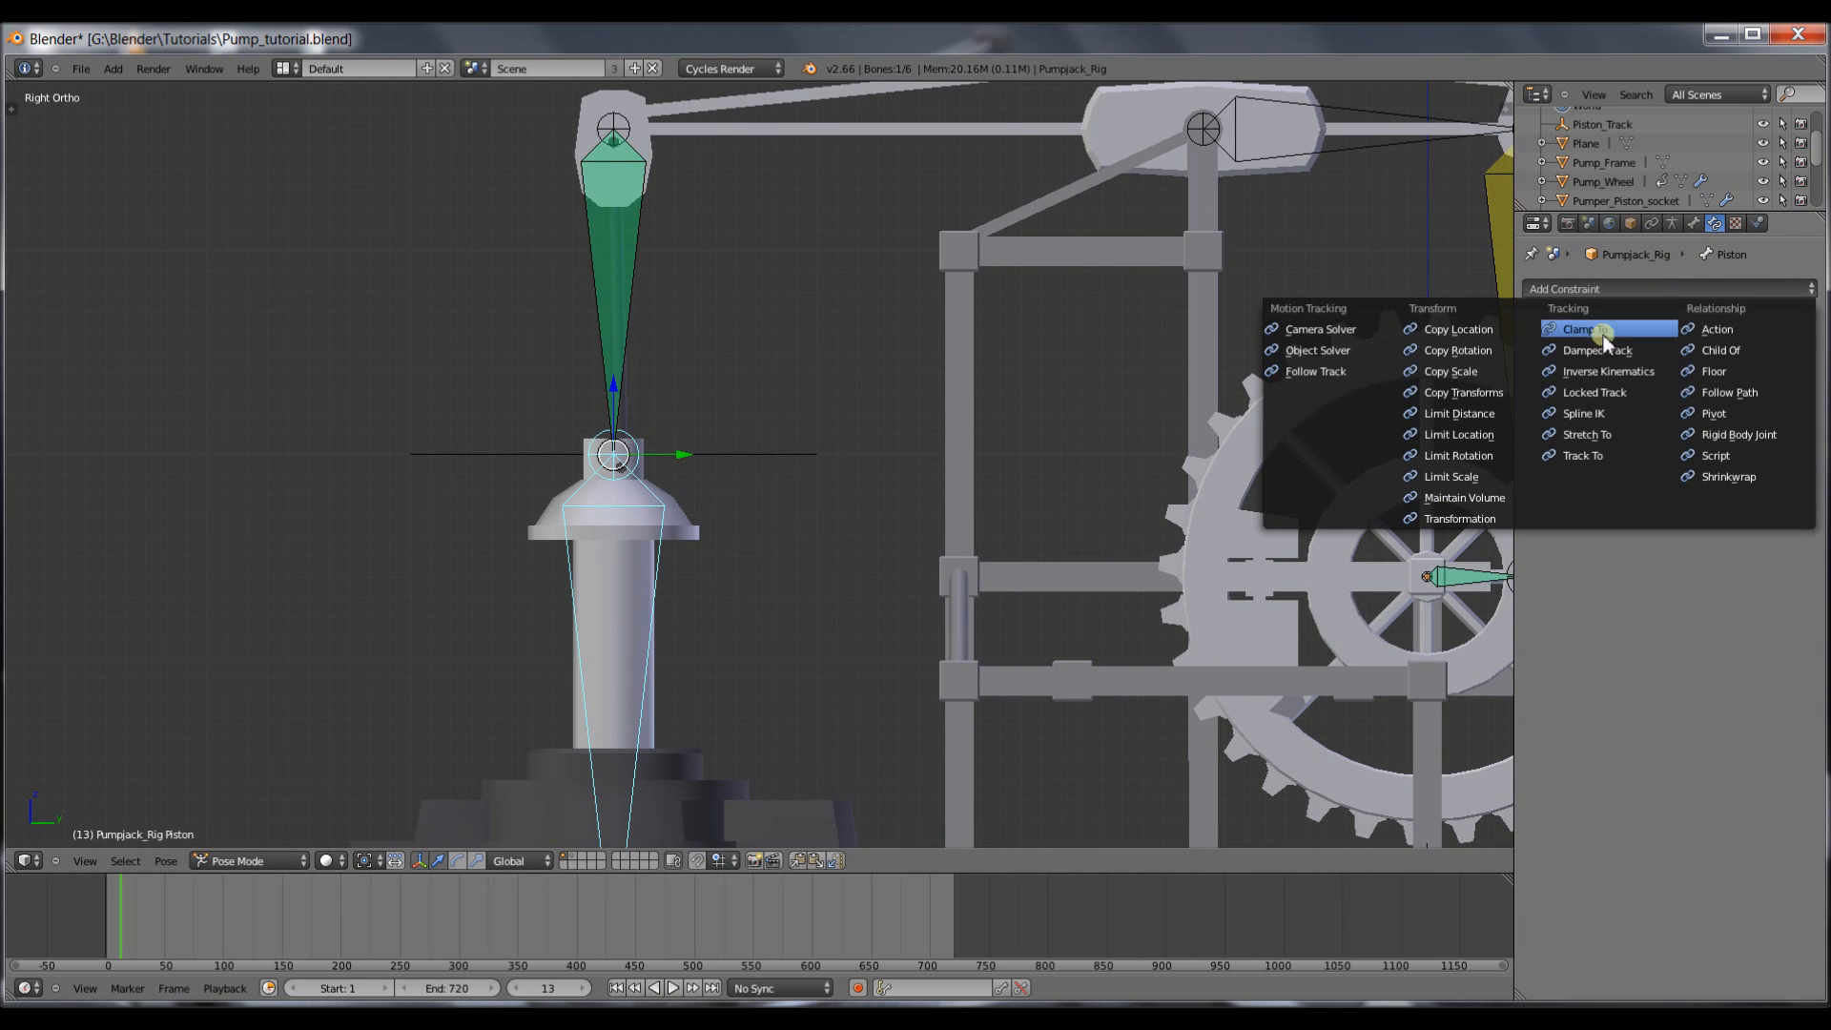
{"action": "mouse_move", "coordinate": [1458, 412]}
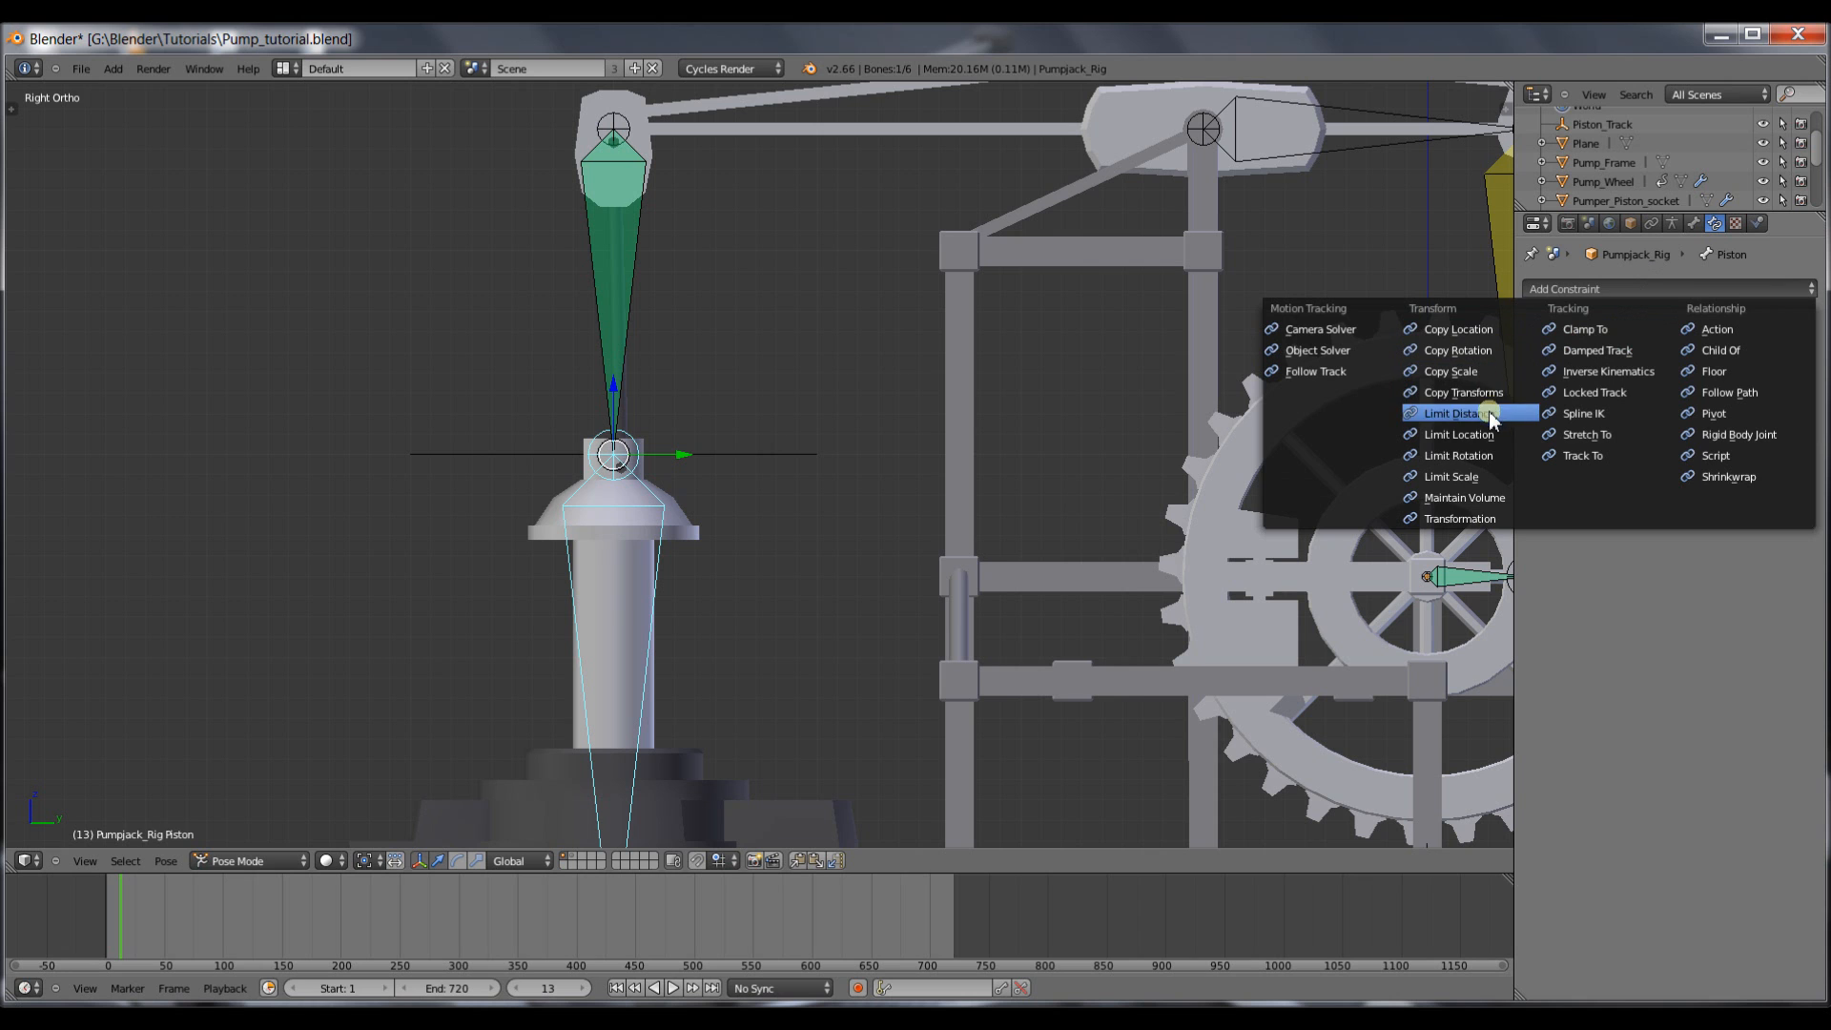
{"action": "left_click", "coordinate": [1455, 433]}
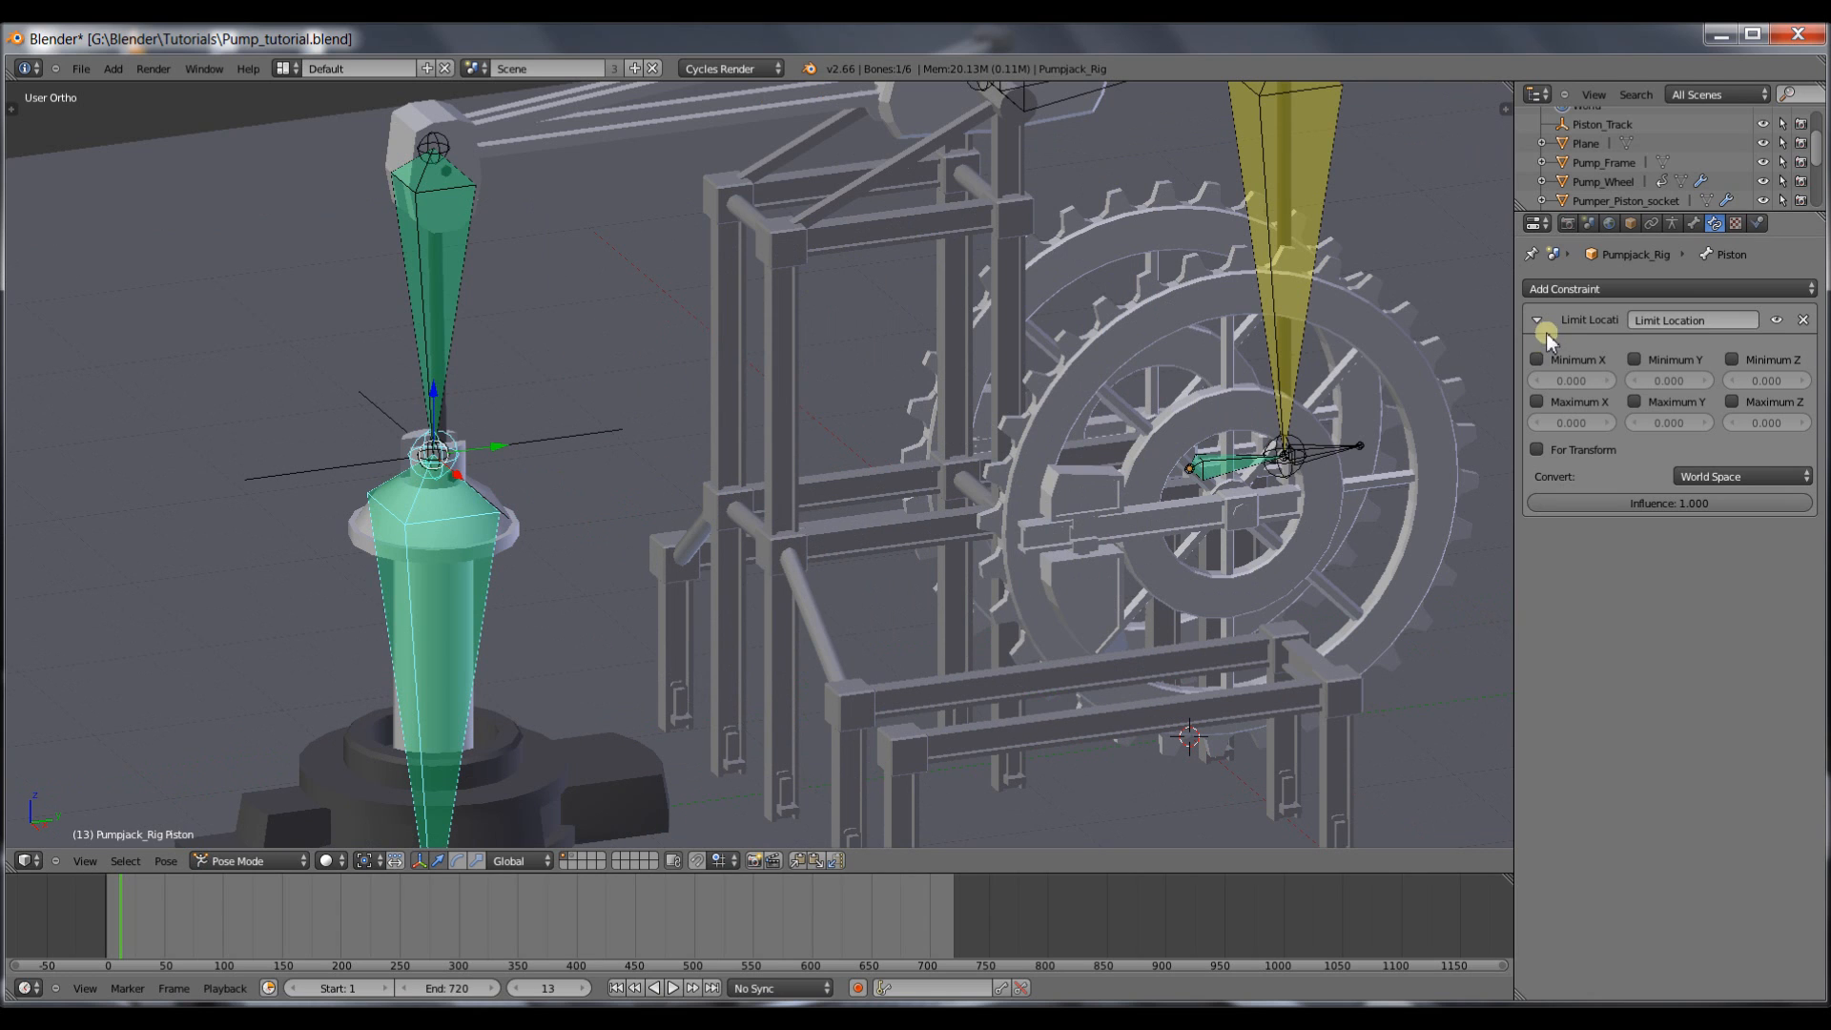
{"action": "mouse_move", "coordinate": [1538, 361]}
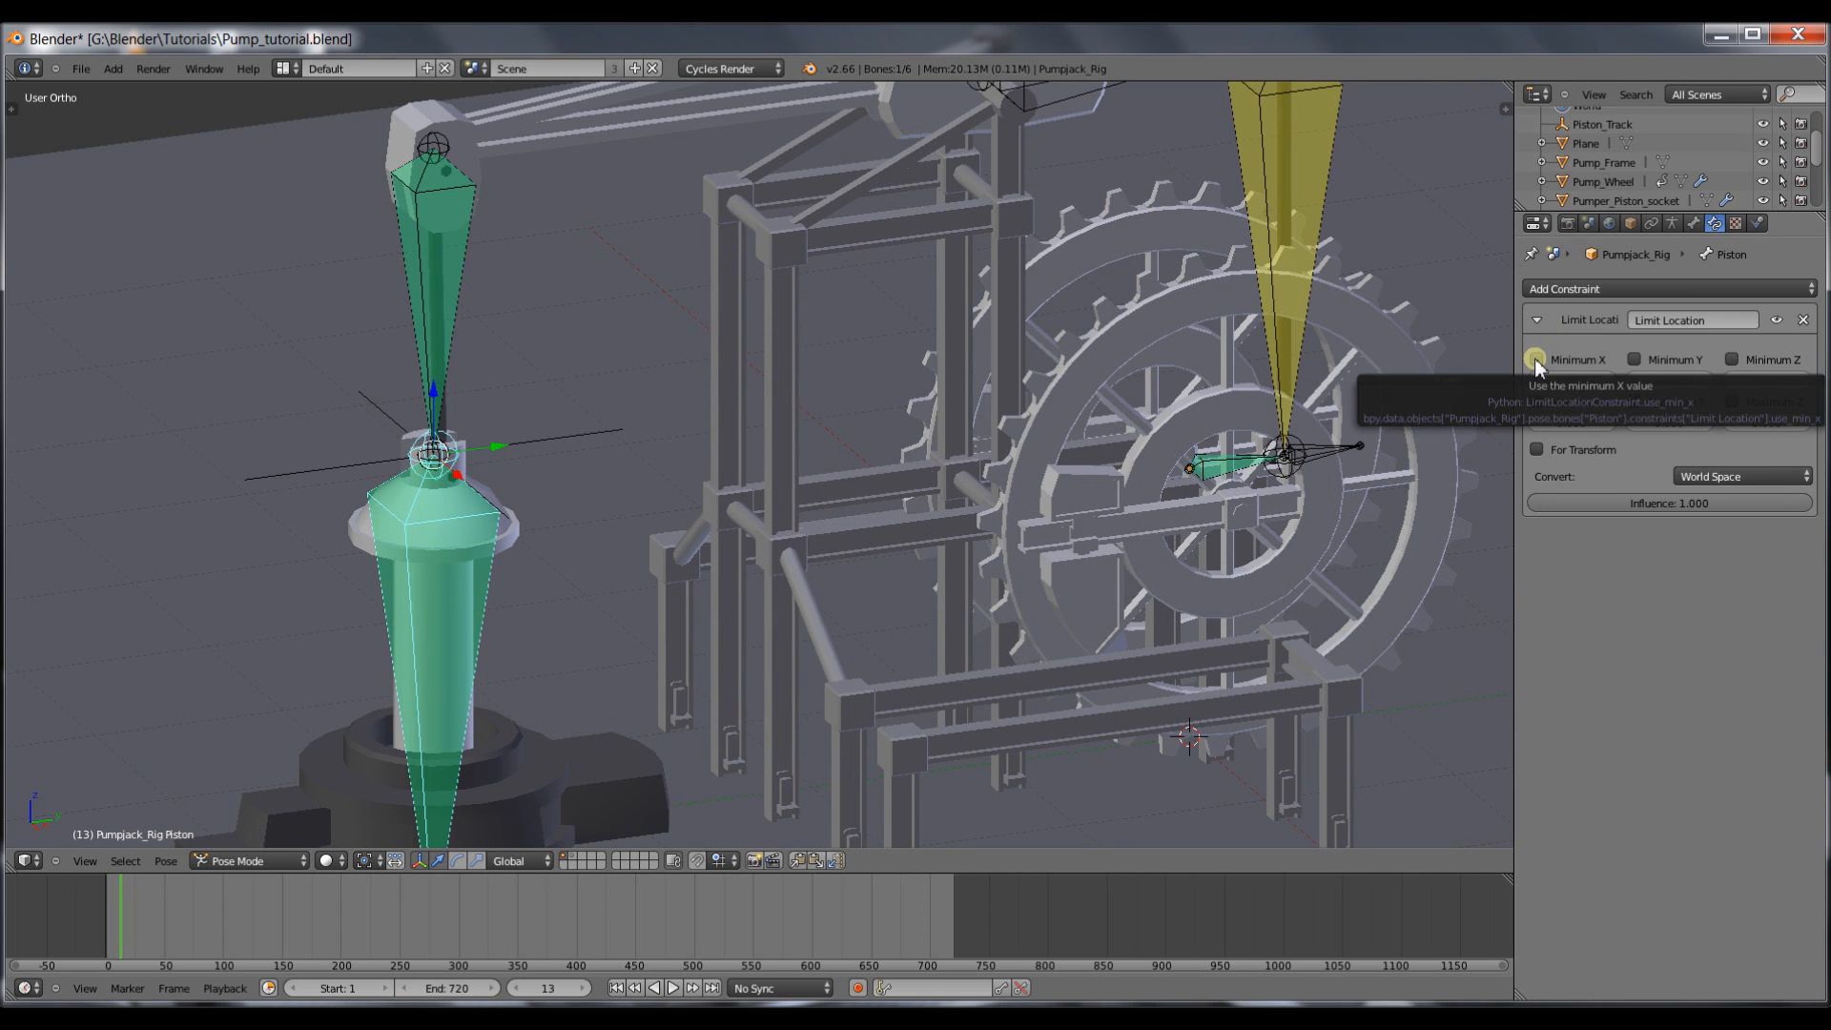
{"action": "left_click", "coordinate": [1538, 359]}
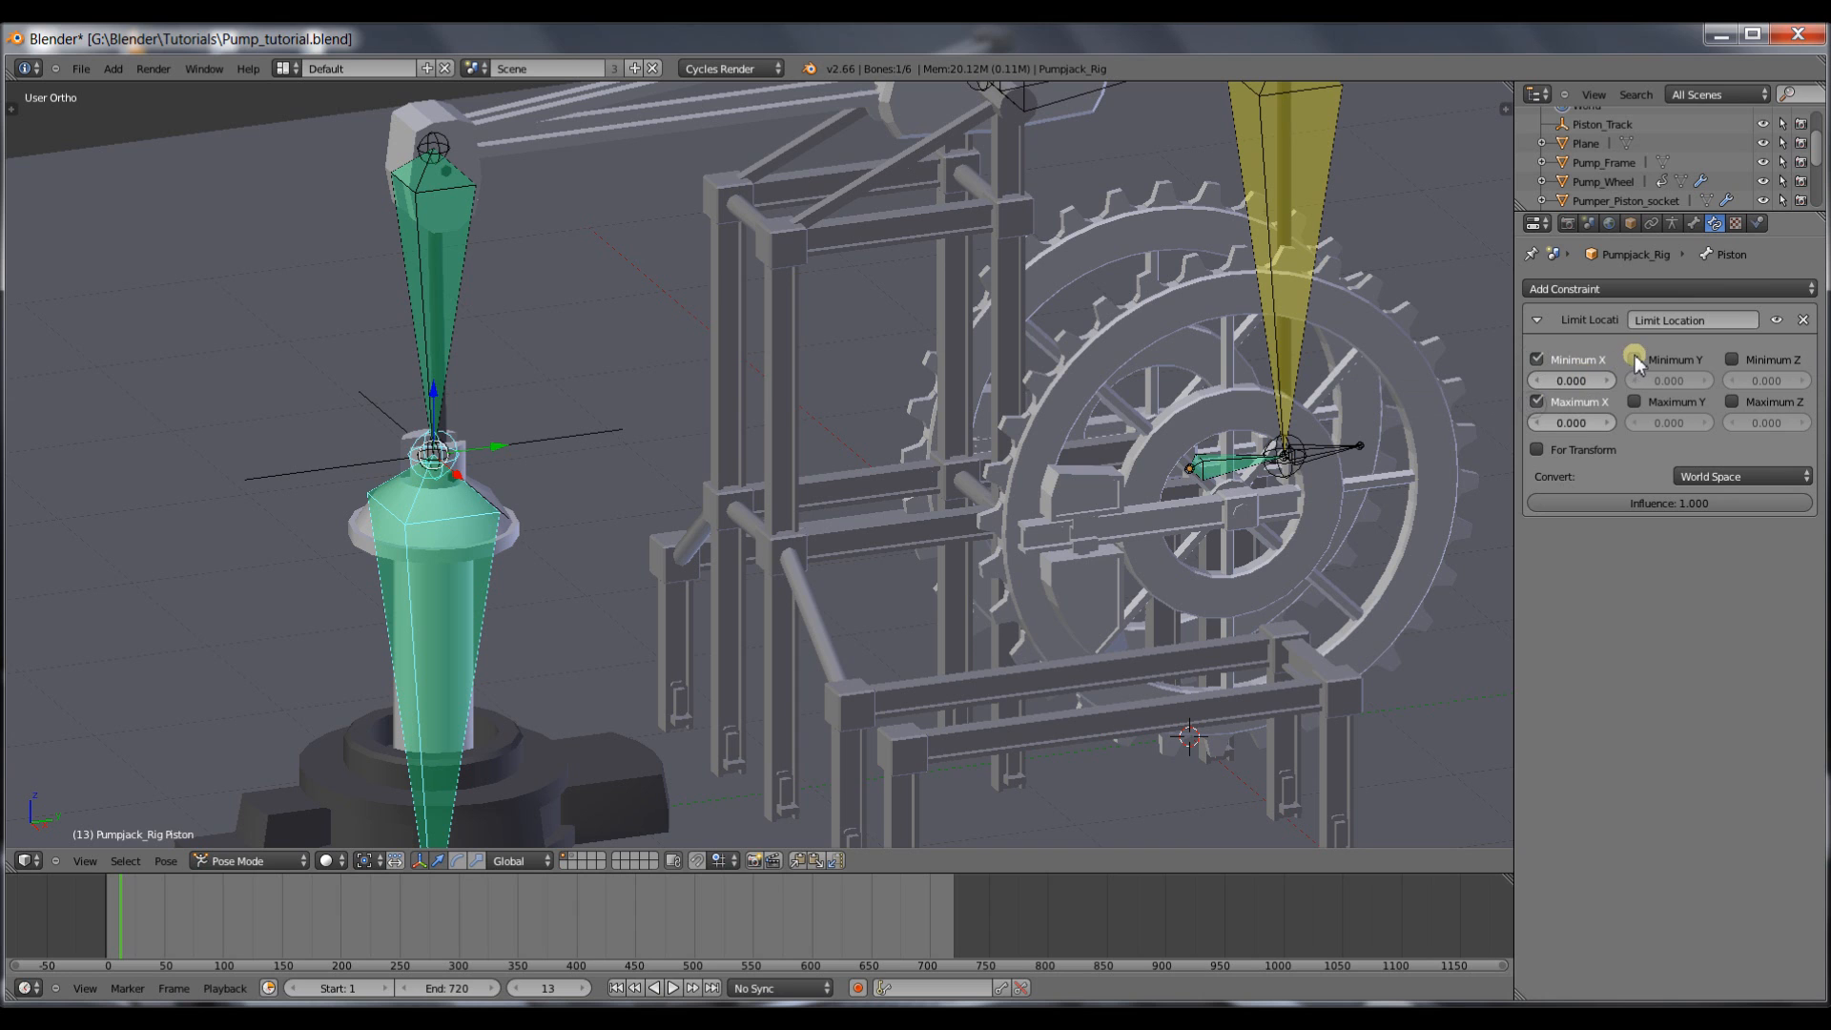
{"action": "left_click", "coordinate": [1635, 360]}
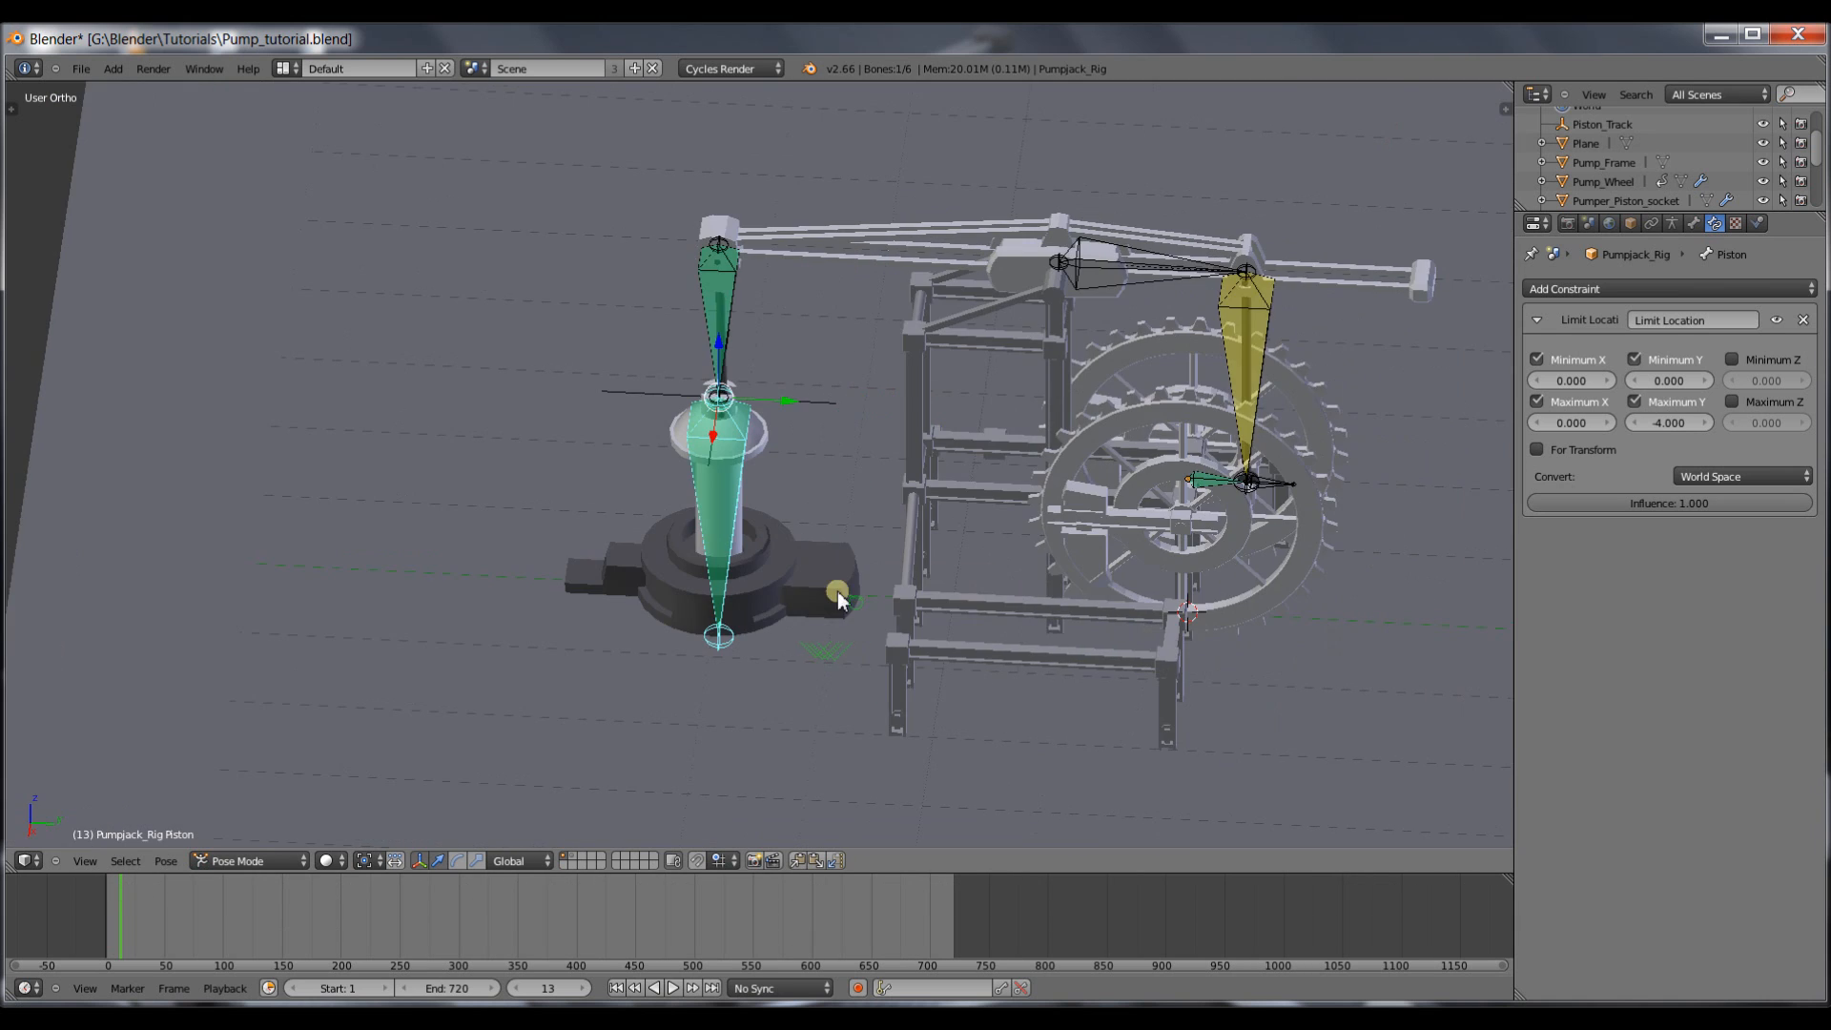
{"action": "scroll", "scroll_direction": "down", "scroll_amount": 3}
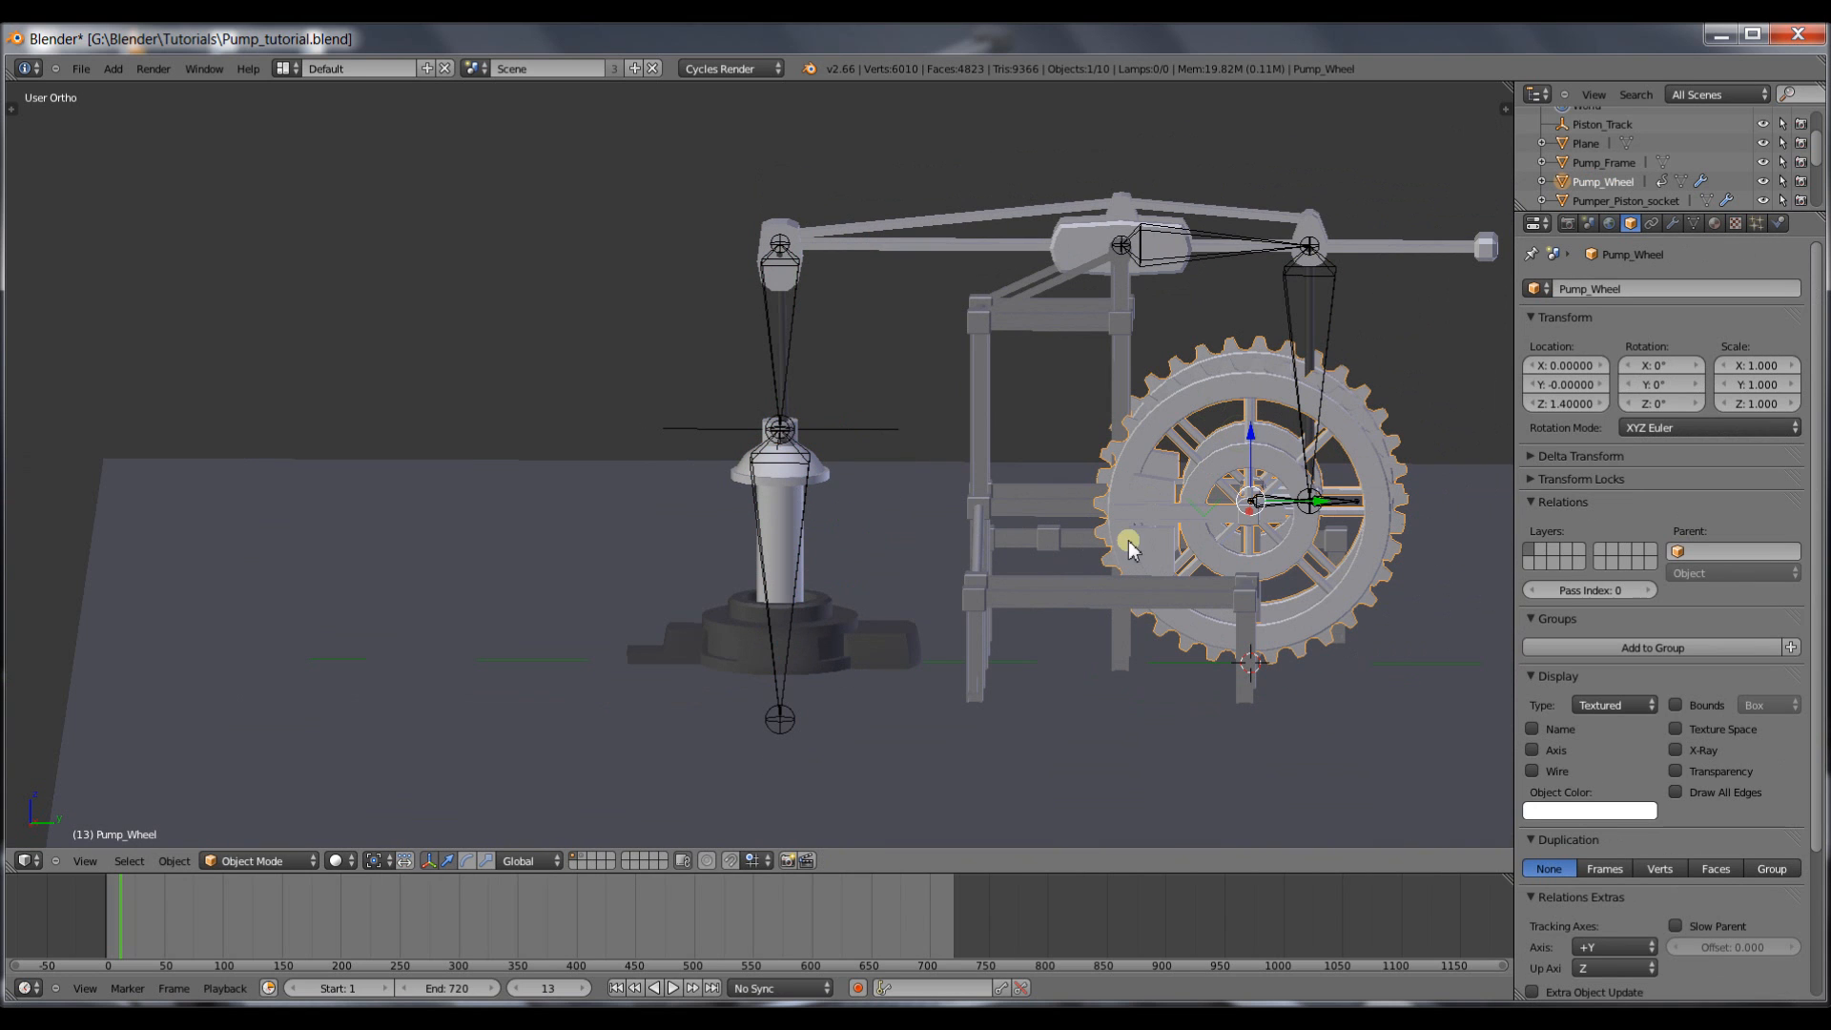
{"action": "mouse_move", "coordinate": [1377, 345]}
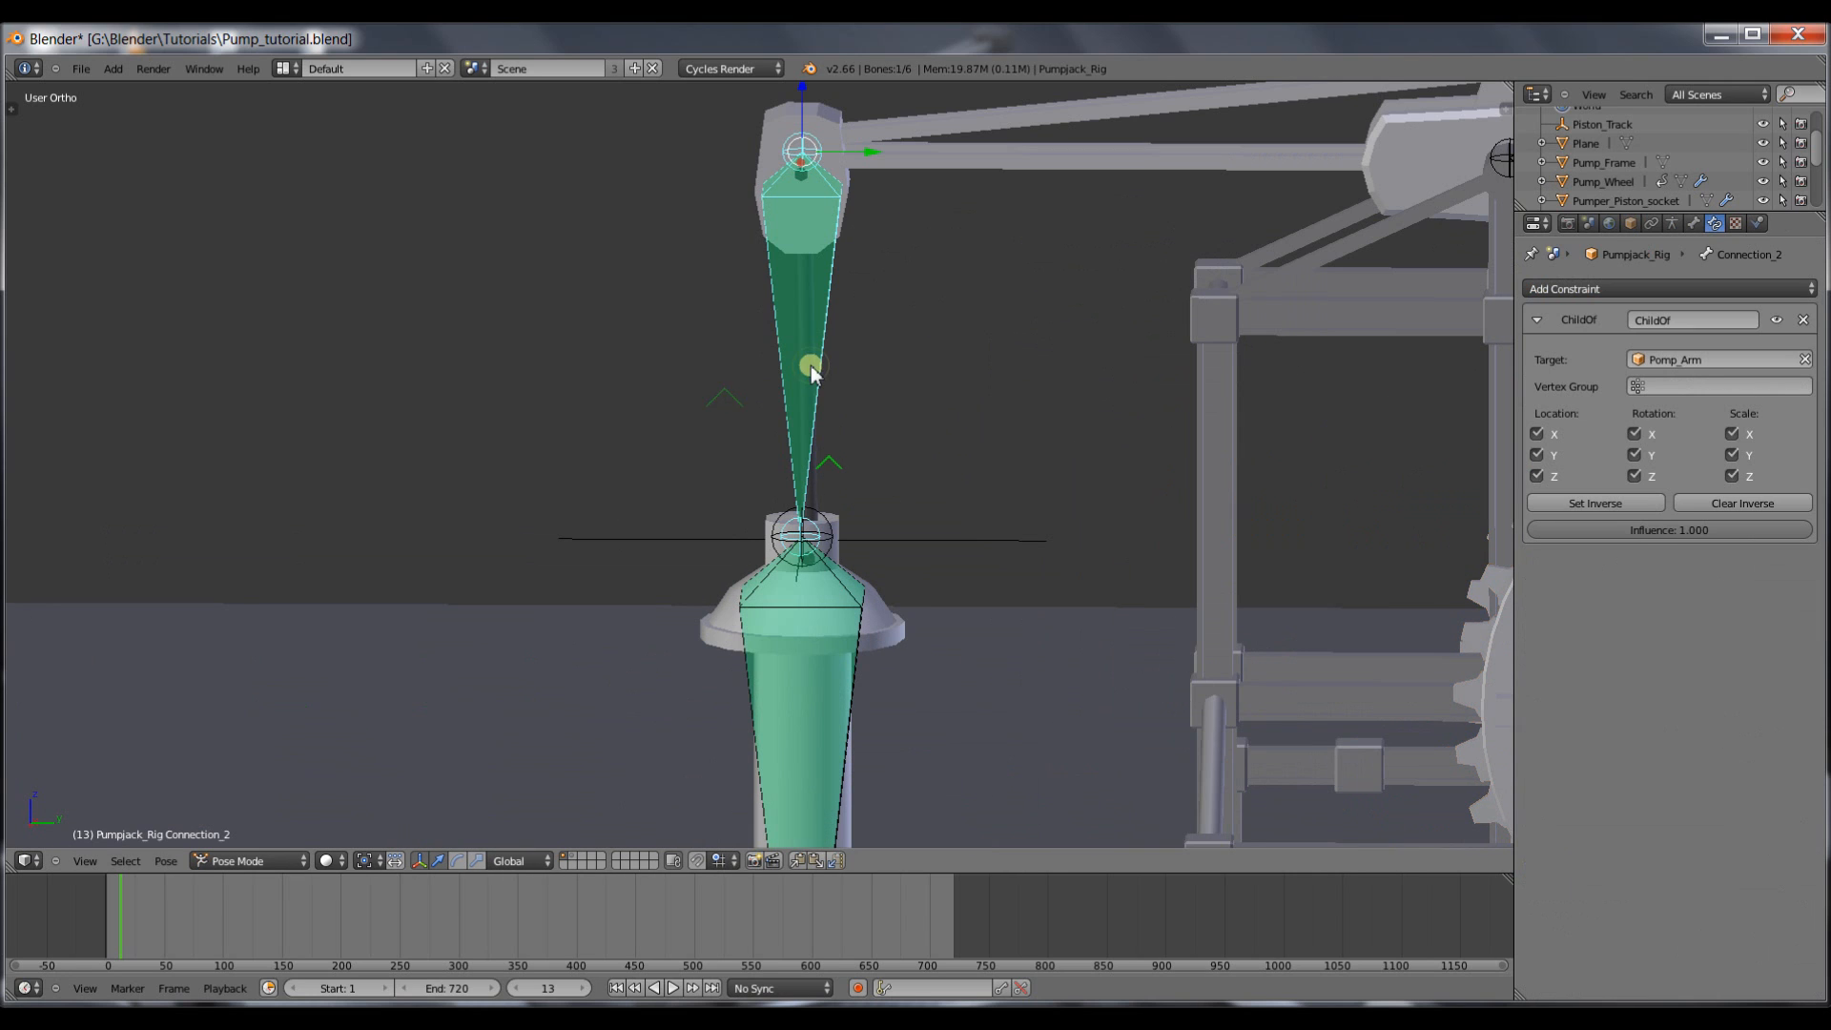
Add a Track To constraint on Connection_2 targeting the Piston_Track empty.
{"action": "left_click", "coordinate": [805, 538]}
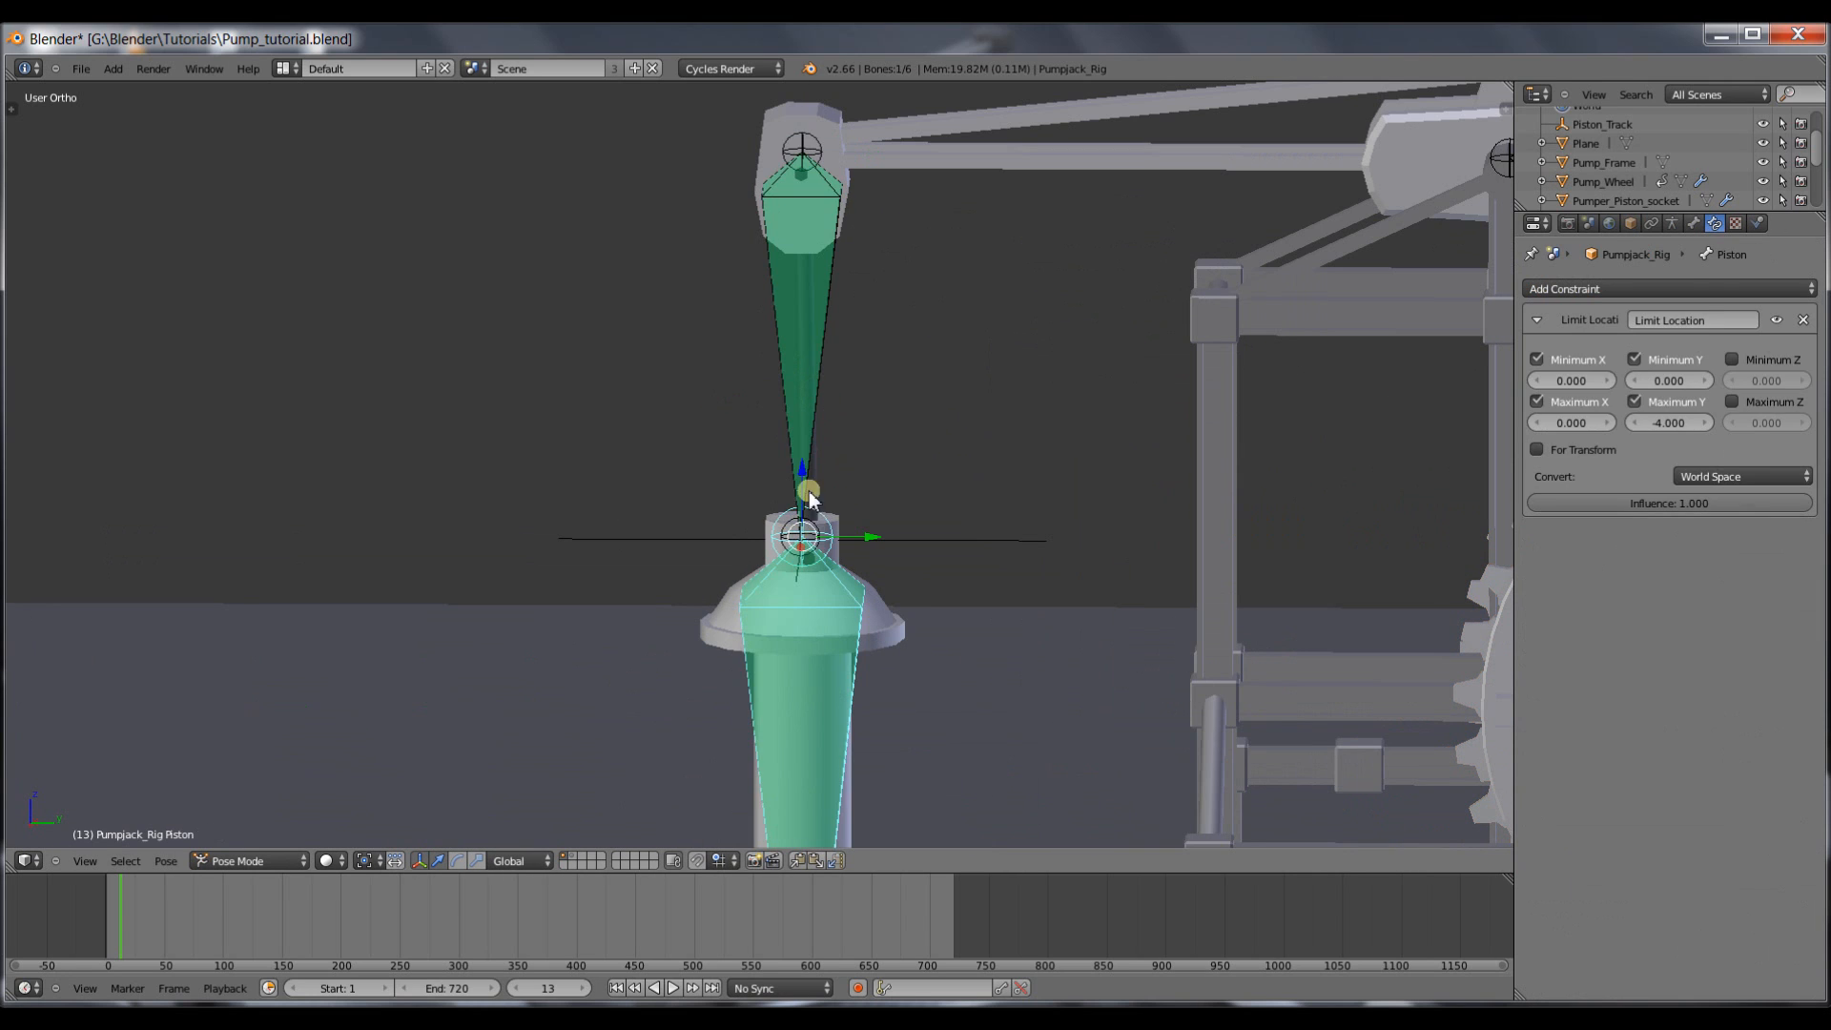
{"action": "left_click", "coordinate": [803, 148]}
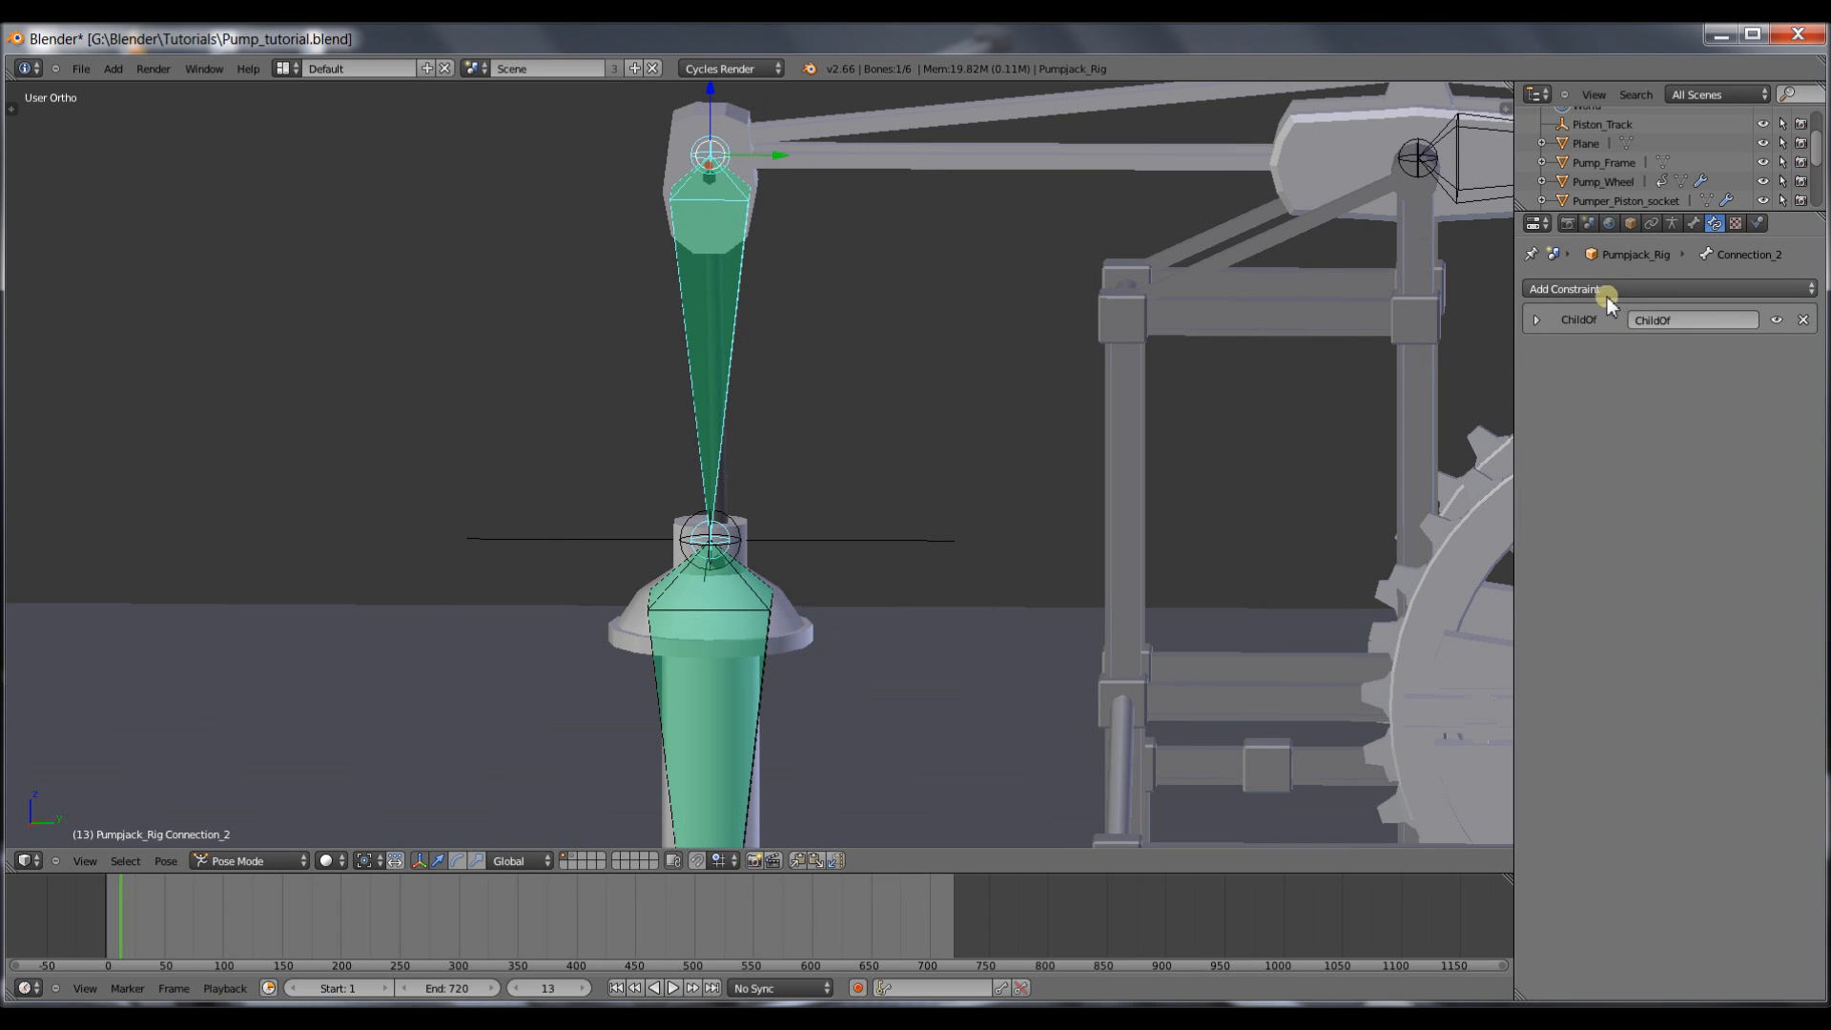
{"action": "left_click", "coordinate": [1564, 288]}
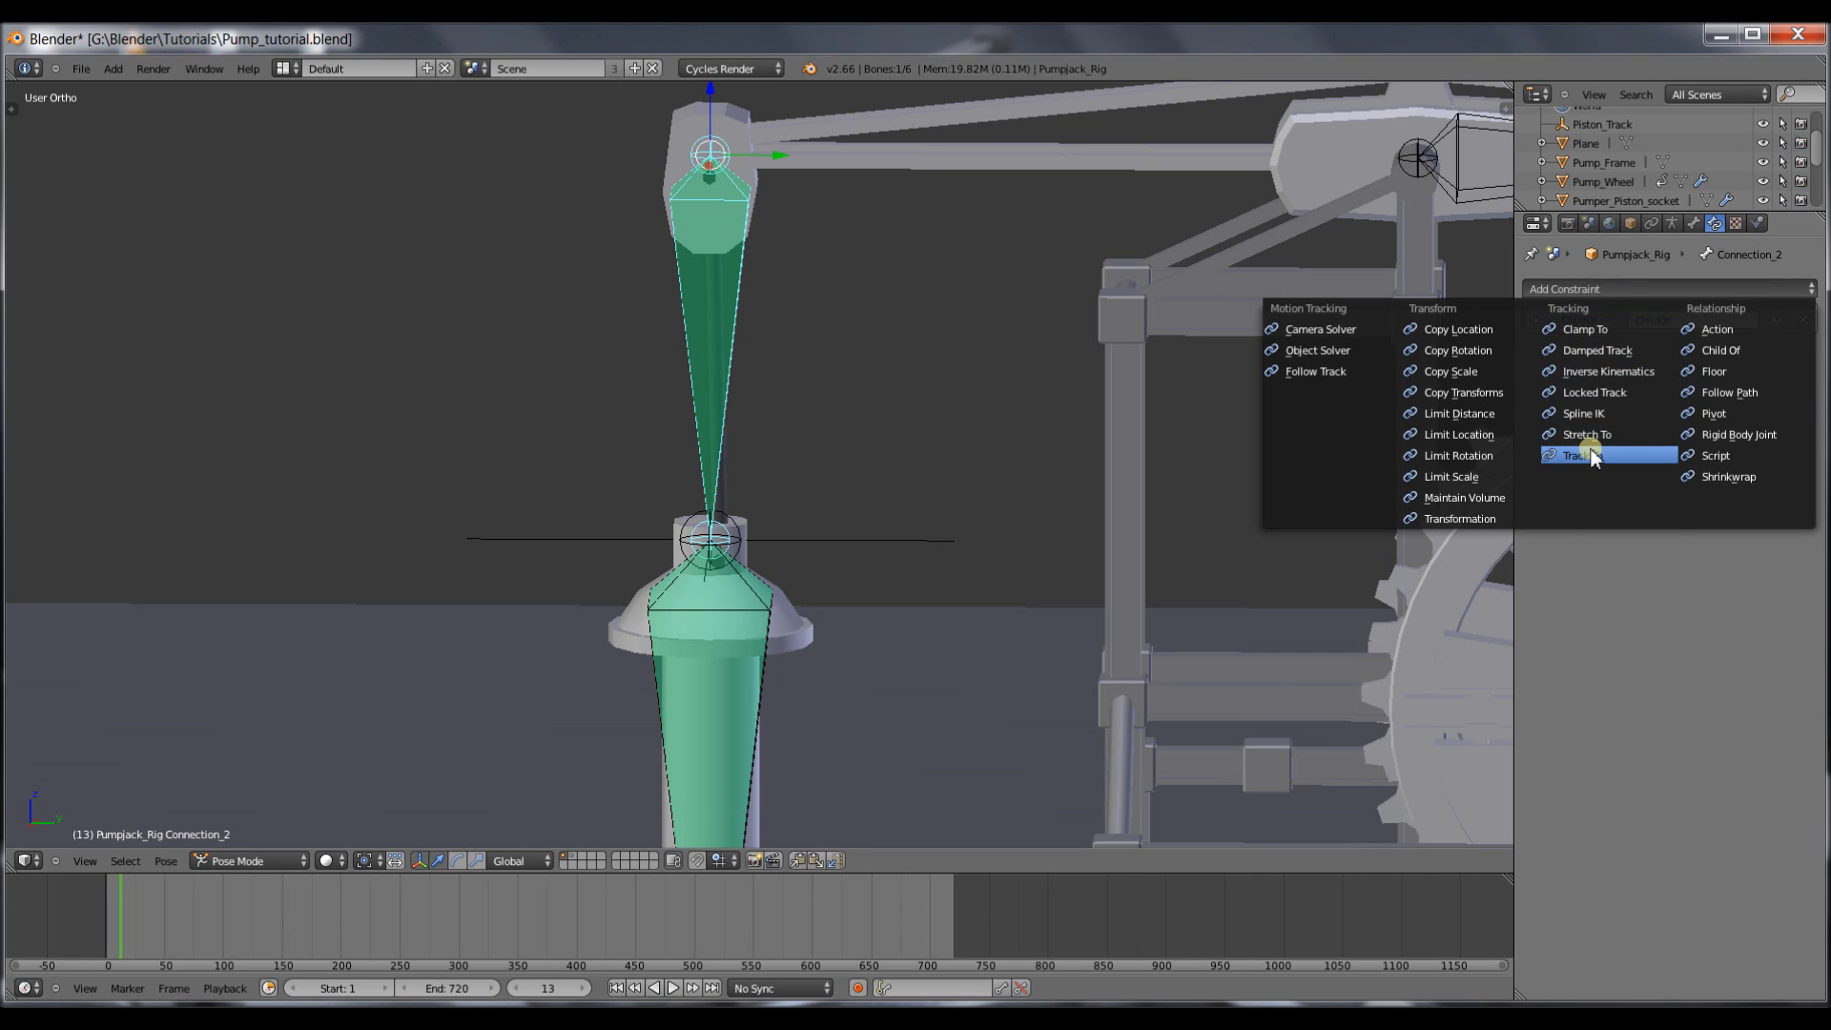
{"action": "left_click", "coordinate": [1578, 454]}
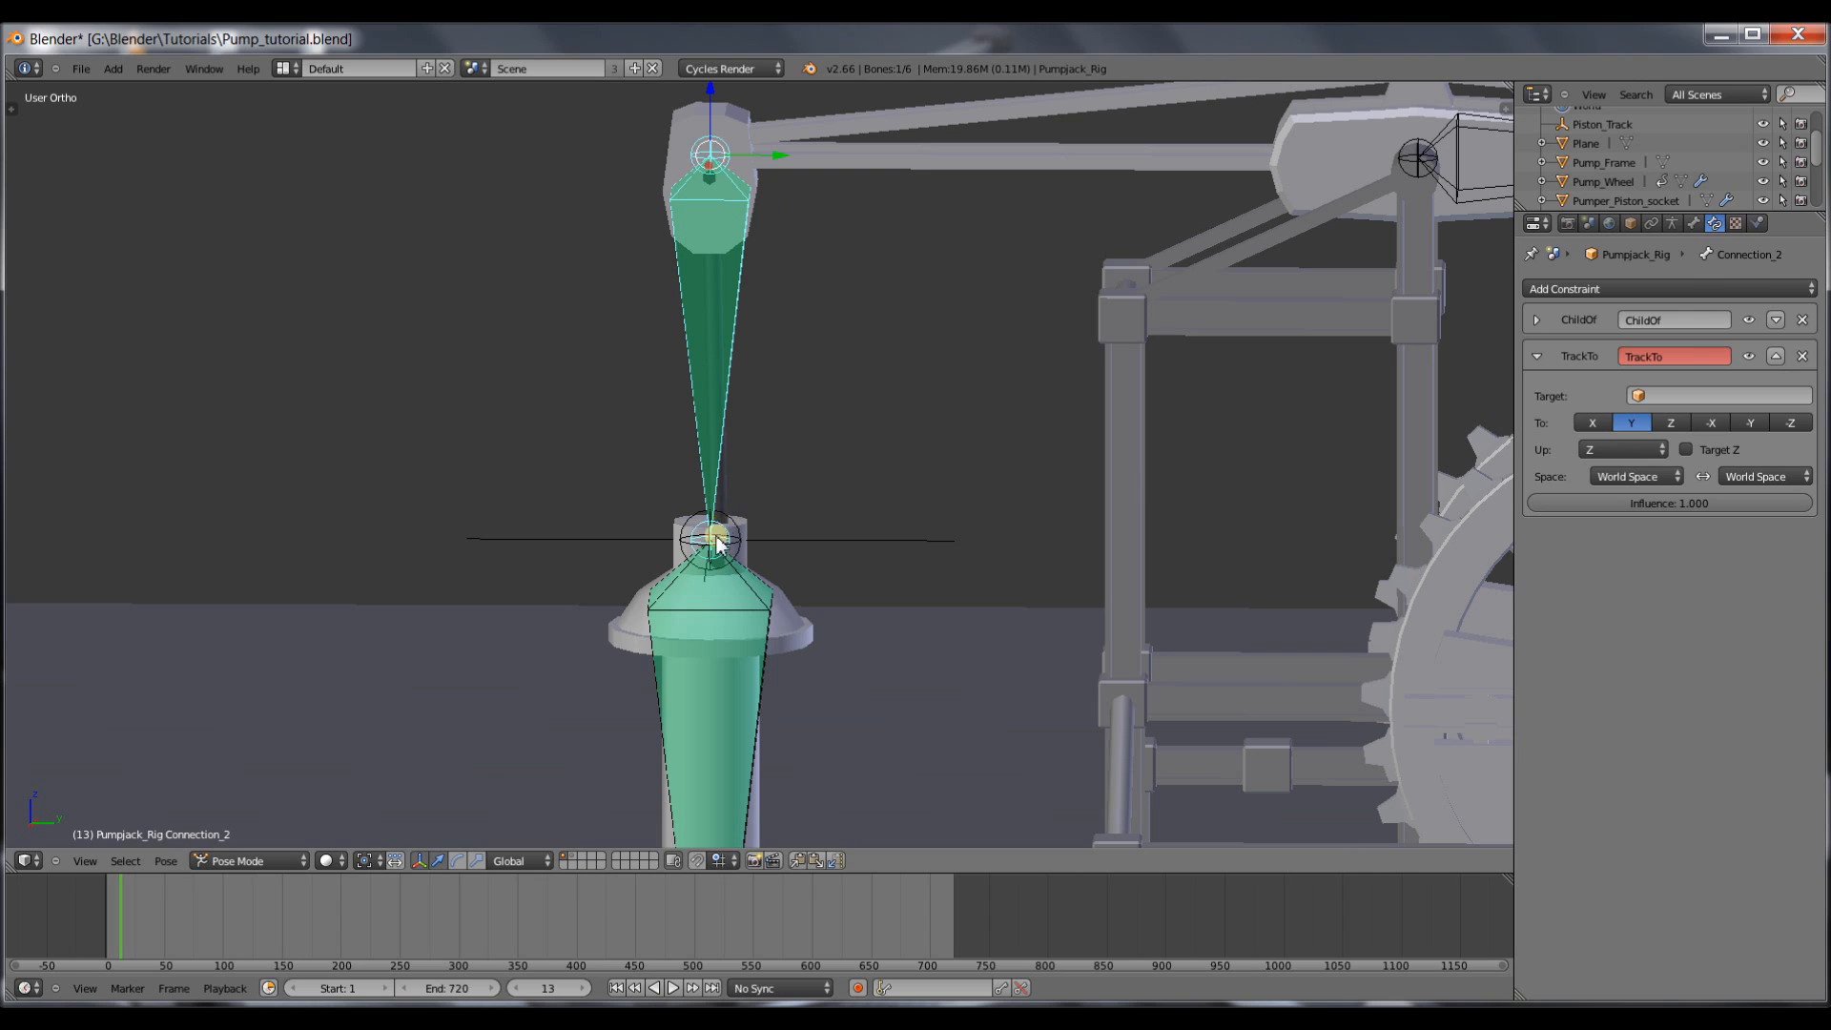
{"action": "scroll", "scroll_direction": "down", "scroll_amount": 3}
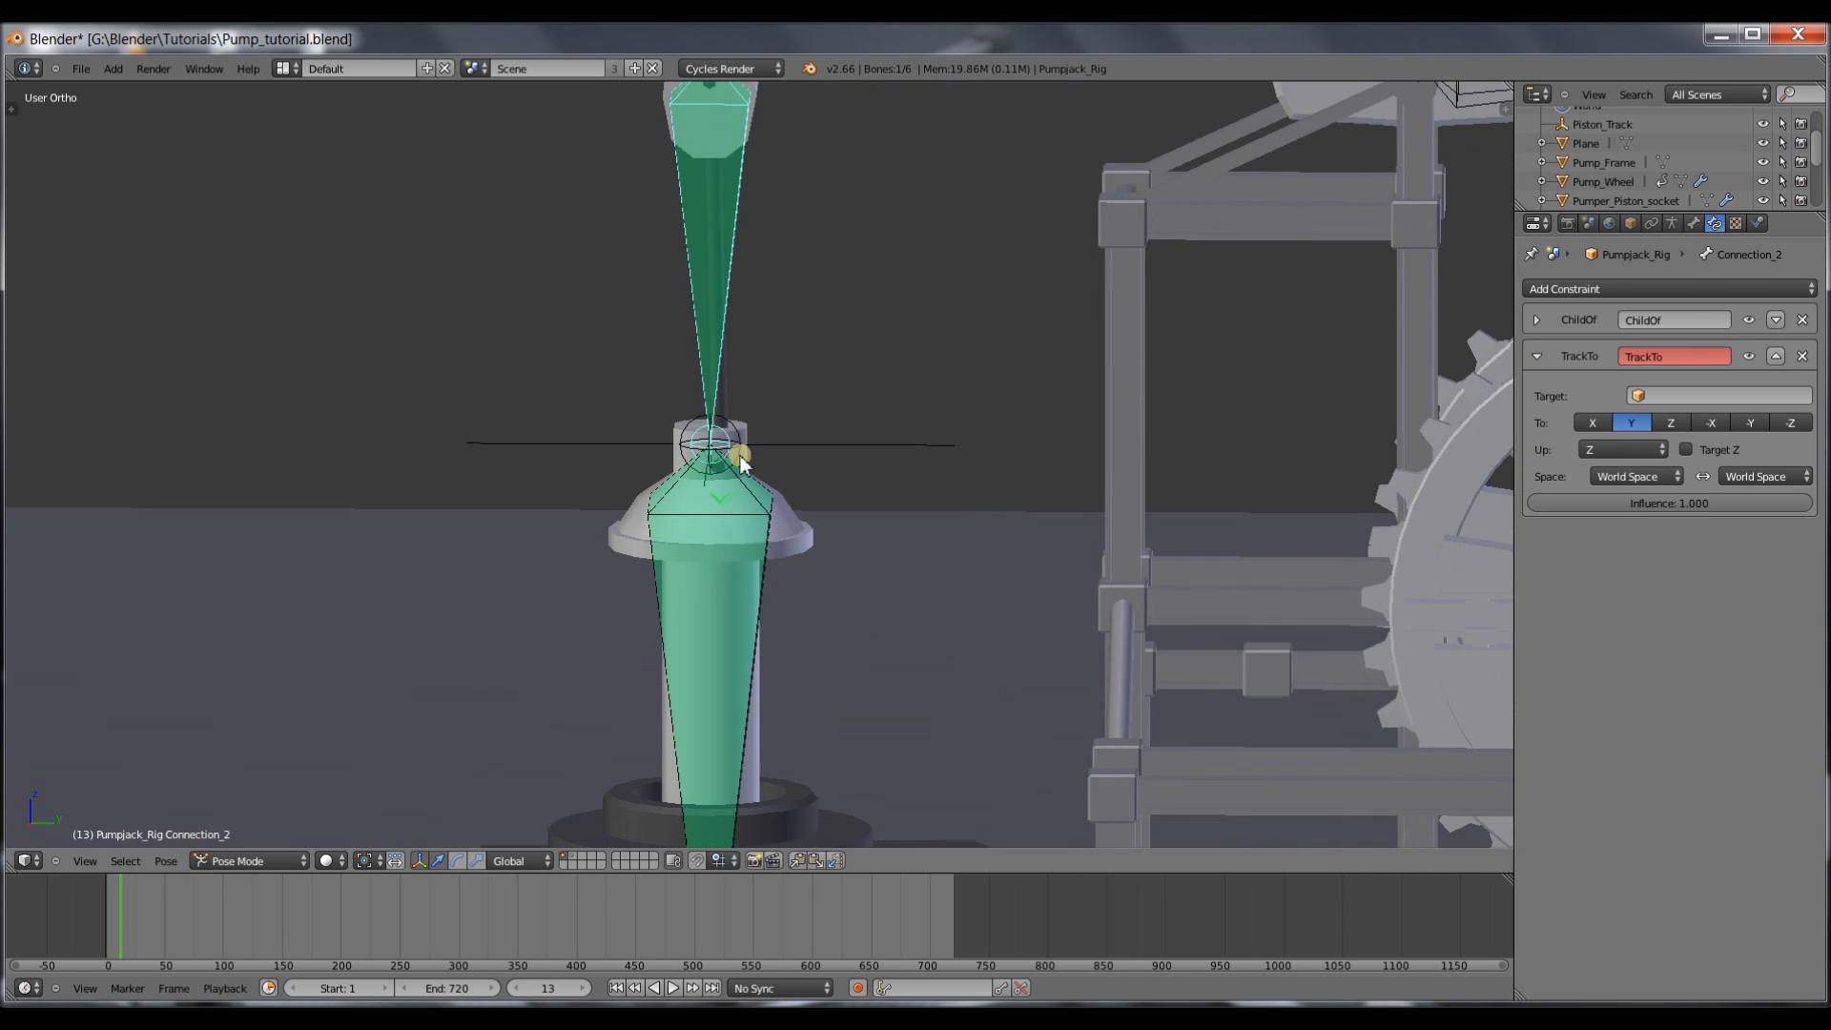
{"action": "mouse_move", "coordinate": [824, 450]}
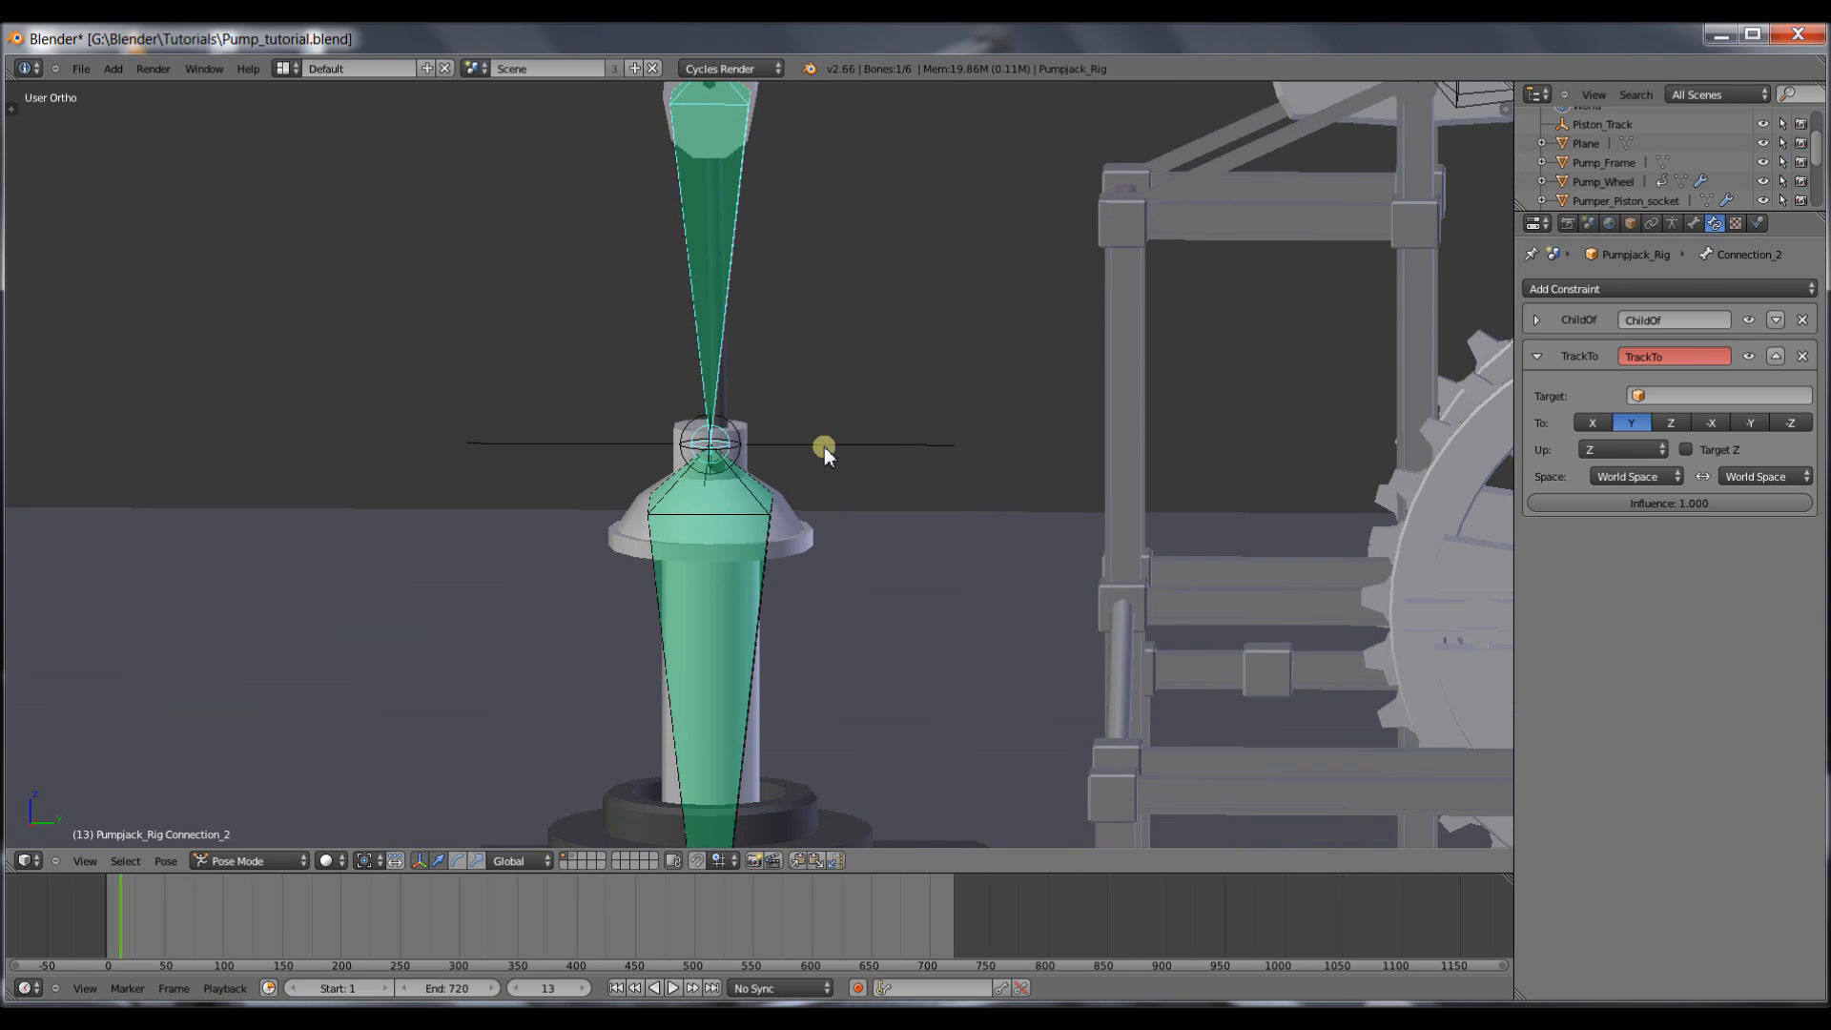
{"action": "mouse_move", "coordinate": [818, 438]}
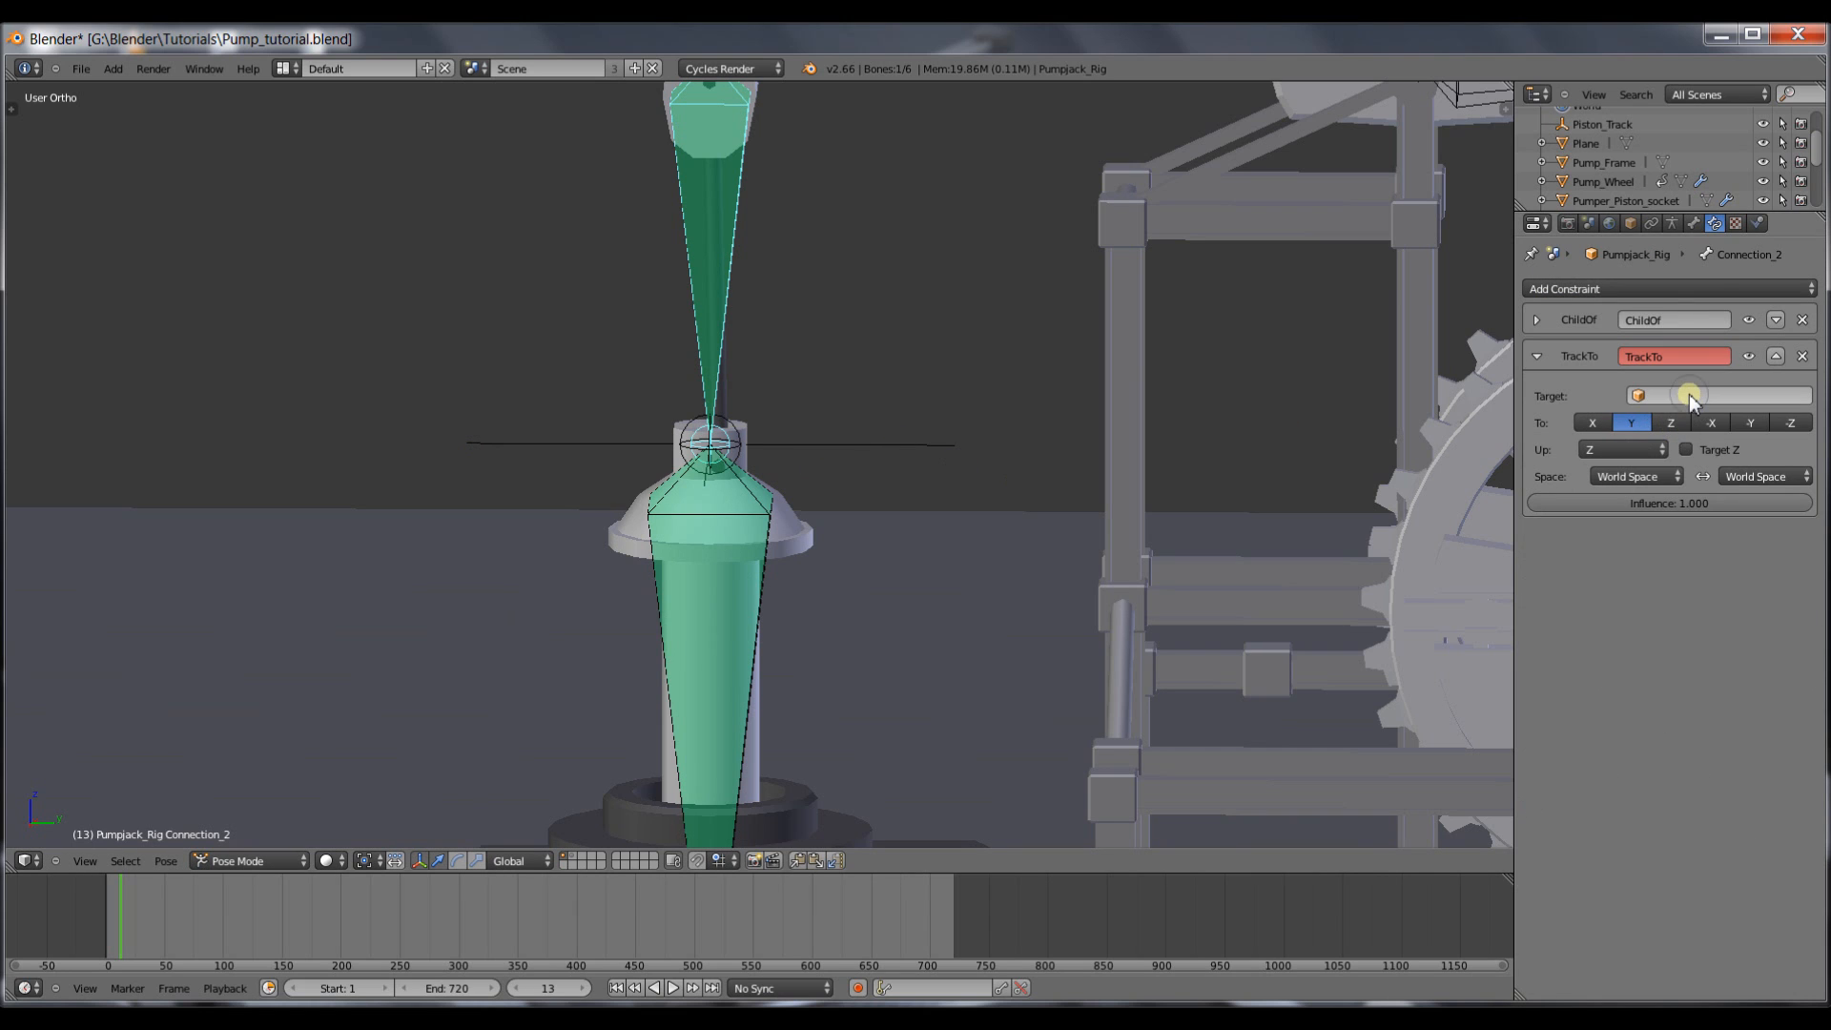
{"action": "left_click", "coordinate": [1717, 395]}
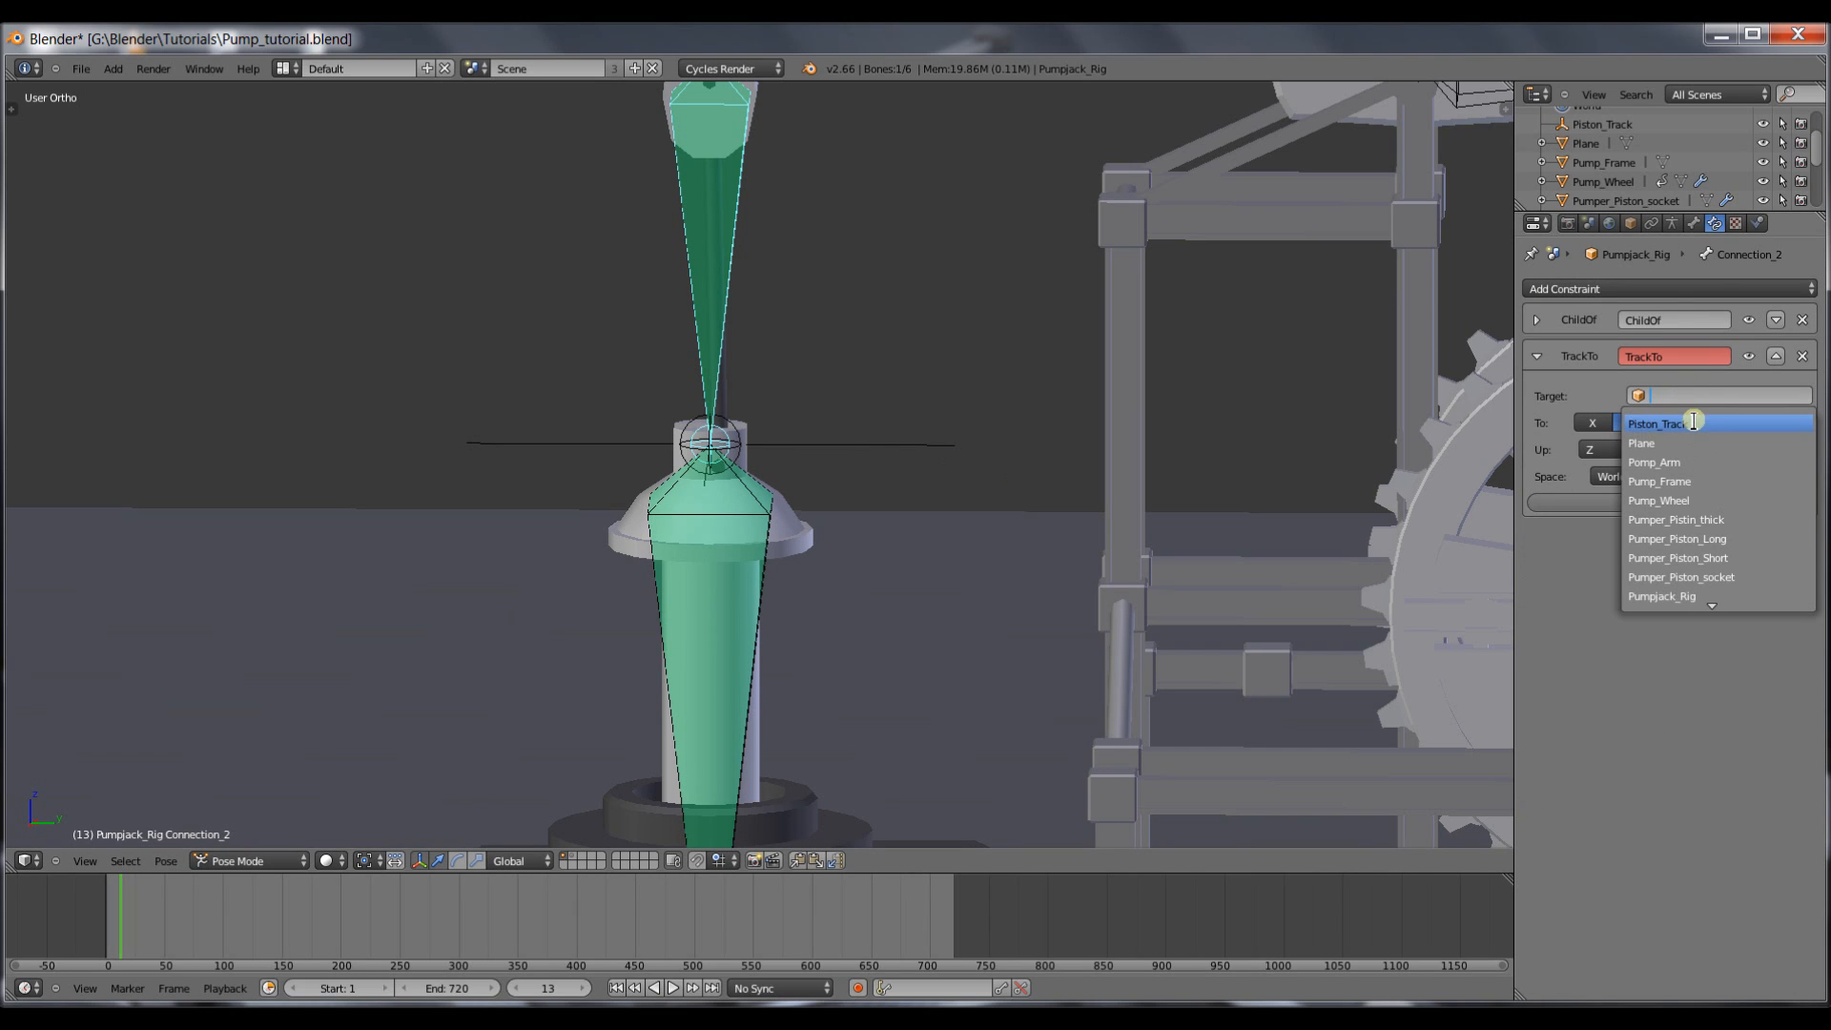
{"action": "left_click", "coordinate": [1662, 424]}
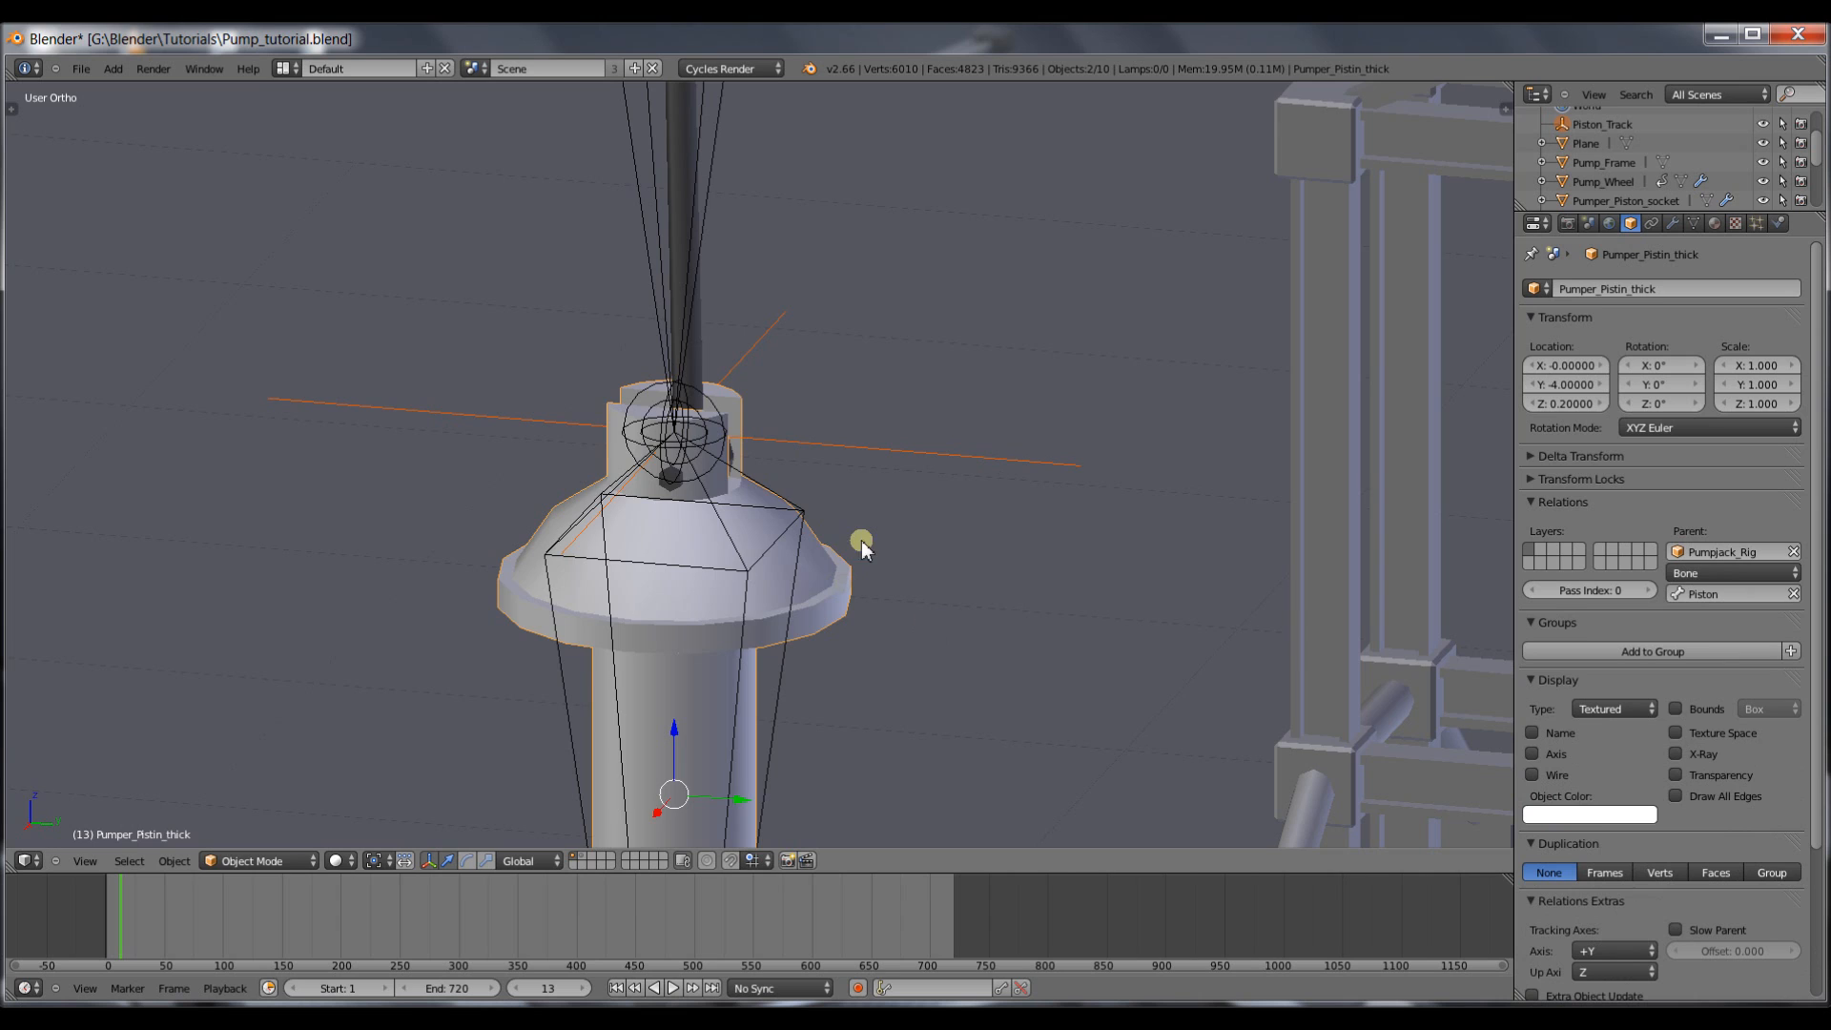
Parent the Piston_Track empty to the Pumper_Pistin_thick mesh as Object.
{"action": "key", "text": "ctrl+p"}
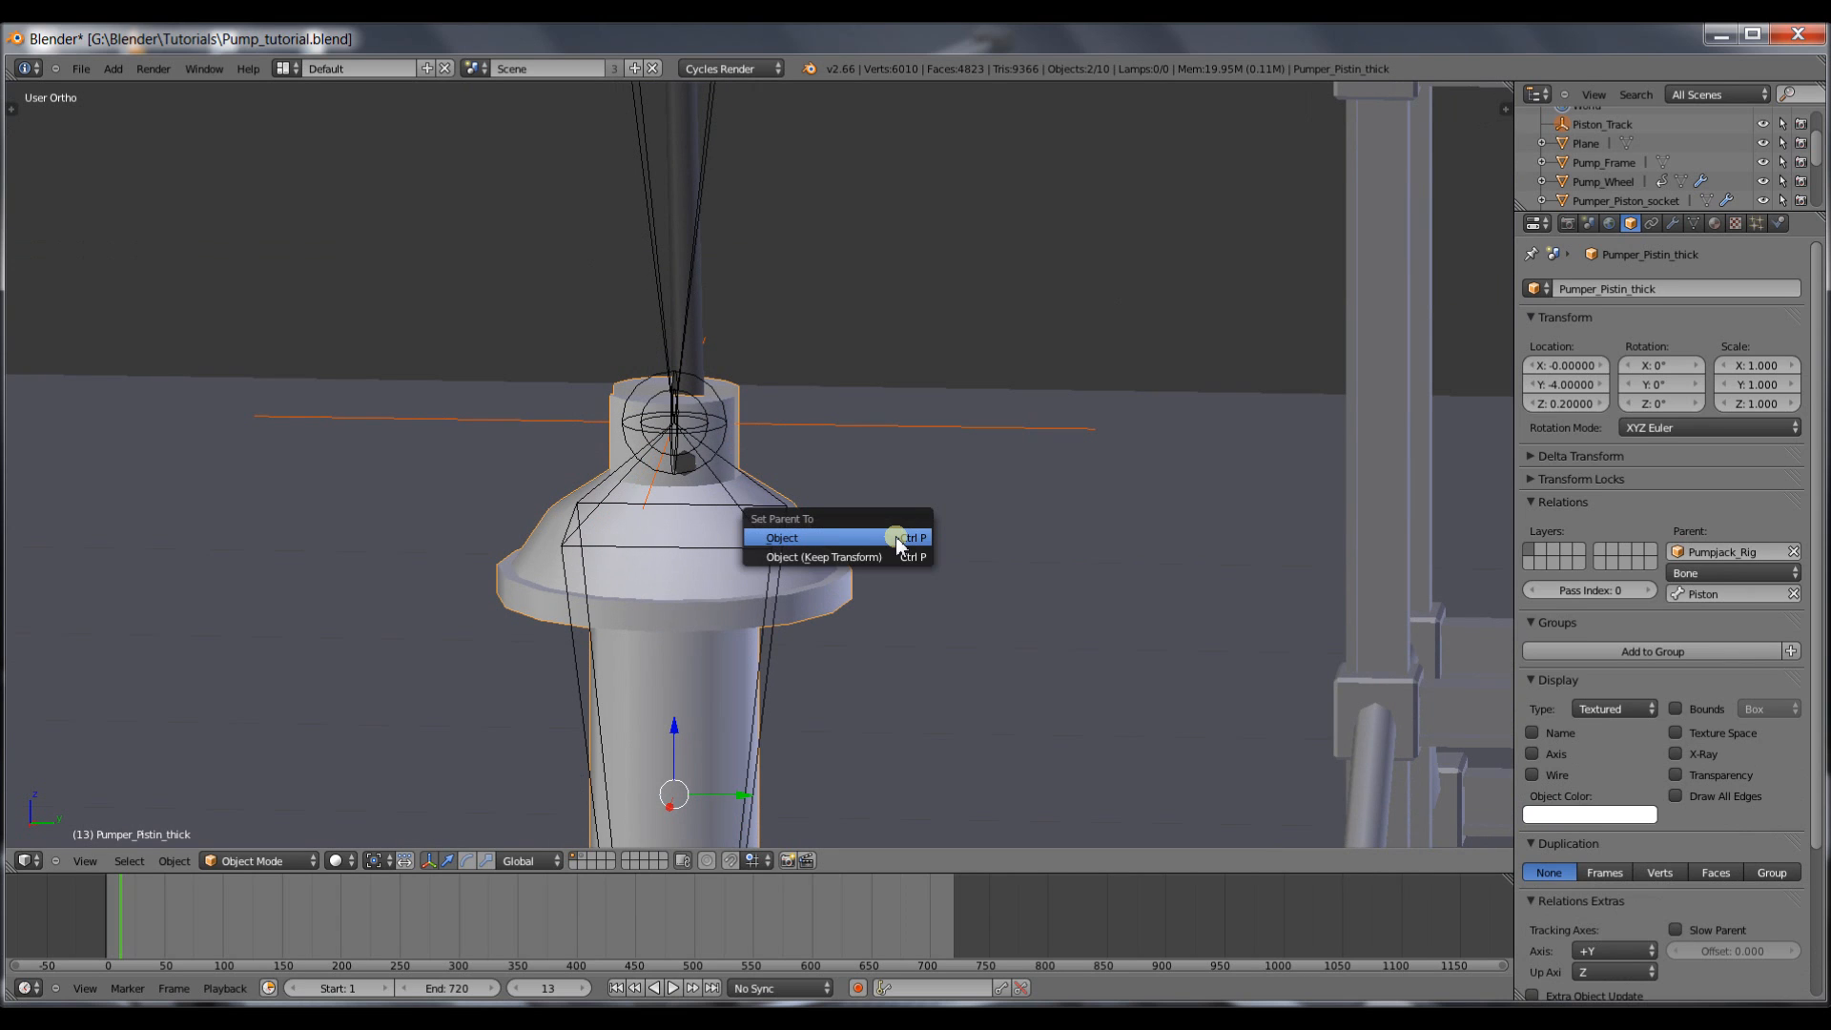
{"action": "left_click", "coordinate": [780, 538]}
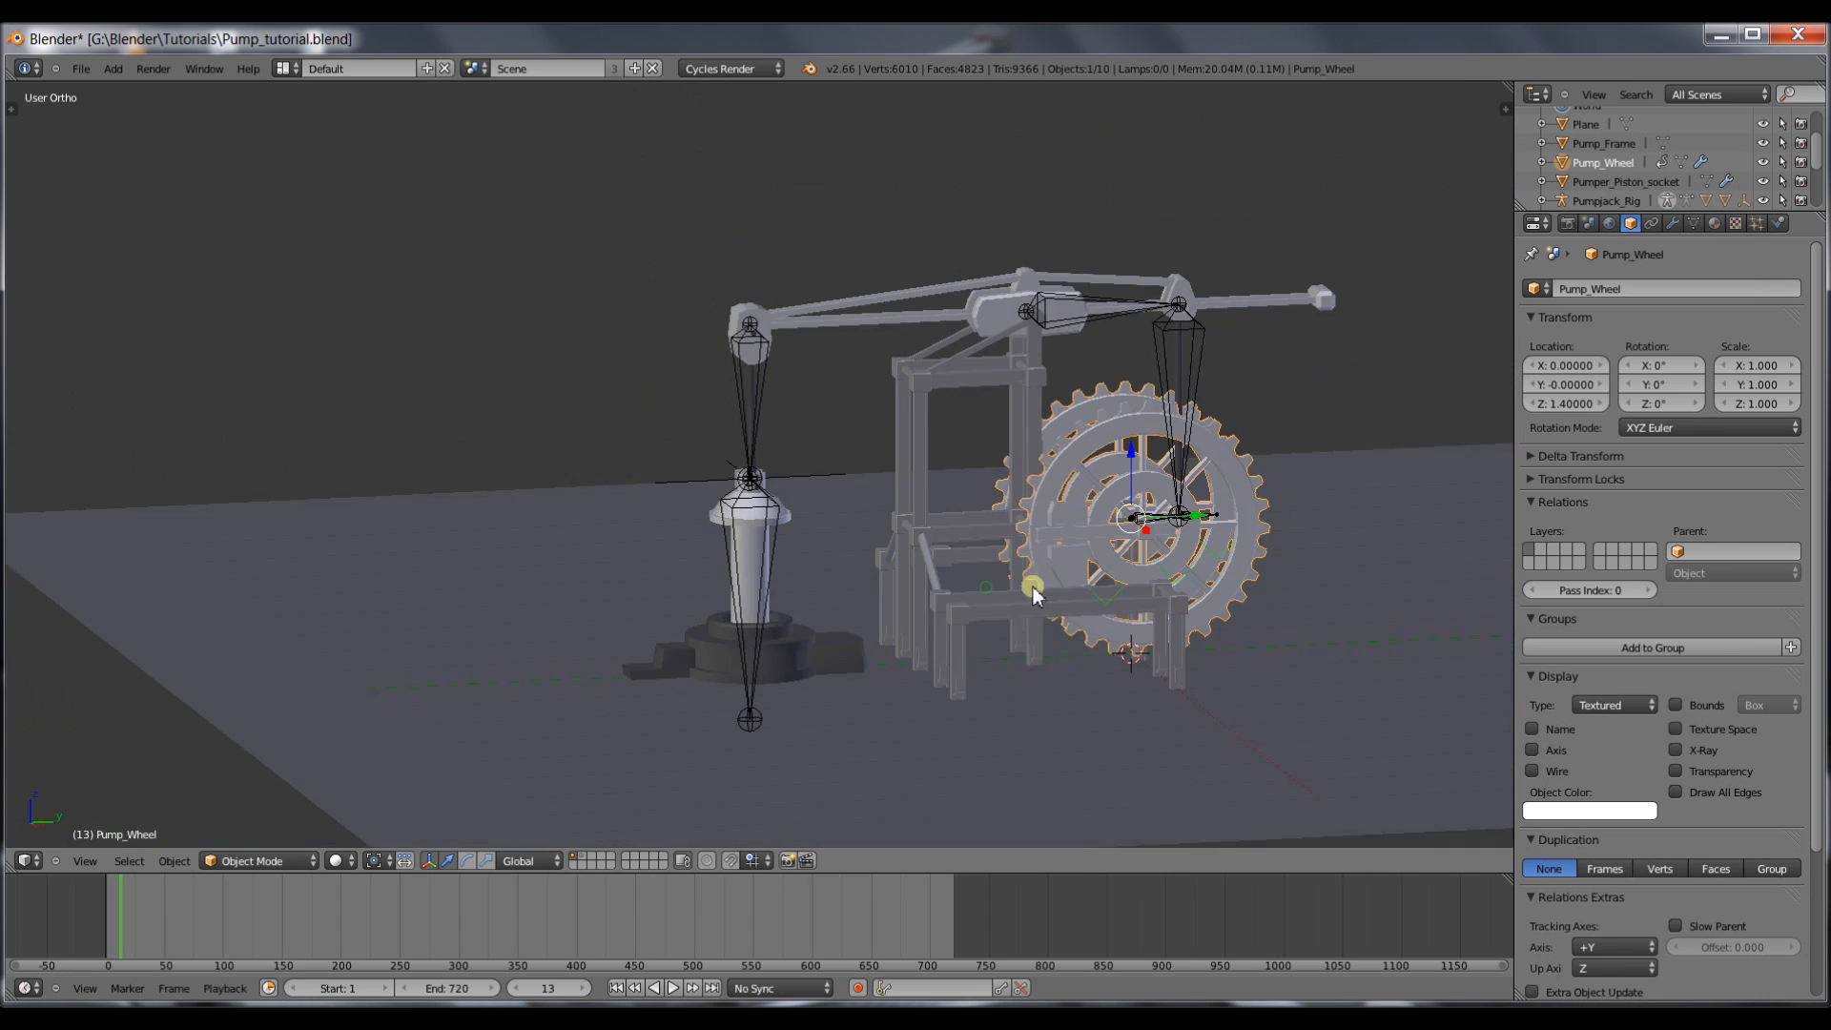
{"action": "mouse_move", "coordinate": [1007, 397]}
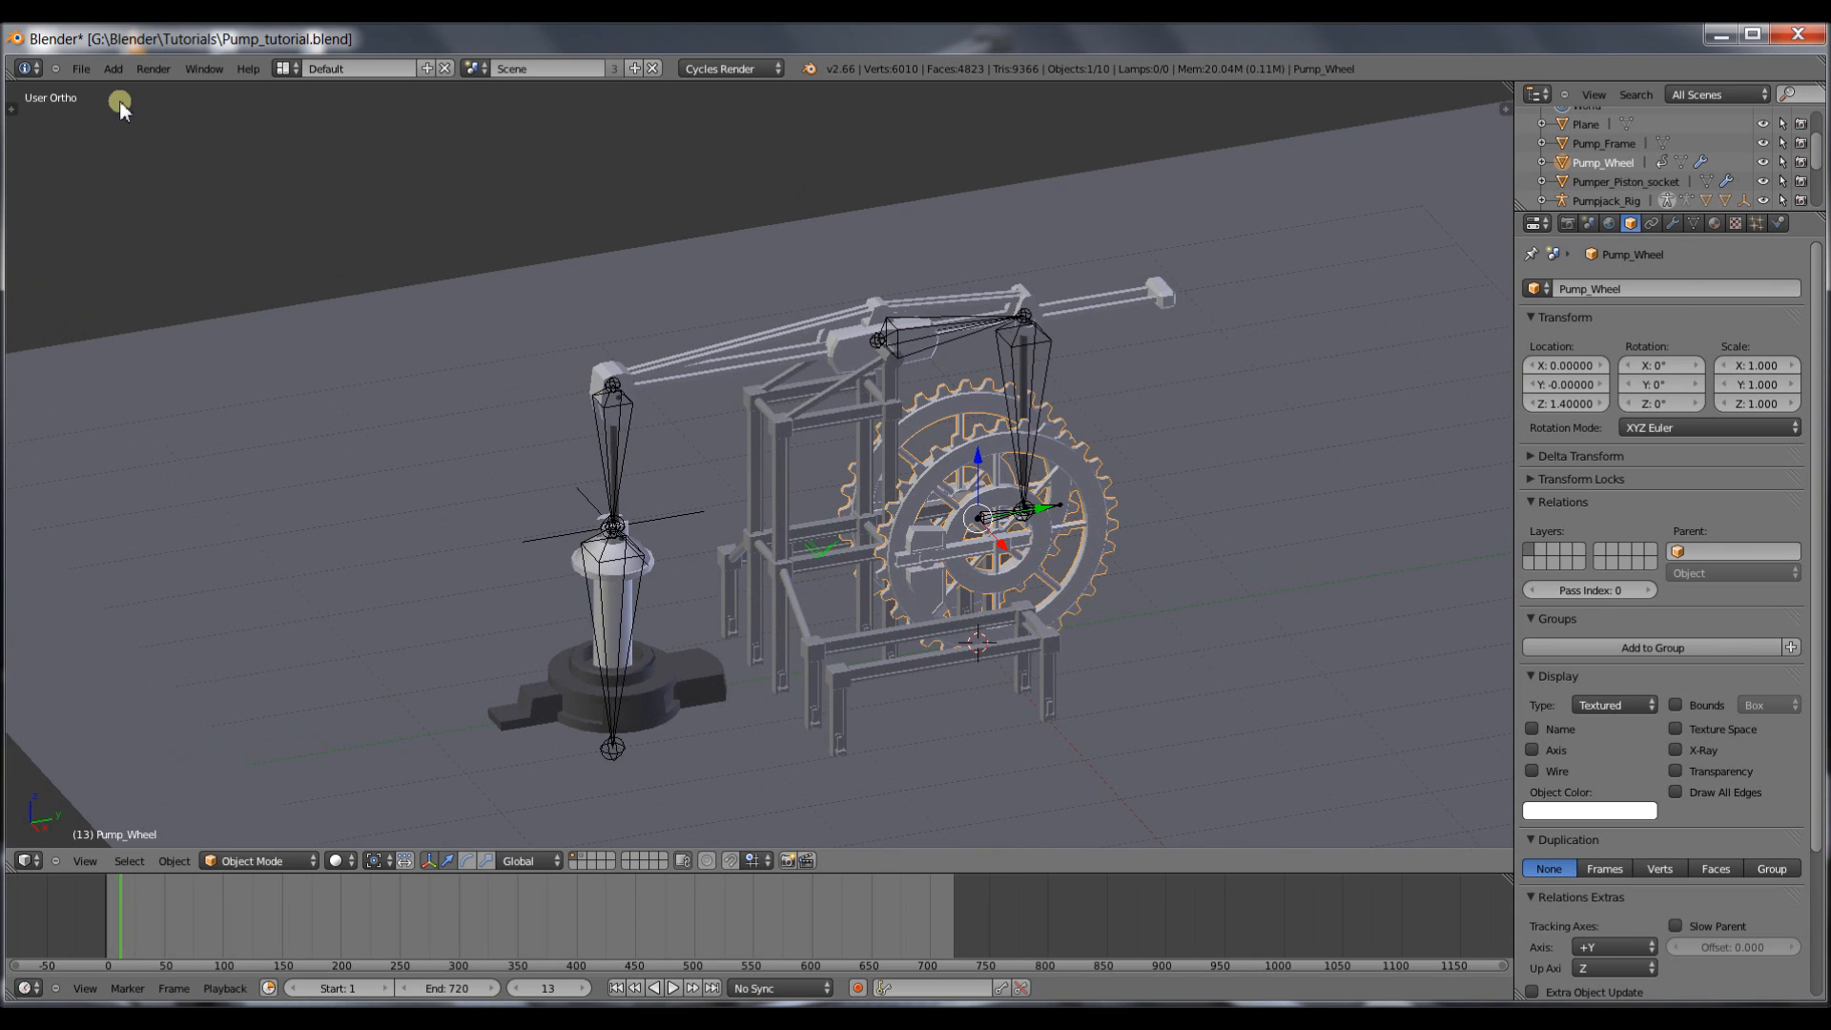
Load Pumping_memory_blendswap.blend from the recent files list.
{"action": "left_click", "coordinate": [81, 68]}
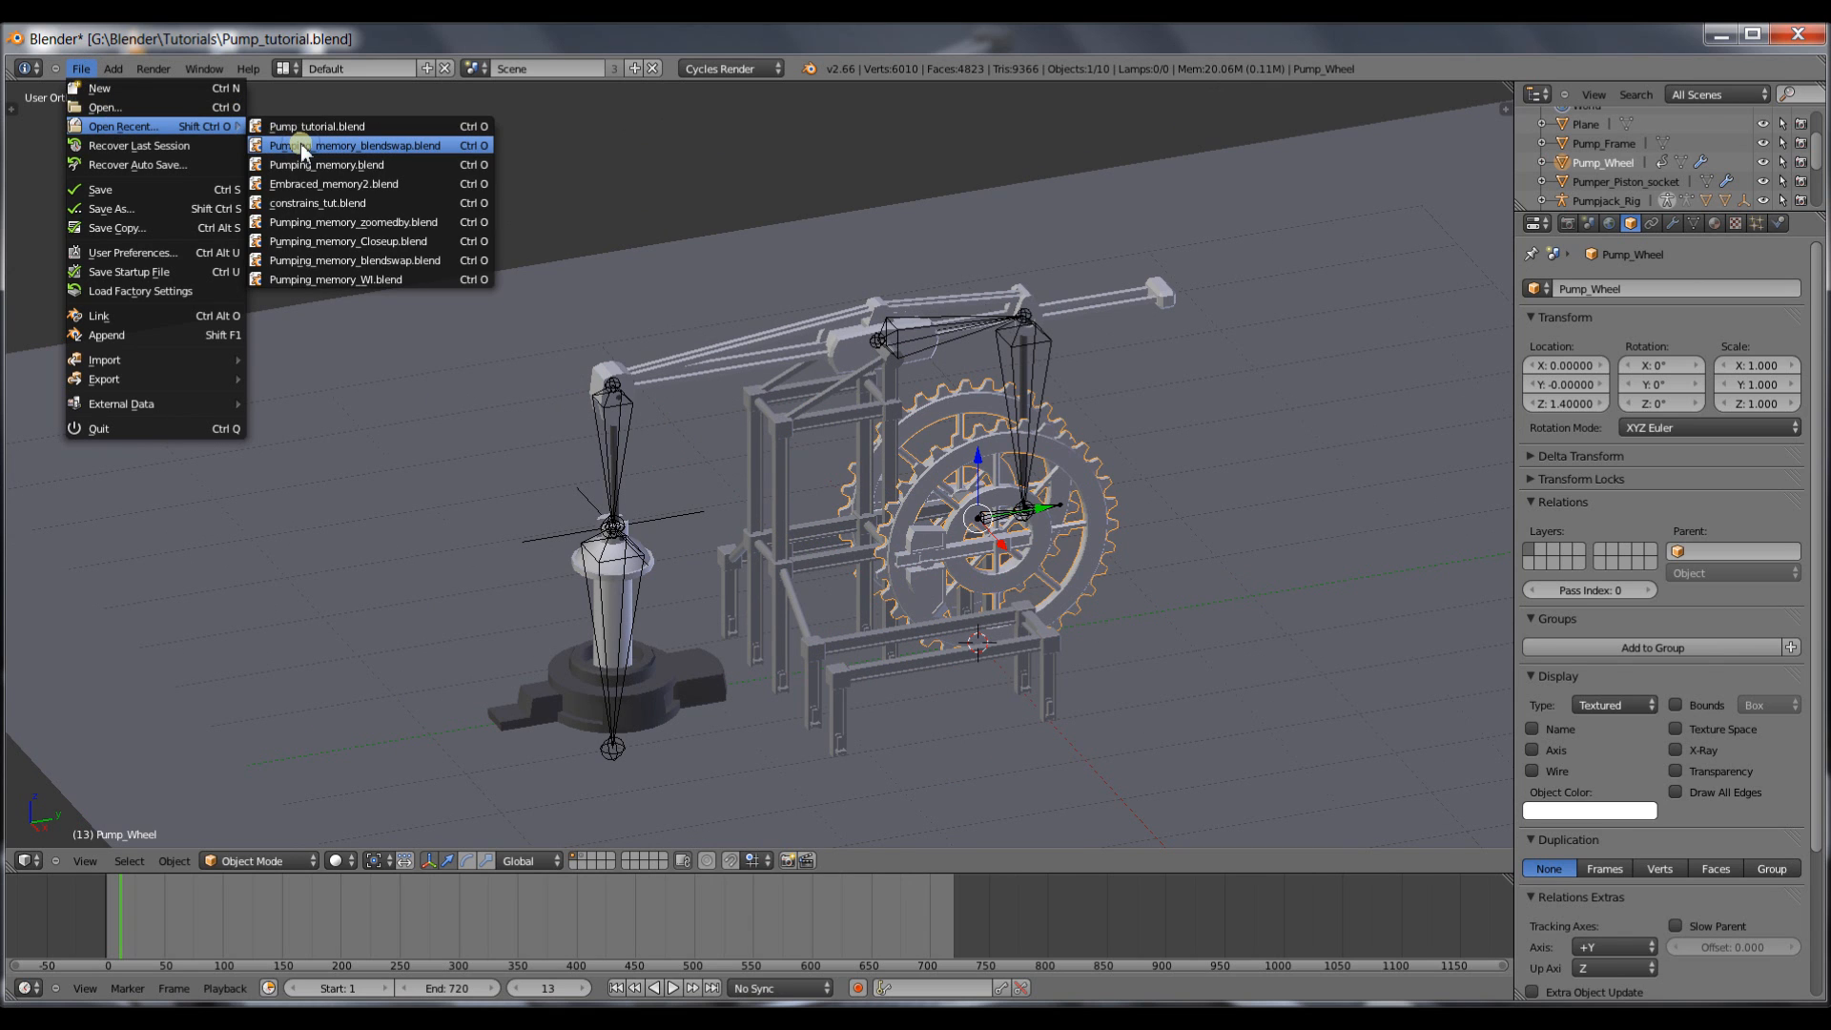
{"action": "left_click", "coordinate": [355, 145]}
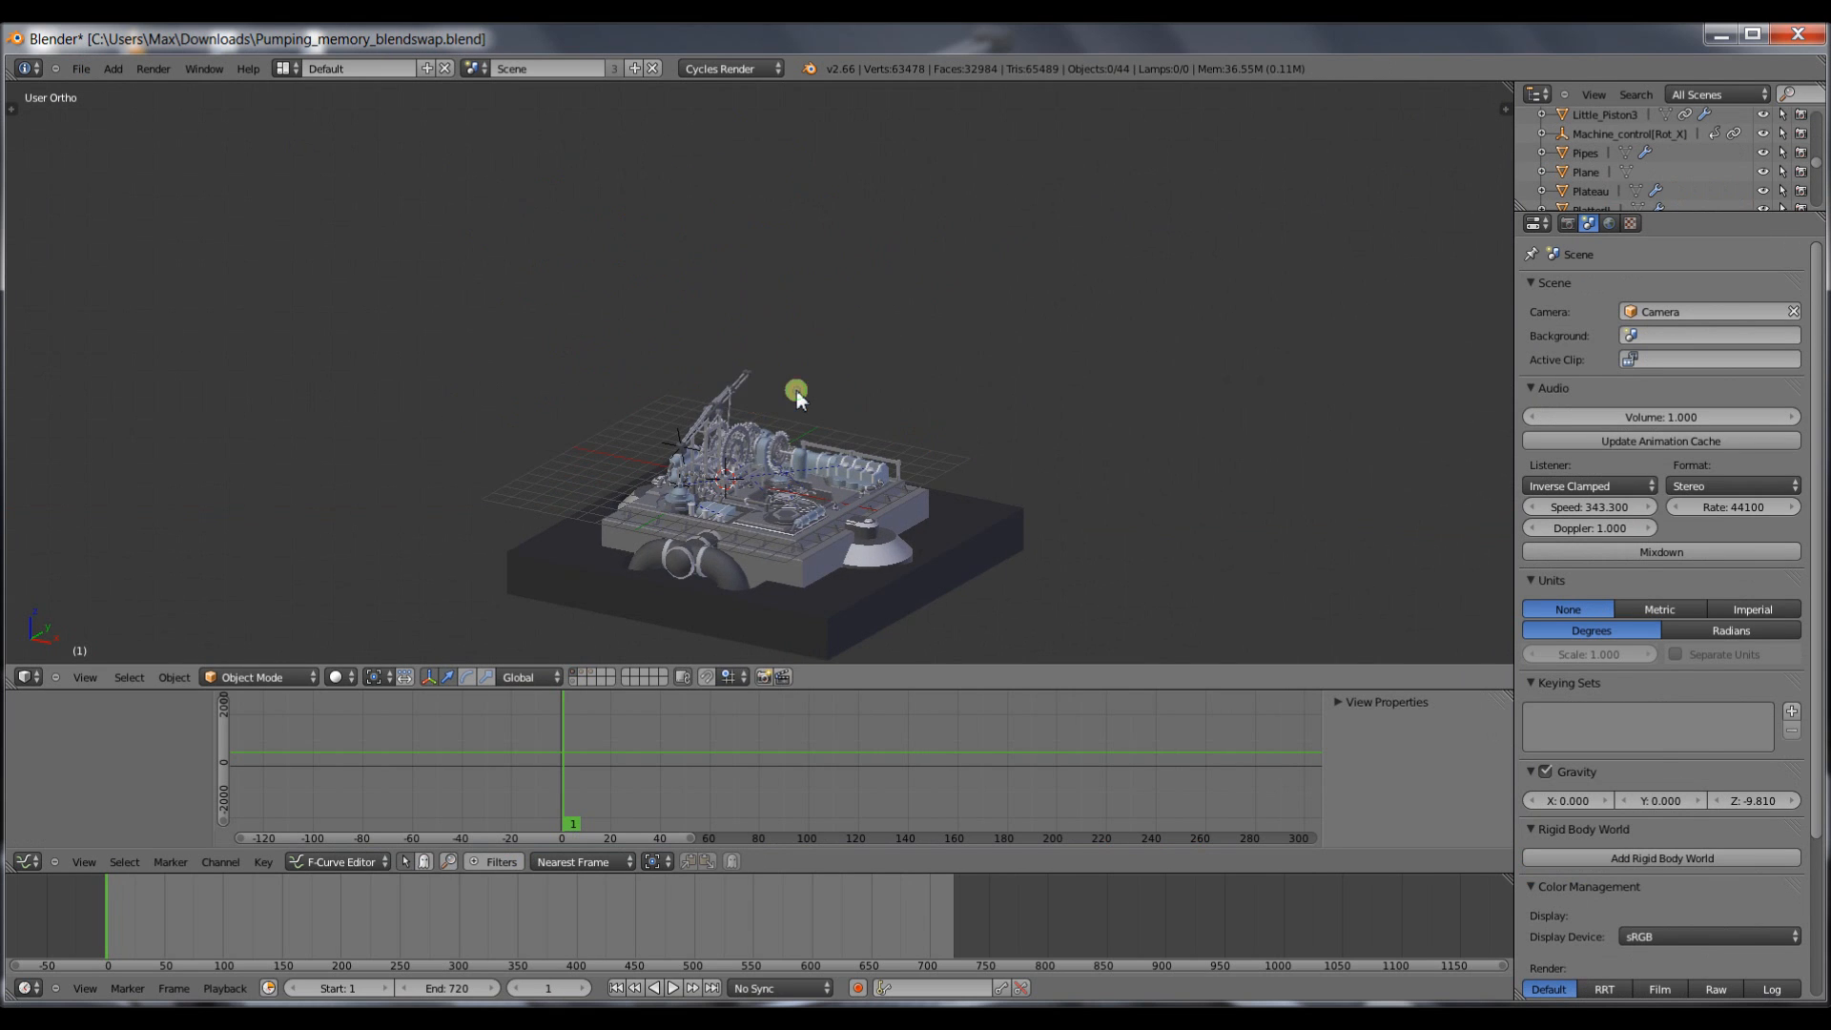